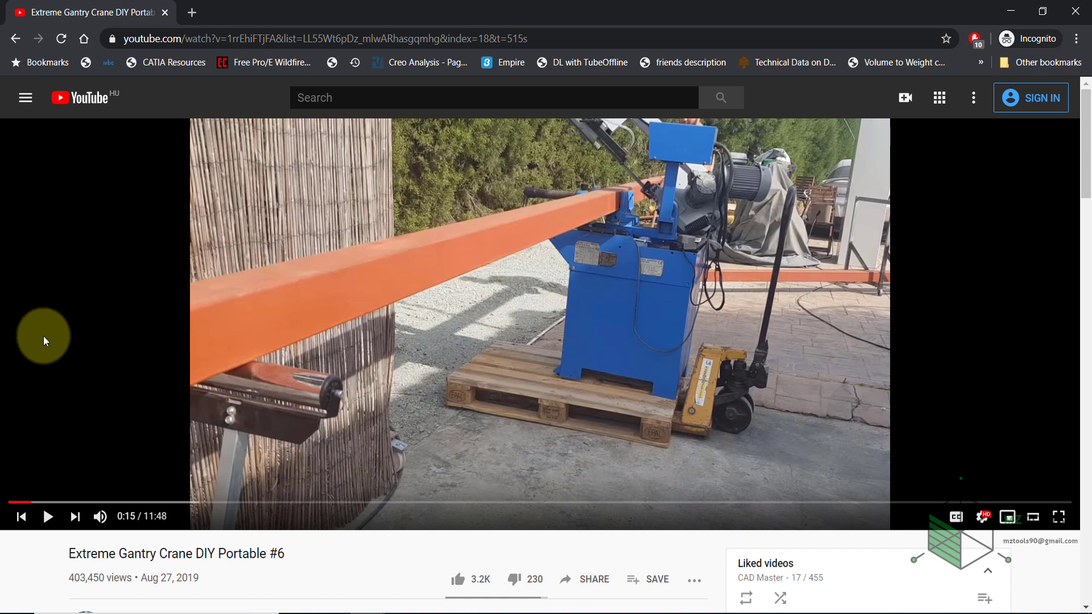
mouse_move(129, 330)
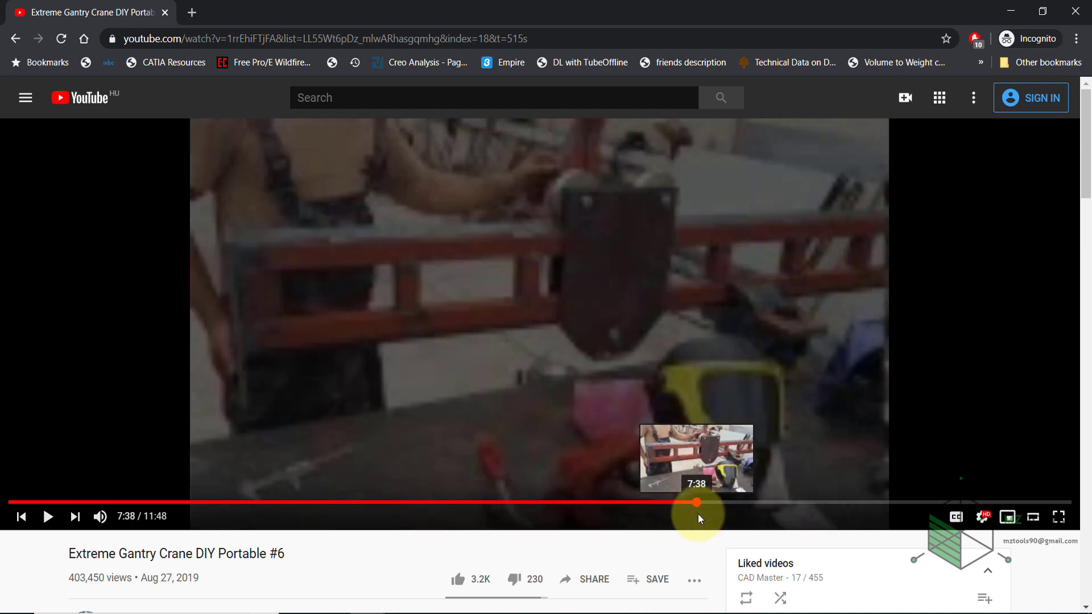
Scrub the Extreme Gantry Crane video ahead to the lifting scenes around 11:28.
left_click_drag(697, 502, 843, 502)
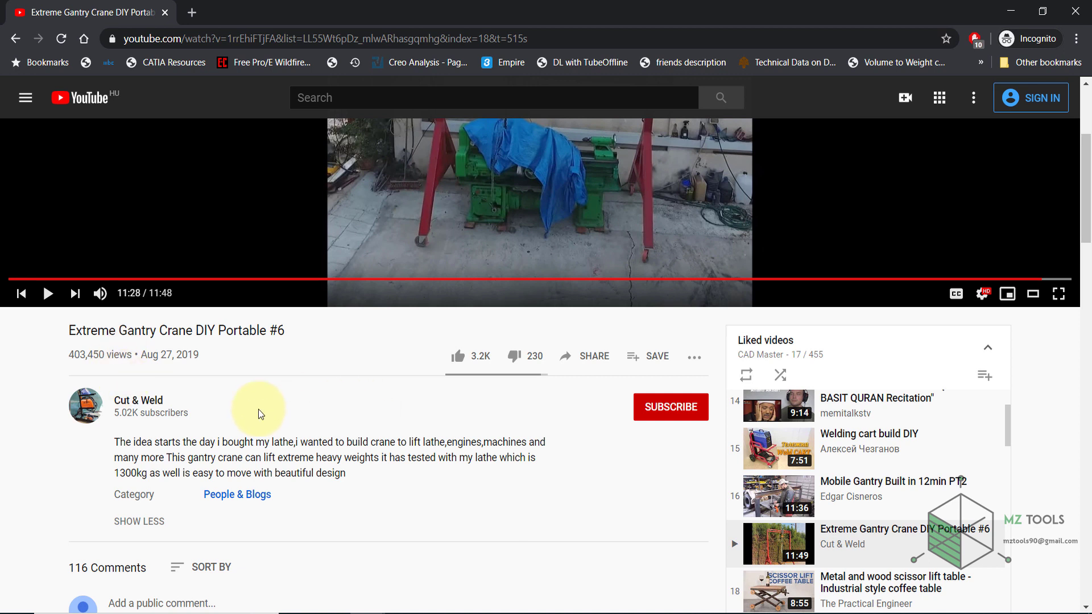
mouse_move(208, 427)
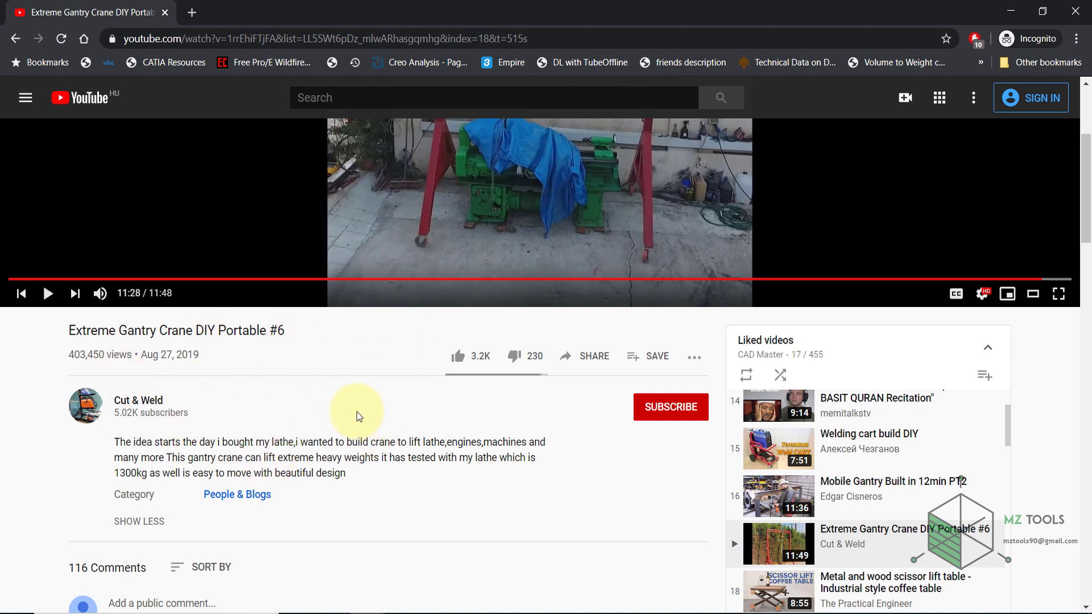
mouse_move(312, 421)
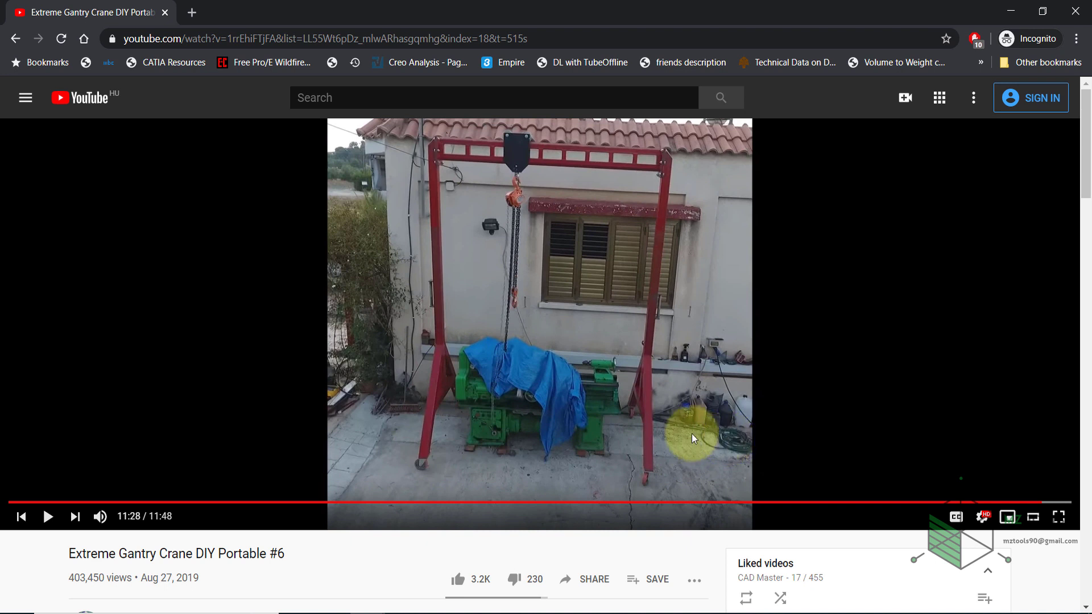
mouse_move(436, 376)
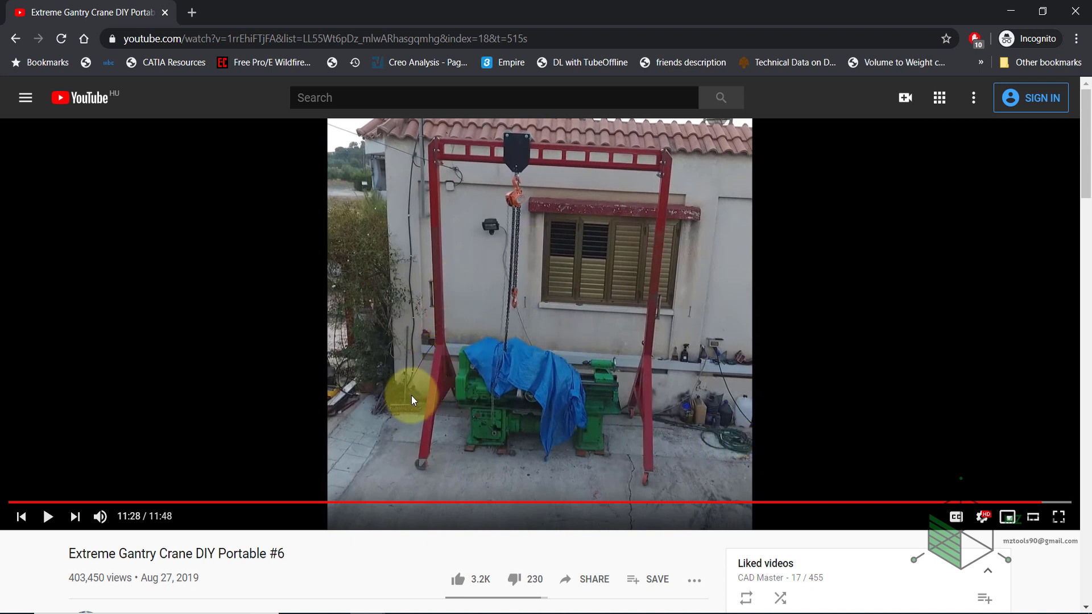
mouse_move(1039, 501)
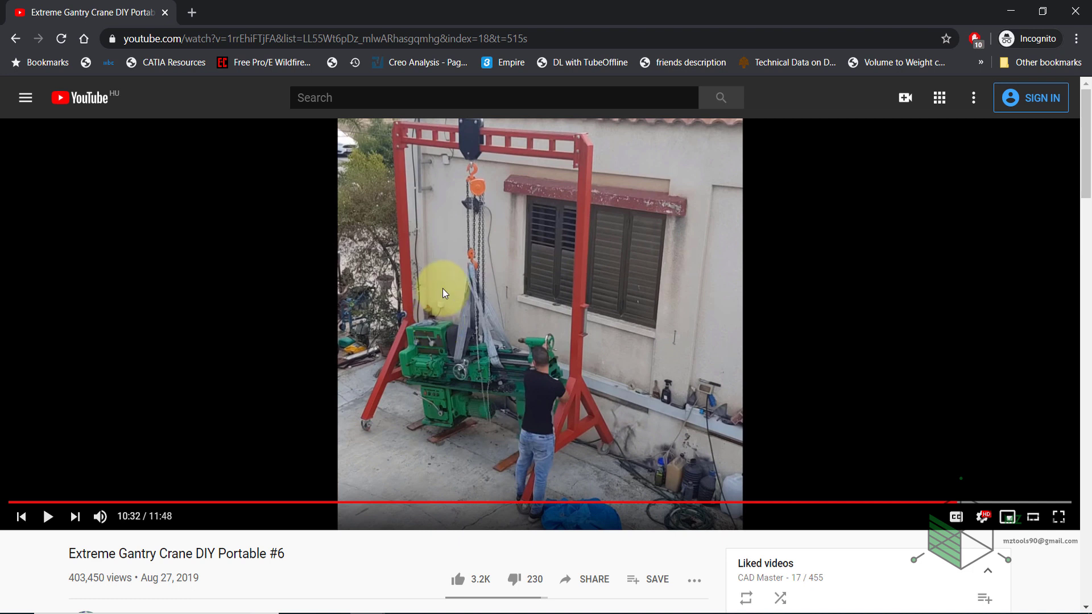
mouse_move(498, 305)
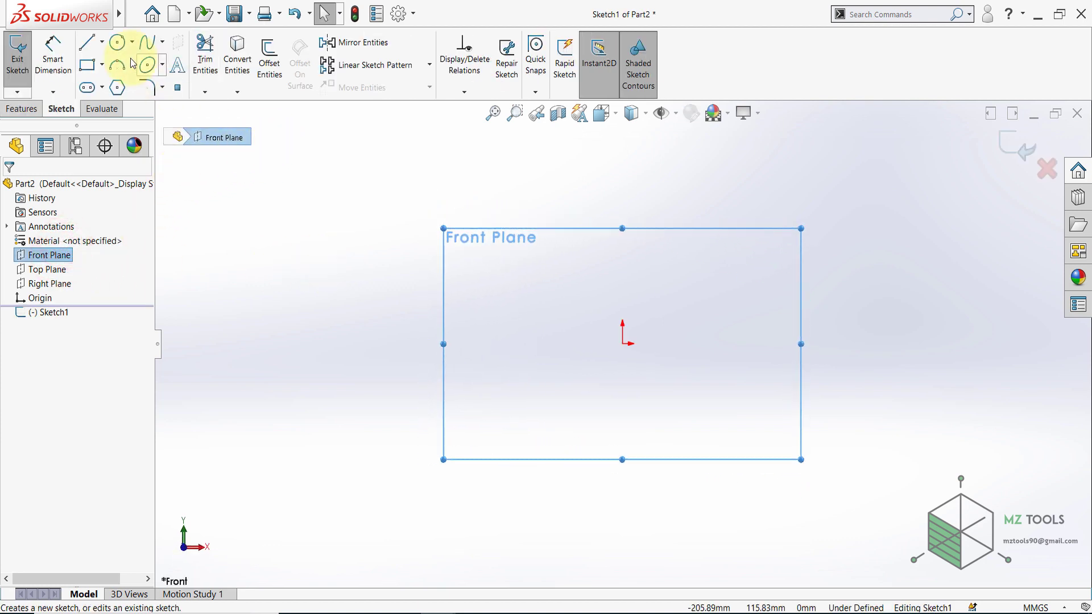
Sketch a 3000 mm vertical post with a leg angled at 45° on the Front Plane.
left_click(89, 42)
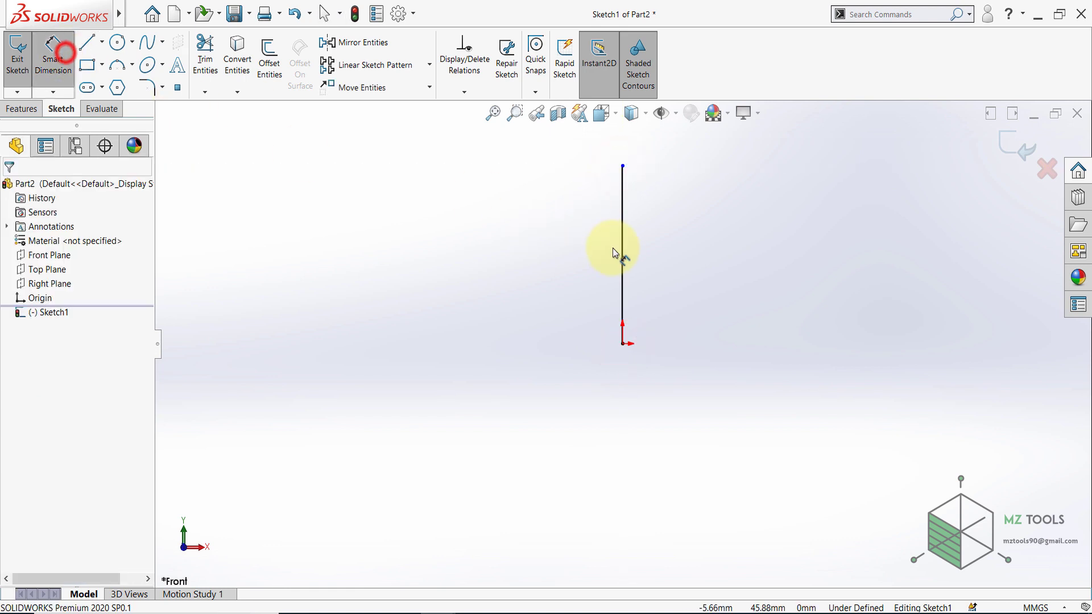
left_click(622, 250)
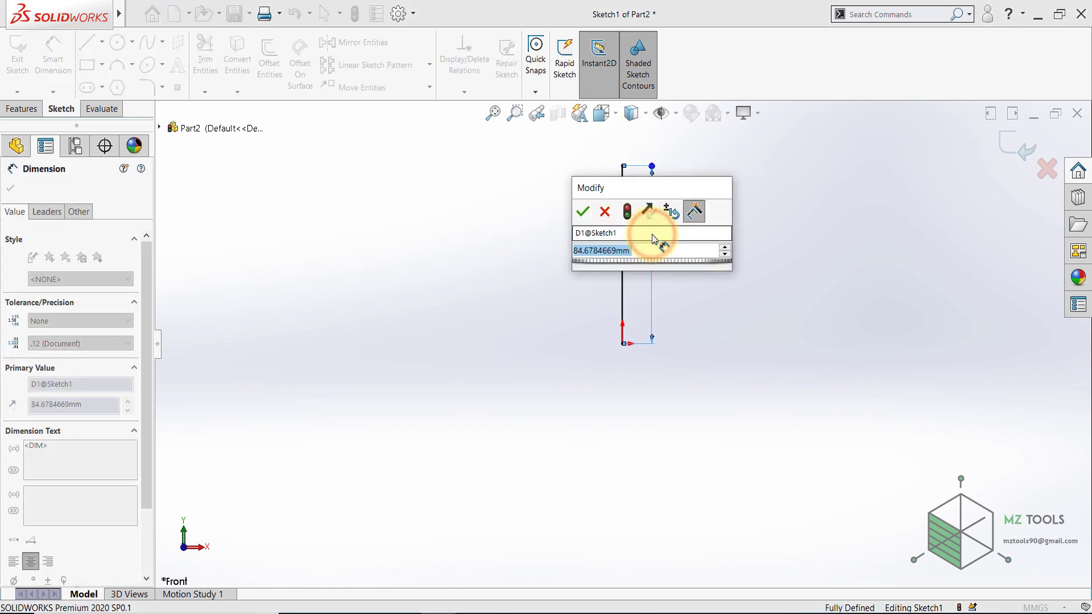
left_click(583, 212)
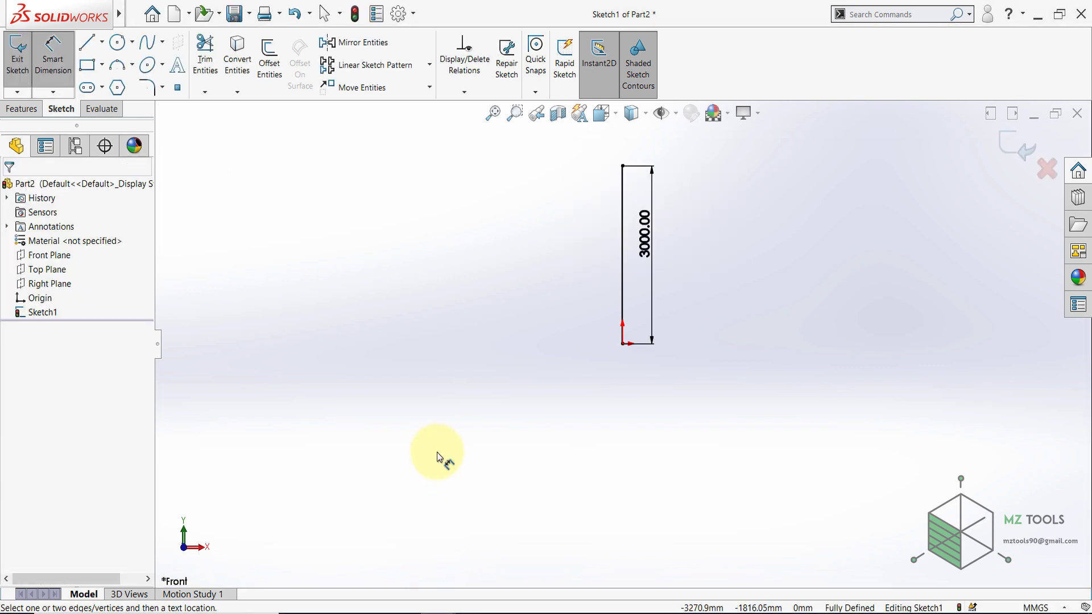
left_click(87, 42)
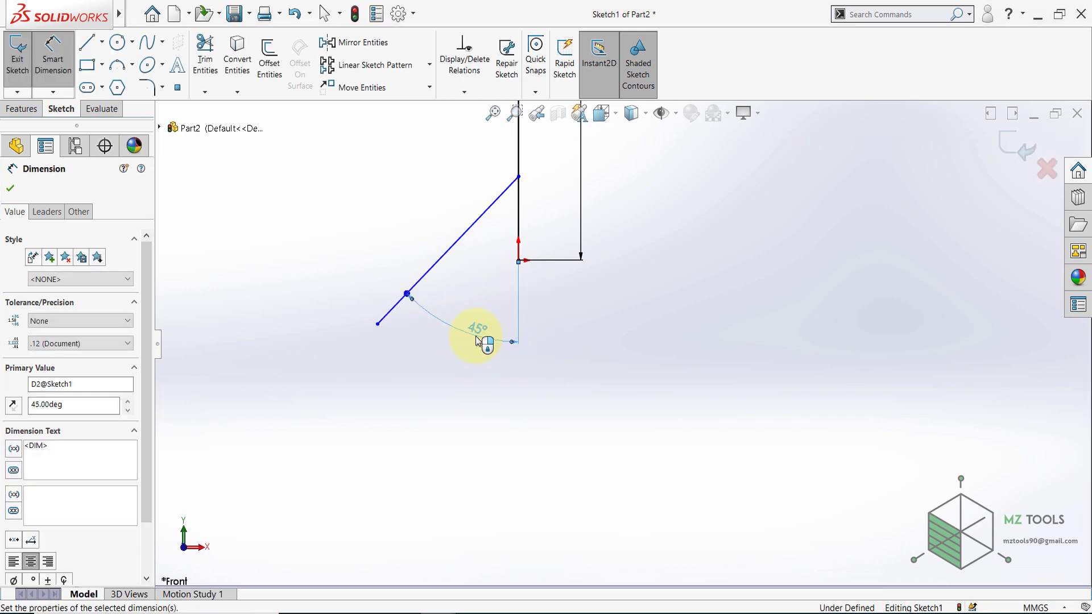
left_click(11, 188)
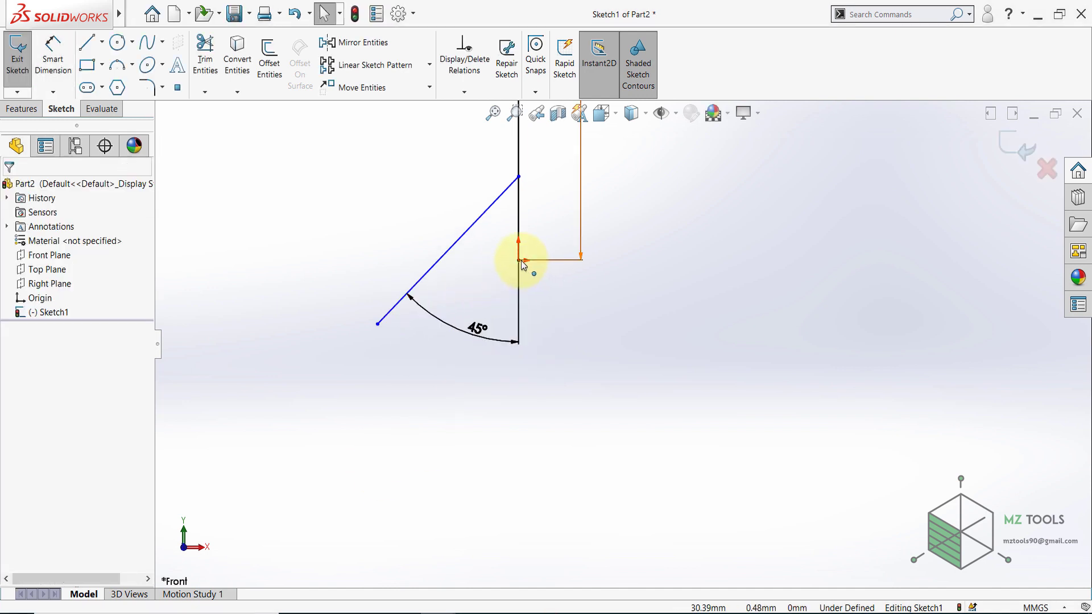
left_click(378, 321)
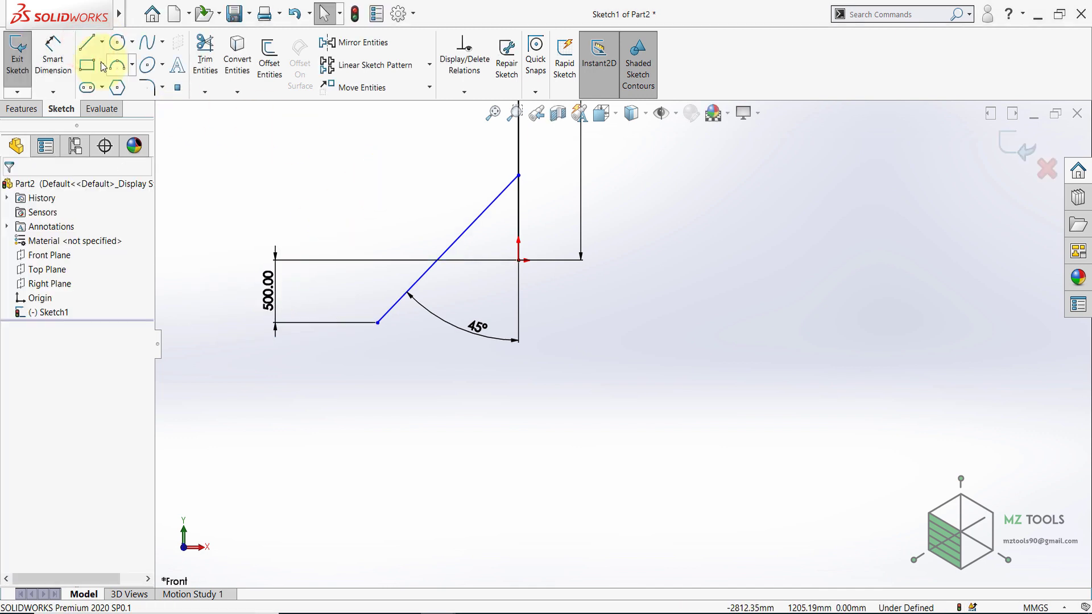
Add a crossbar 500 mm from the post base and mirror leg and crossbar about the post.
left_click(91, 42)
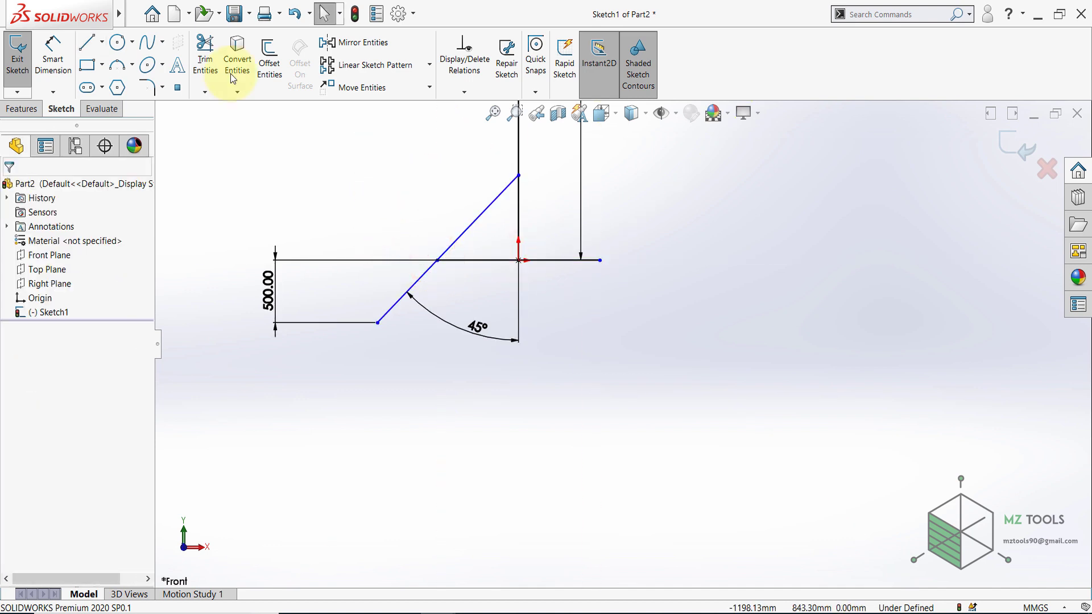
left_click(515, 182)
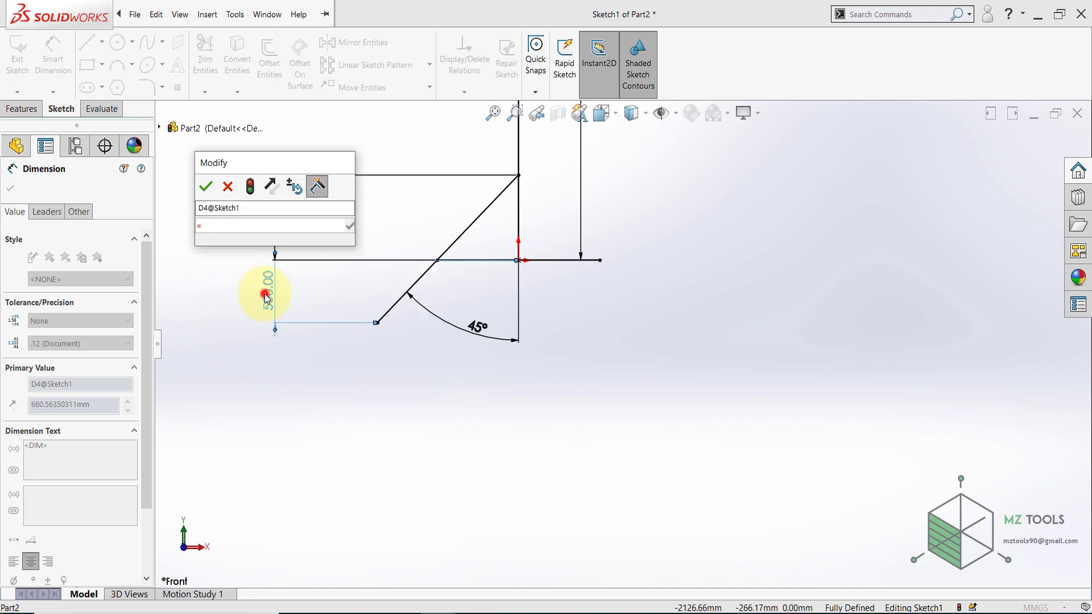
left_click(205, 185)
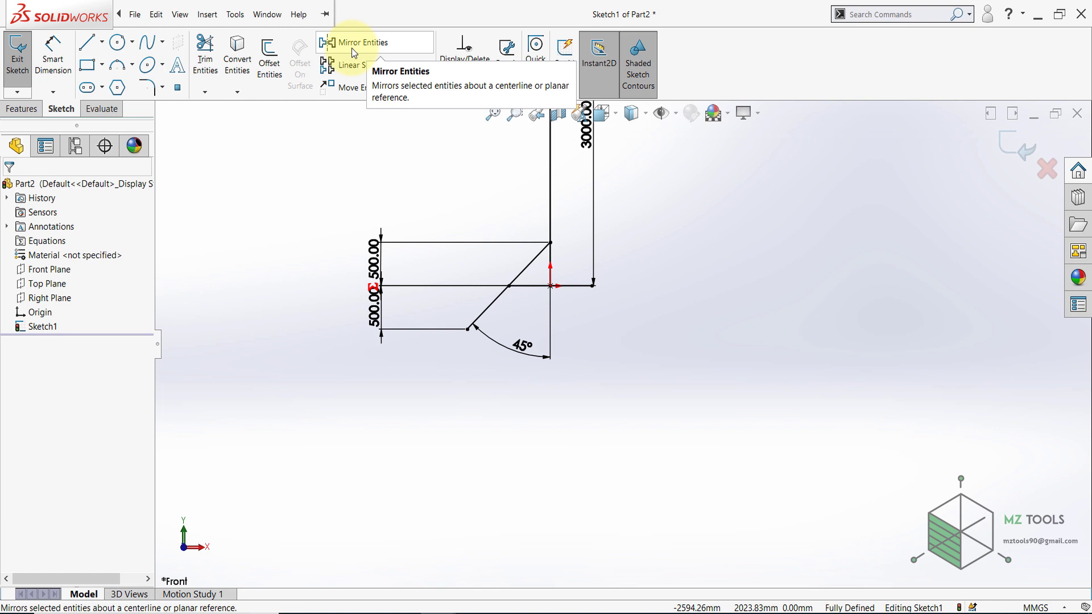
left_click(361, 42)
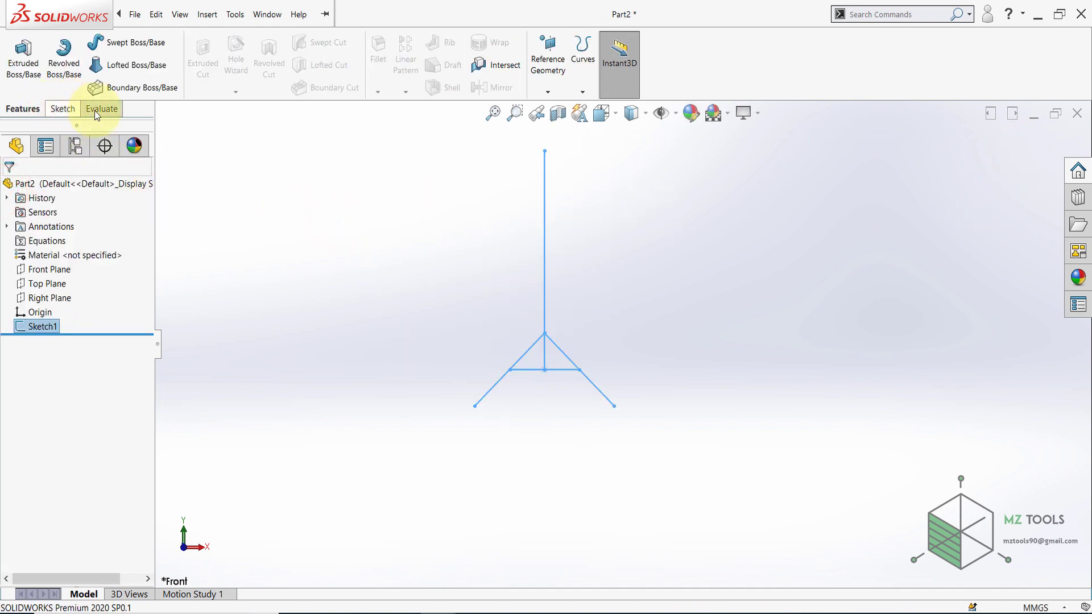
Enable the Weldments toolbar tab and start a Structural Member feature.
right_click(101, 109)
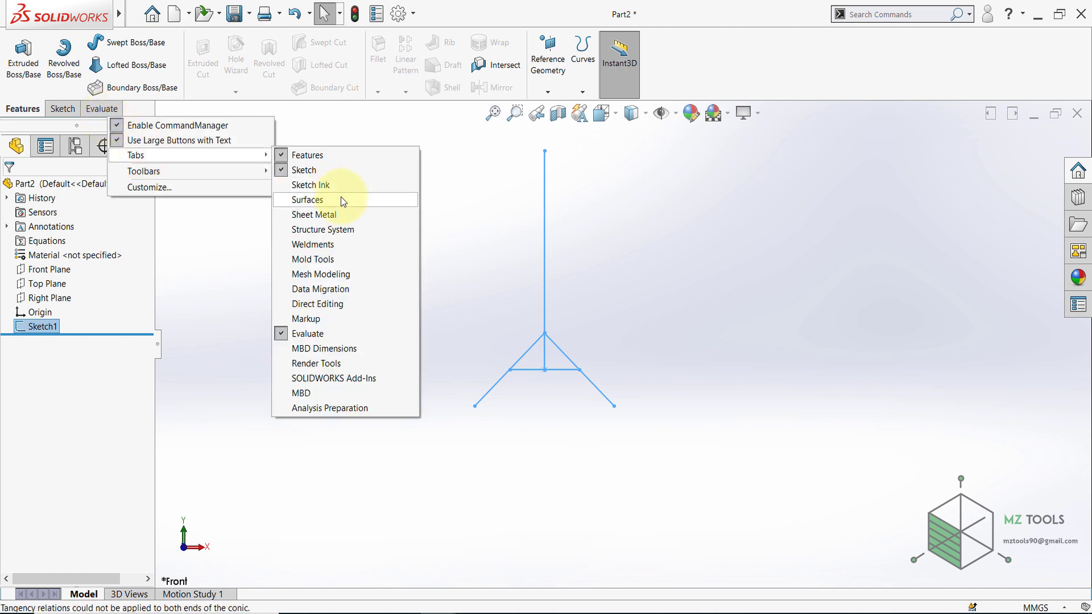
left_click(312, 245)
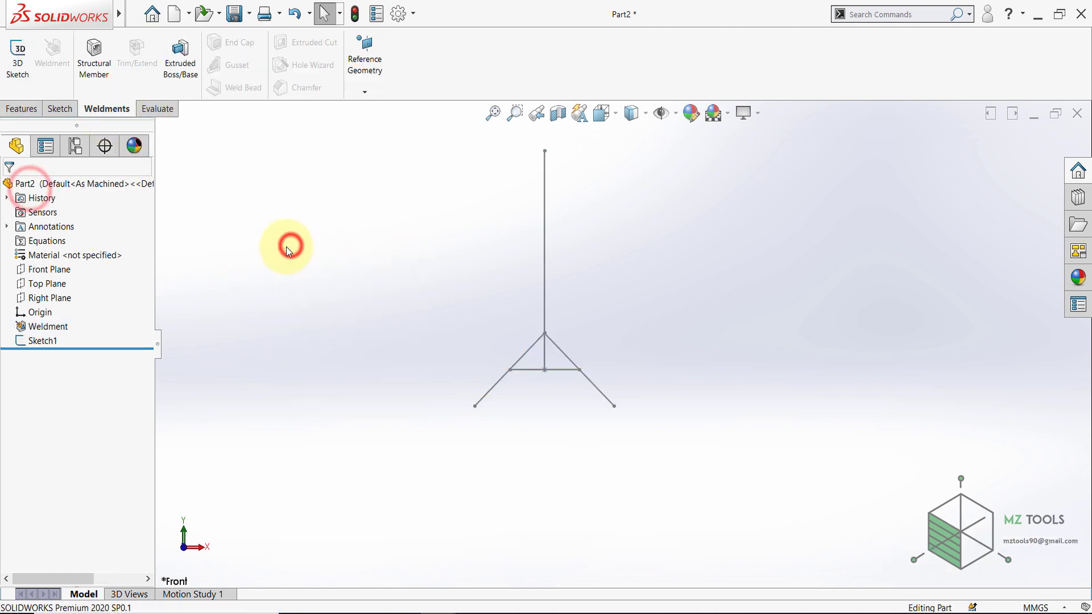
left_click(94, 57)
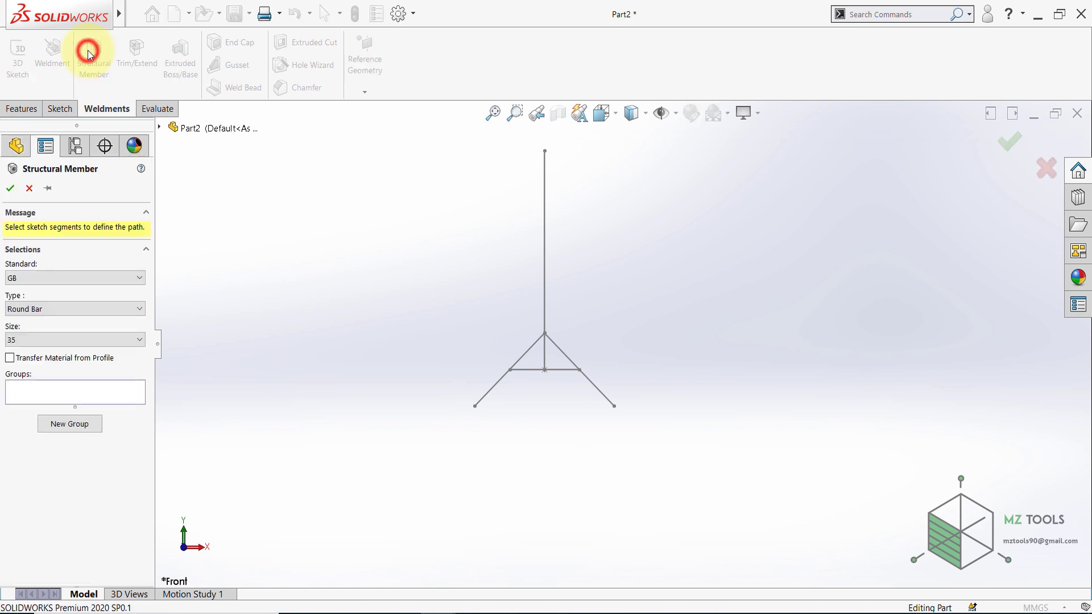
Set an ISO square tube 100 x 100 x 3.2 profile and path it along the vertical post.
left_click(75, 278)
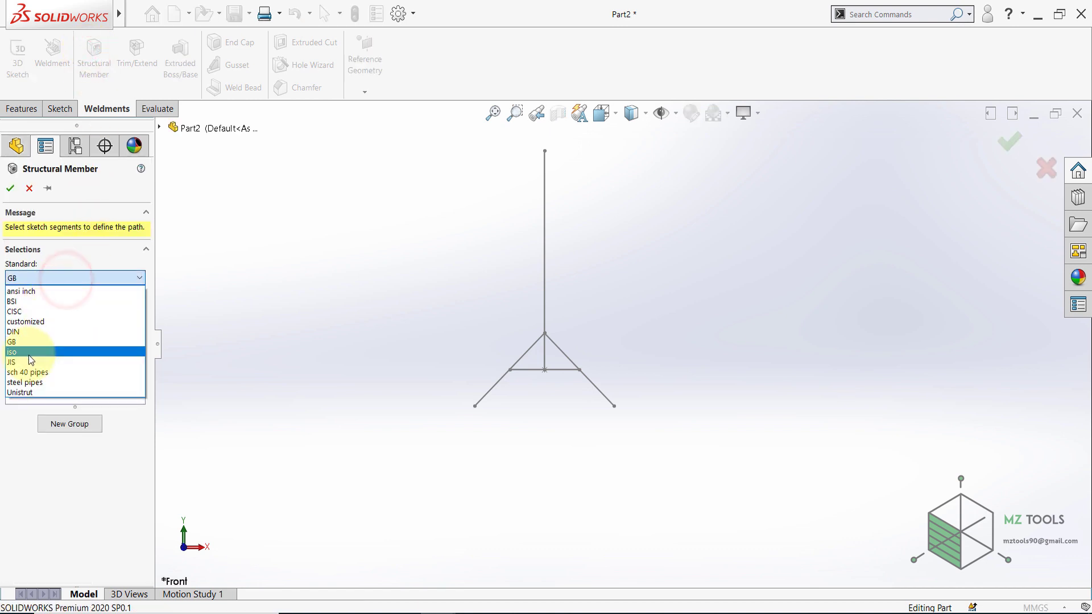
left_click(11, 352)
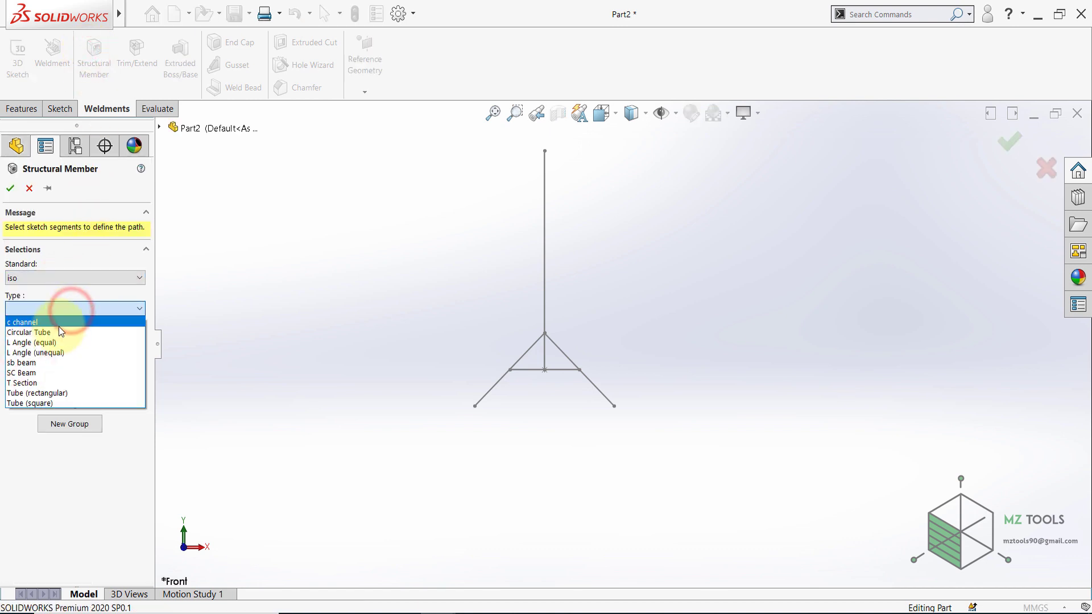
left_click(36, 402)
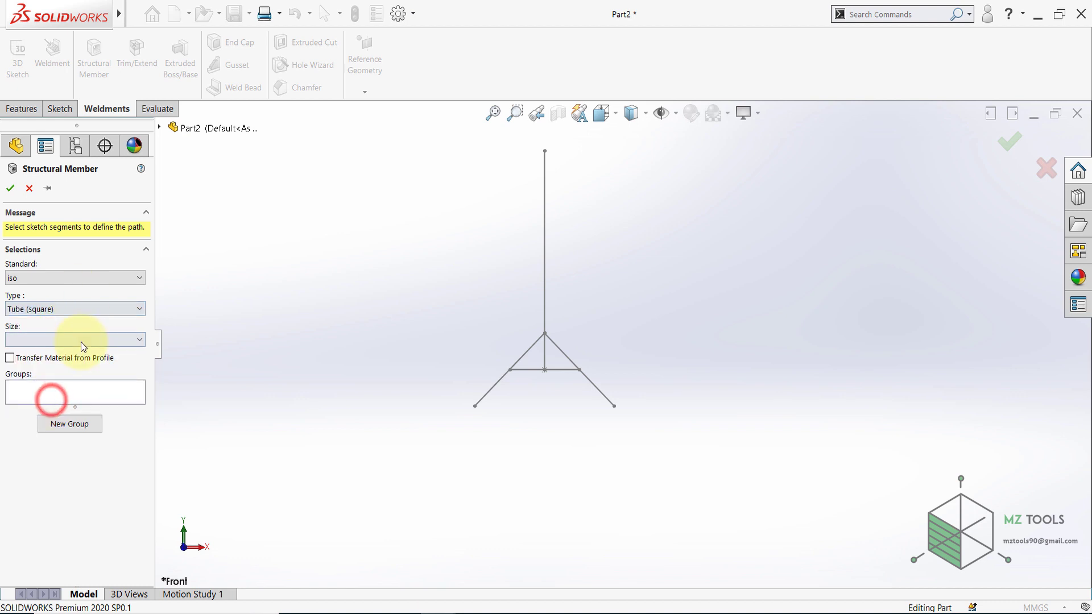
left_click(75, 339)
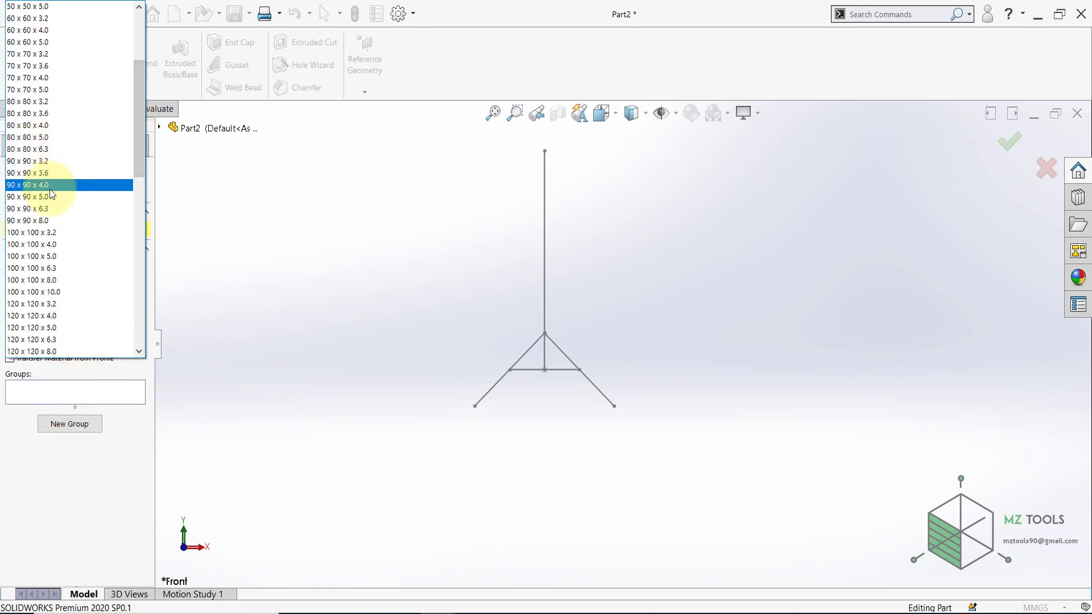
left_click(33, 232)
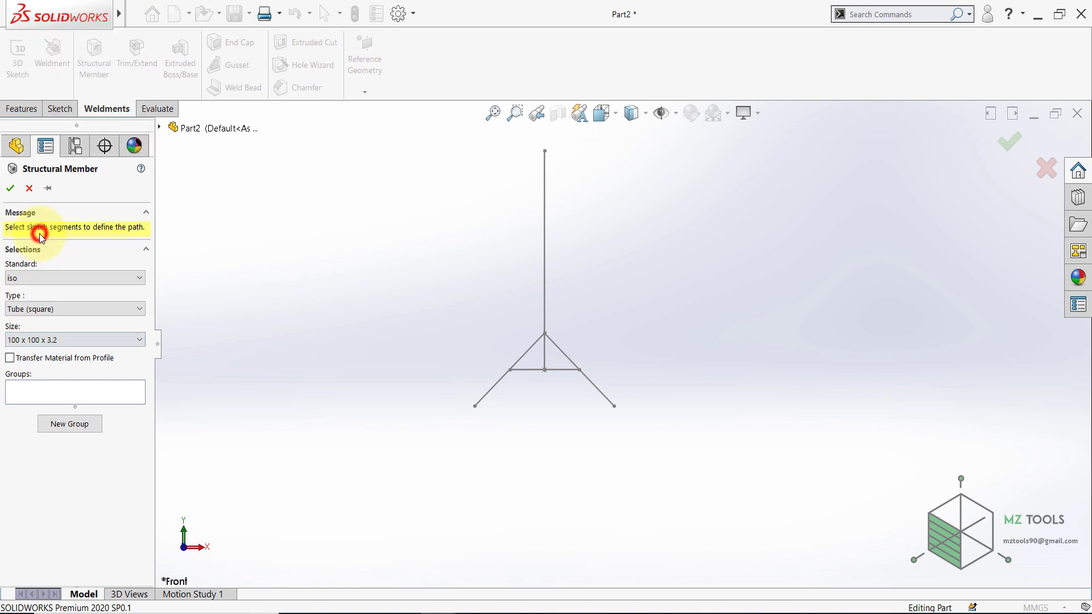
mouse_move(584, 265)
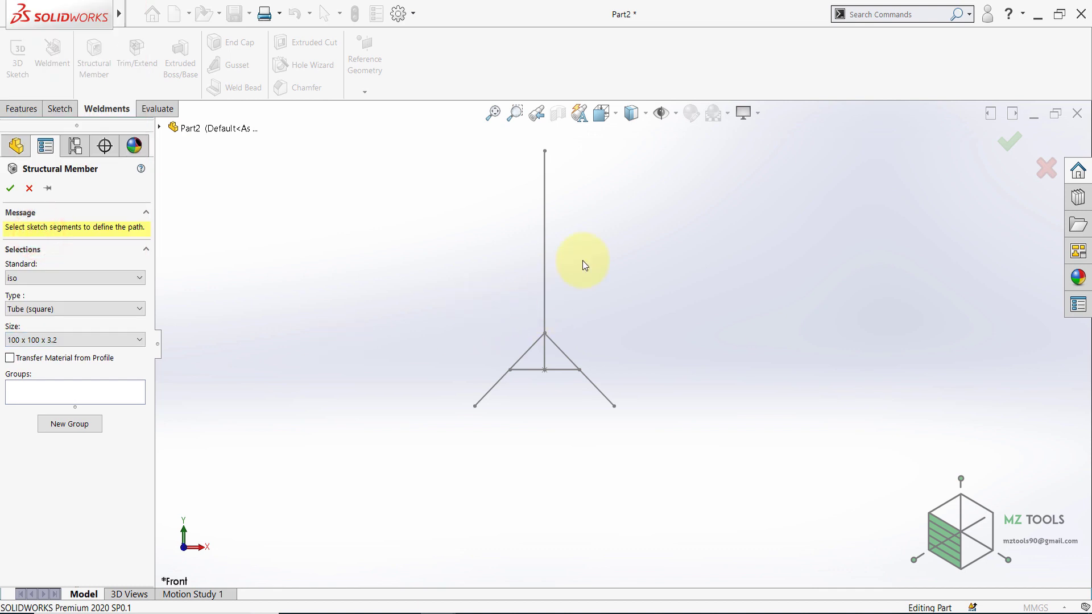
left_click(545, 279)
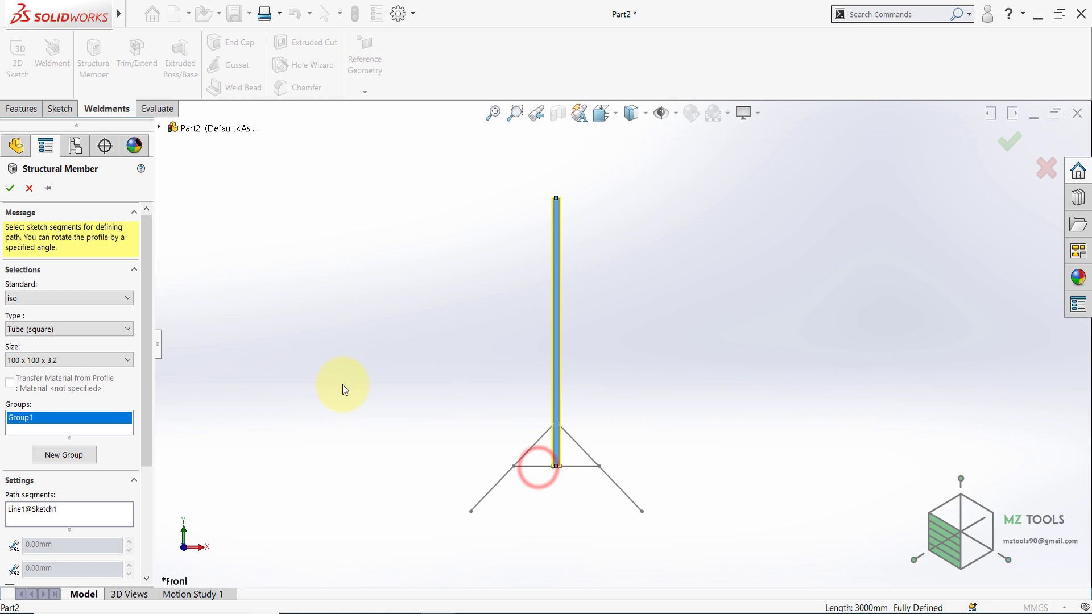
Add the crossbar and diagonal legs as new member groups and locate the tube profile.
left_click(63, 454)
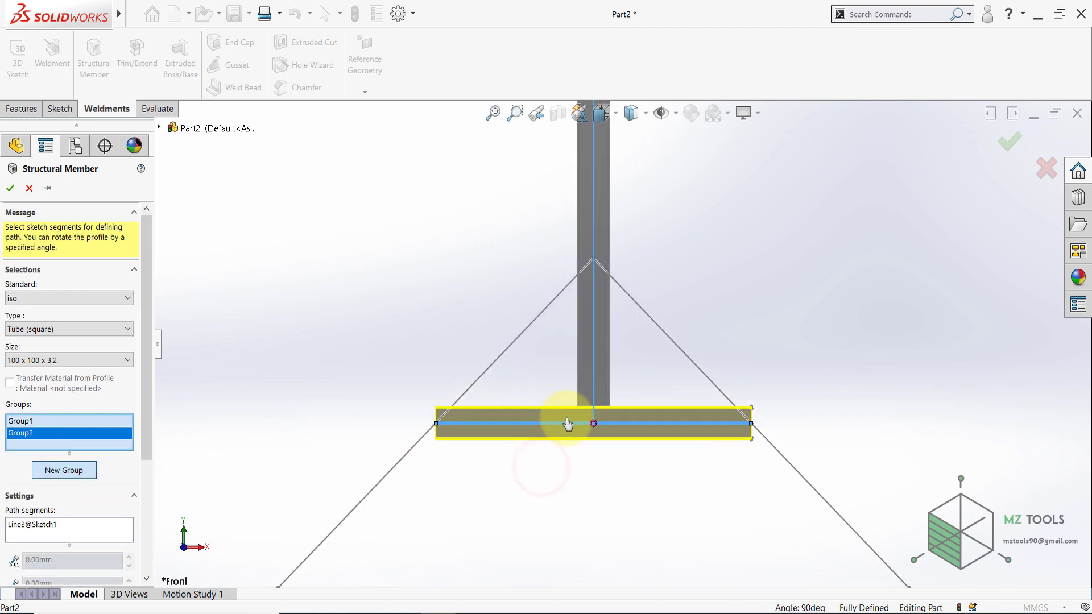
scroll("down", 3)
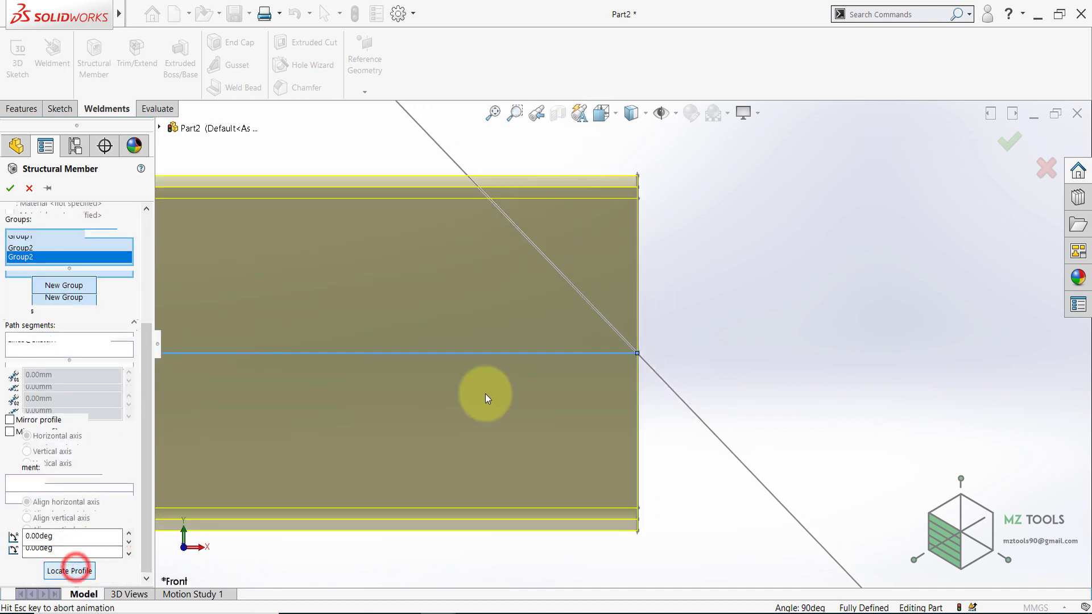
left_click(70, 570)
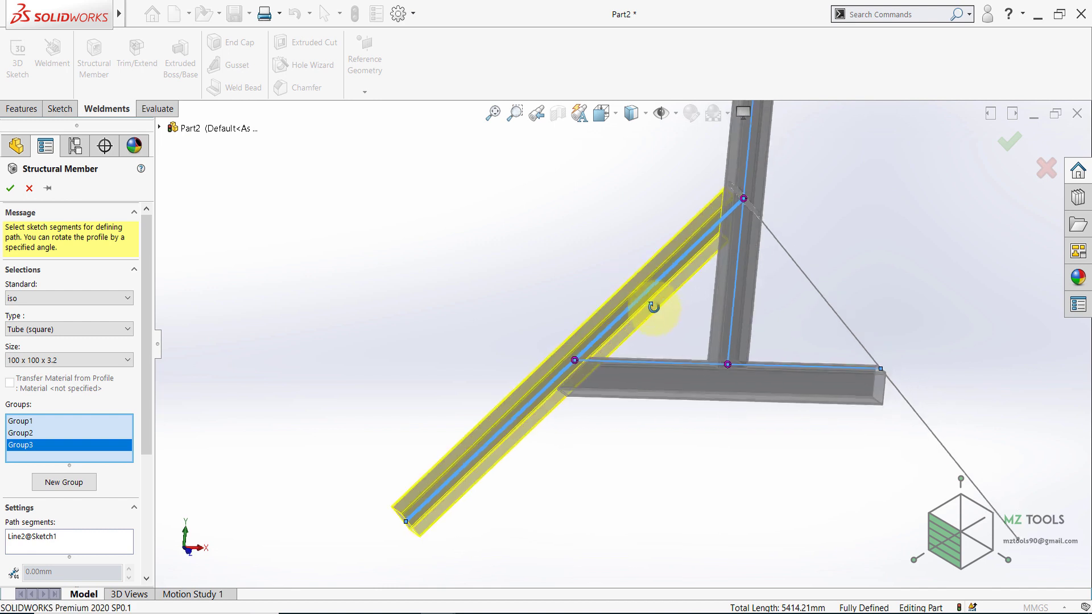
left_click(845, 282)
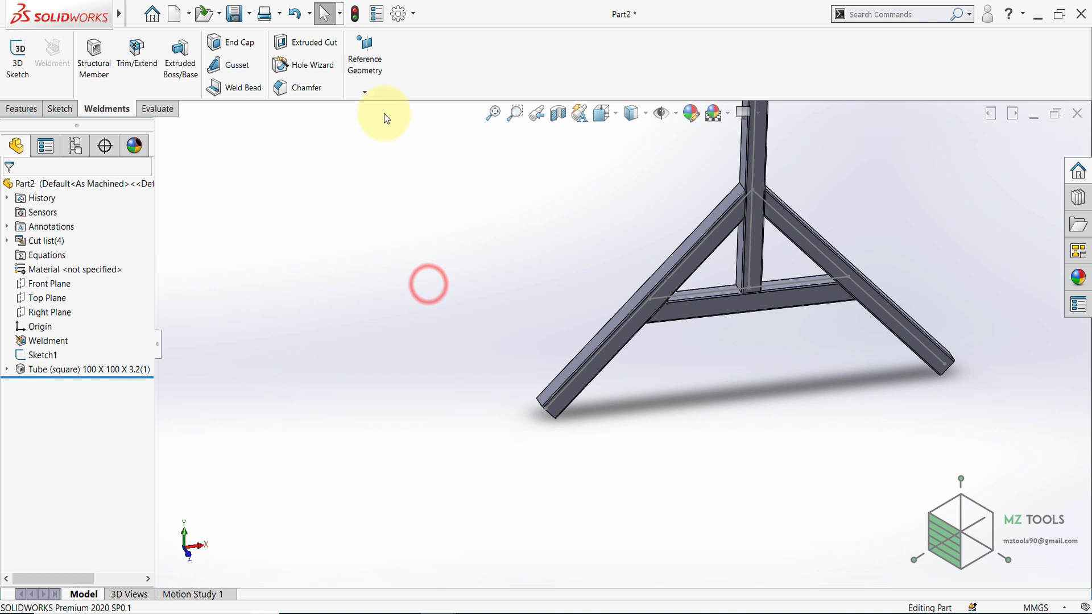
Create Plane2 parallel to the Top Plane through a leg's bottom vertex.
left_click(364, 59)
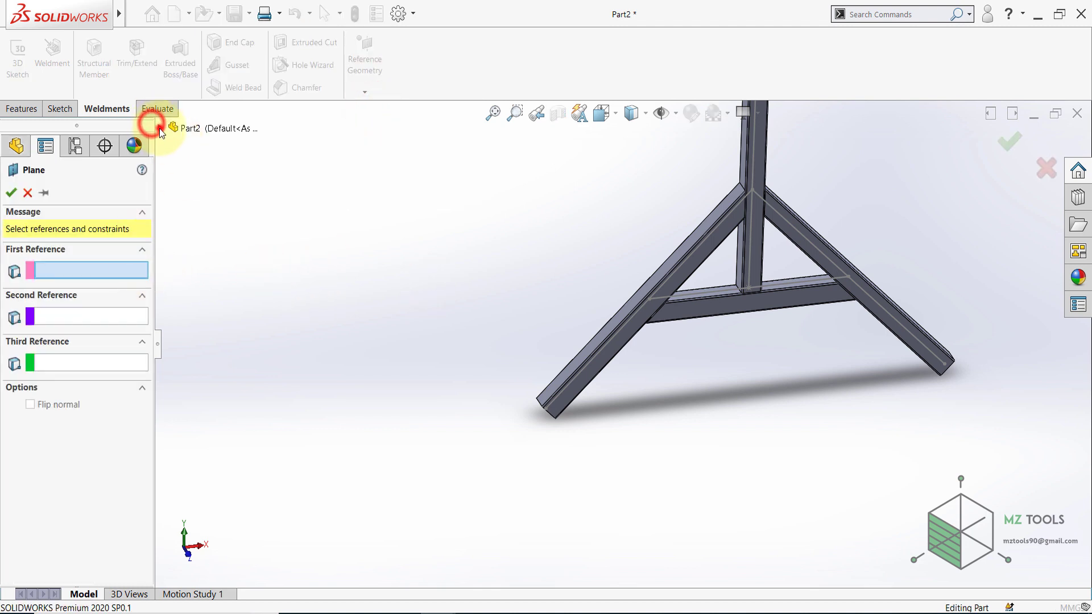
left_click(212, 242)
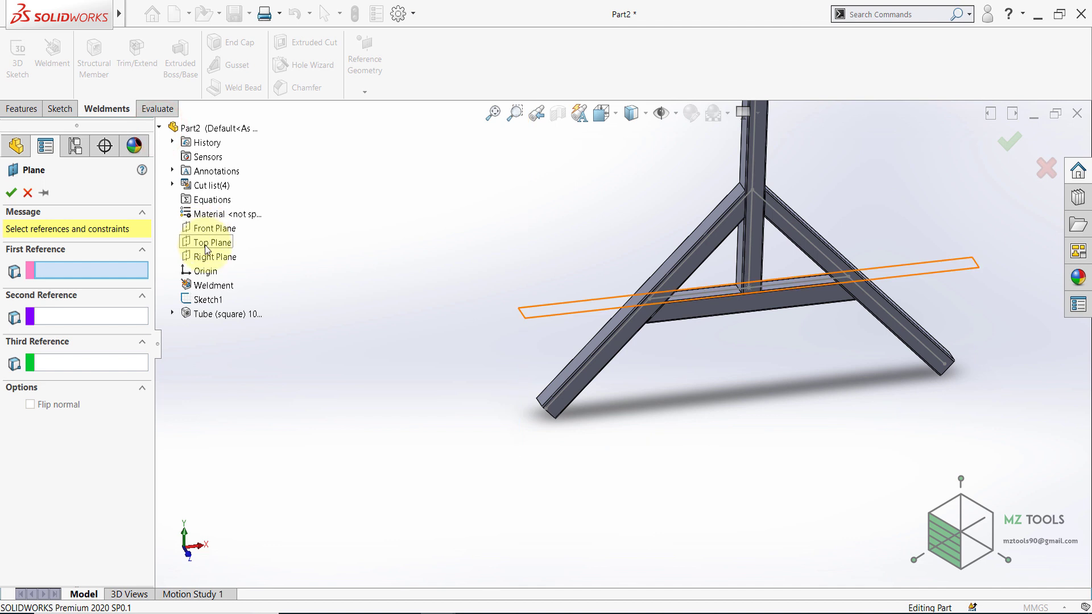
left_click(213, 241)
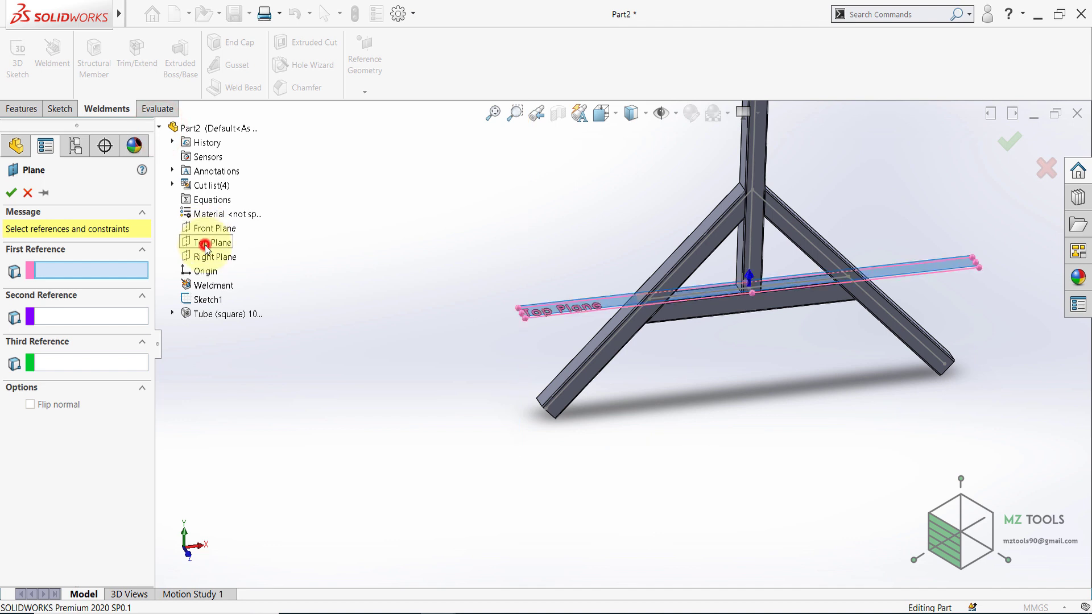
left_click(212, 241)
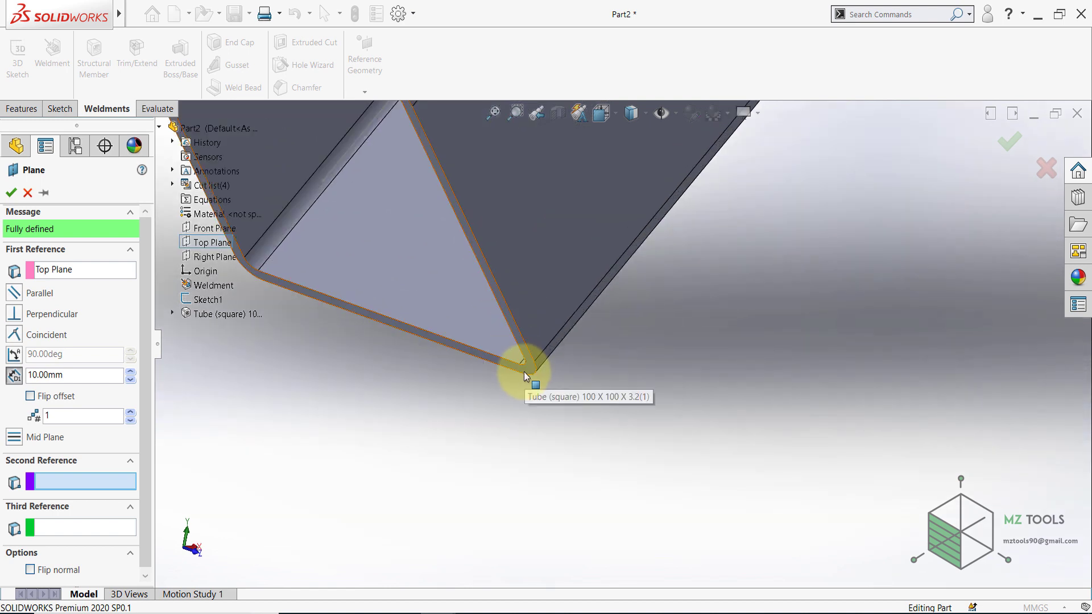
left_click(523, 375)
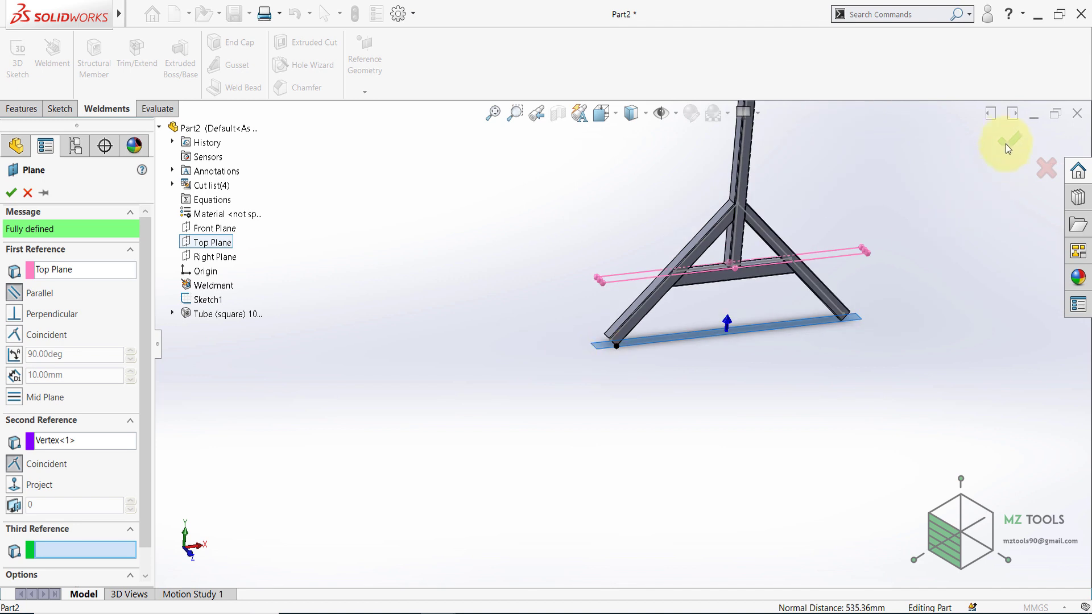
left_click(1006, 148)
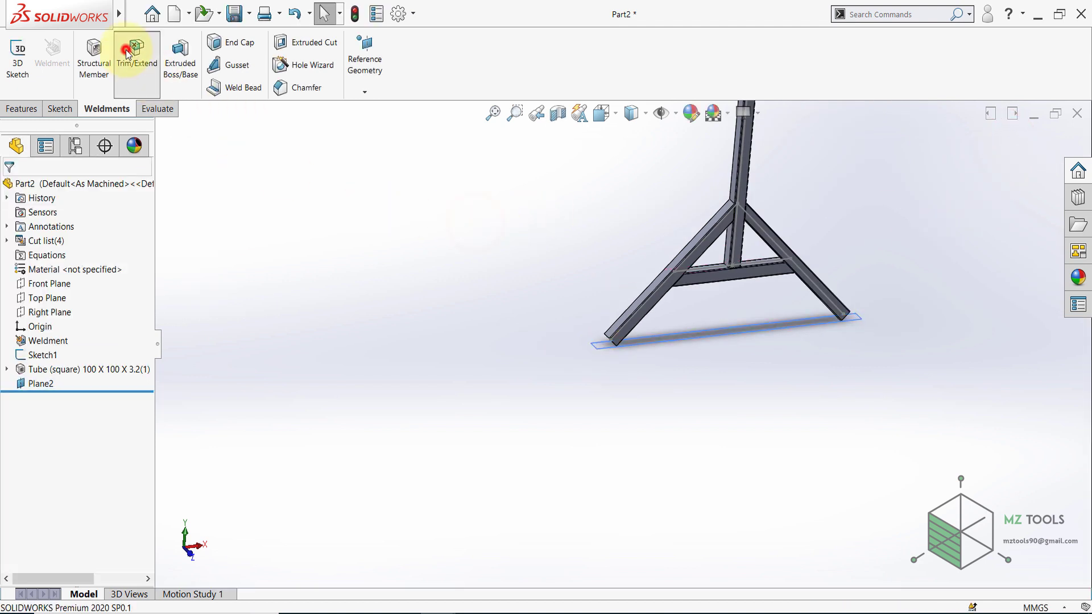
Trim both leg tubes flush against Plane2 using Trim/Extend with a face/plane boundary.
left_click(137, 56)
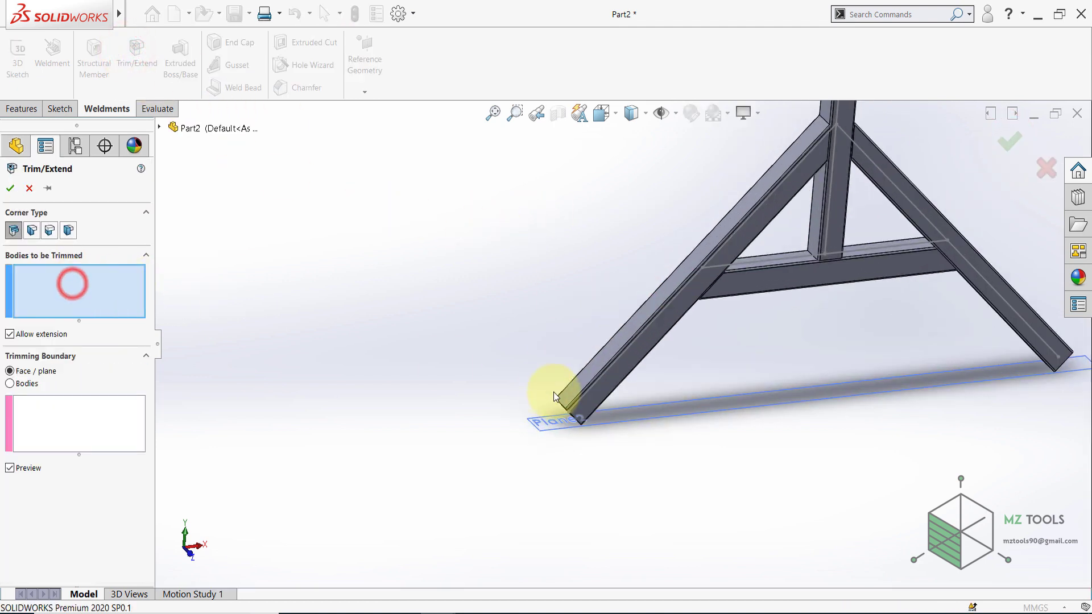
left_click(996, 295)
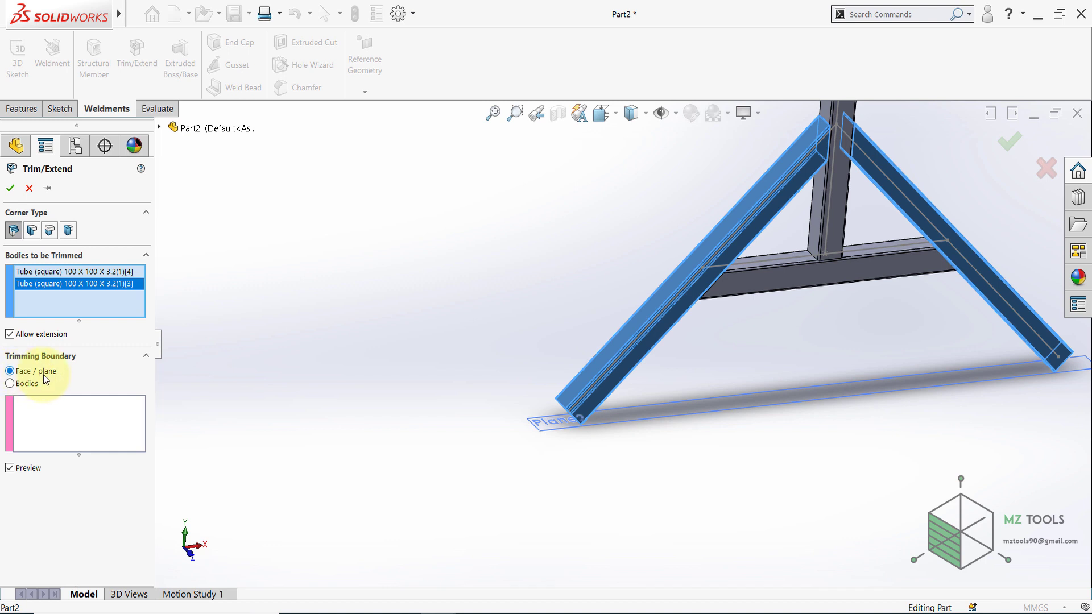
left_click(557, 430)
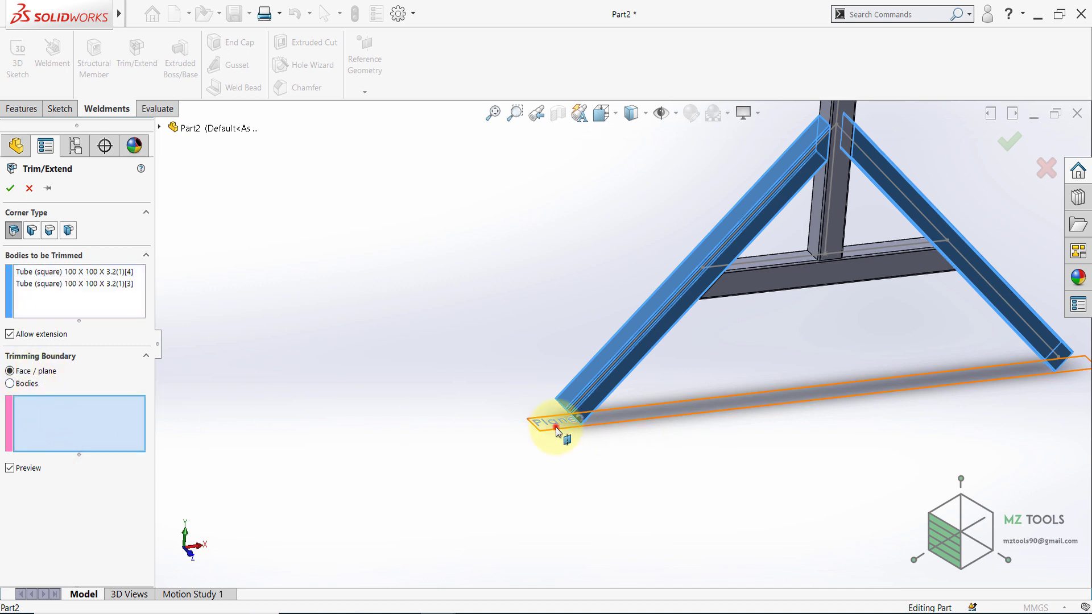
left_click(557, 424)
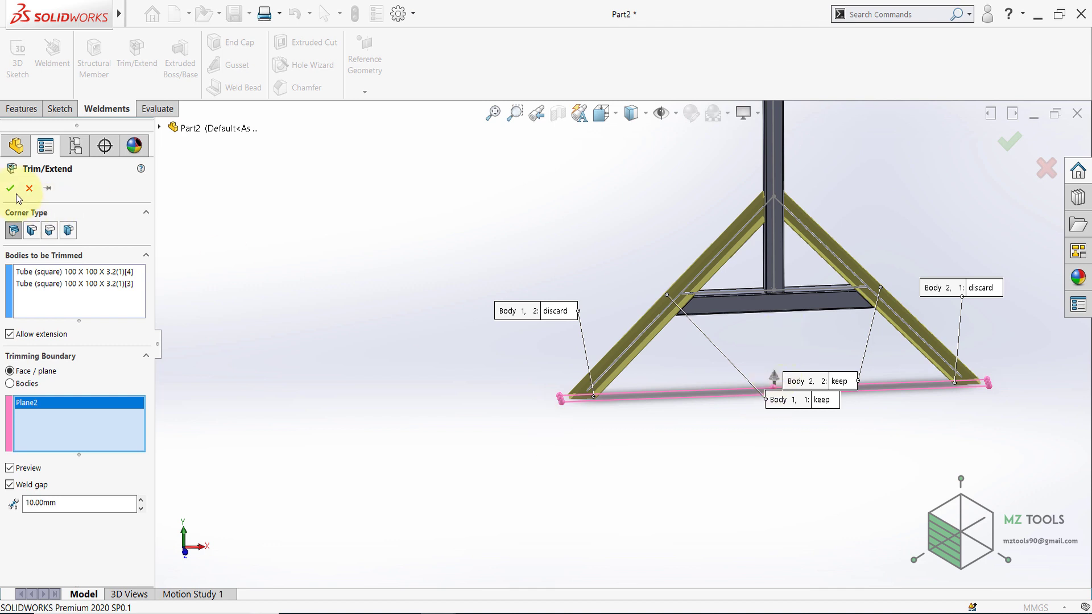
left_click(11, 189)
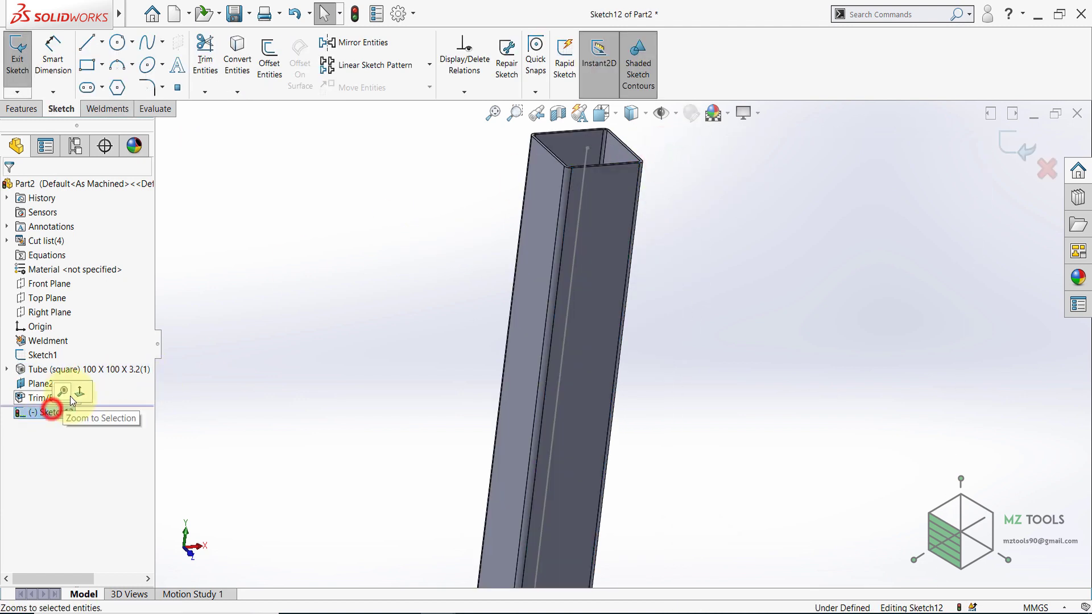
Sketch a centre rectangle on the post top dimensioned 200 x 400 mm.
left_click(104, 65)
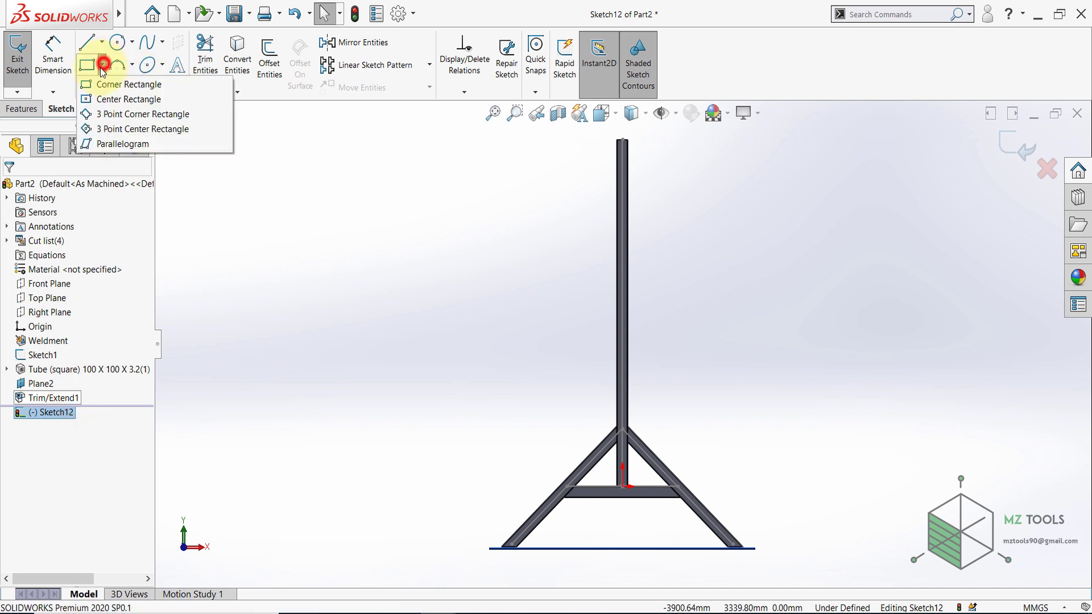
left_click(124, 83)
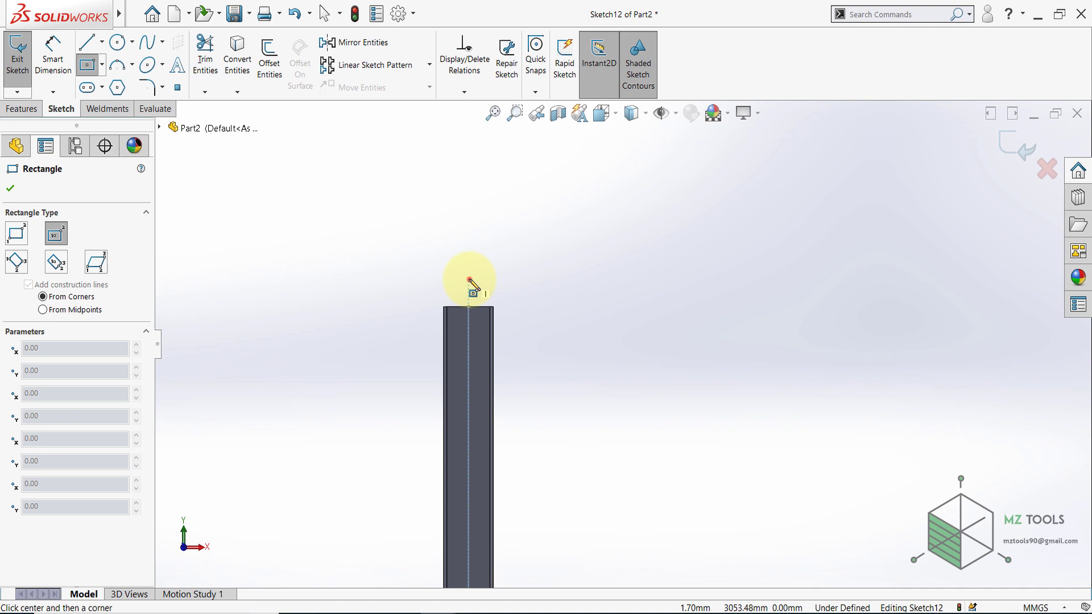
left_click_drag(468, 288, 515, 392)
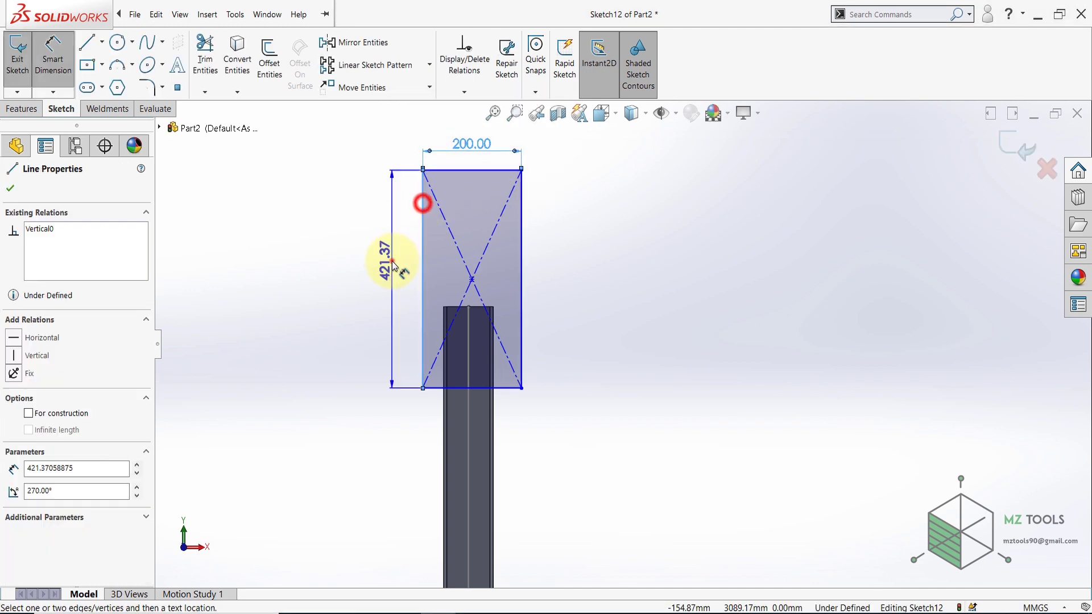
left_click(381, 258)
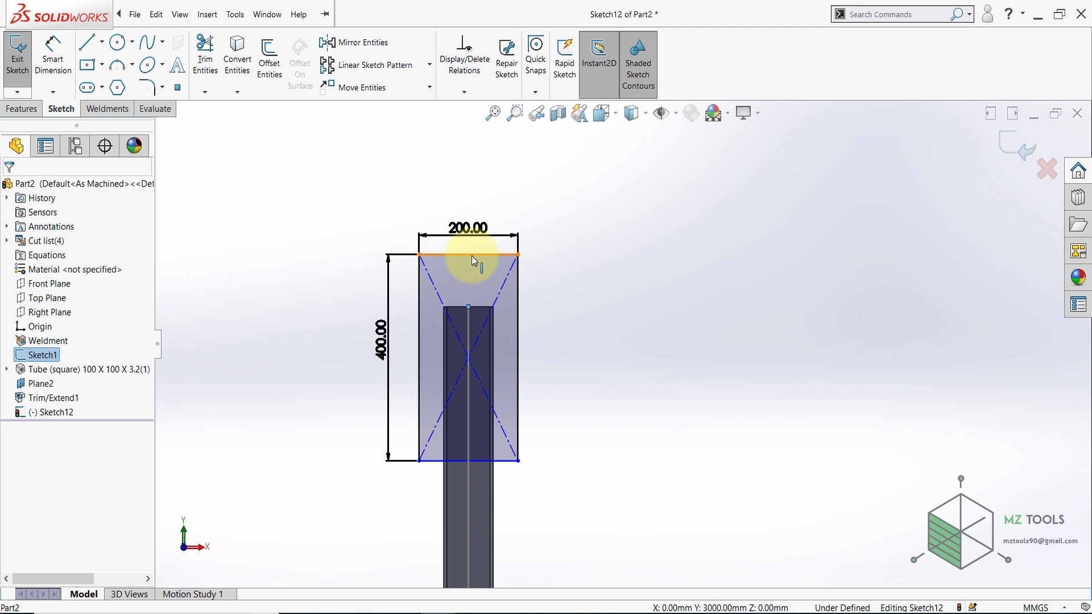
left_click(467, 249)
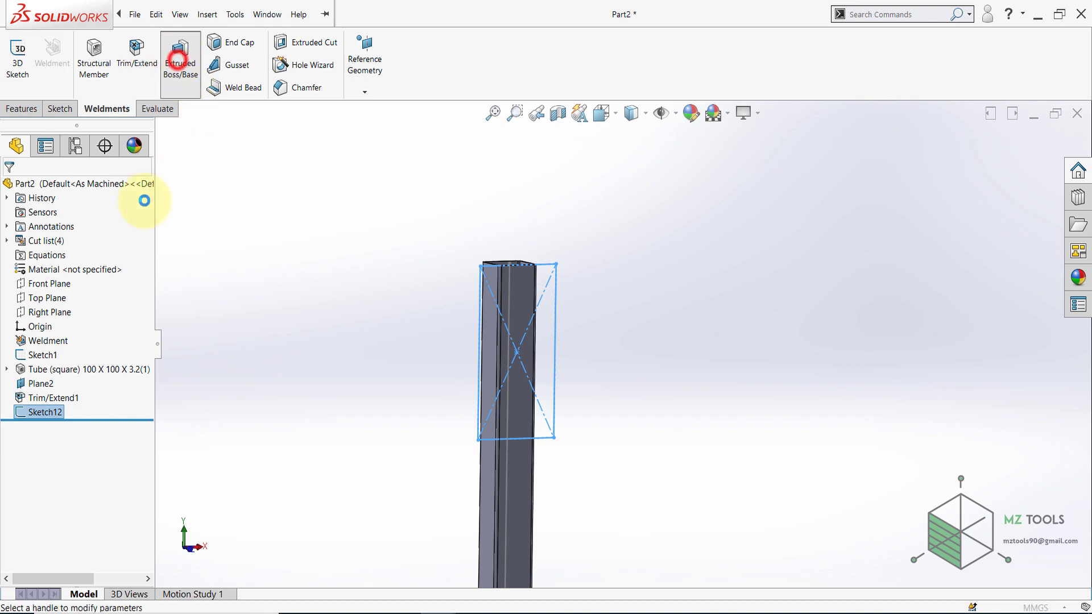
Extrude the rectangle 10 mm into a top plate (Boss-Extrude1).
left_click(179, 58)
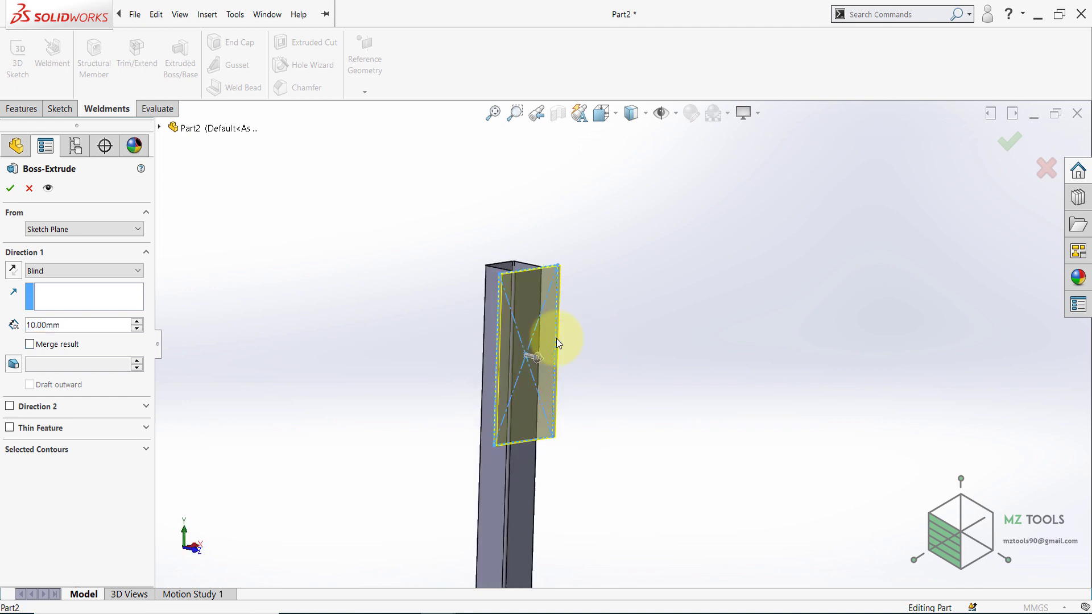
left_click(10, 188)
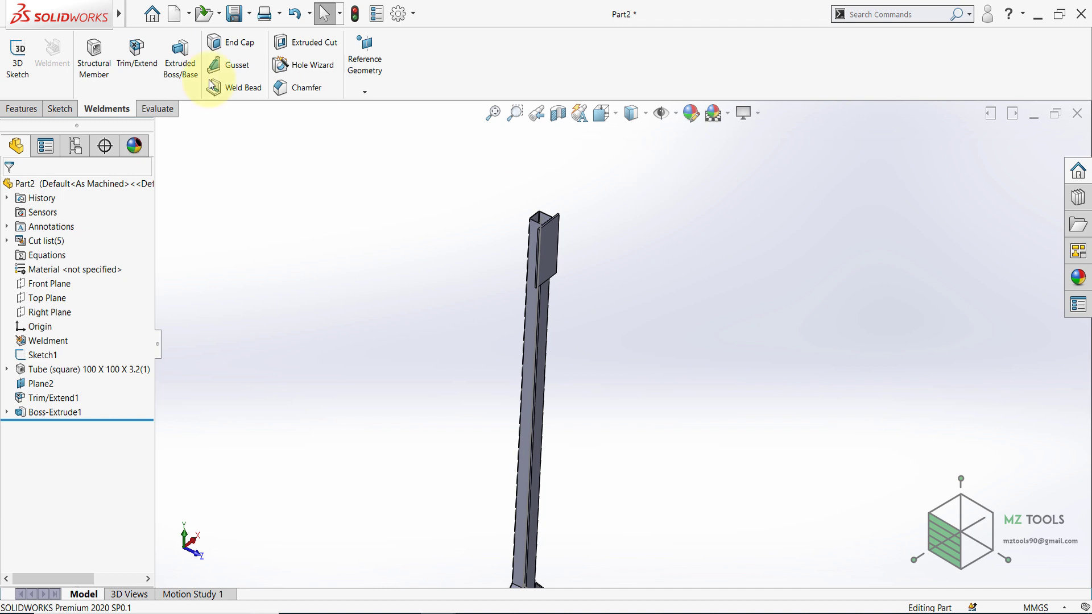
Mirror the top plate body to create Mirror1 on the post.
left_click(21, 109)
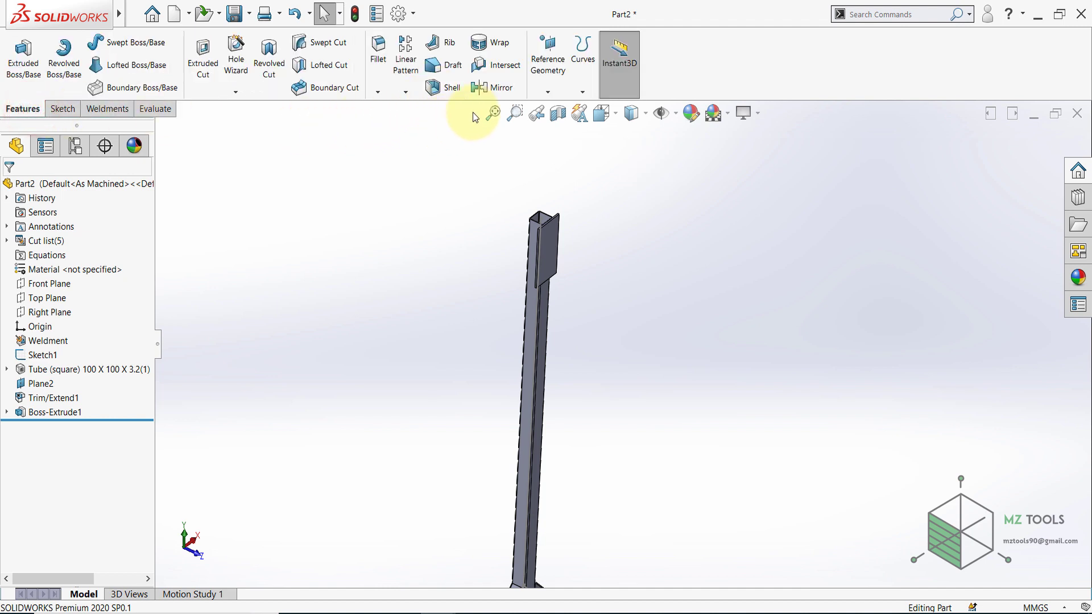
left_click(491, 88)
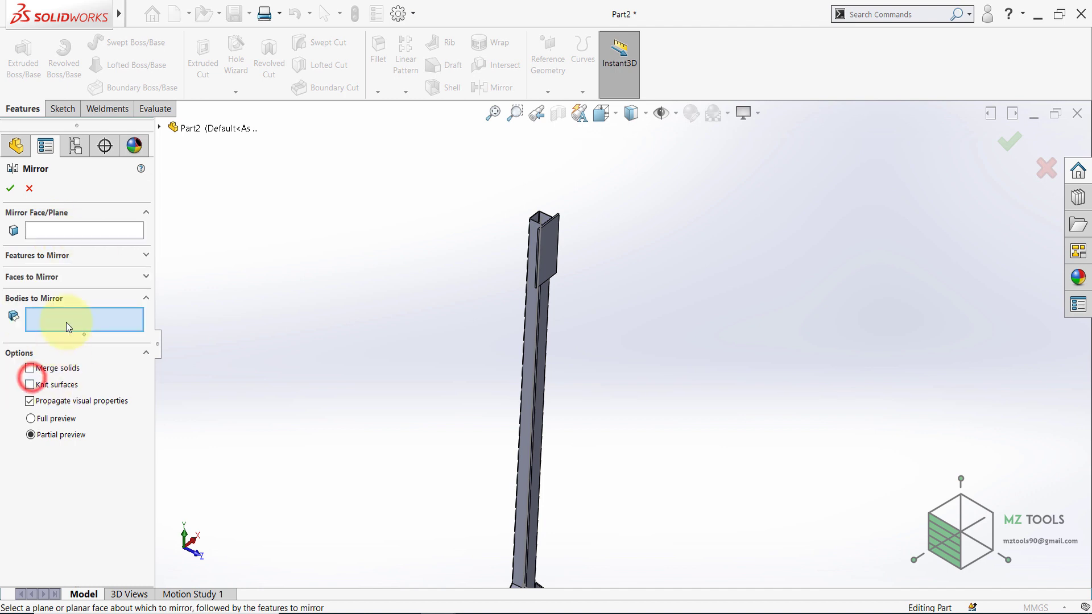
left_click(473, 292)
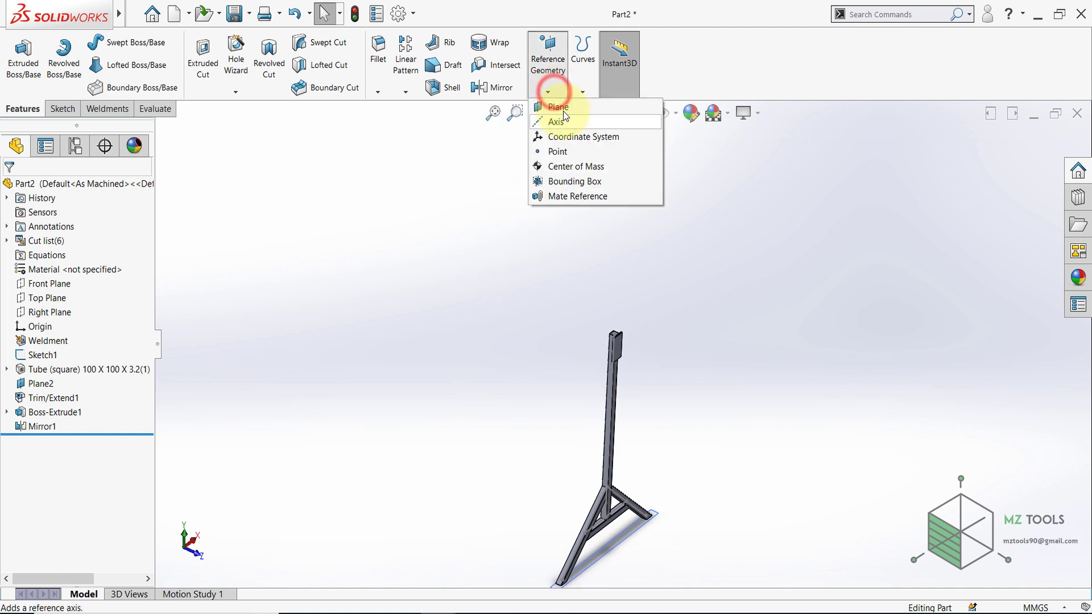
Create Plane3 offset from the Front Plane beside the stand.
left_click(557, 106)
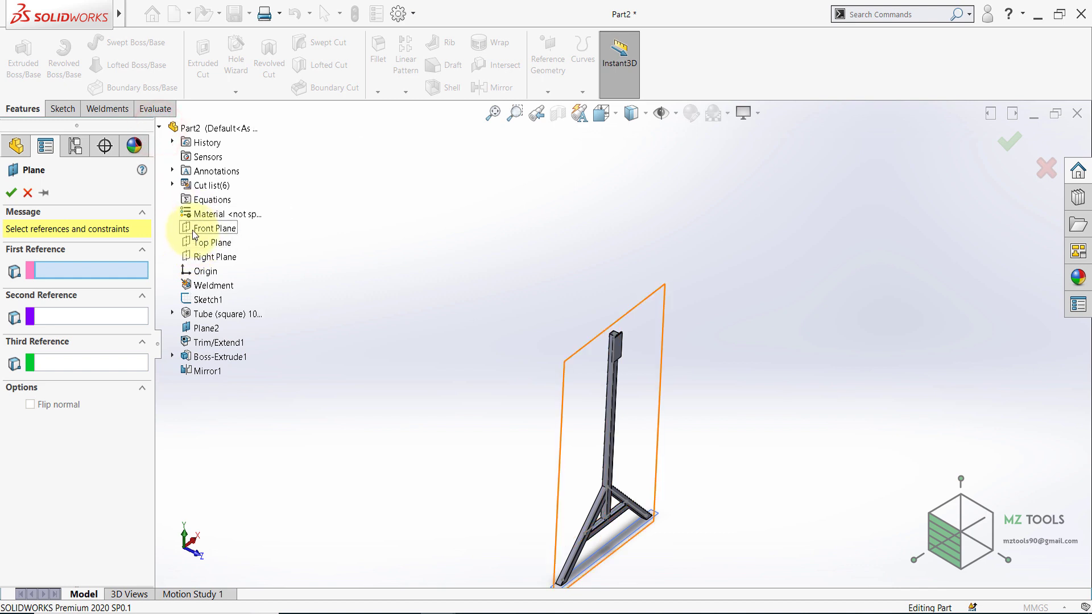
left_click(215, 227)
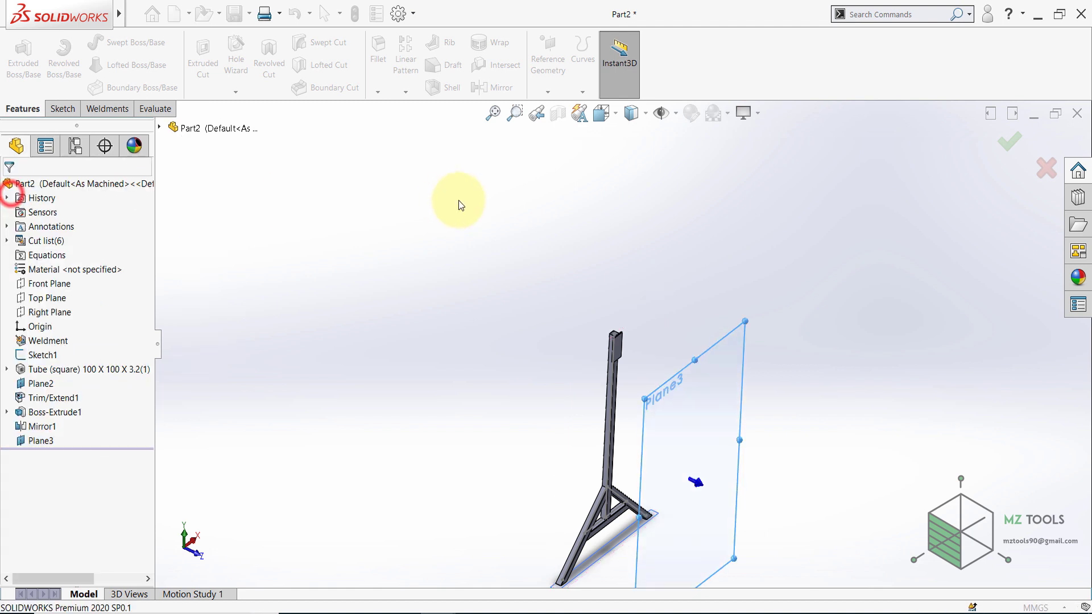
Mirror the A-frame stand bodies about Plane3 as Mirror2 and hide the ground plane.
left_click(494, 87)
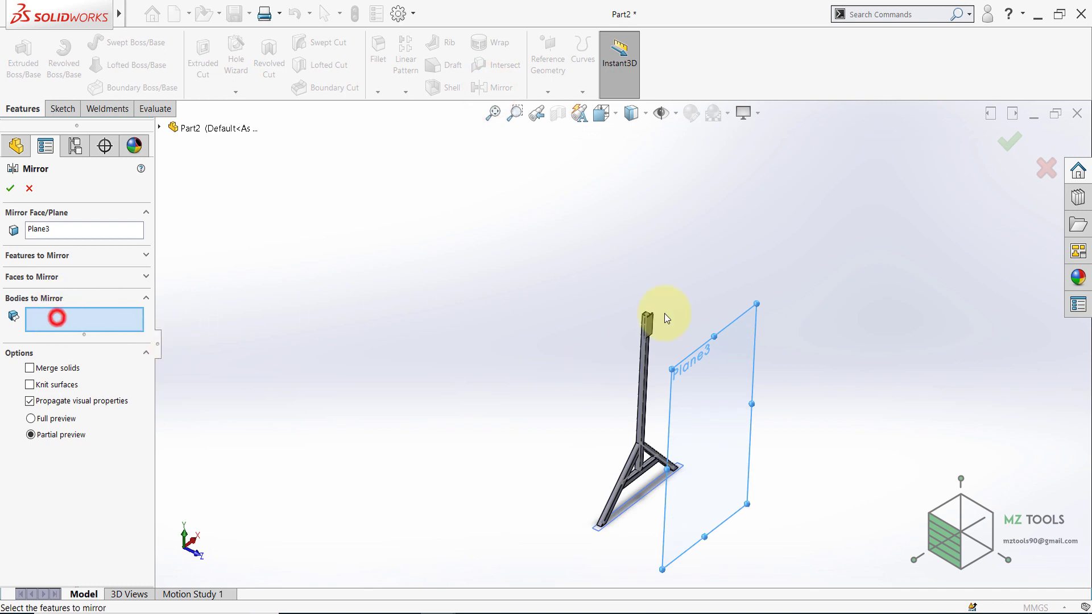
left_click(640, 317)
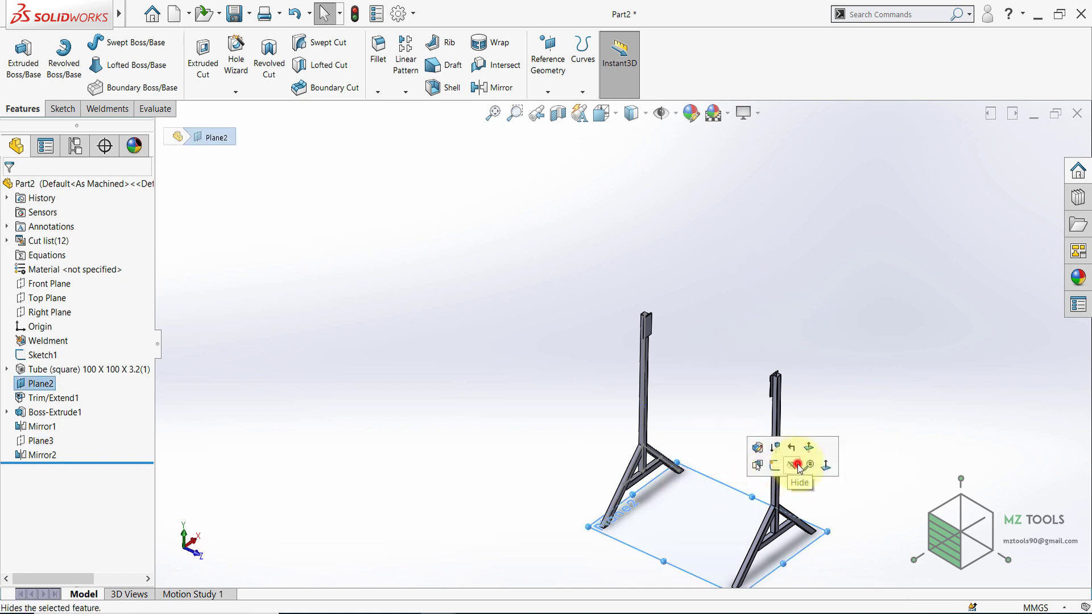
left_click(791, 464)
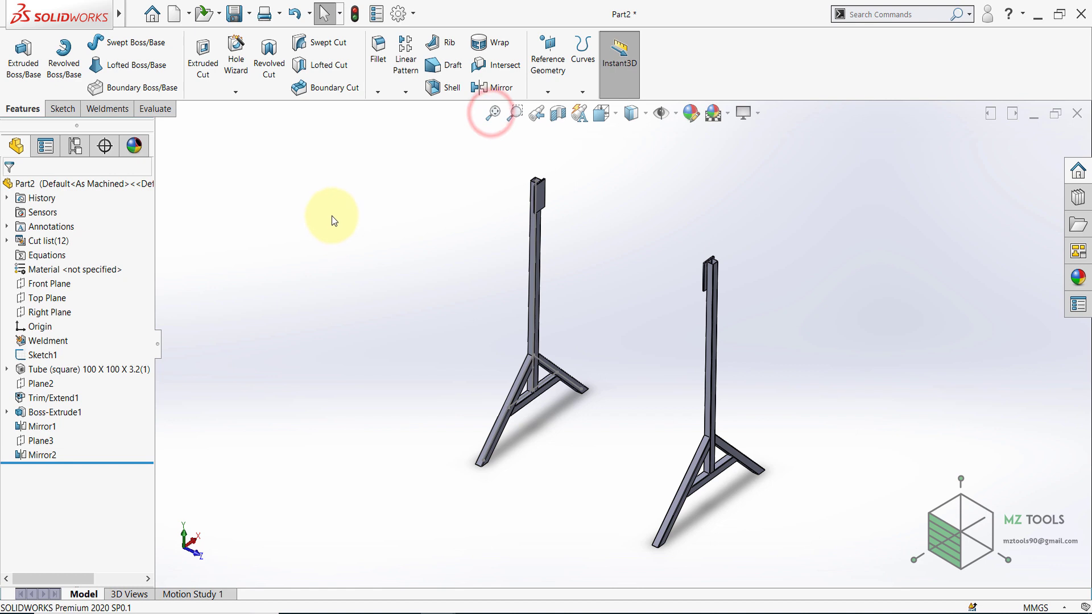
left_click(48, 297)
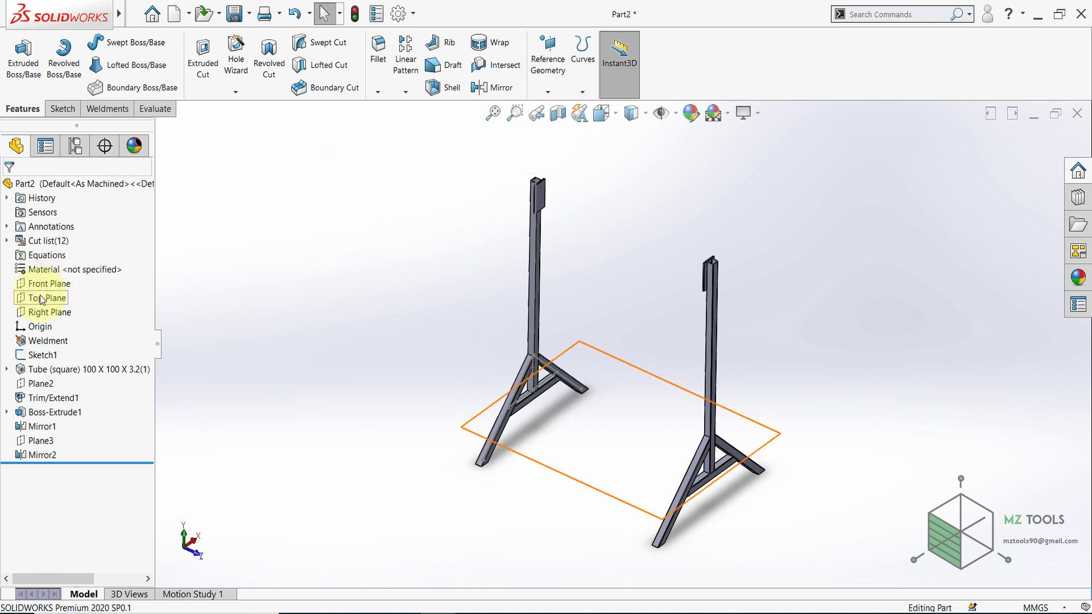
Sketch and dimension two horizontal lines across the leg tops on the Right Plane, then exit the sketch.
left_click(45, 311)
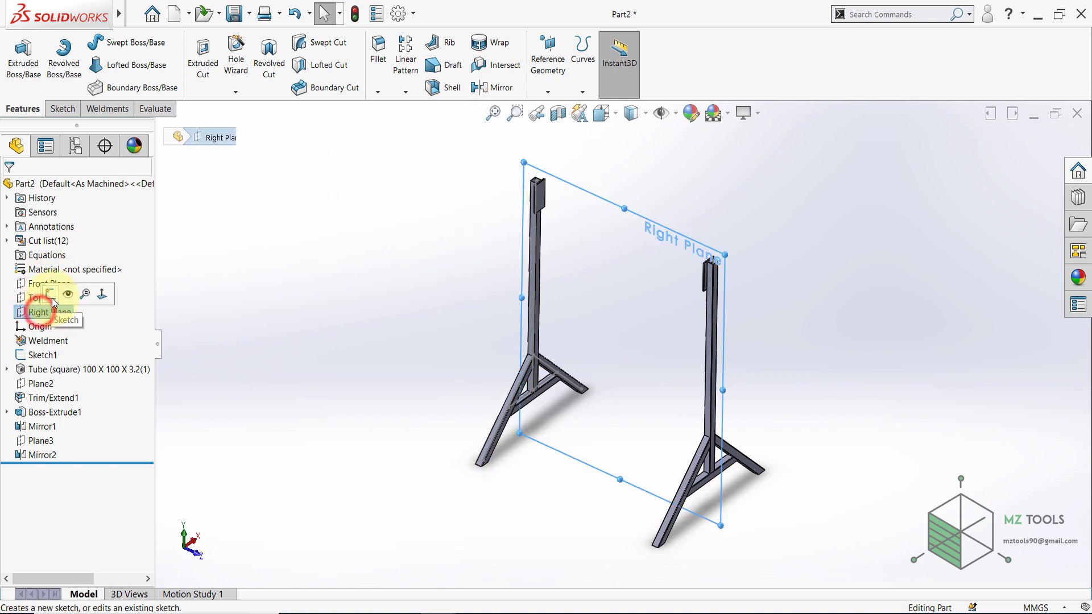
left_click(50, 312)
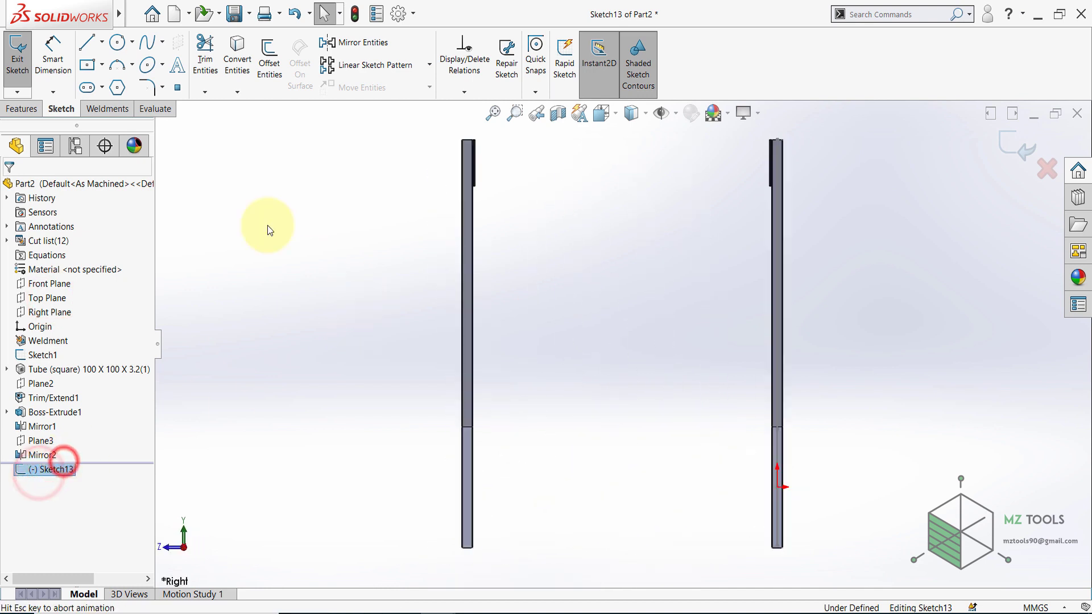
left_click(87, 42)
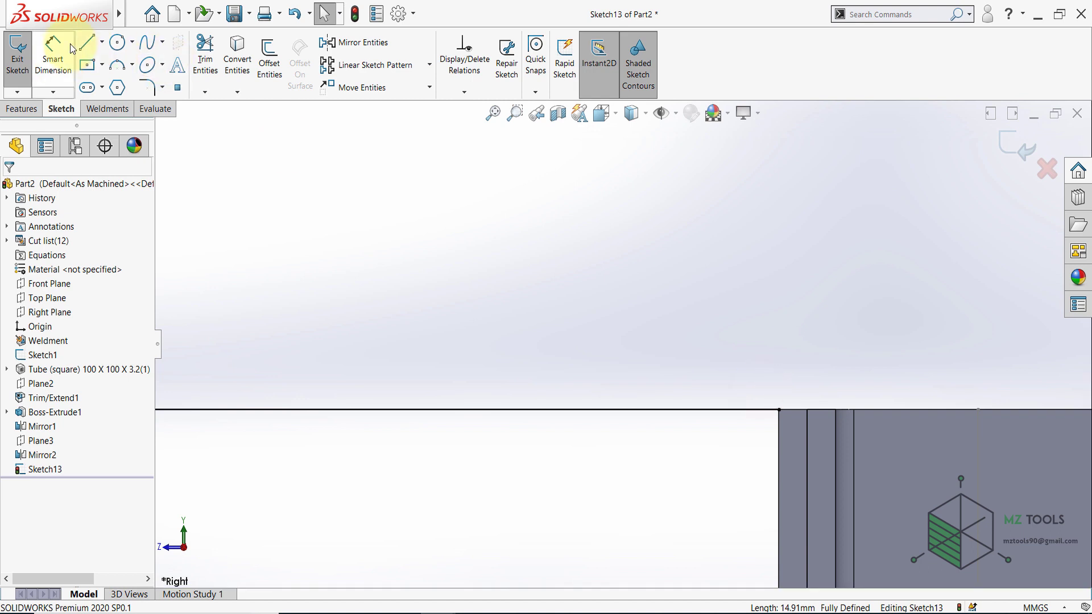
left_click(86, 42)
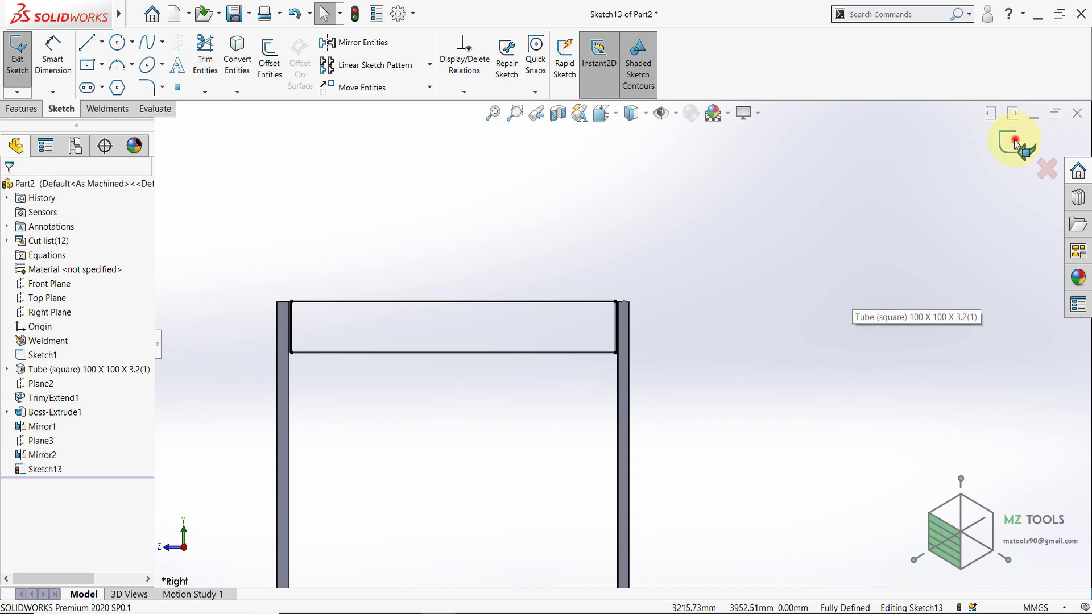
left_click(1013, 142)
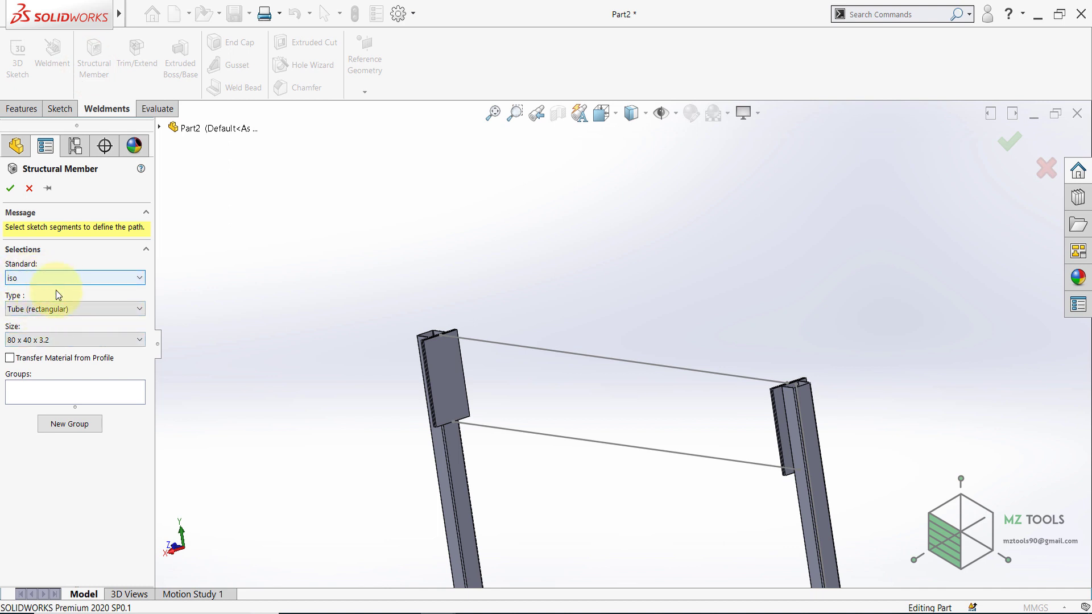
Choose the iso rectangular tube profile at size 120 x 80 x 3.2 for the structural member.
left_click(75, 308)
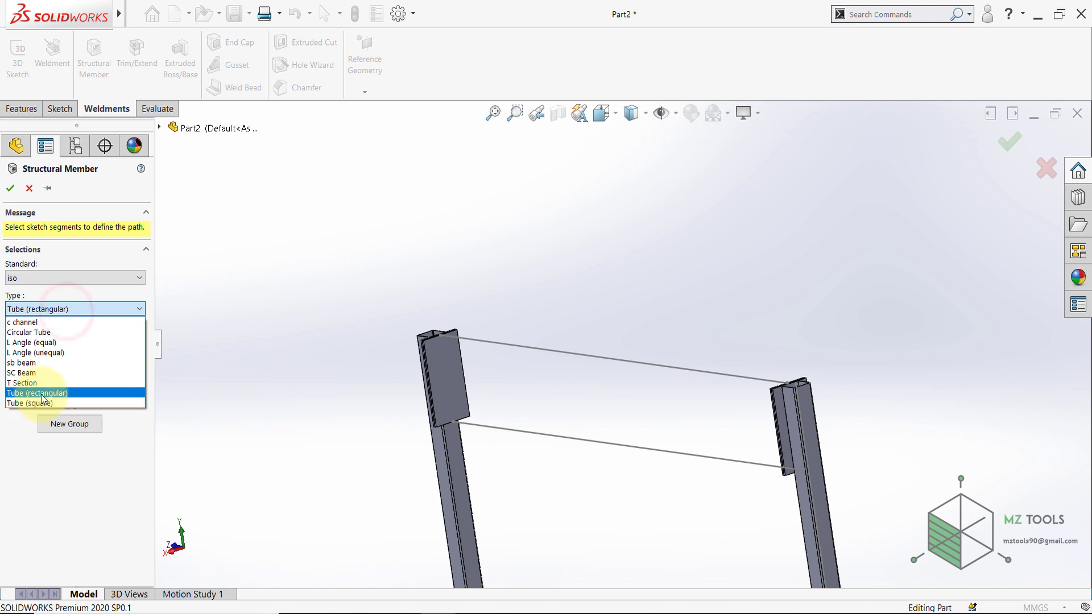
left_click(37, 392)
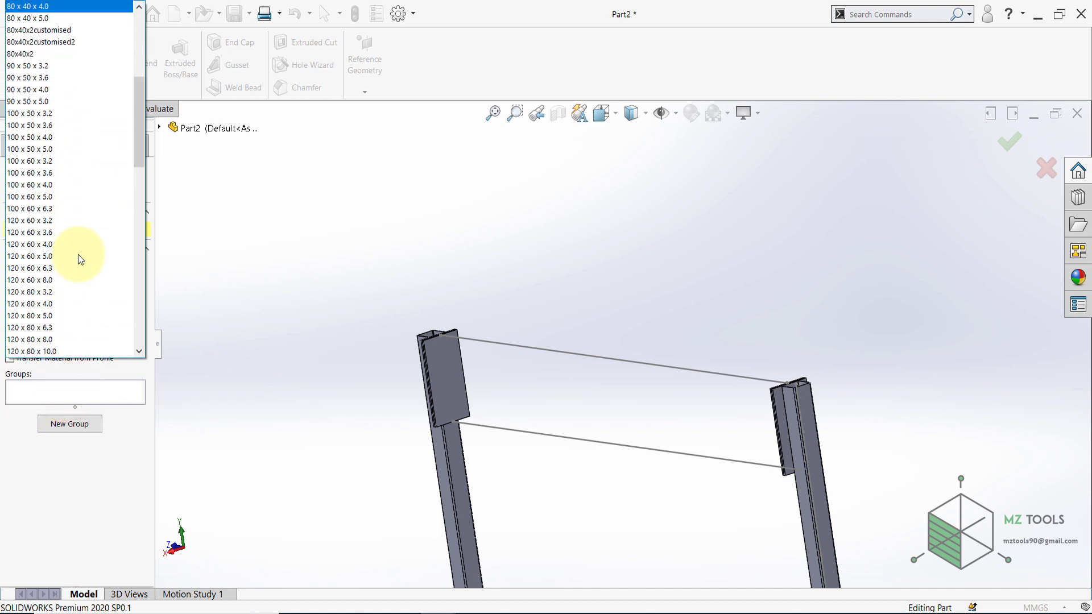
left_click(29, 208)
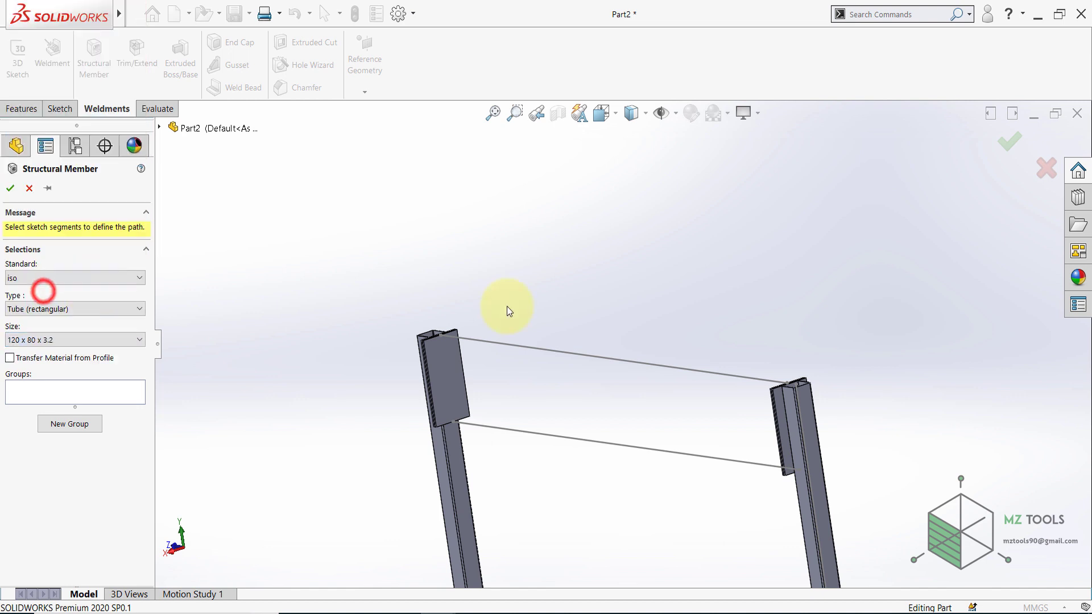
Run tubes along the upper and lower sketch lines as two groups and confirm the crossbars.
left_click(540, 346)
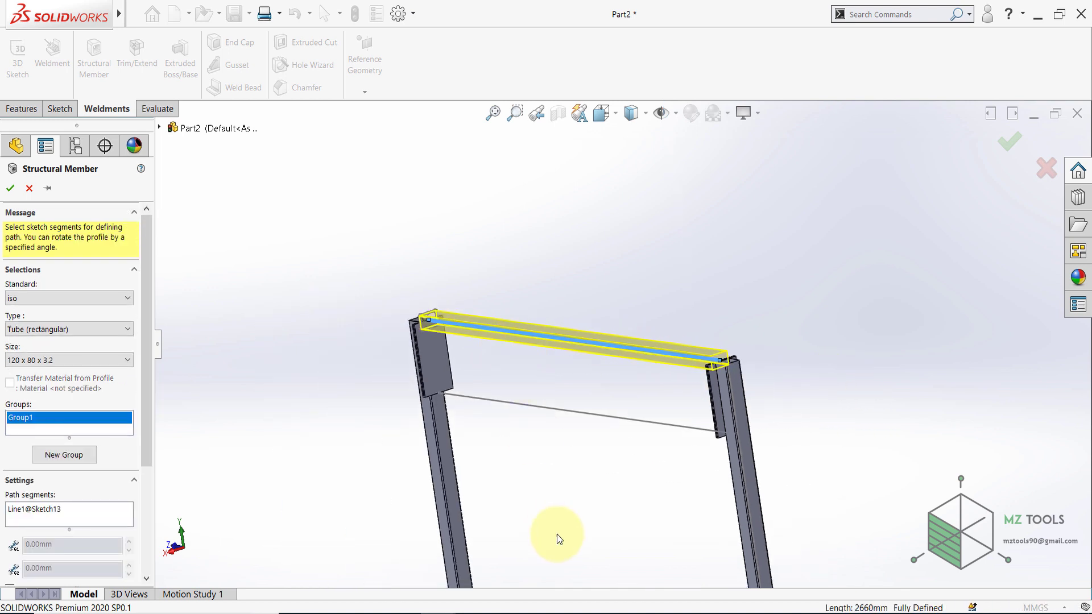
mouse_move(147, 383)
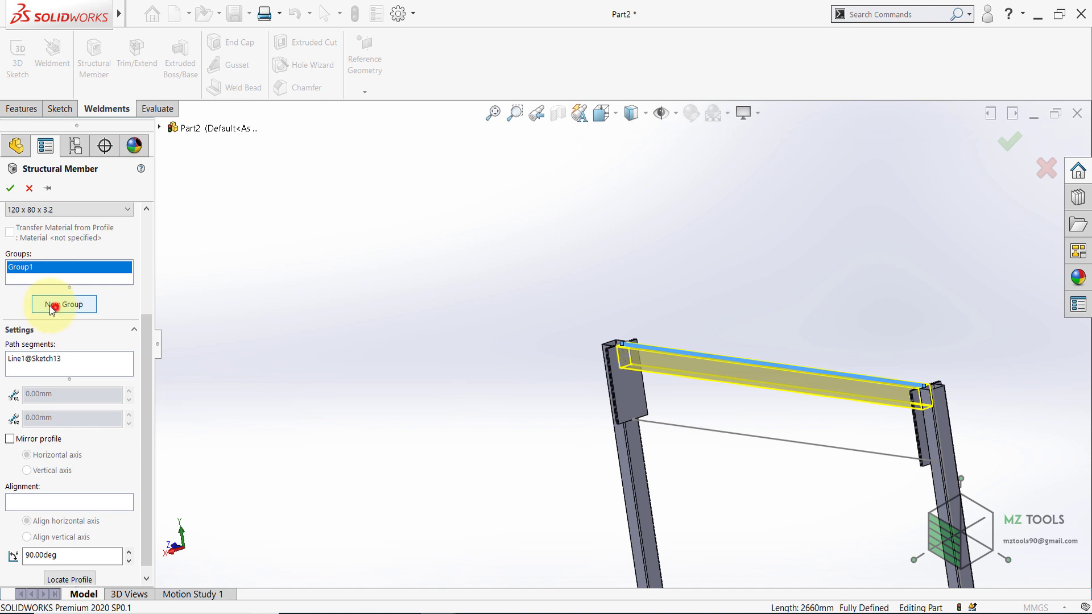
left_click(64, 305)
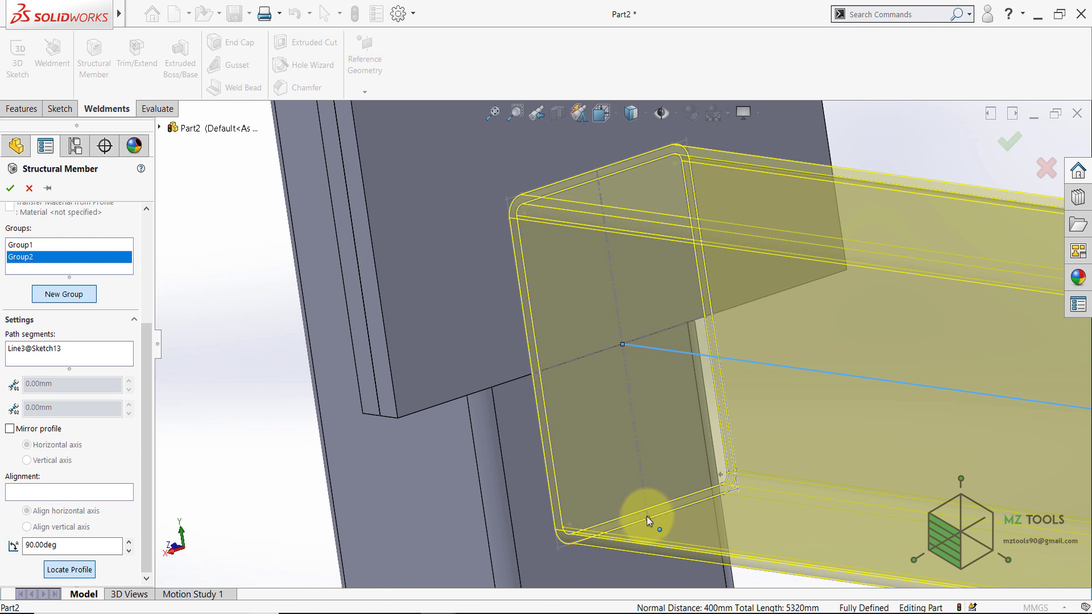
left_click(10, 187)
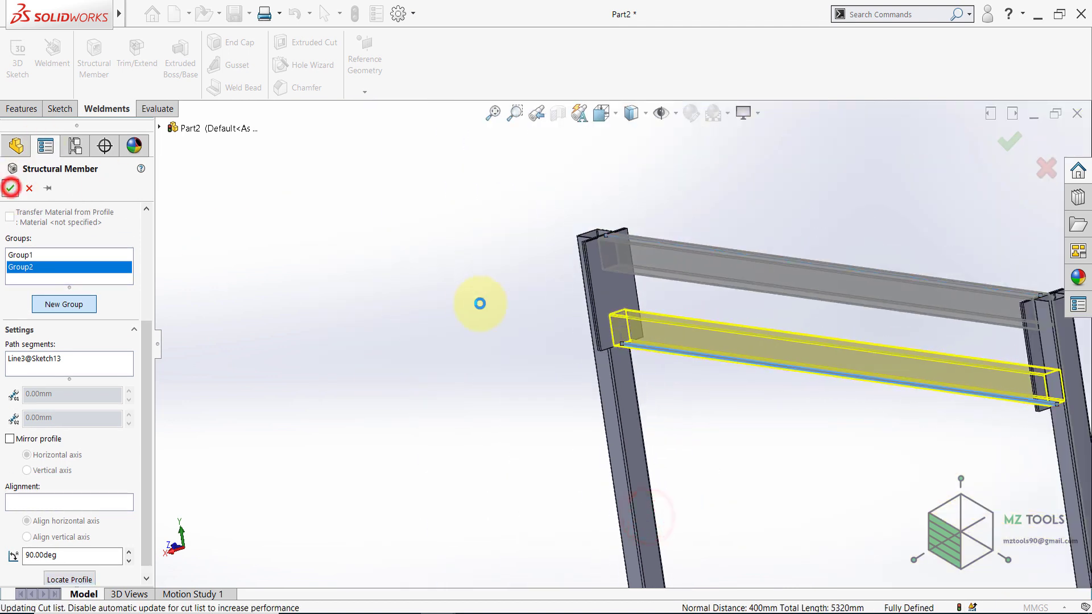
left_click(10, 188)
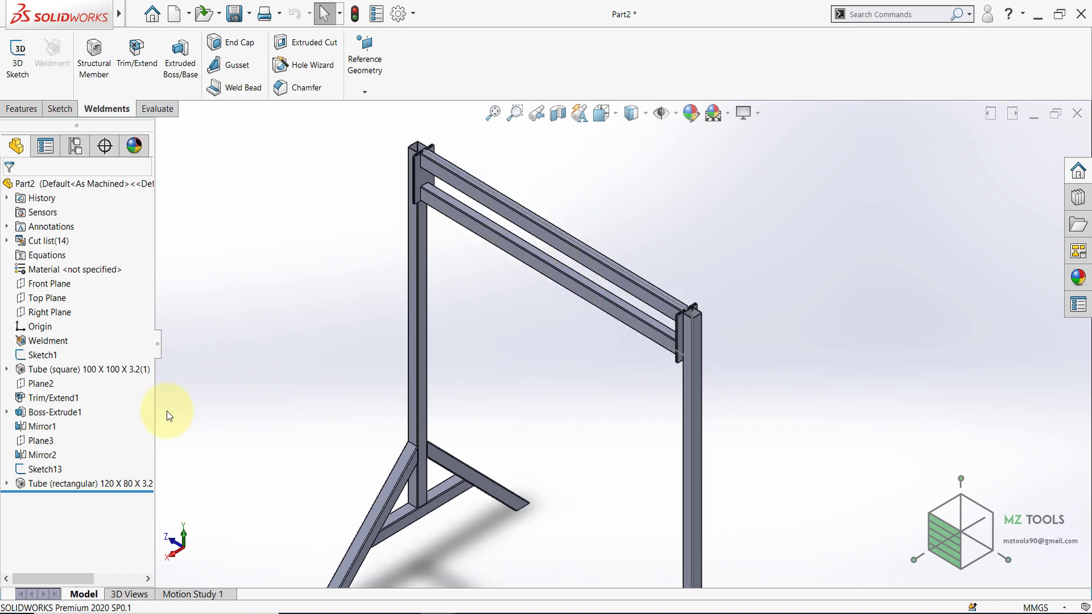
Sketch a vertical line between the crossbars near the right upright on the Right Plane, viewed normal to it.
left_click(45, 469)
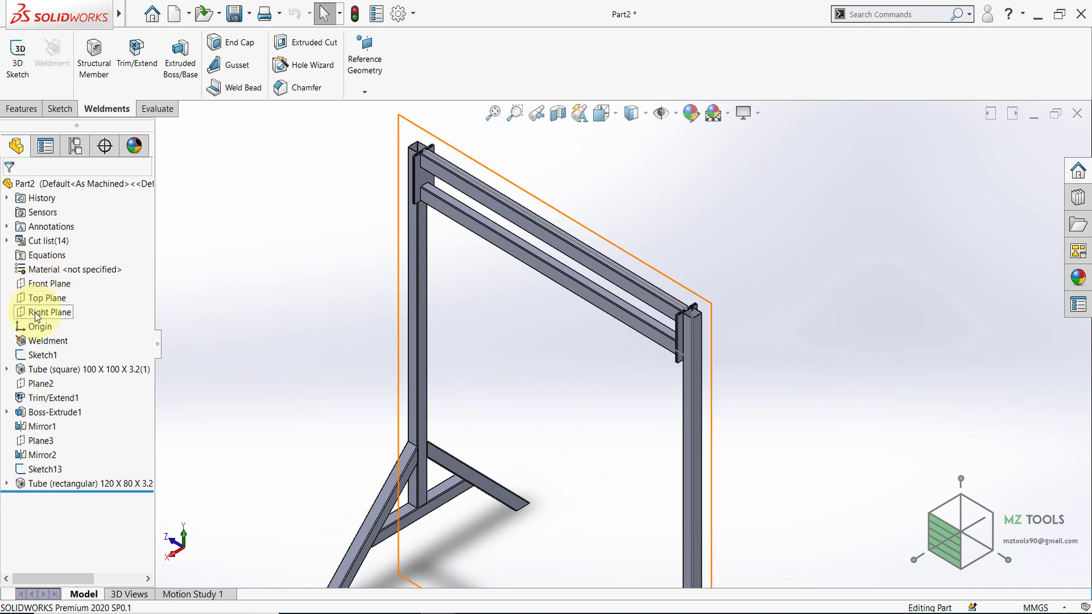
left_click(47, 497)
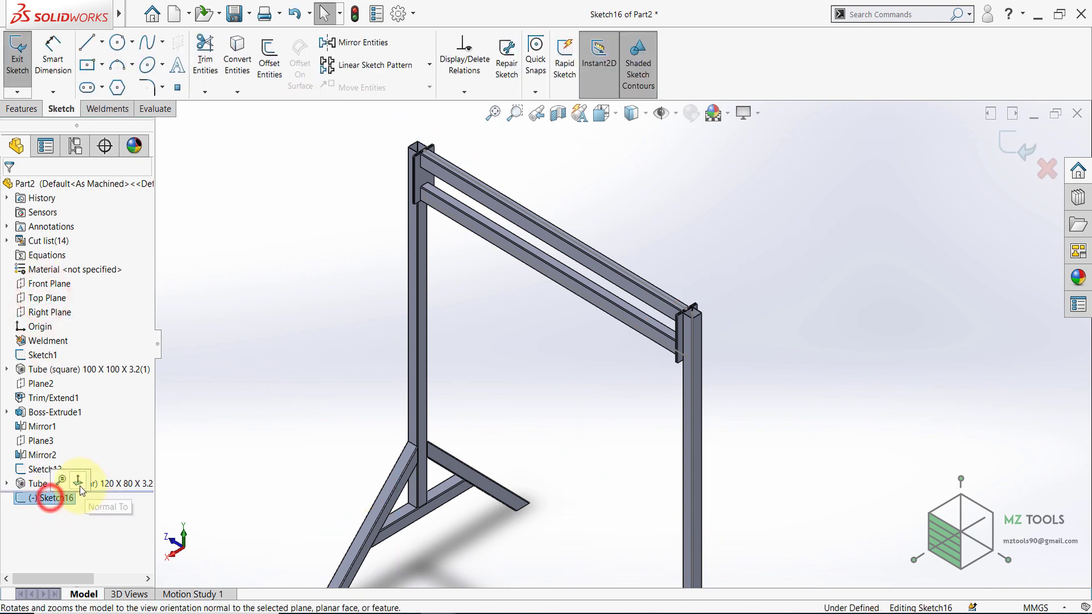
left_click(89, 43)
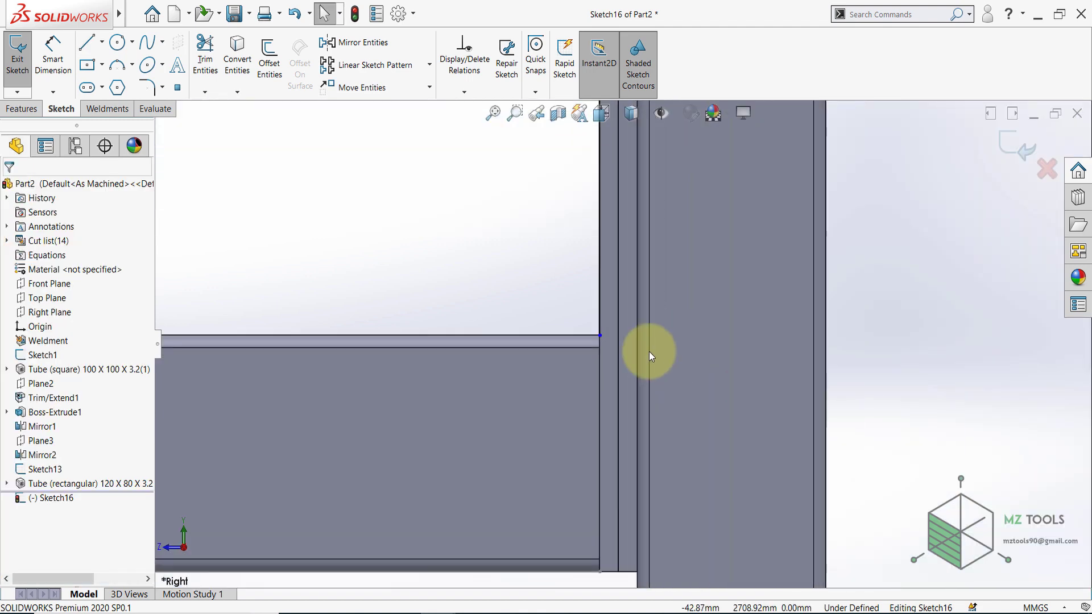
left_click(613, 349)
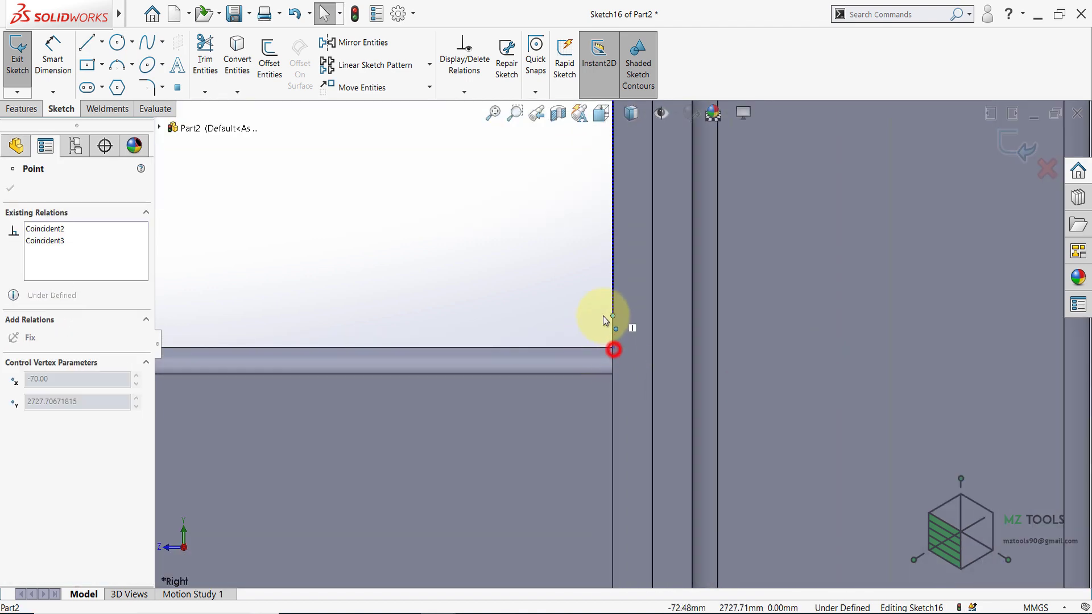
left_click(614, 350)
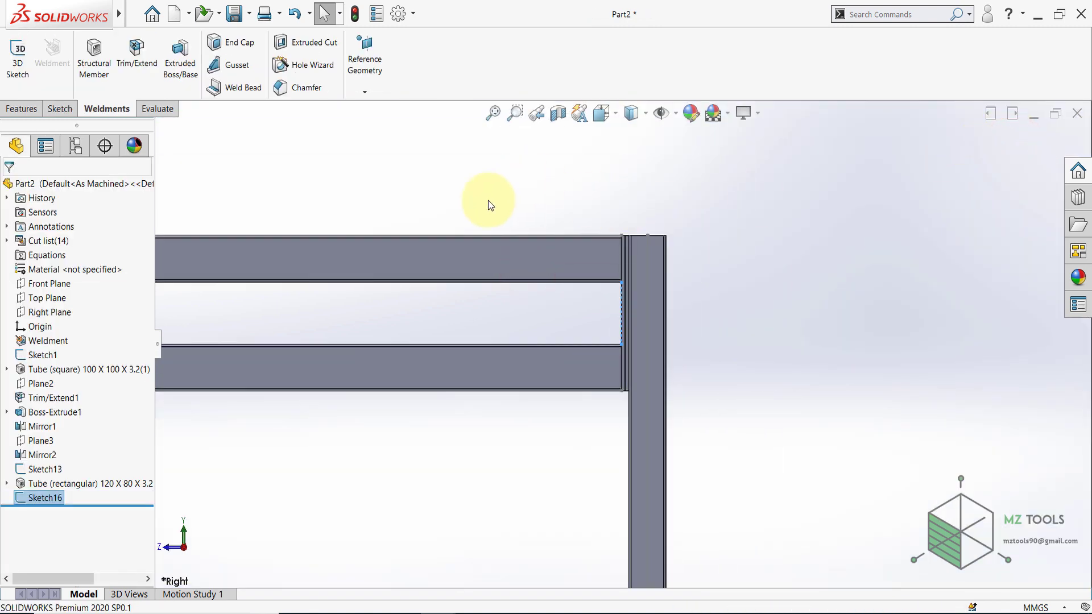
left_click(94, 57)
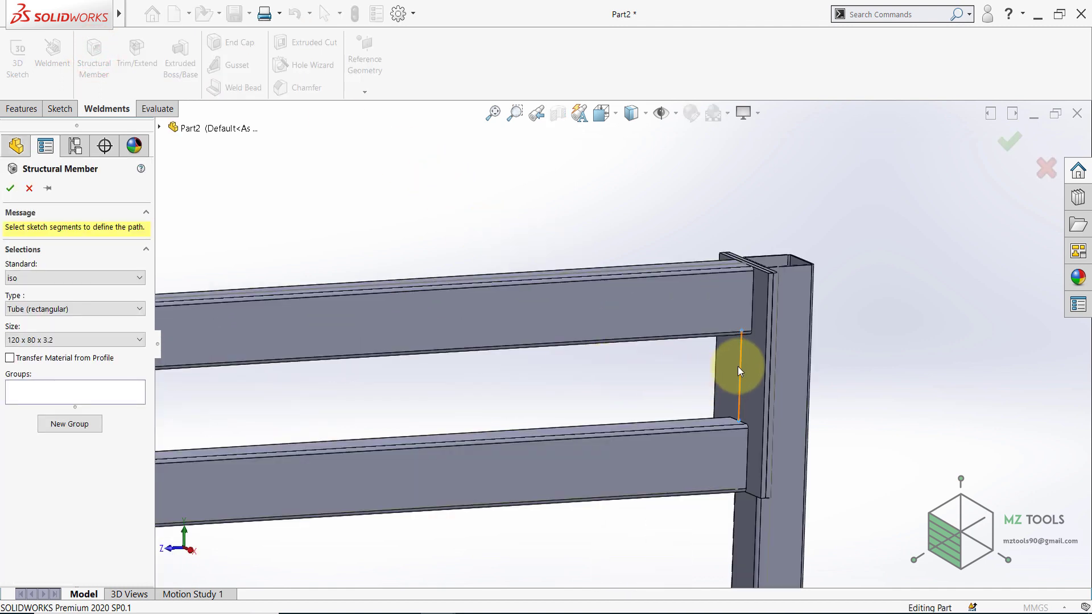
Place a 120 x 80 x 3.2 tube on the short vertical line with a 90 degree rotation angle.
left_click(739, 368)
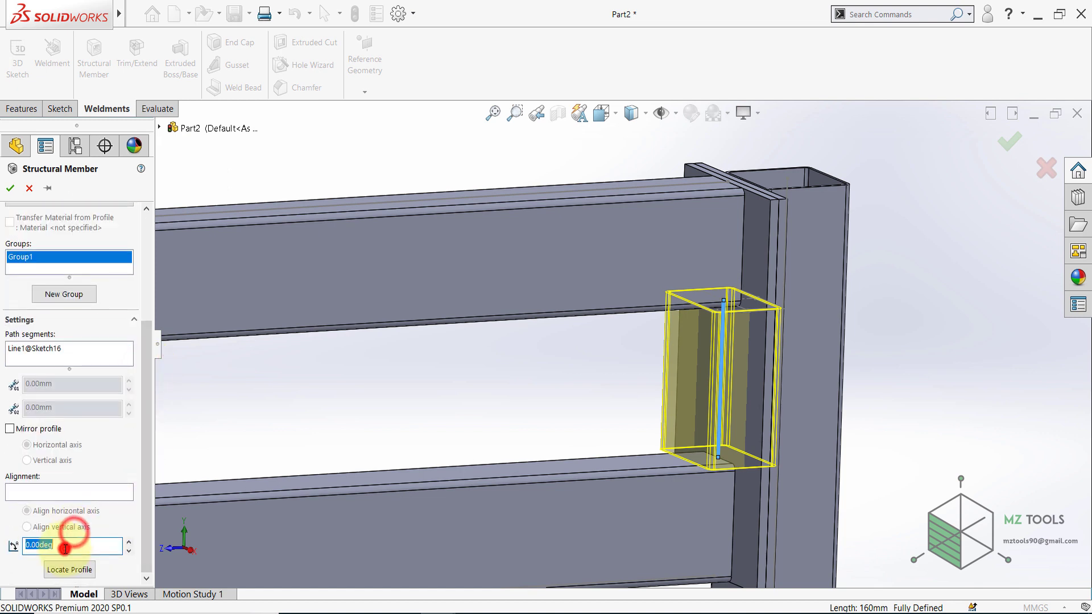
type("90")
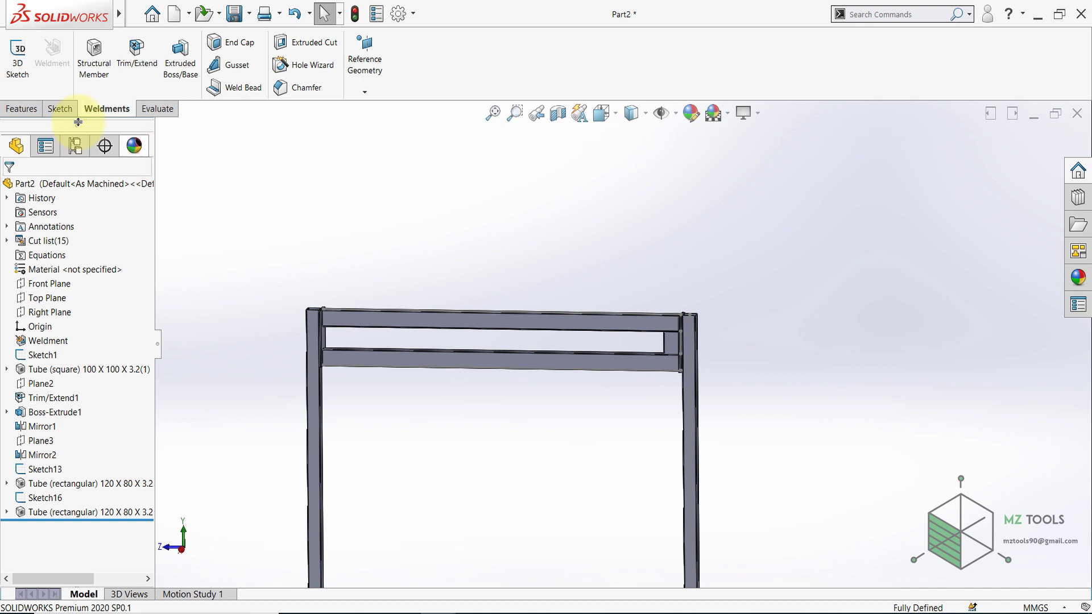
Start a linear pattern of the post along the crossbar edge with 10 instances.
left_click(21, 108)
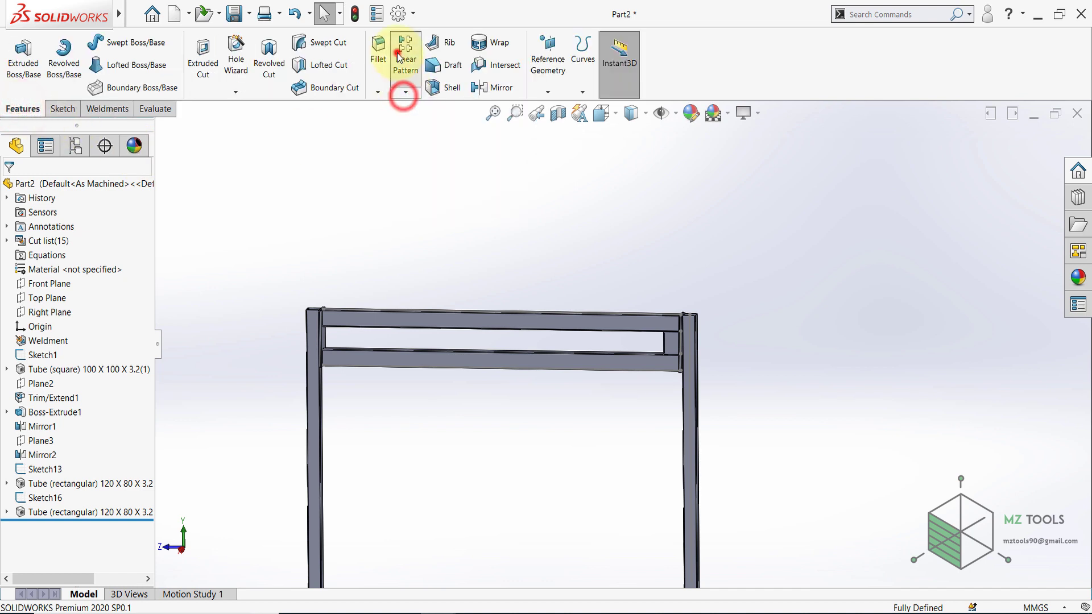
left_click(405, 52)
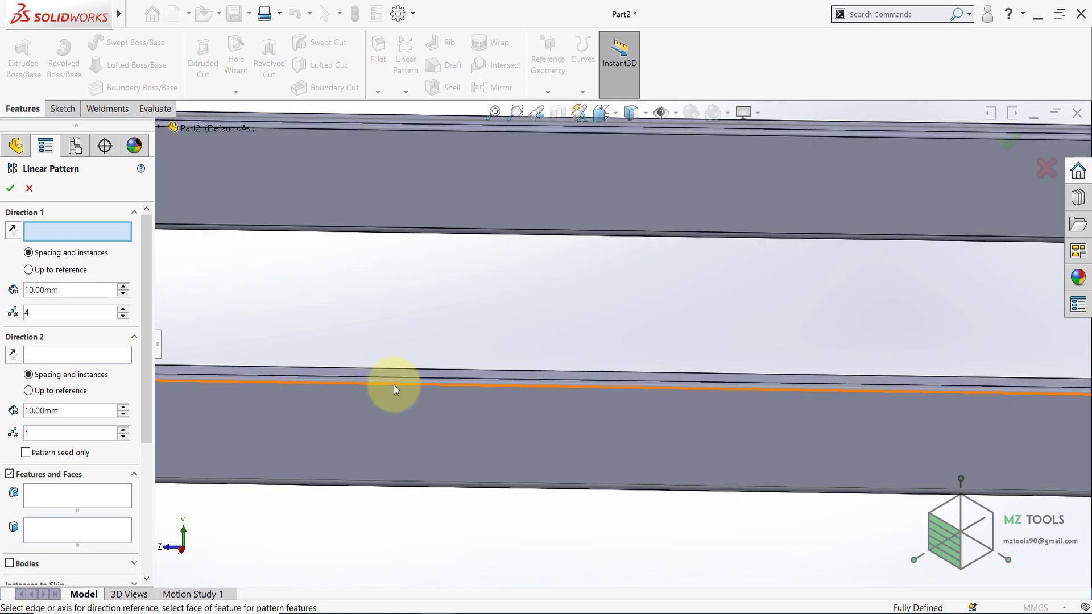
left_click(393, 384)
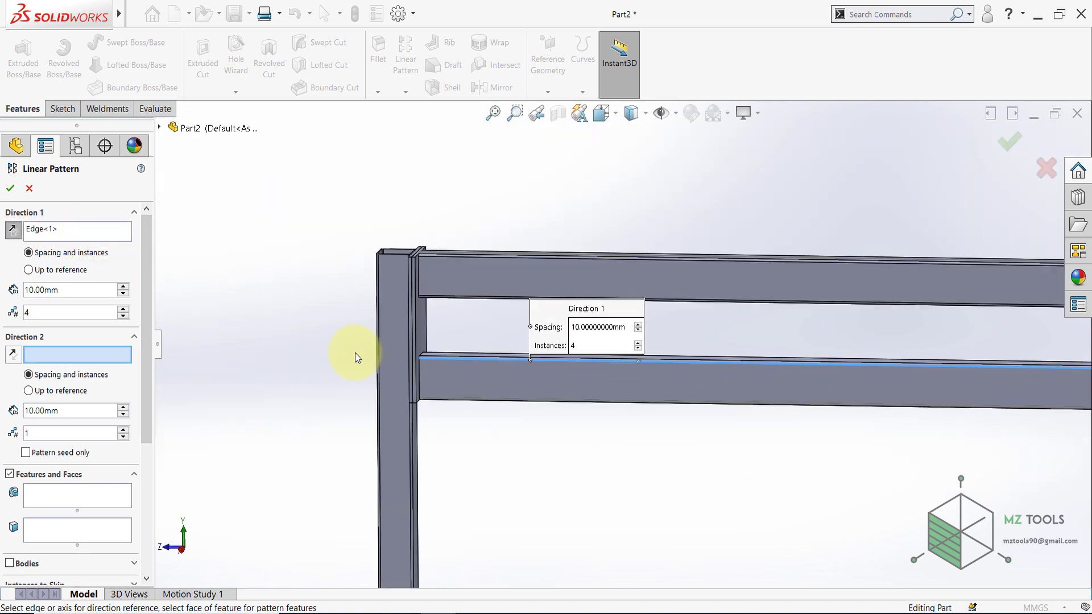
scroll("down", 3)
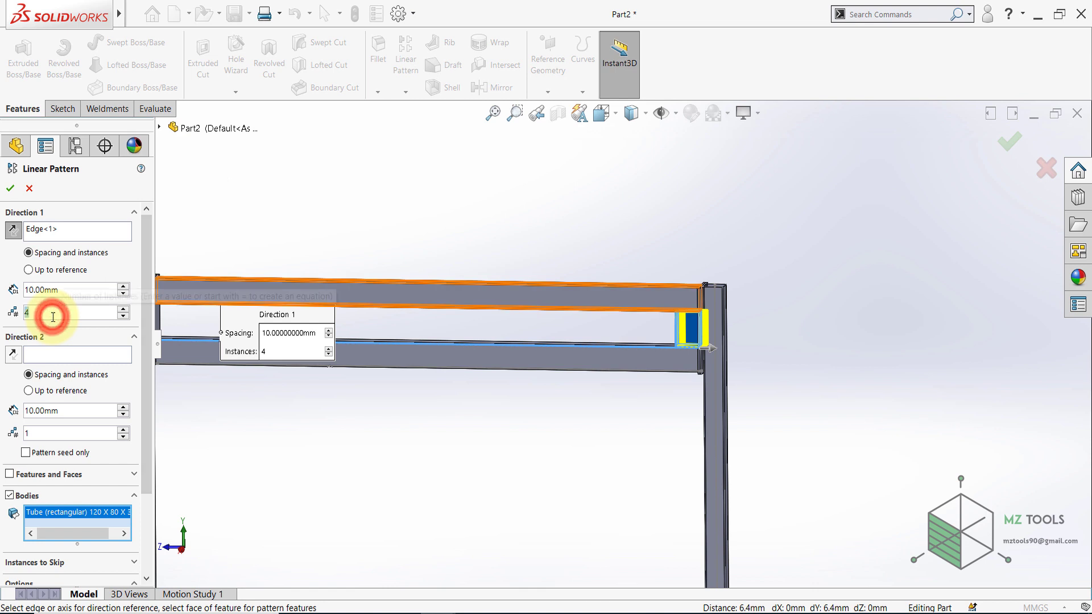
type("10")
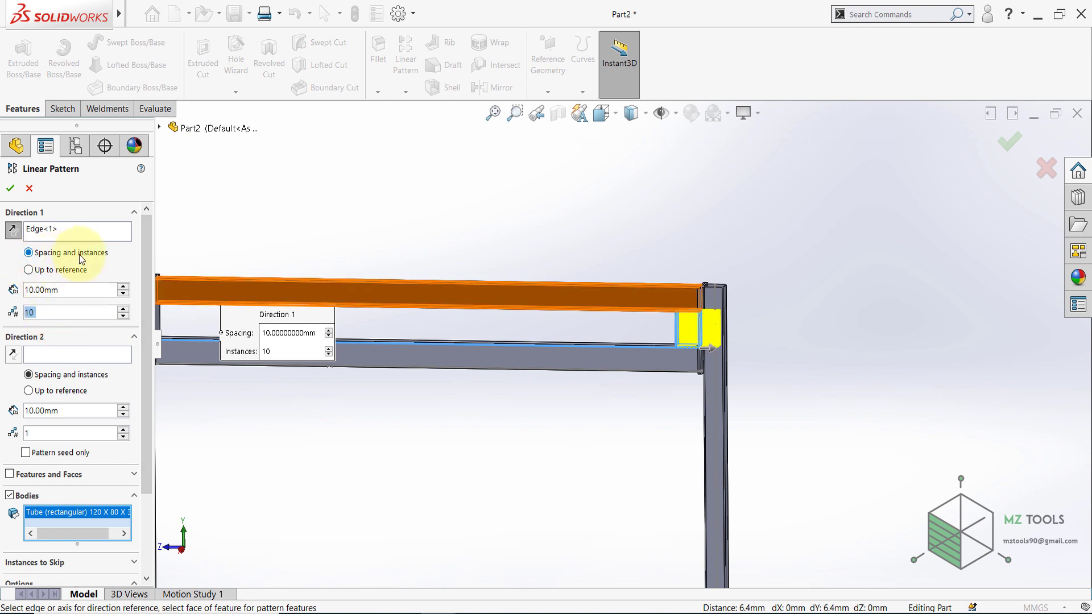
Set the pattern to run up to a reference face and keep 10 instances.
left_click(28, 270)
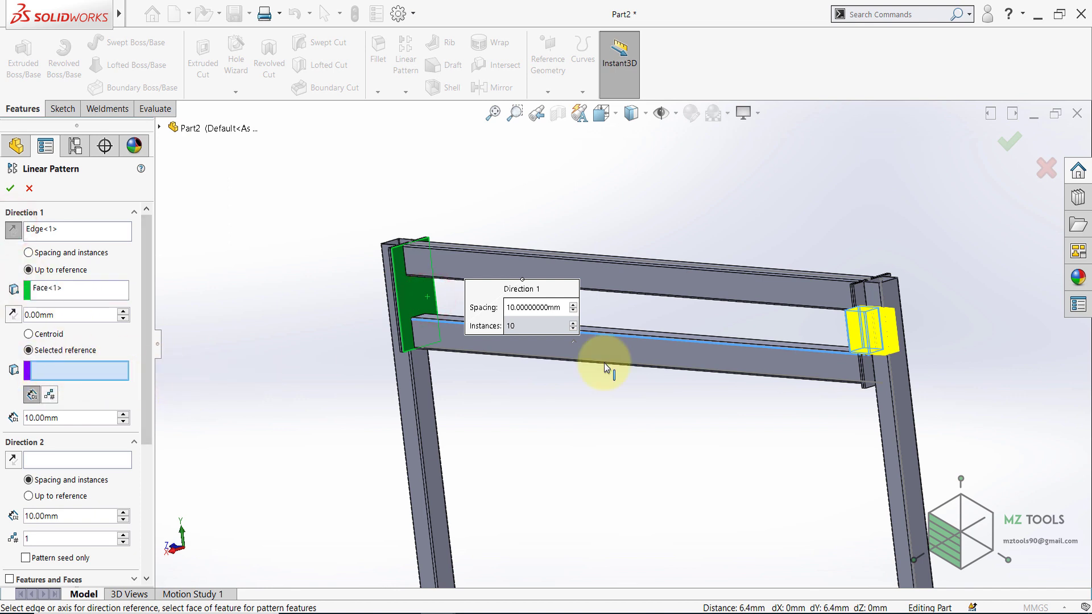
scroll("up", 3)
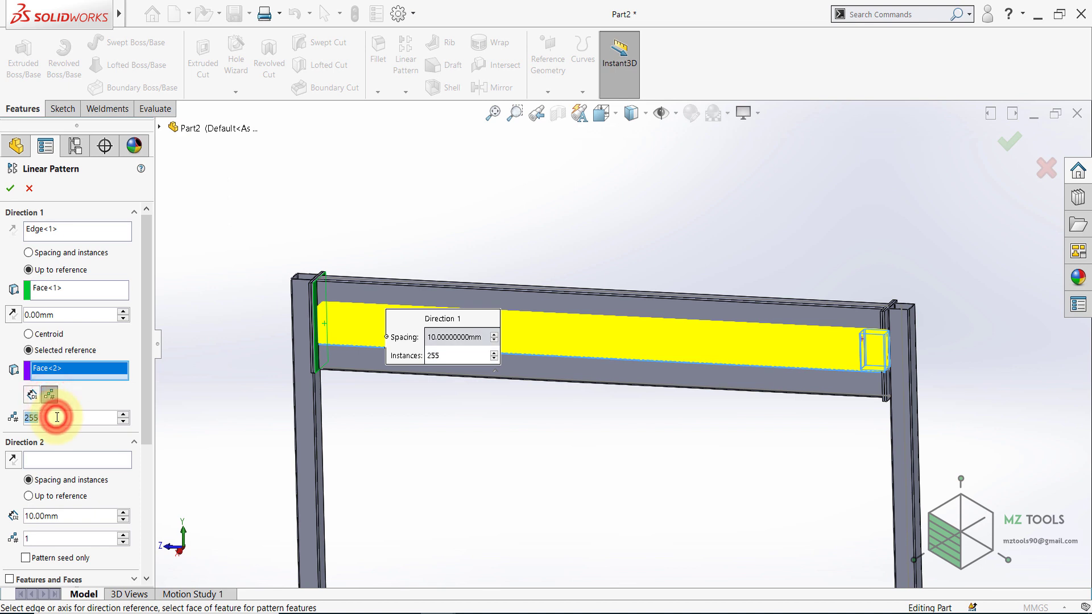
type("10")
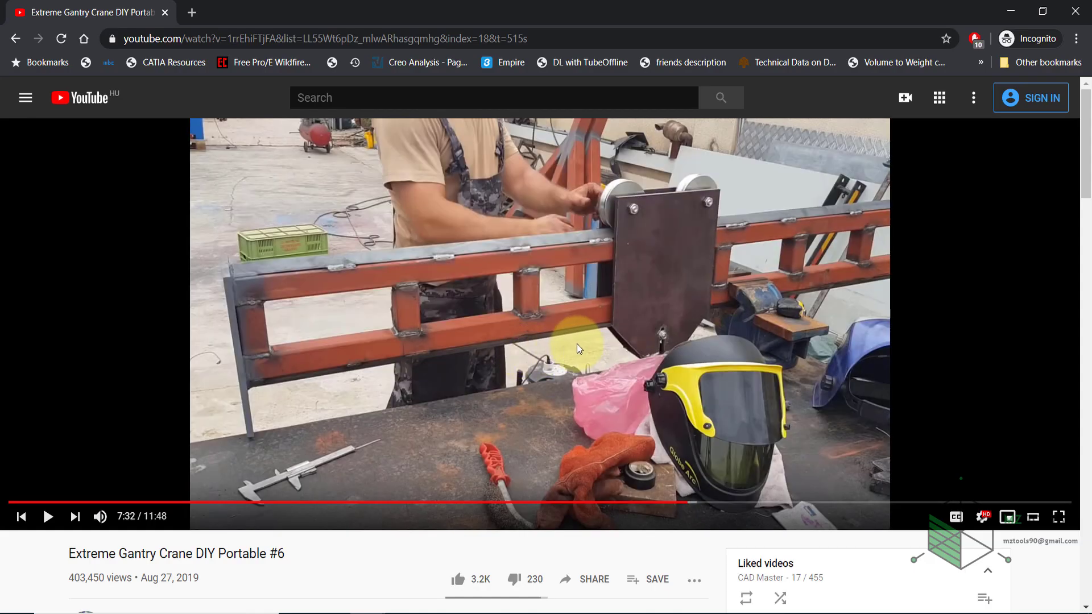
mouse_move(672, 232)
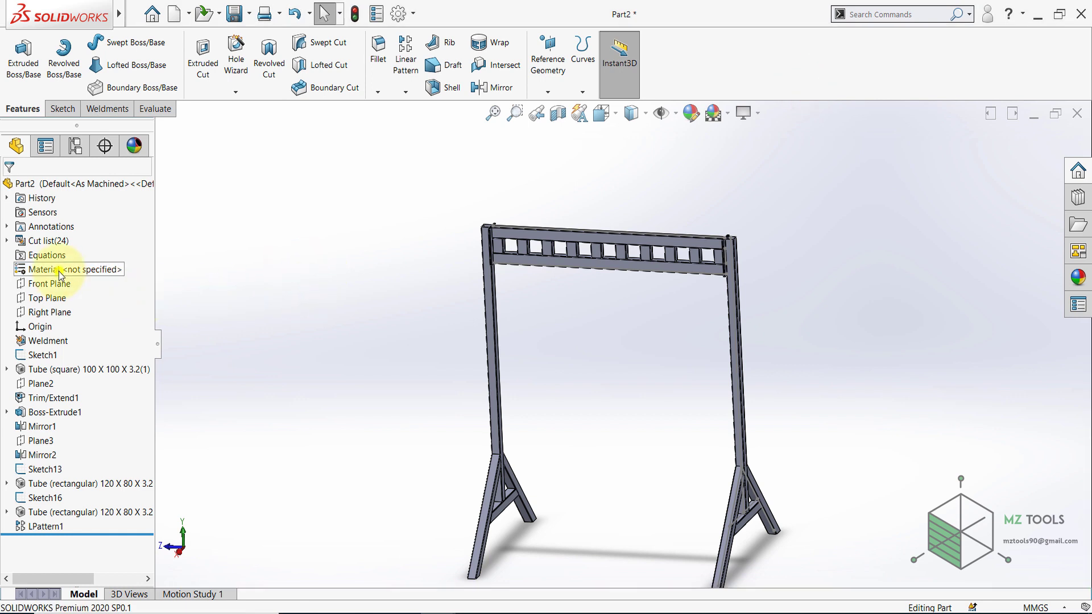
Assign ASTM A36 Steel from the material library as the part's material.
double_click(63, 270)
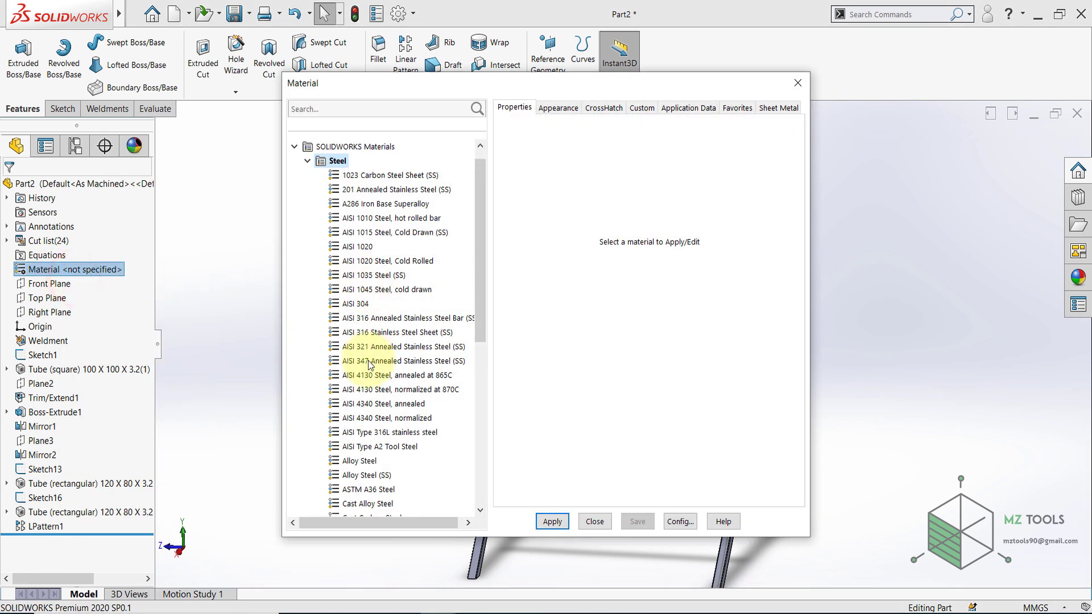
scroll("down", 3)
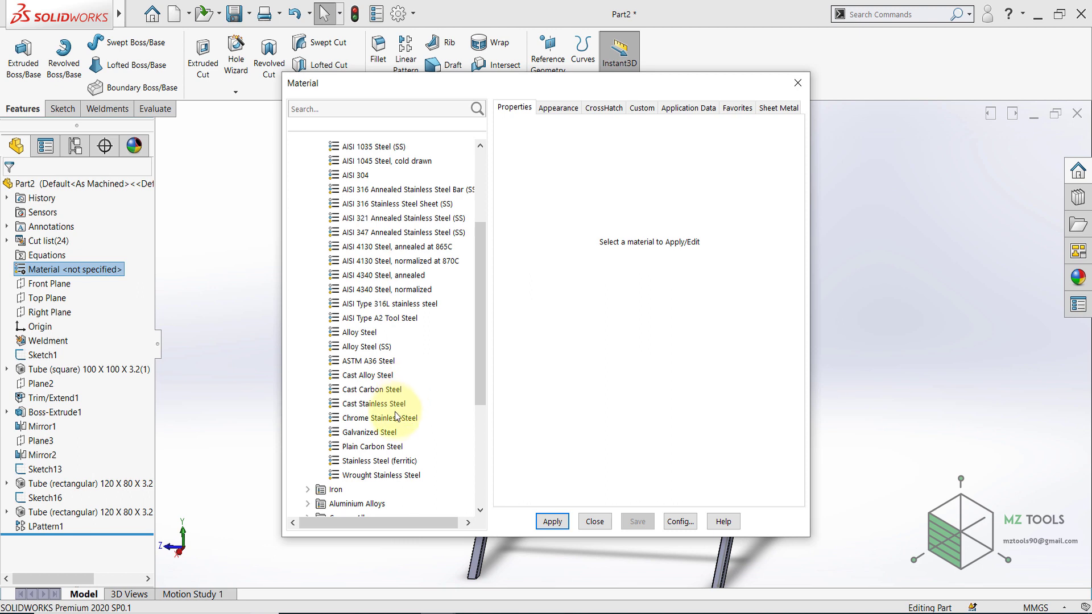
left_click(369, 361)
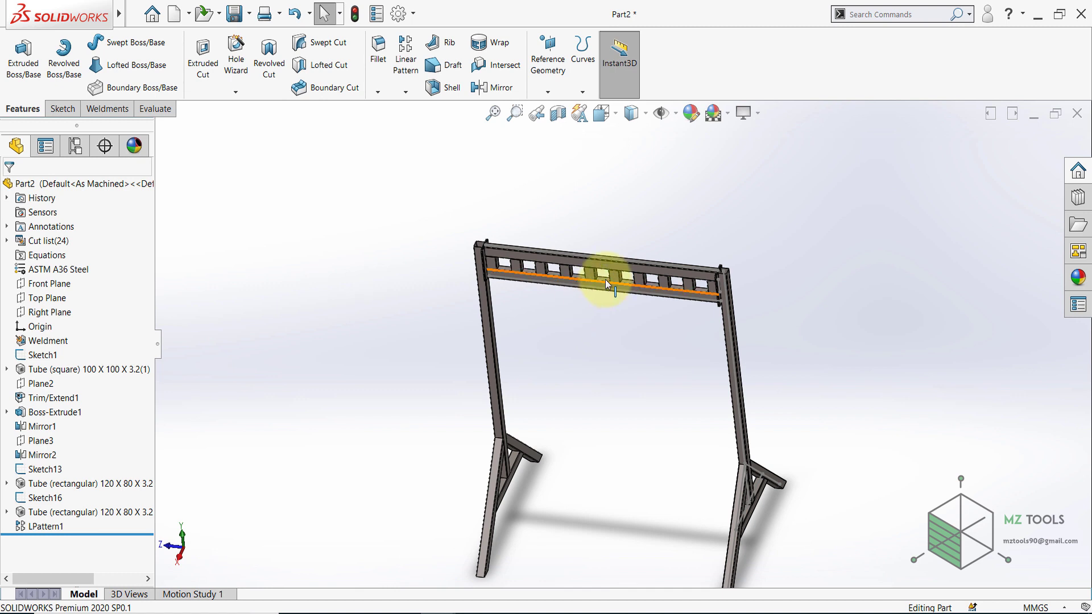
scroll("up", 3)
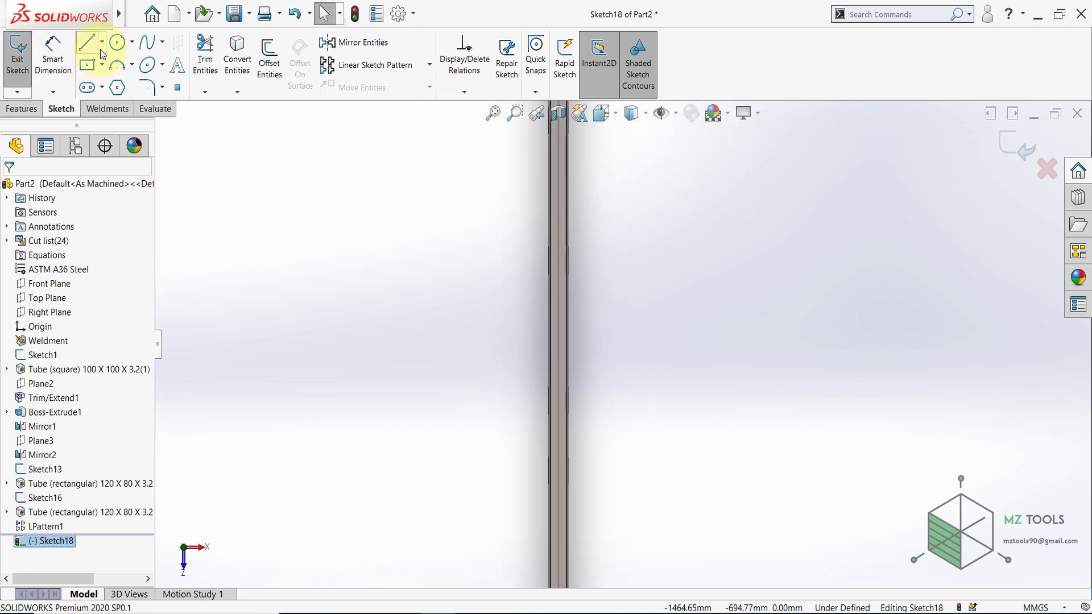
Draw a centreline and a circle on the leg face, dimensioned to Ø35 mm.
left_click(85, 42)
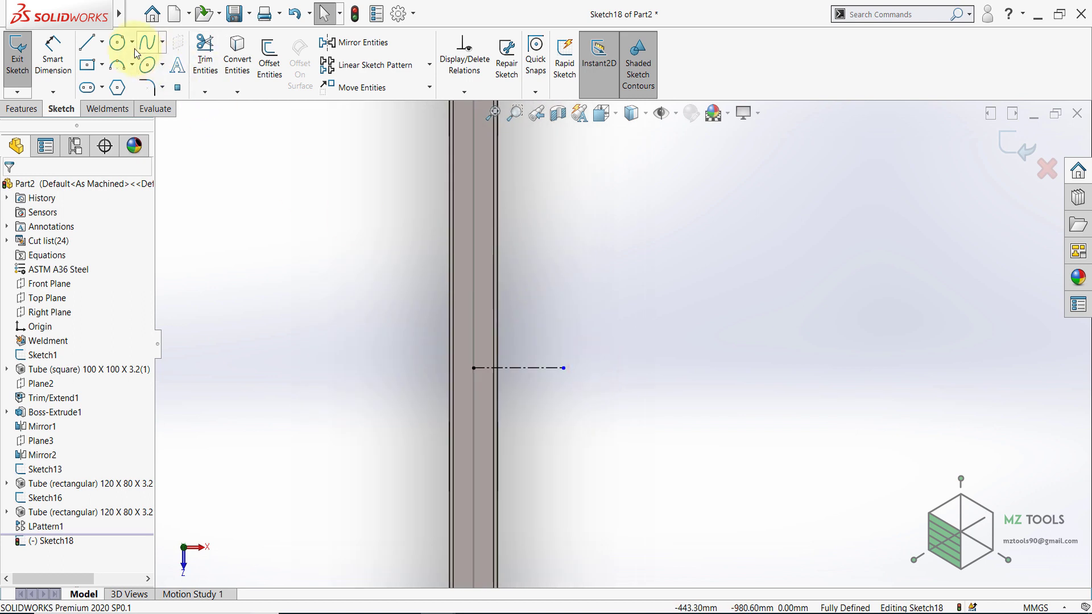
left_click(118, 42)
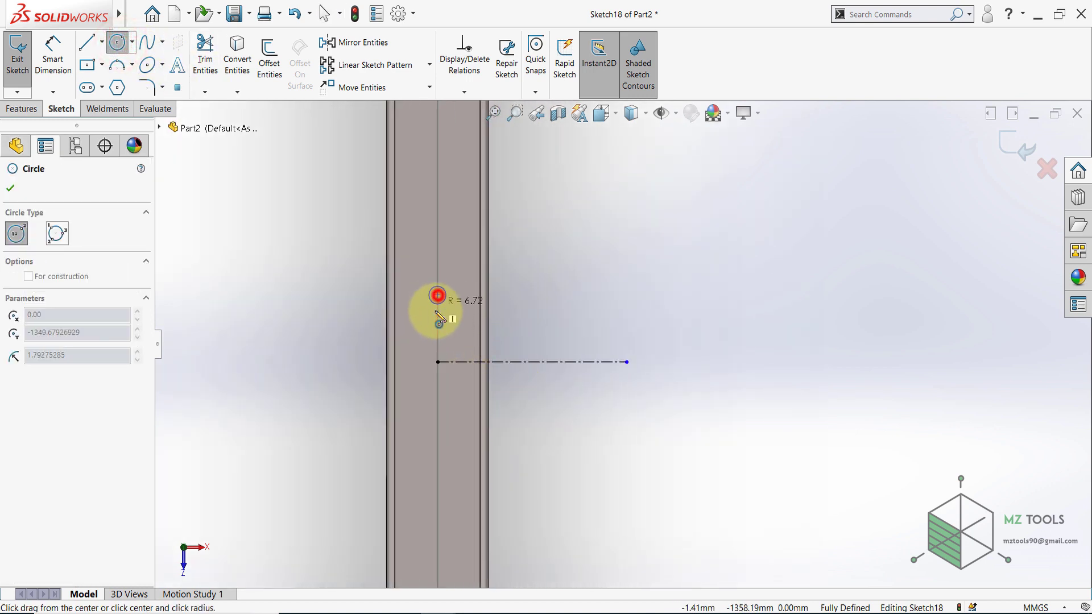
left_click_drag(437, 295, 437, 426)
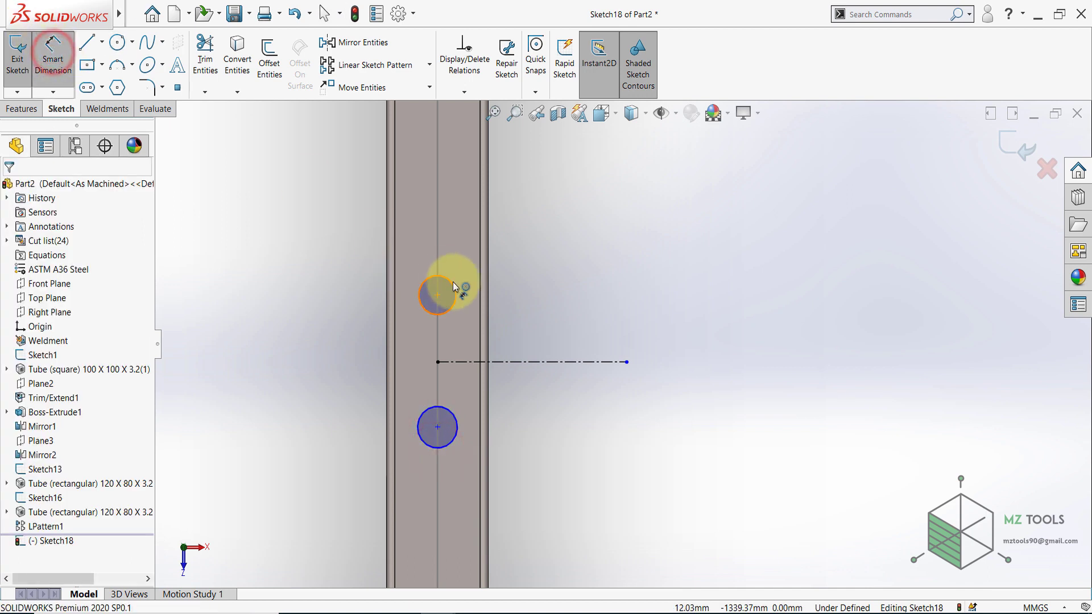
left_click(437, 290)
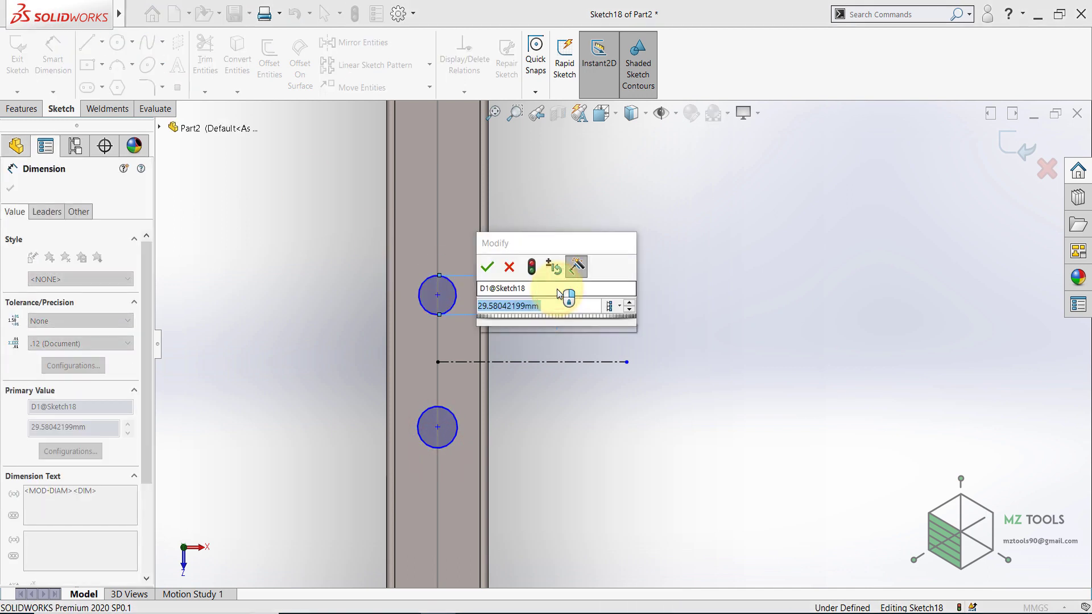
left_click(487, 266)
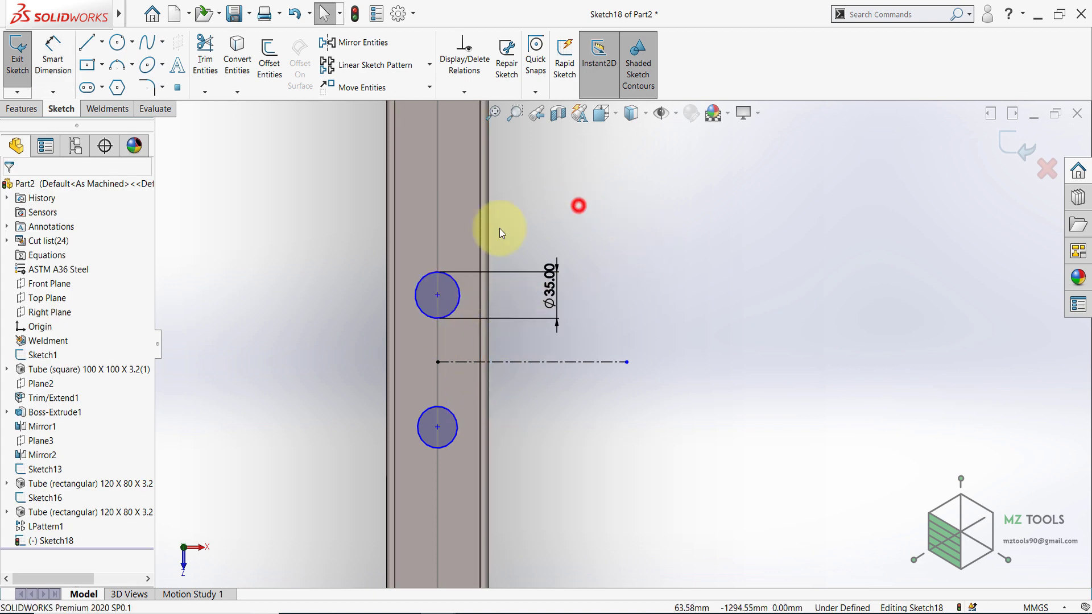
Add the second circle, dimension it 70 mm from the centreline end, and exit the sketch.
left_click(436, 427)
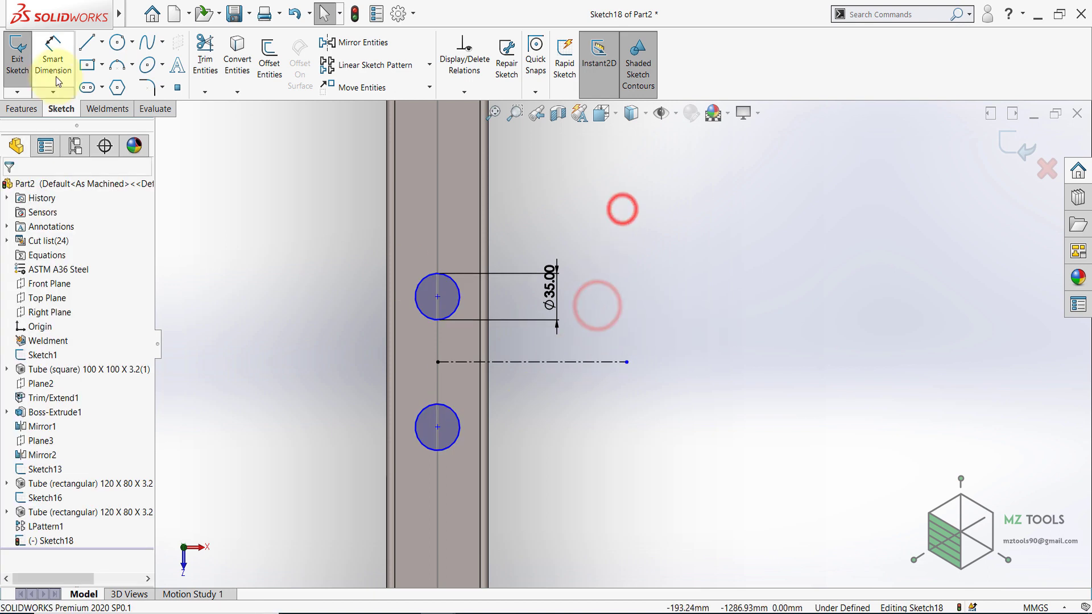
left_click(437, 362)
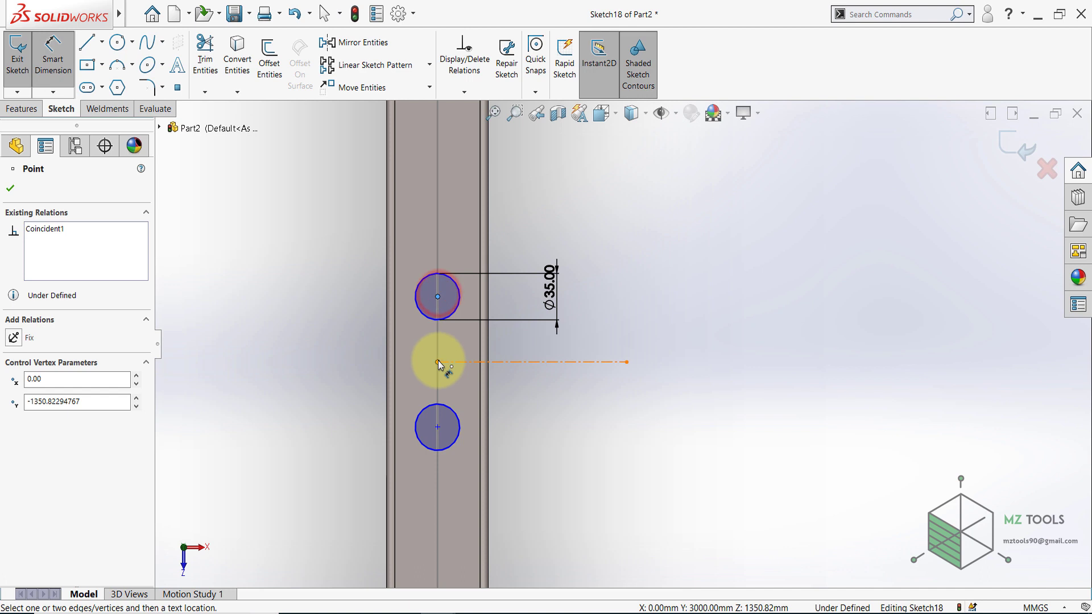
left_click(451, 362)
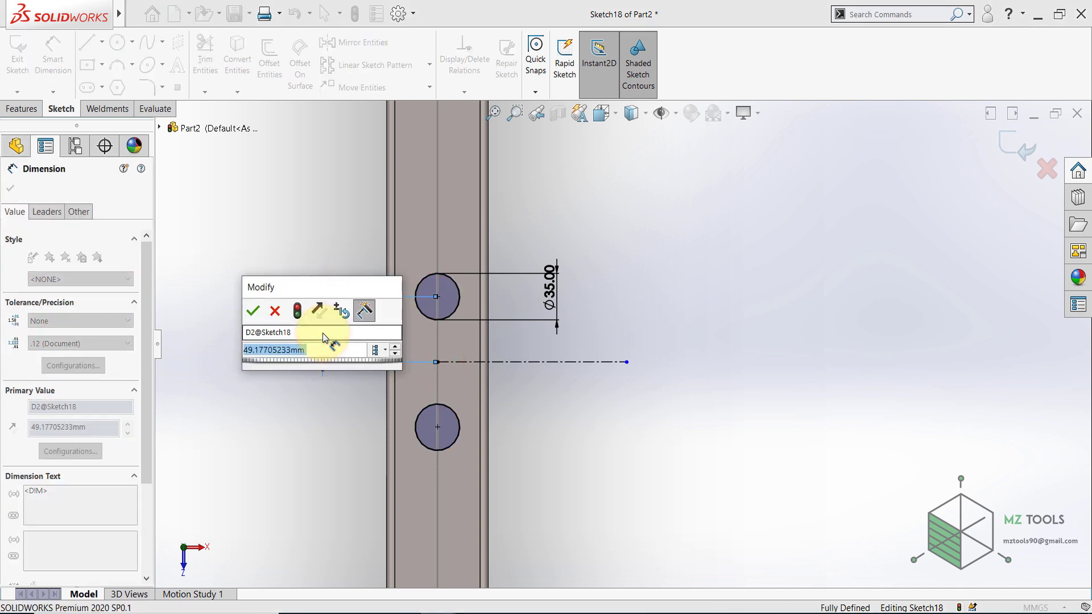
left_click(252, 311)
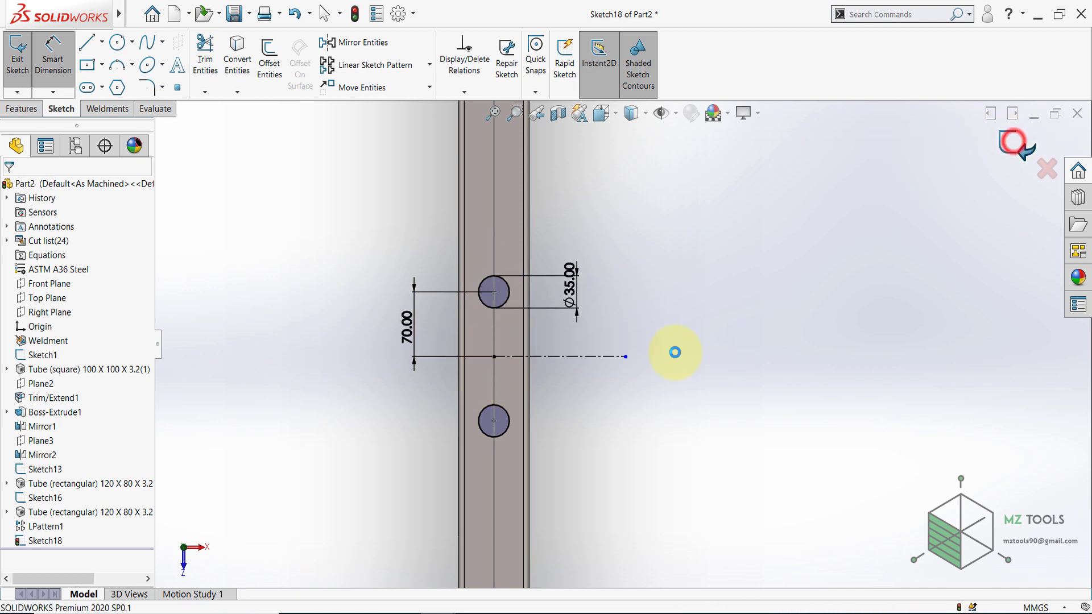
left_click(17, 56)
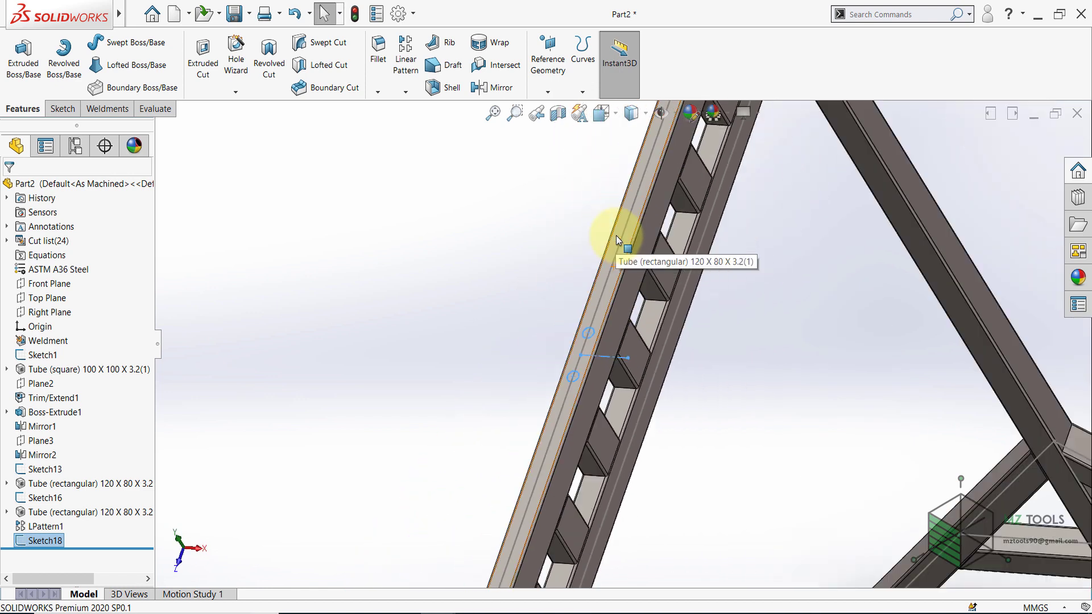
Create a projection Split Line of Sketch18 onto the leg face and apply it.
left_click(582, 50)
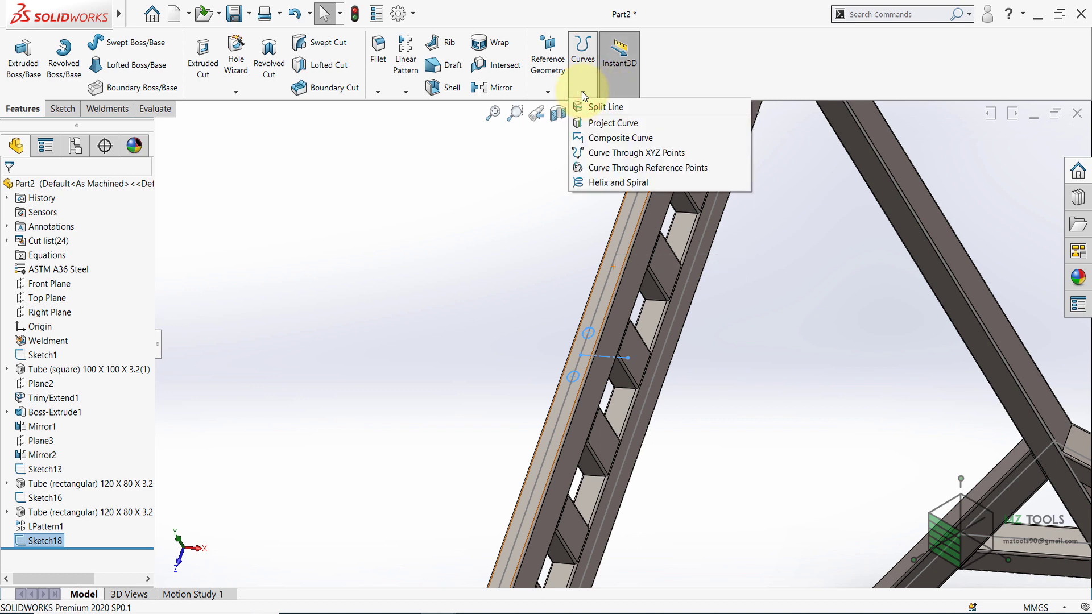
left_click(604, 107)
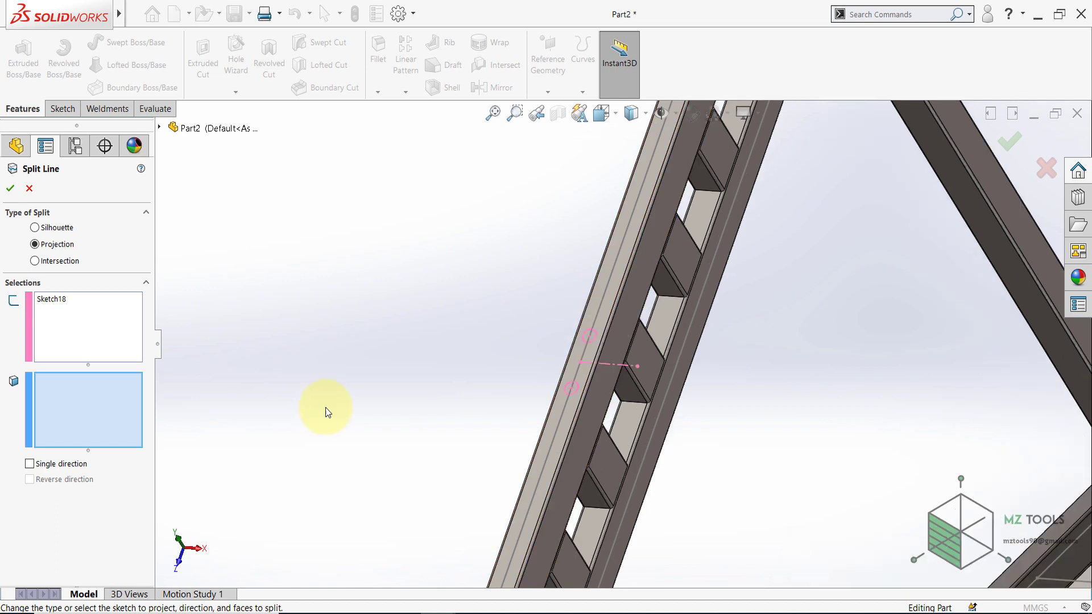
mouse_move(82, 419)
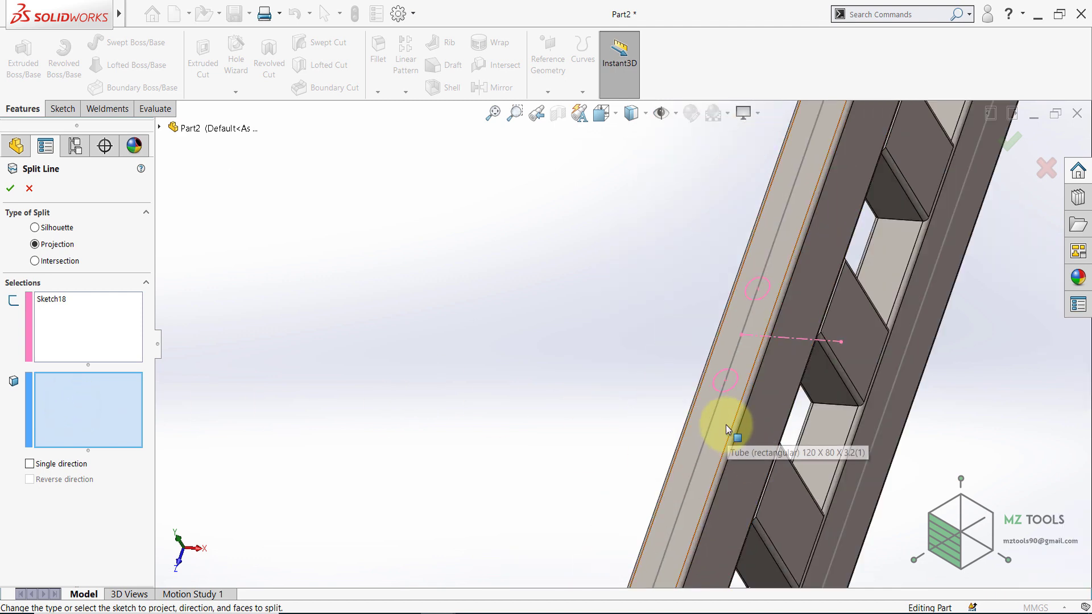
left_click(728, 429)
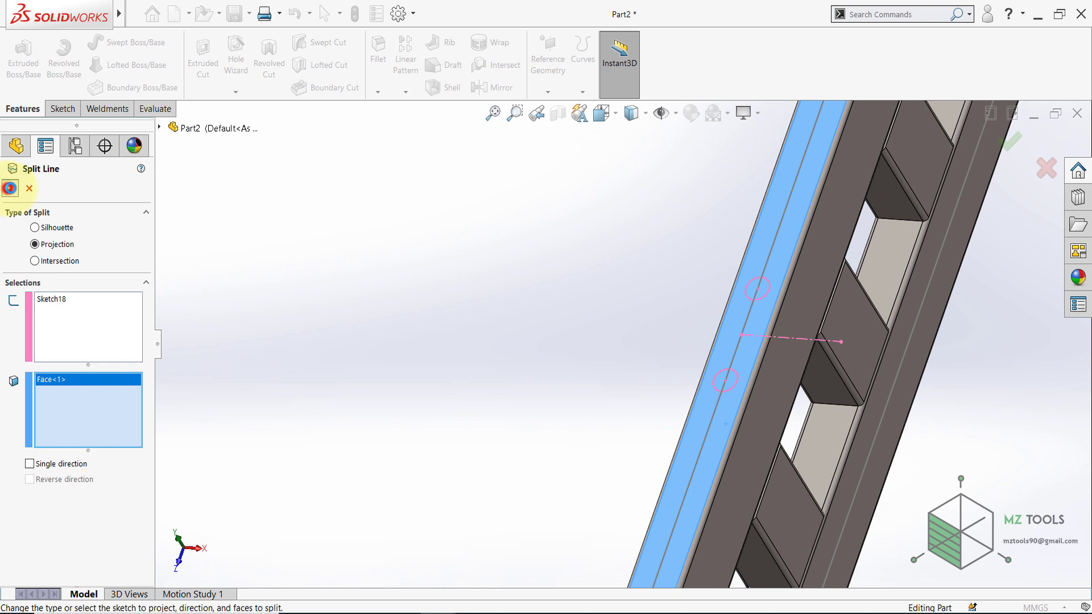
left_click(10, 188)
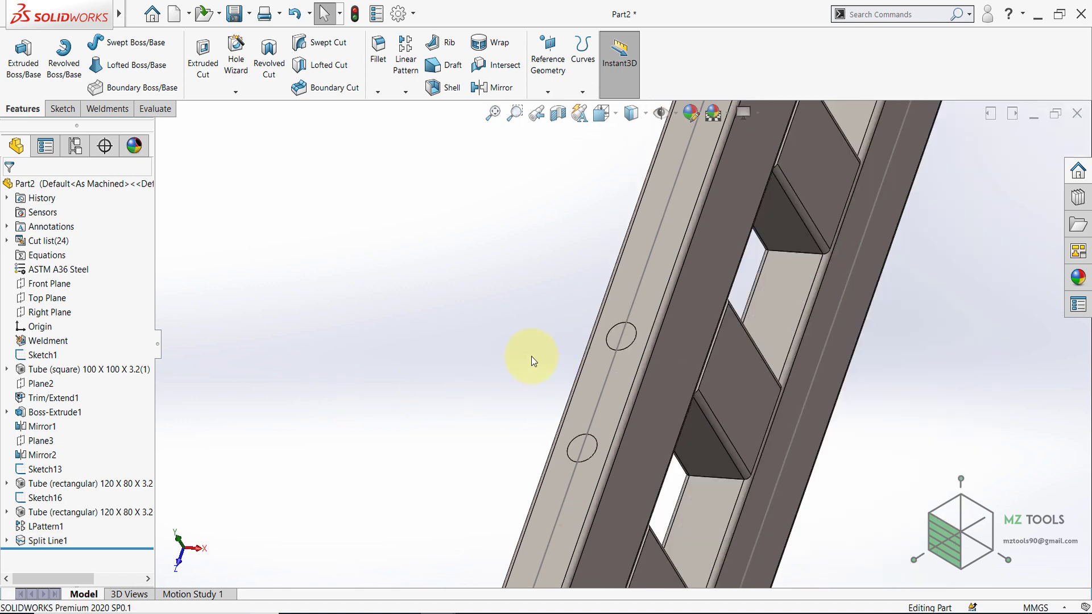
left_click(492, 113)
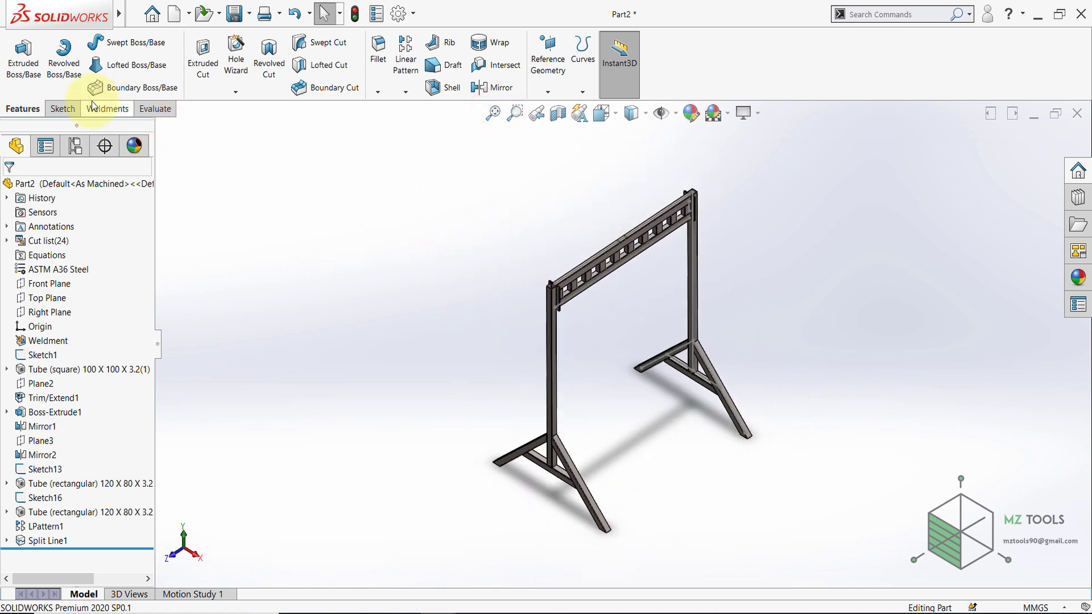
Enable the Add-Ins ribbon tab and load the SOLIDWORKS Simulation add-in.
right_click(107, 108)
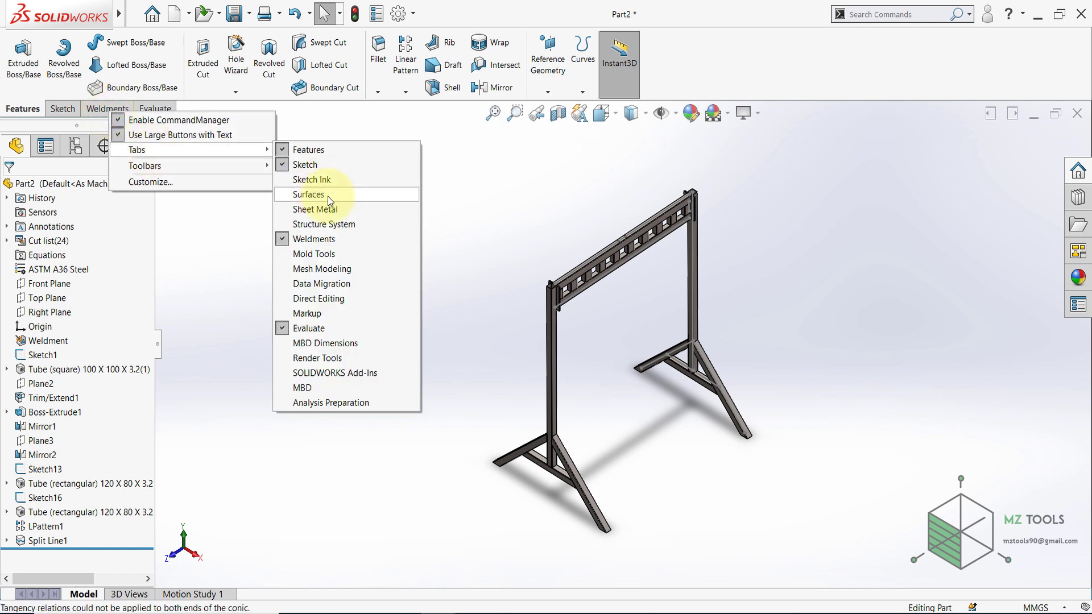
mouse_move(343, 378)
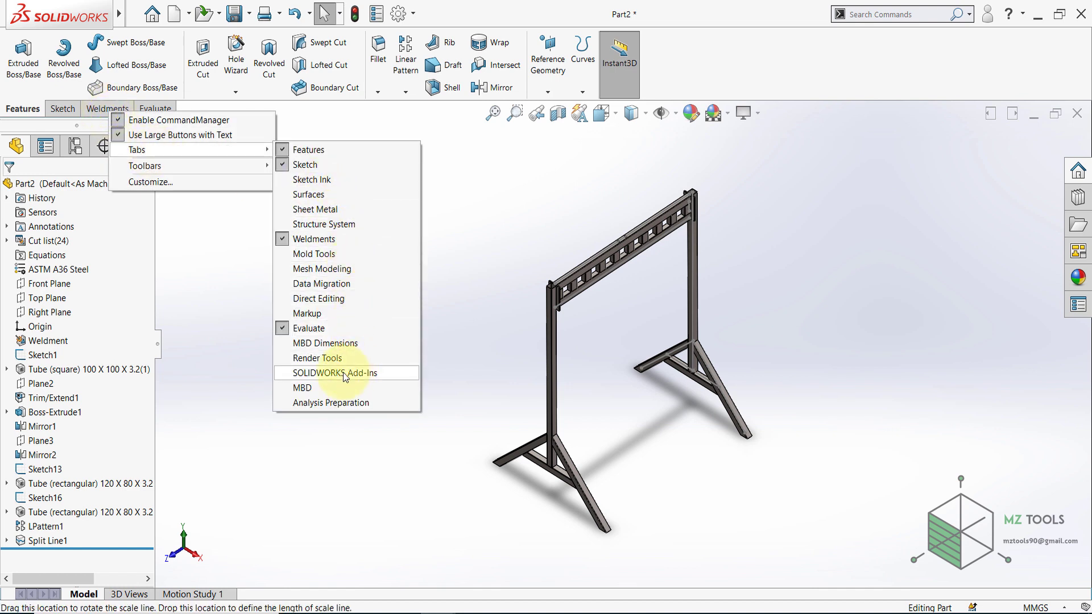
left_click(336, 373)
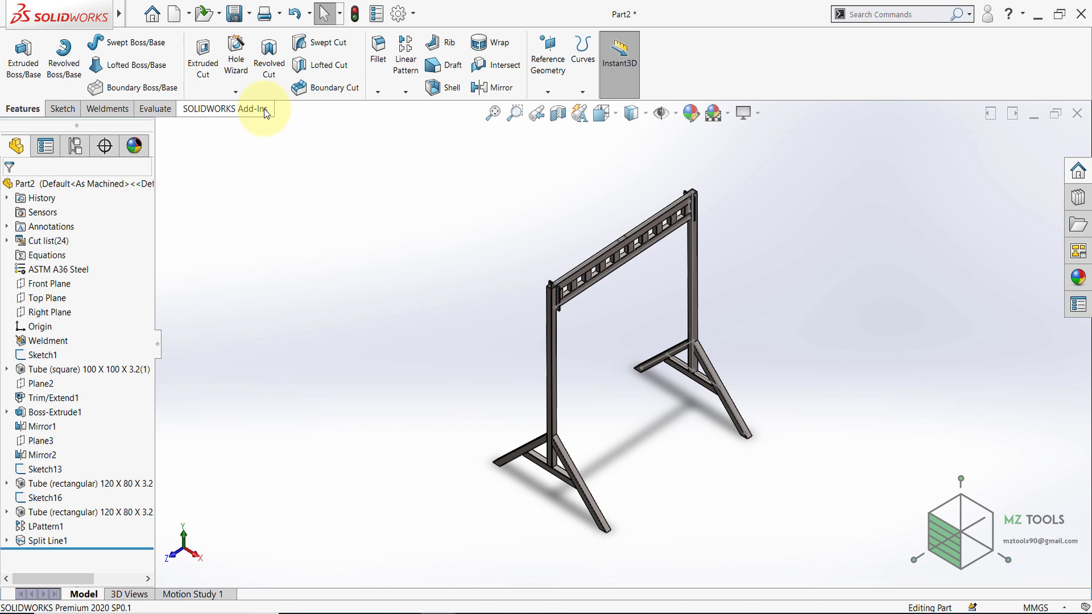
left_click(224, 110)
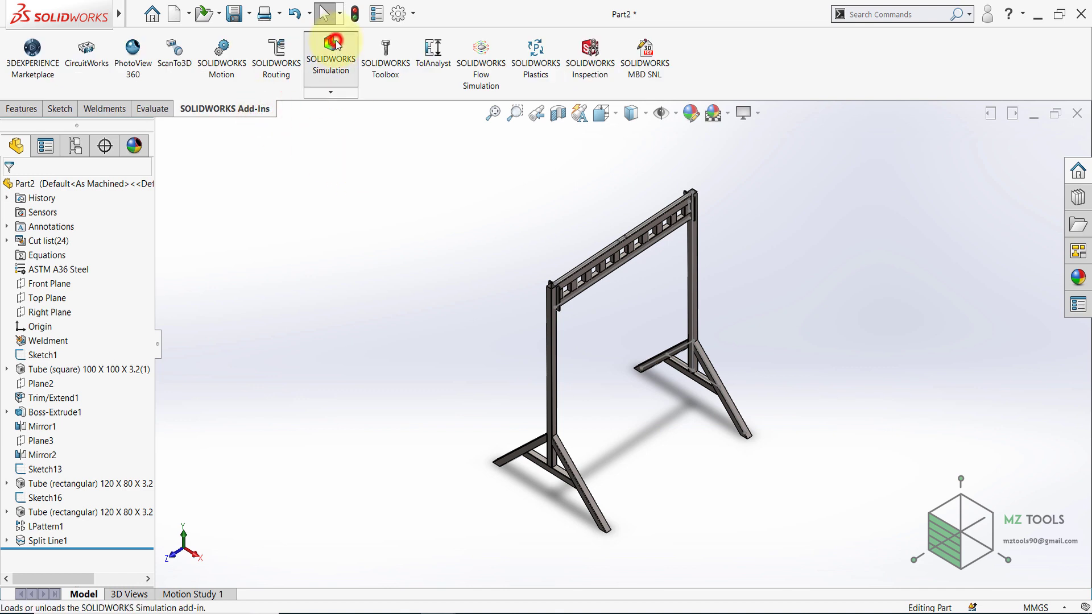
left_click(331, 57)
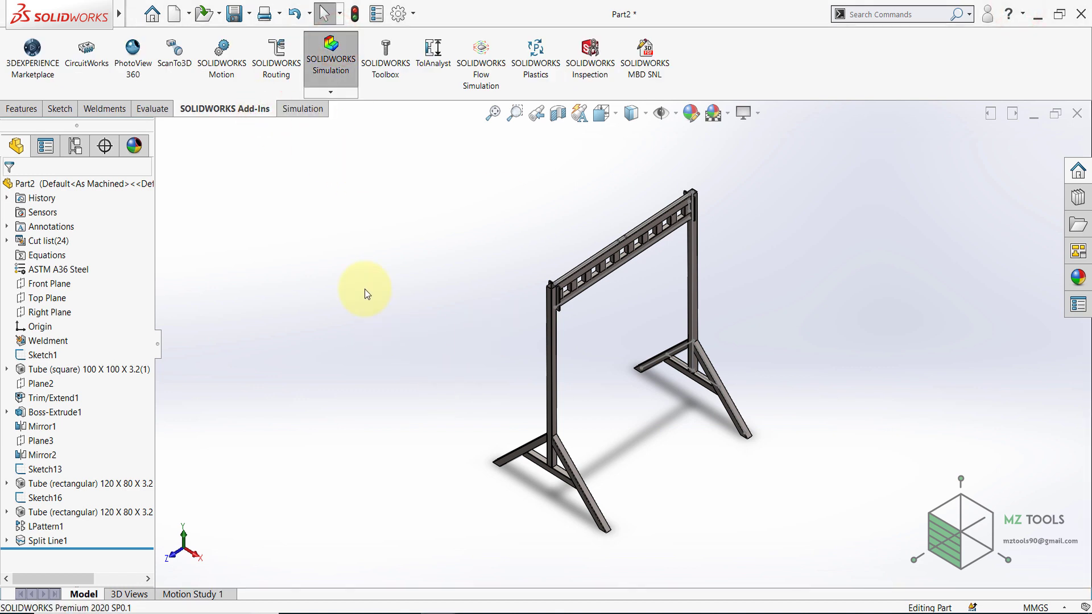
Create a new Static study named Static 1 from the Simulation tools.
left_click(300, 108)
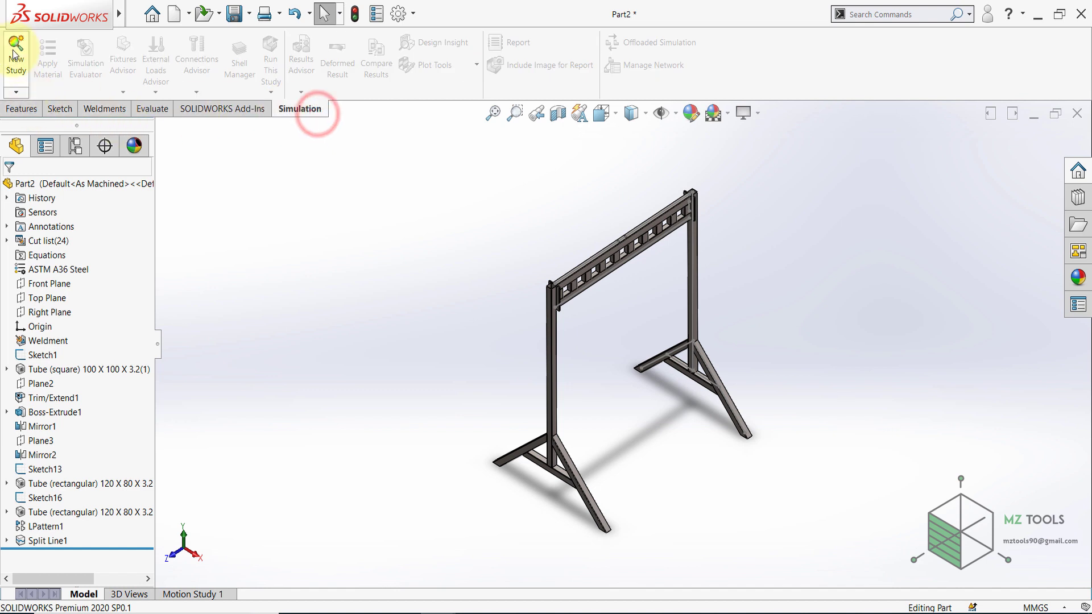
left_click(14, 56)
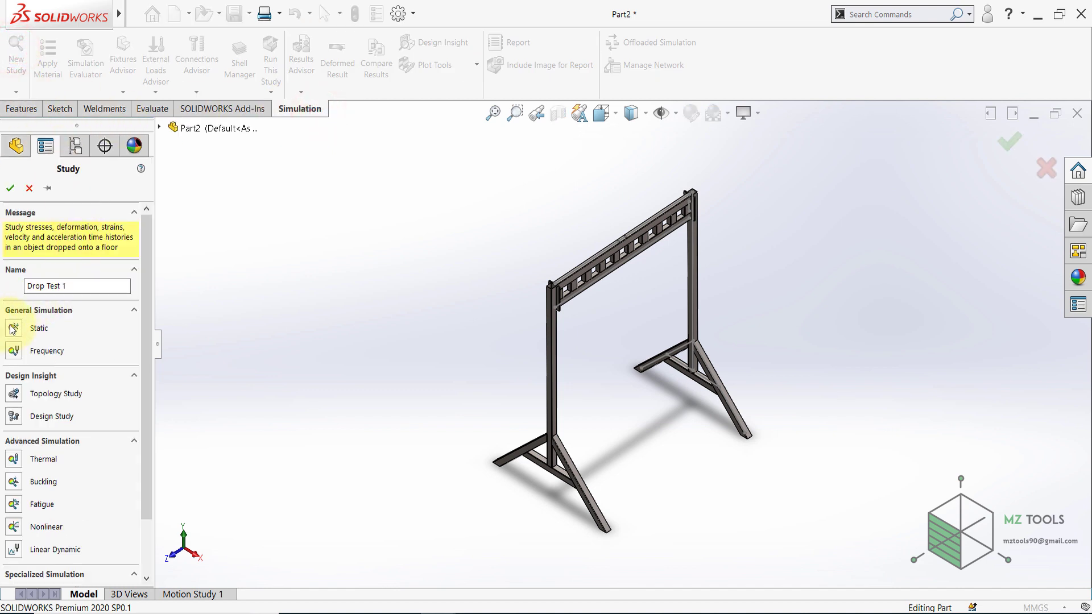
left_click(39, 327)
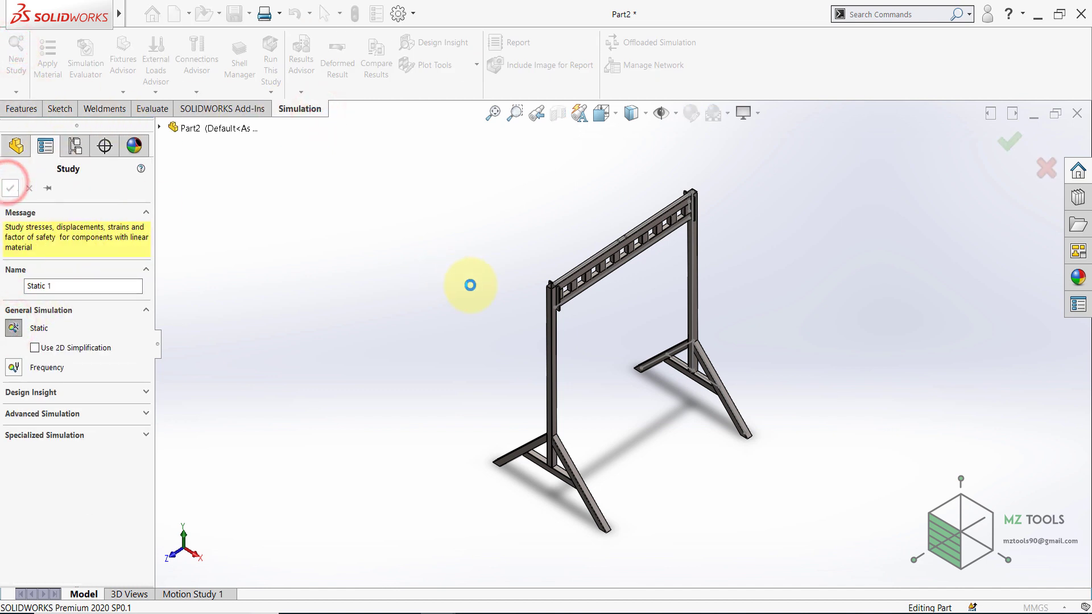
Confirm the study and expand the Part2 cut list's 120 x 80 x 3.2<2> group to show its bodies.
left_click(10, 187)
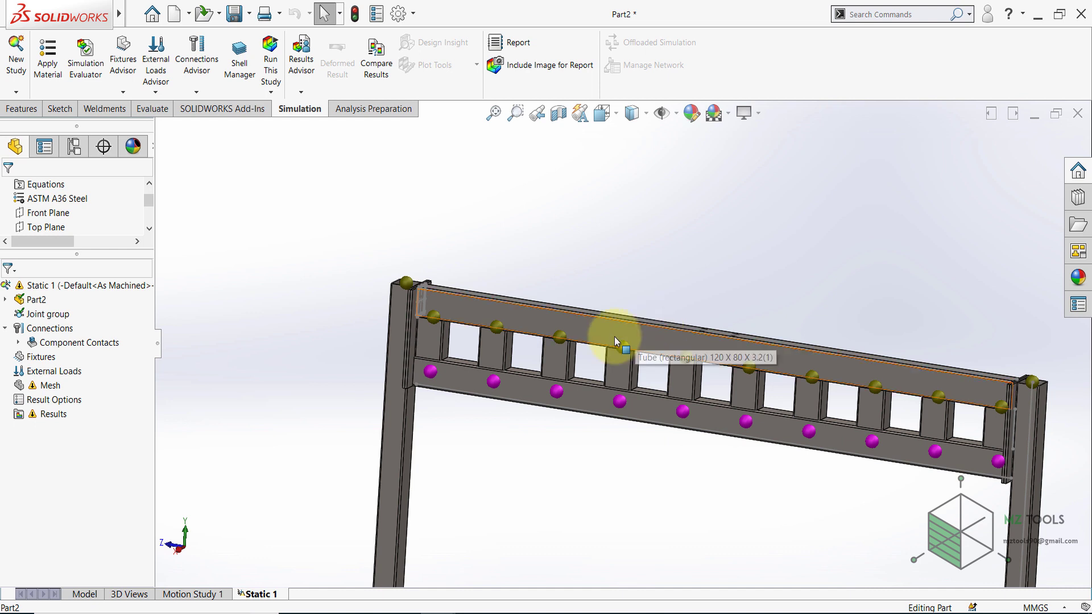
mouse_move(587, 282)
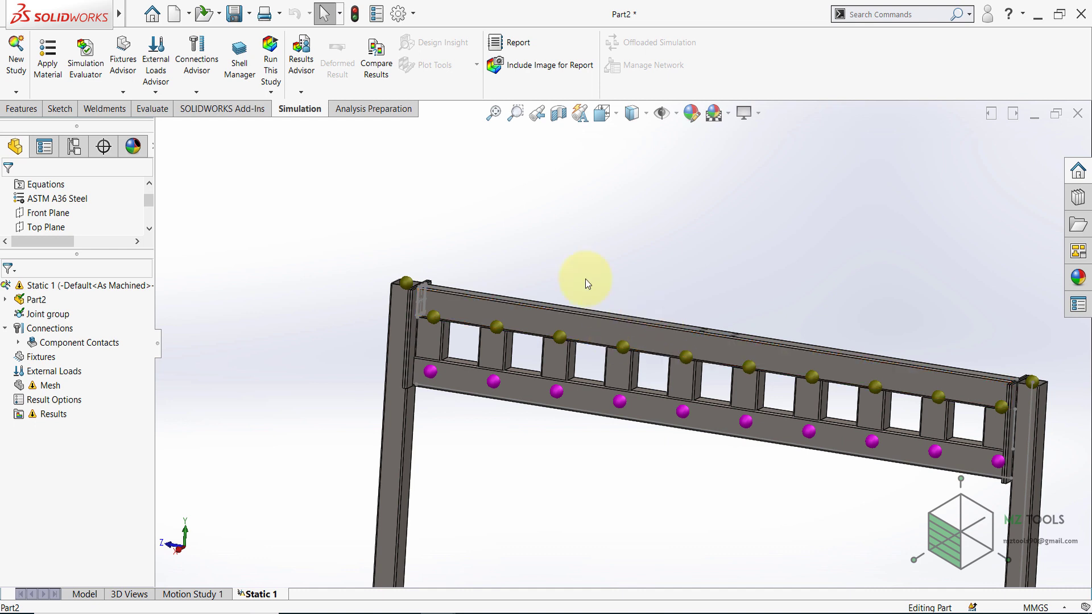
mouse_move(584, 398)
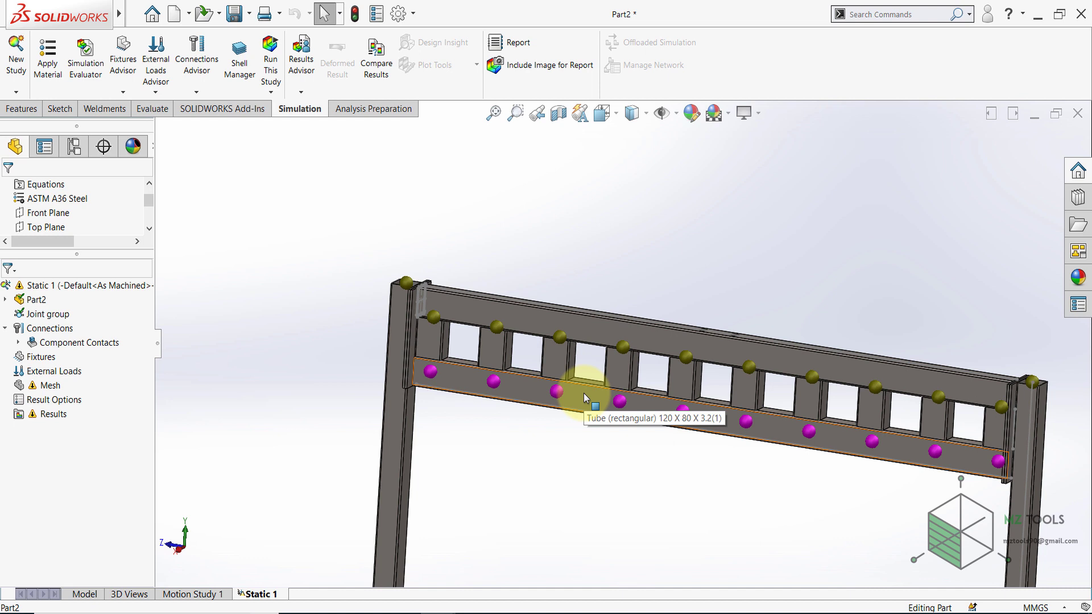
mouse_move(593, 302)
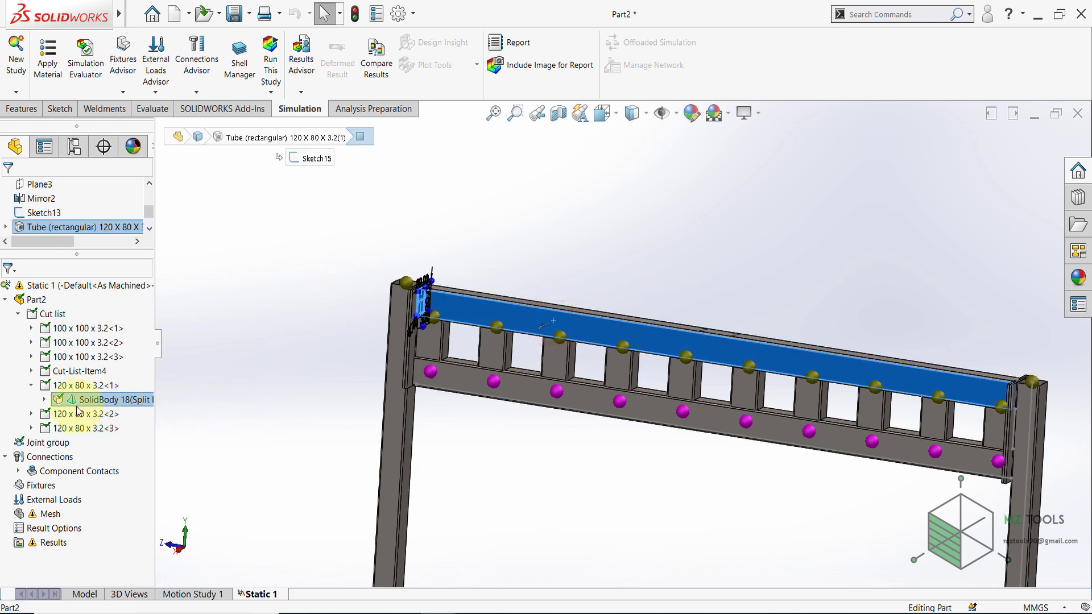
left_click(41, 414)
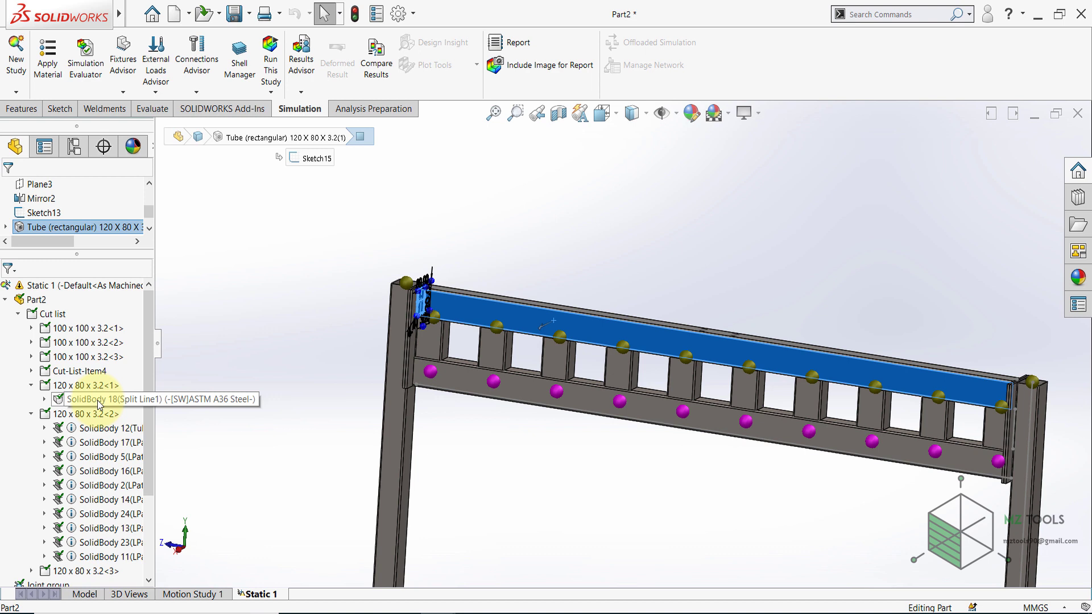
right_click(98, 399)
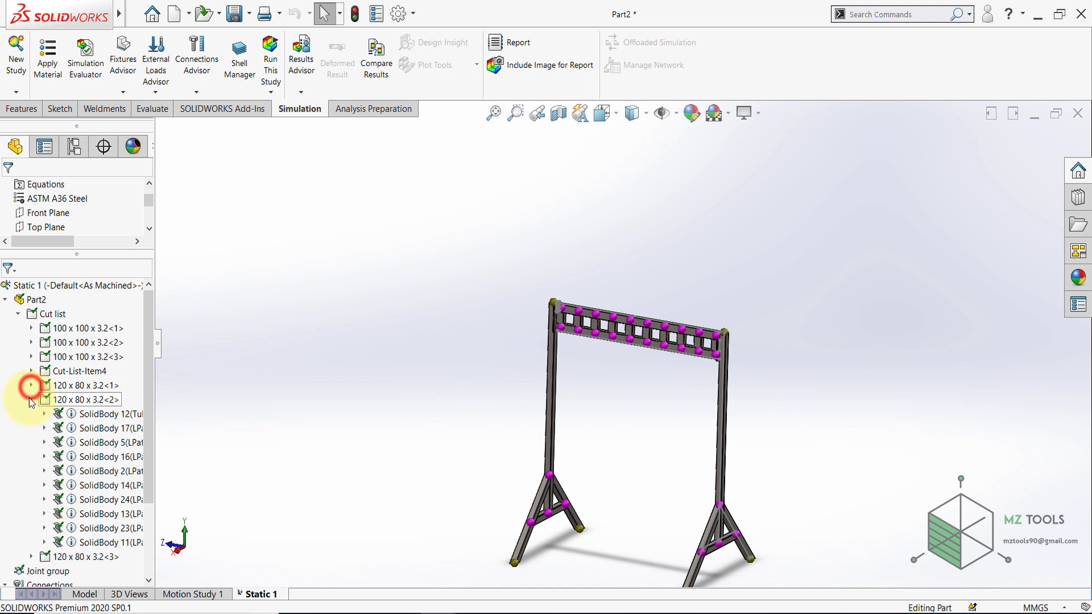
Start a Fixed Geometry fixture and select the foot joints of the gantry legs.
left_click(32, 399)
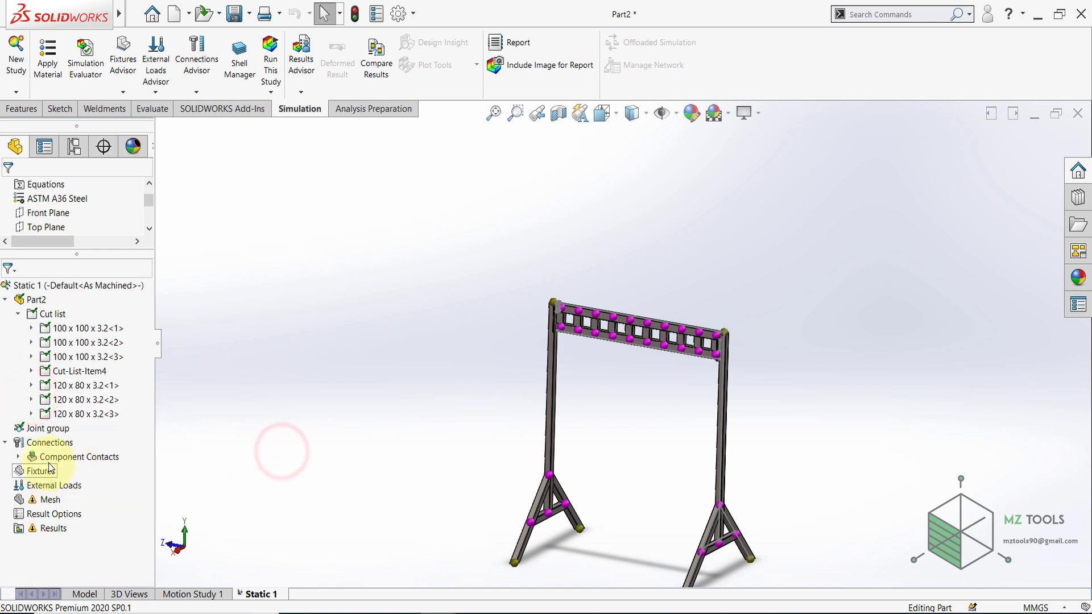
right_click(42, 471)
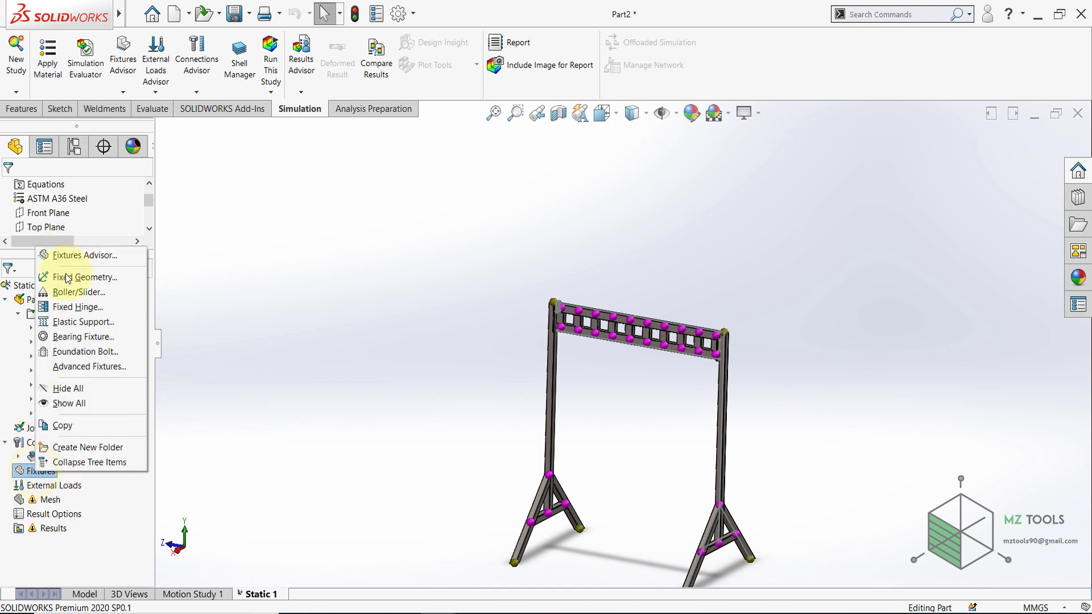
left_click(83, 277)
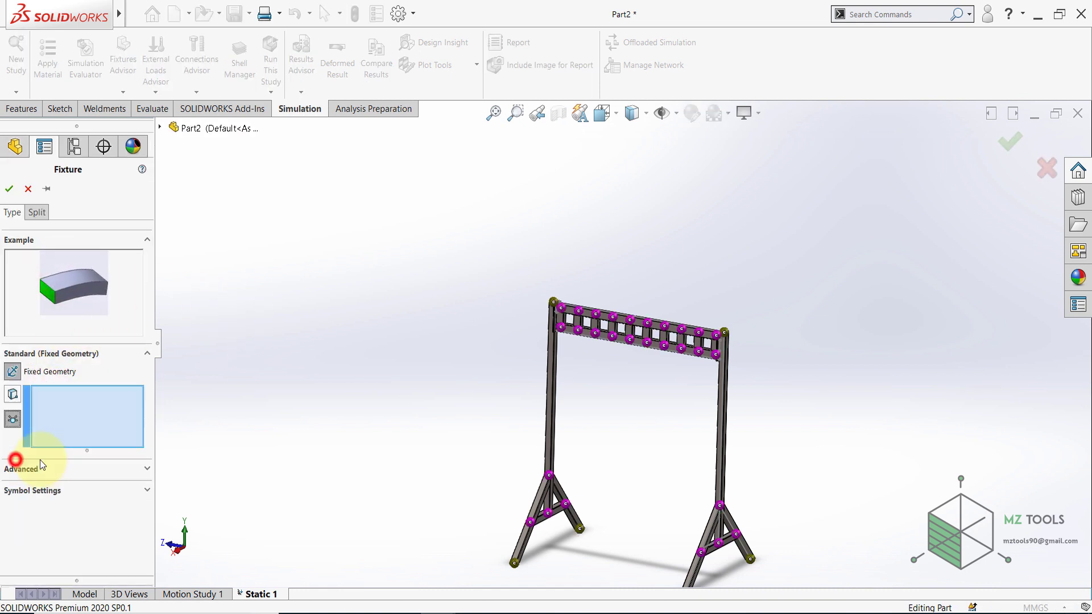
left_click(585, 466)
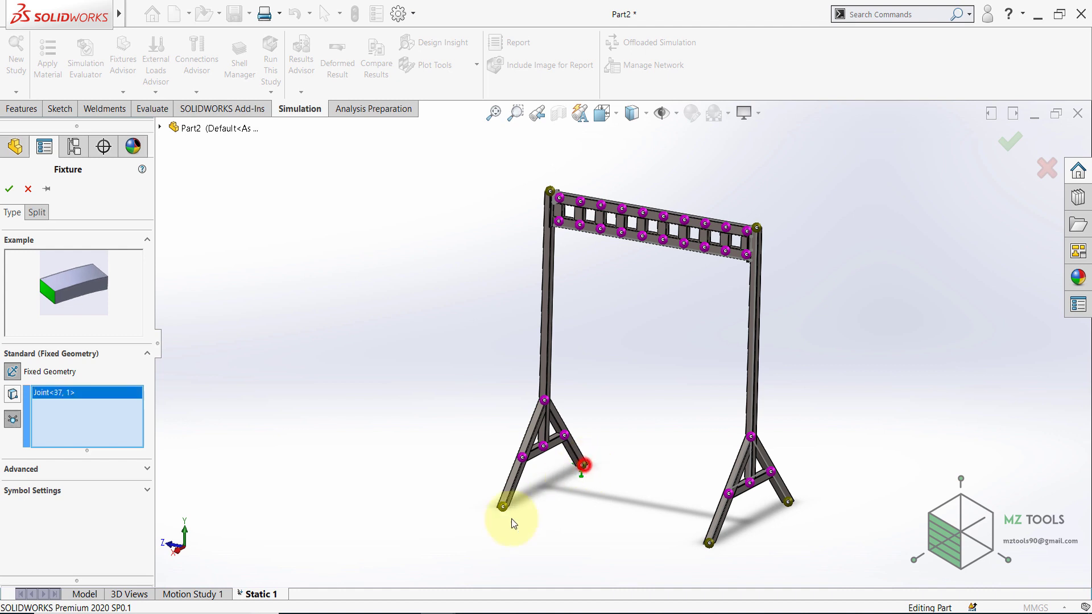
left_click(710, 544)
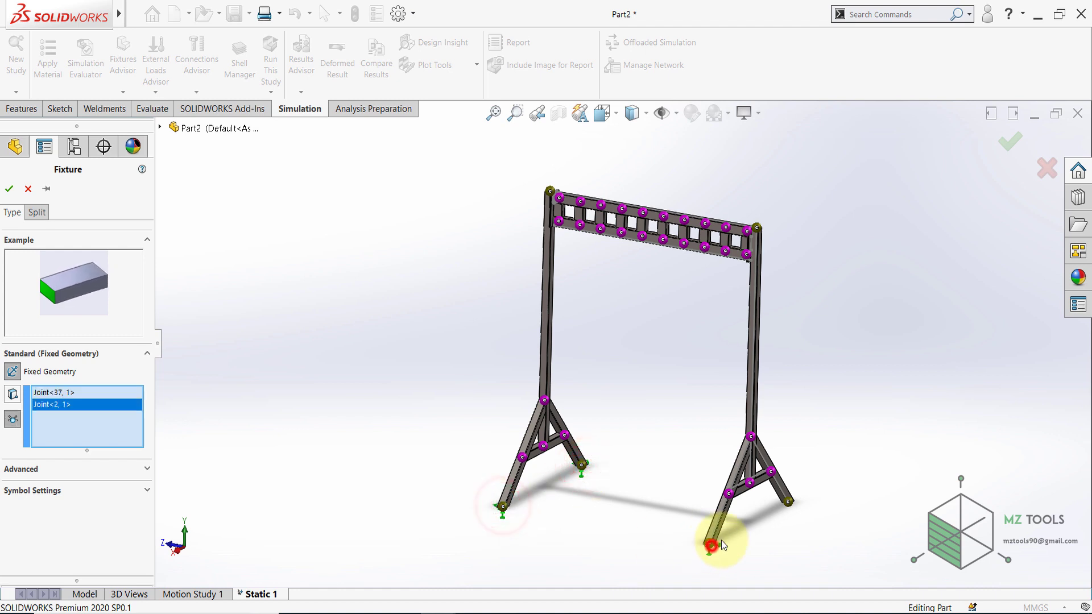
left_click(787, 502)
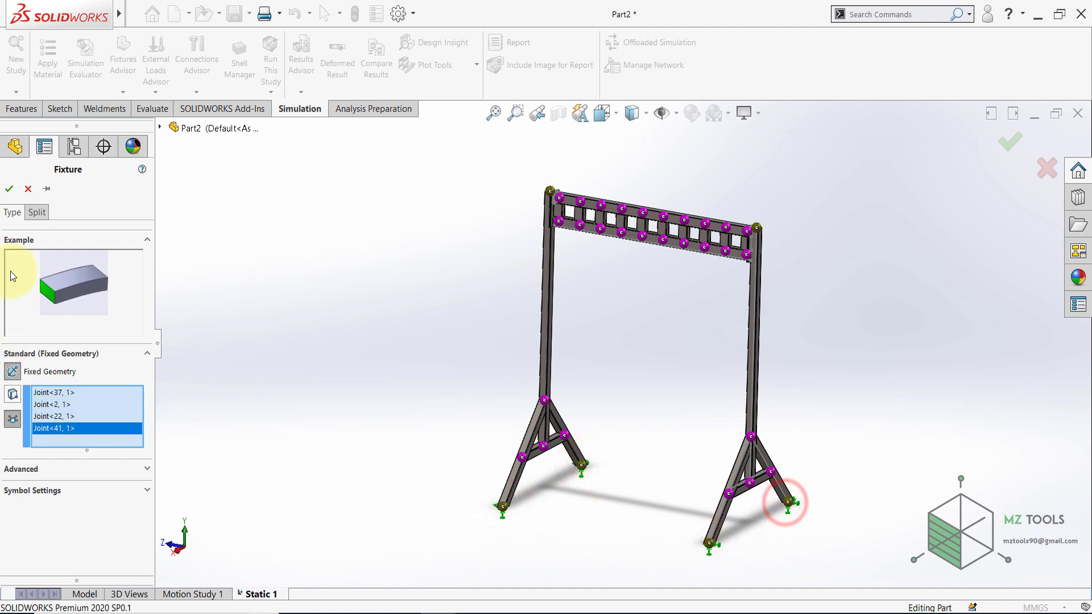
Confirm the fixture as Fixed-2 anchoring the four leg-foot joints.
right_click(39, 471)
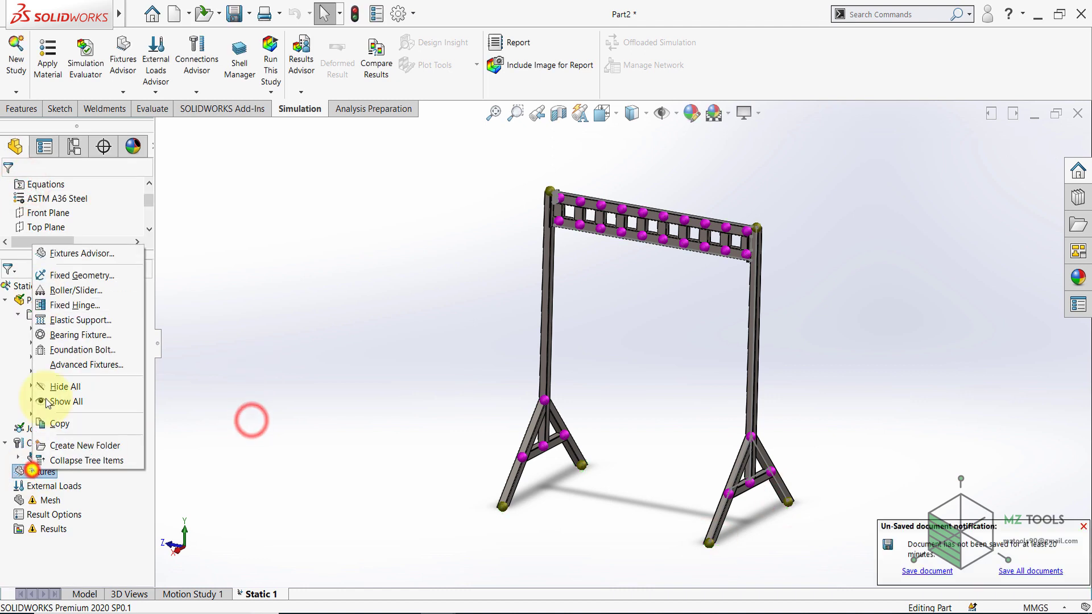
left_click(79, 275)
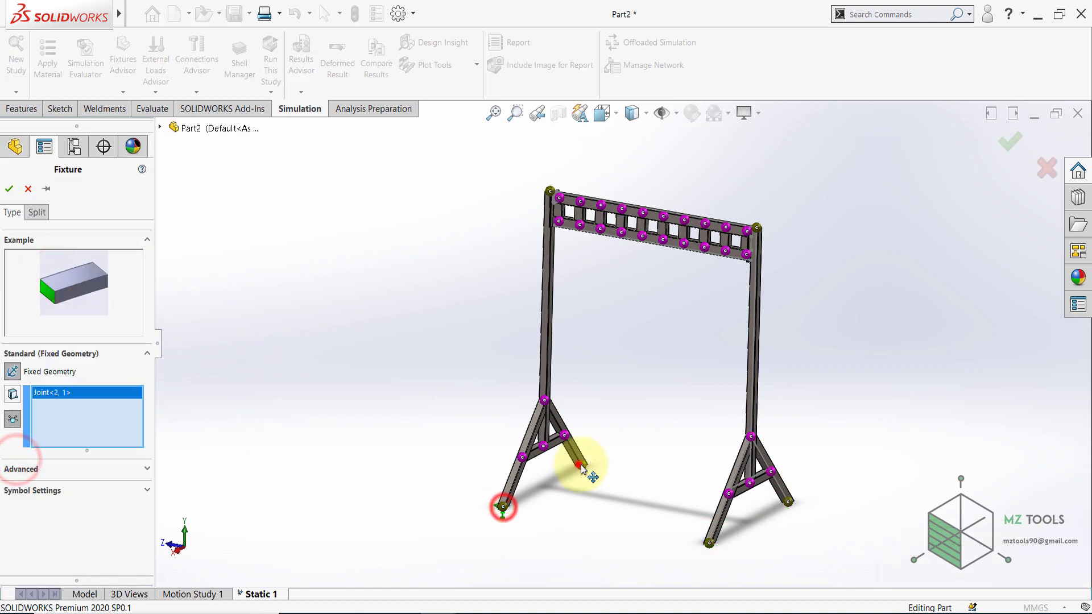
left_click(9, 189)
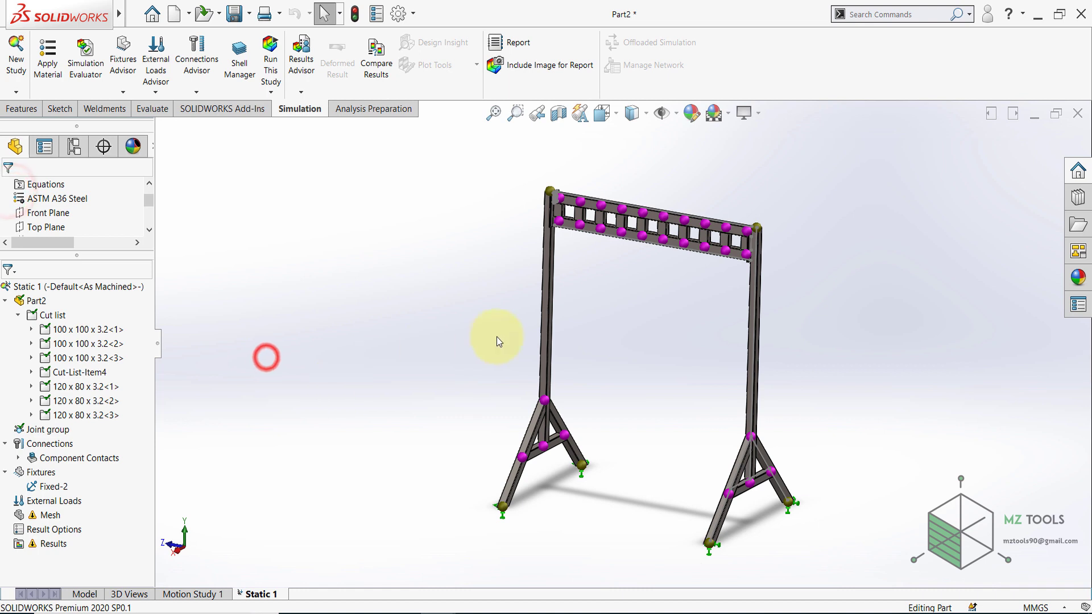
Add 9.81 m/s² gravity, clearing the Top Plane reference so it acts downward on the frame.
right_click(56, 500)
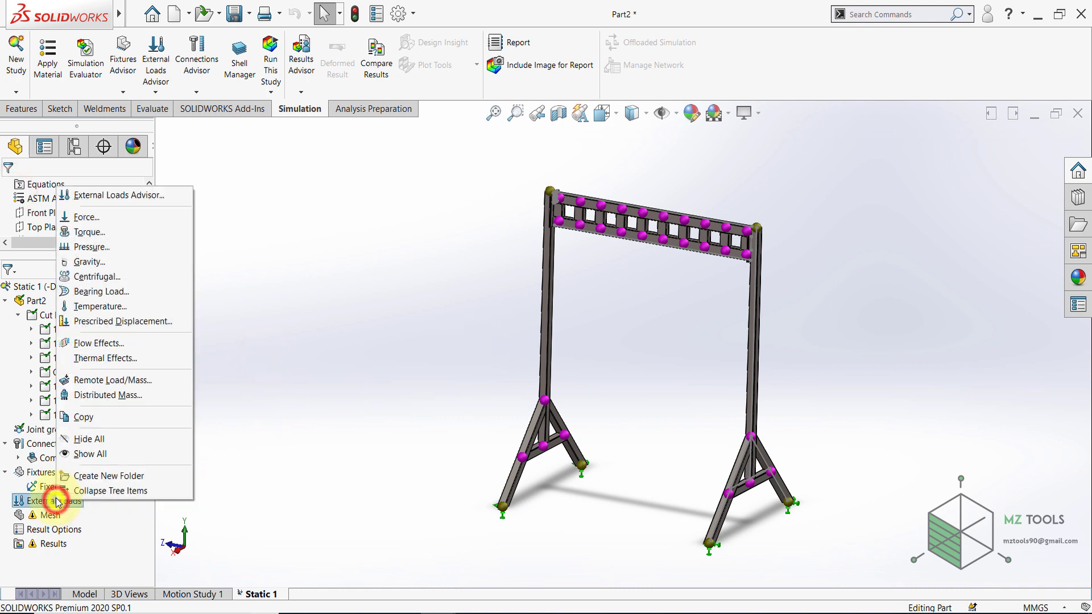
left_click(90, 262)
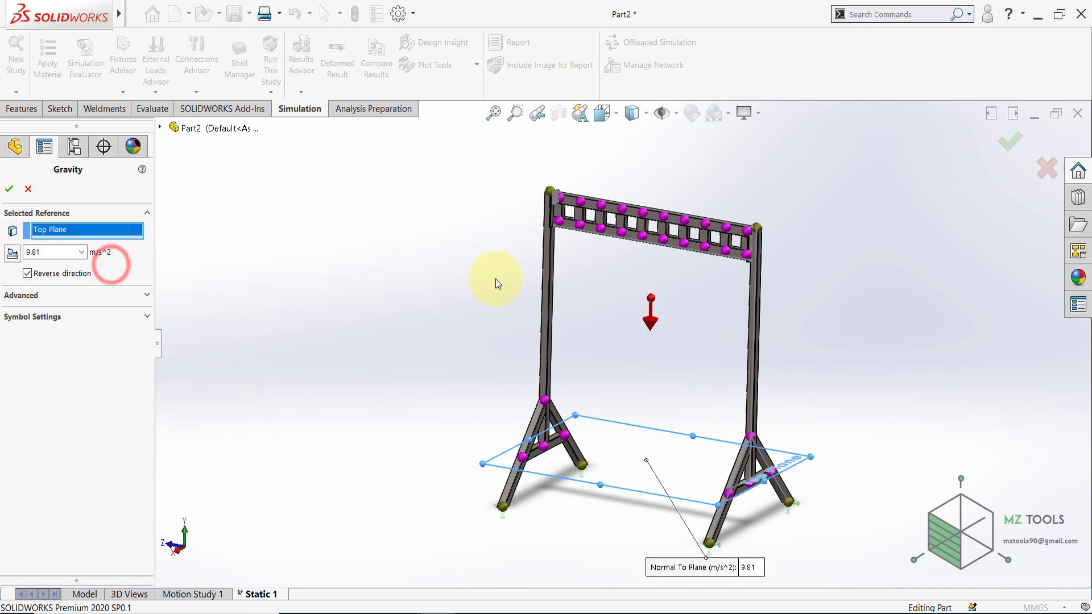
mouse_move(627, 280)
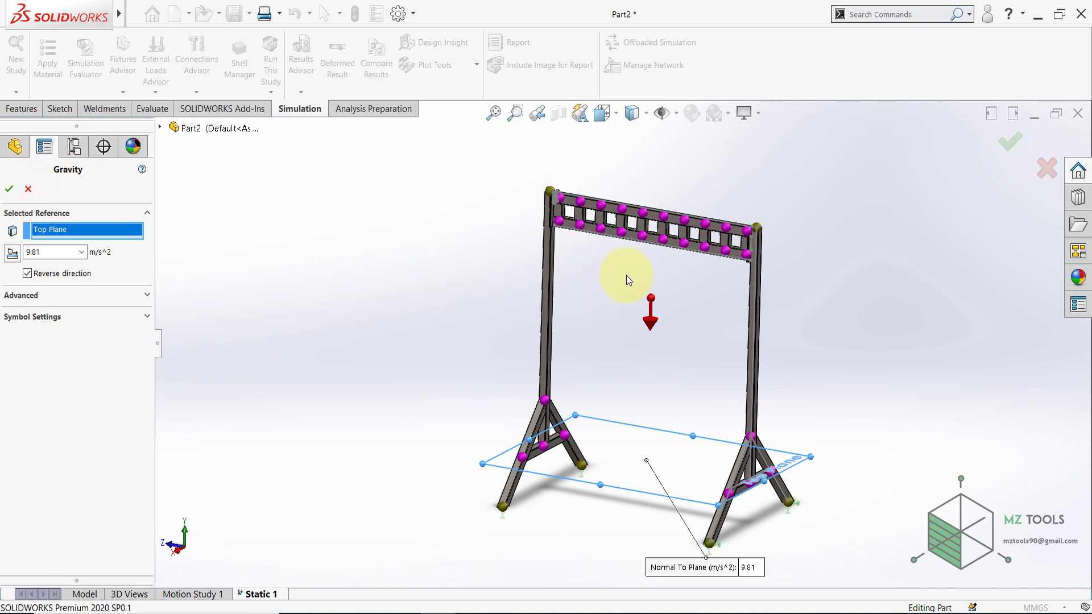
mouse_move(660, 334)
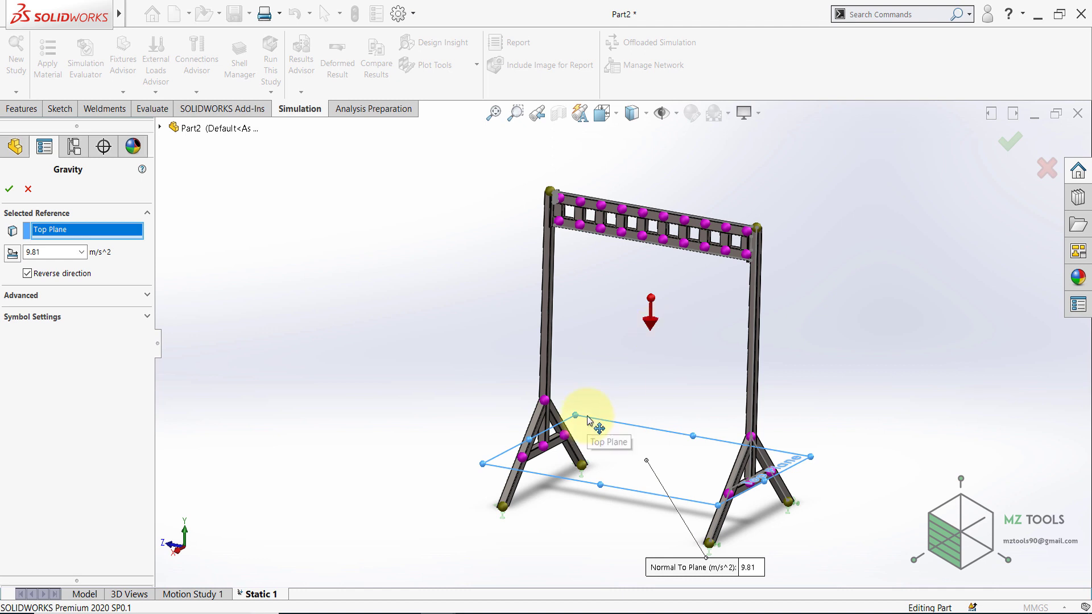
right_click(83, 229)
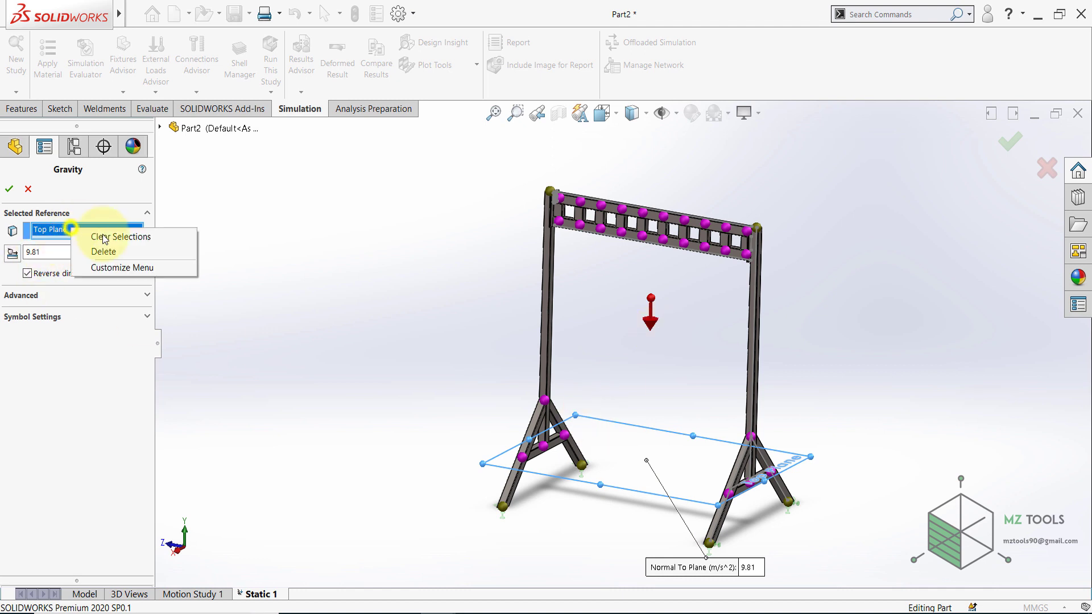
left_click(121, 236)
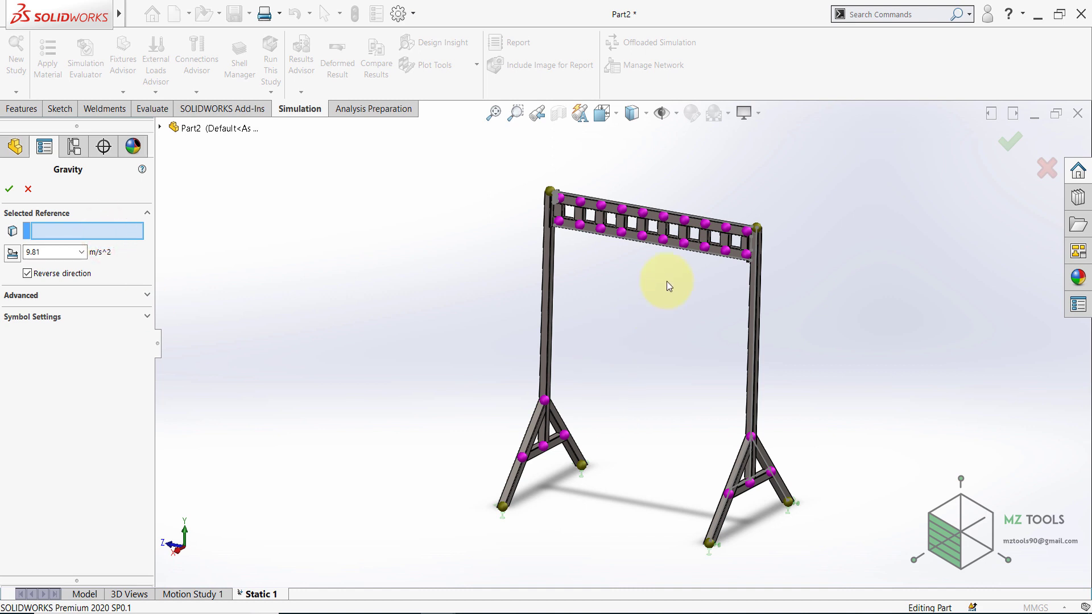
mouse_move(647, 359)
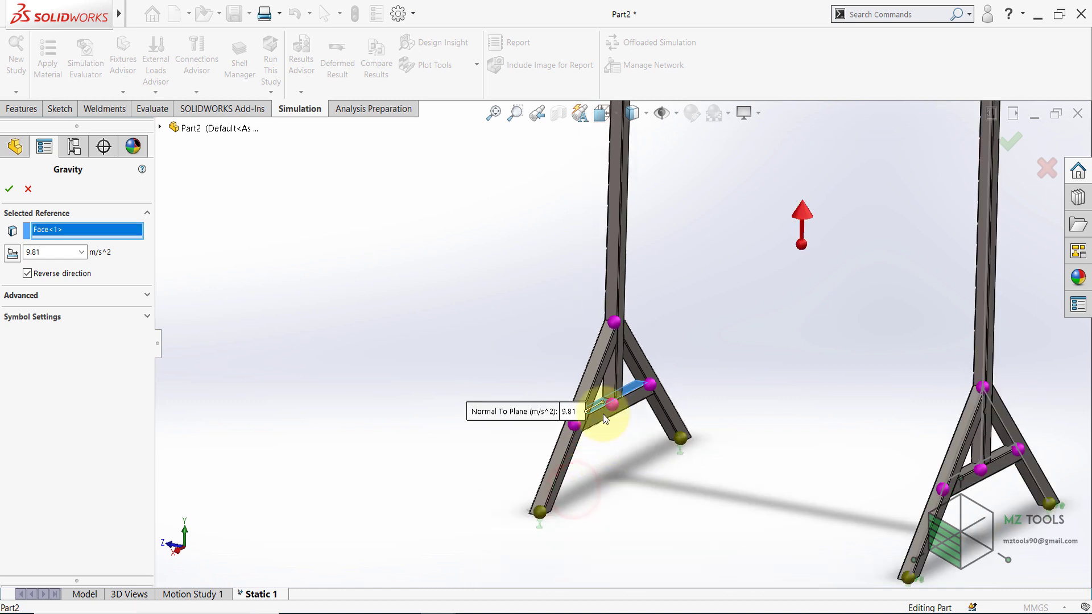
left_click(27, 273)
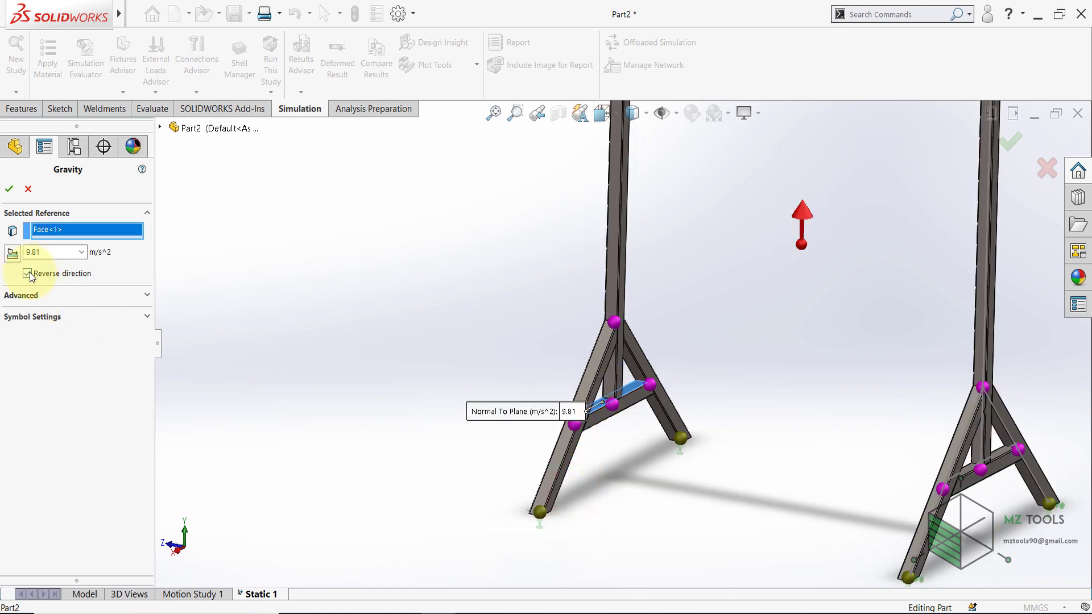
left_click(27, 273)
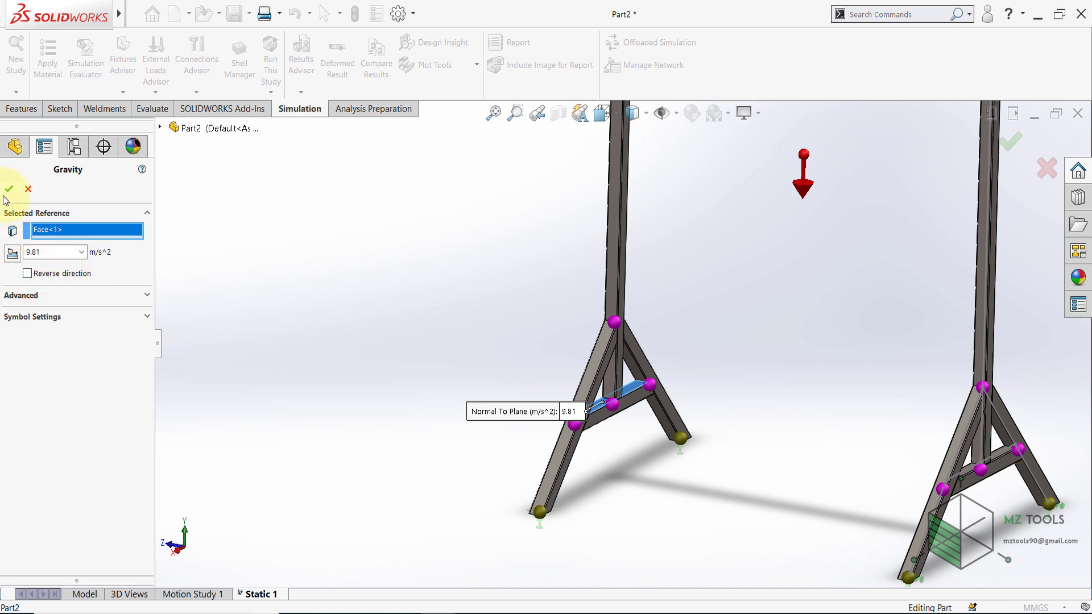
left_click(9, 188)
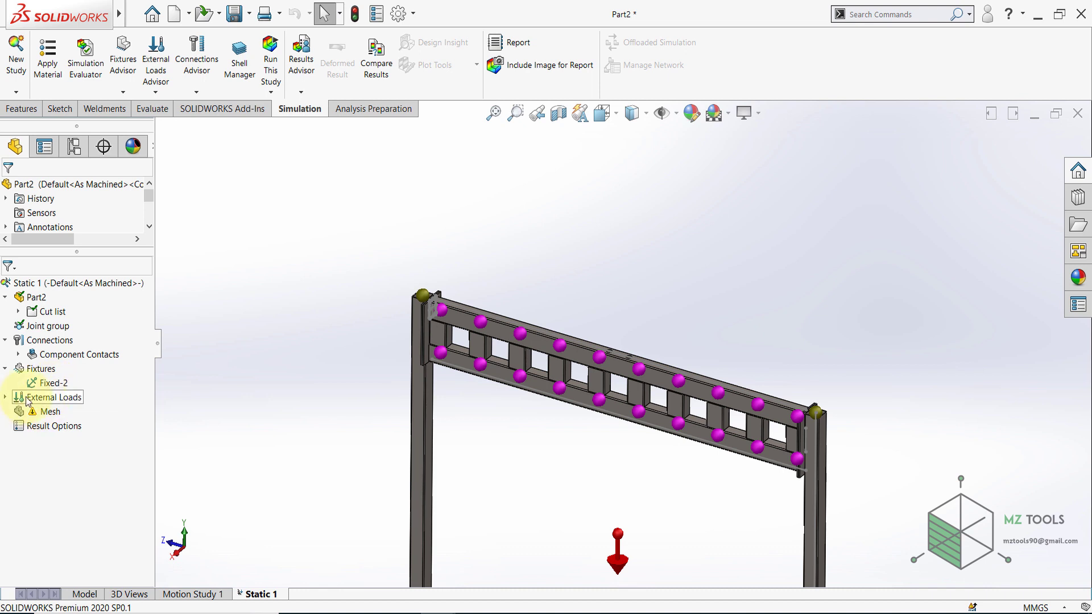
Add a 1000 kg distributed mass on a joint of the top beam.
right_click(54, 397)
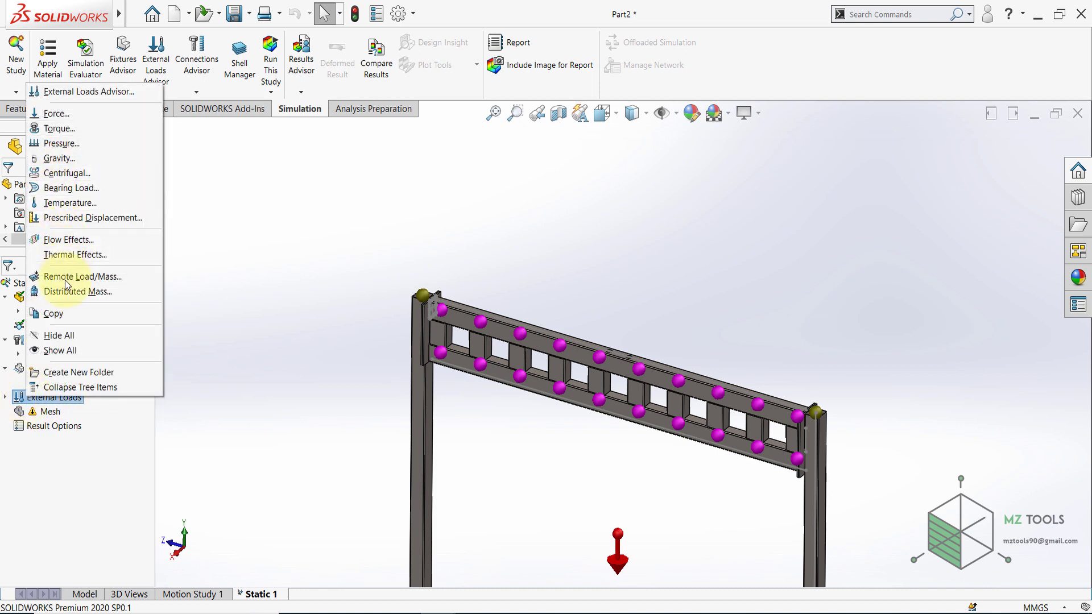
left_click(76, 293)
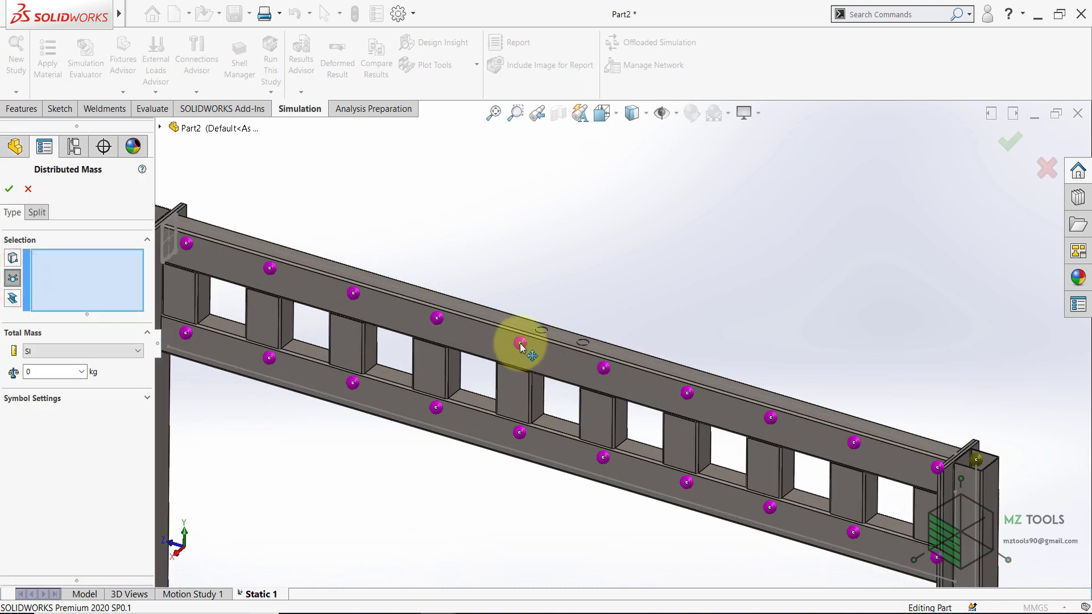
left_click(599, 368)
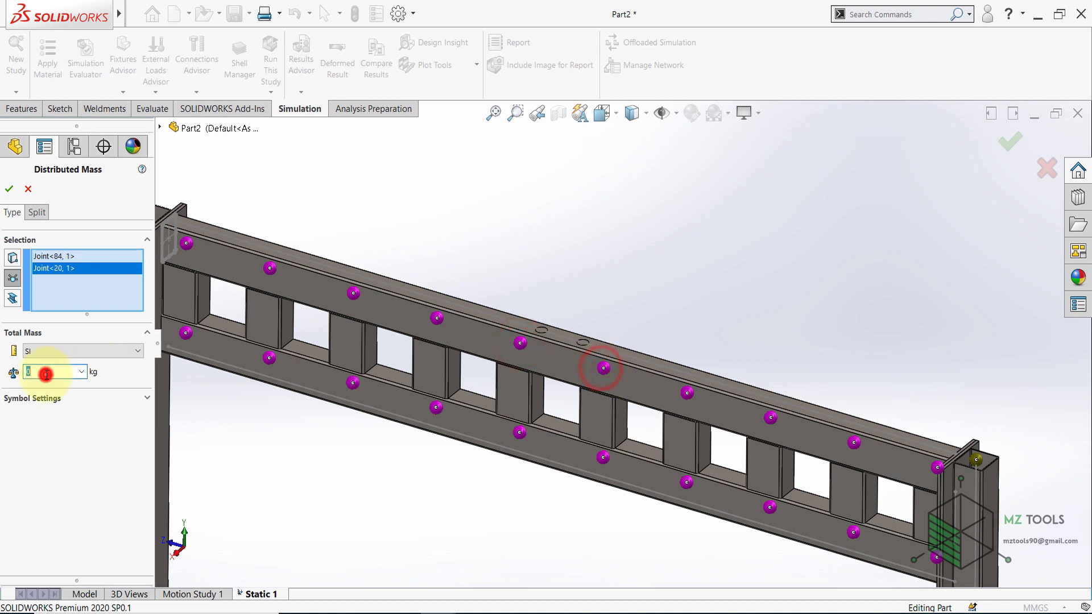
type("1000")
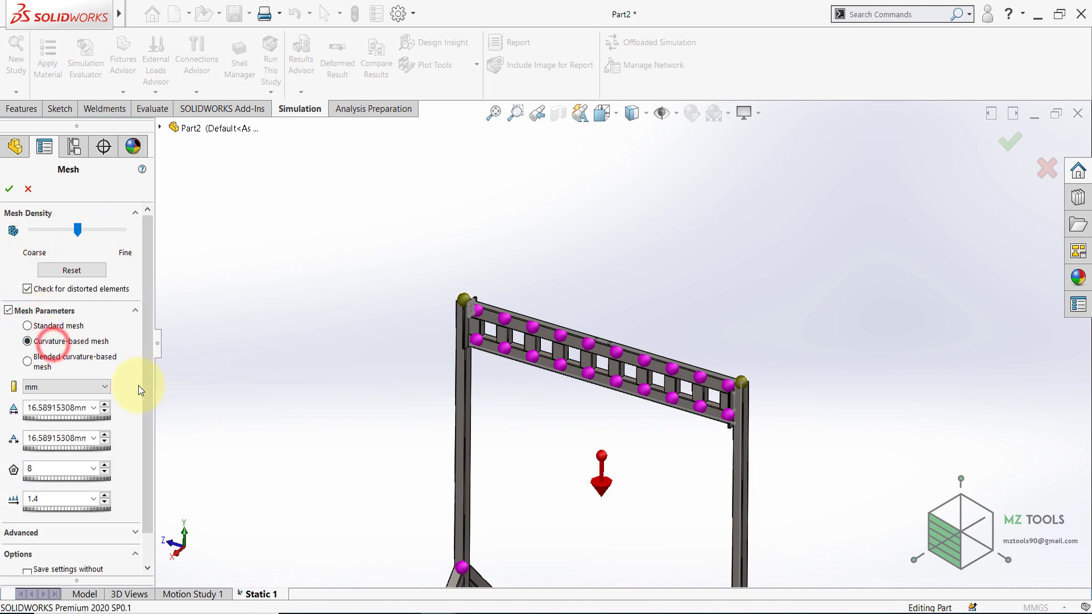
Enable Remesh failed parts and Render beam profile in the advanced mesh options and mesh the frame.
left_click(20, 499)
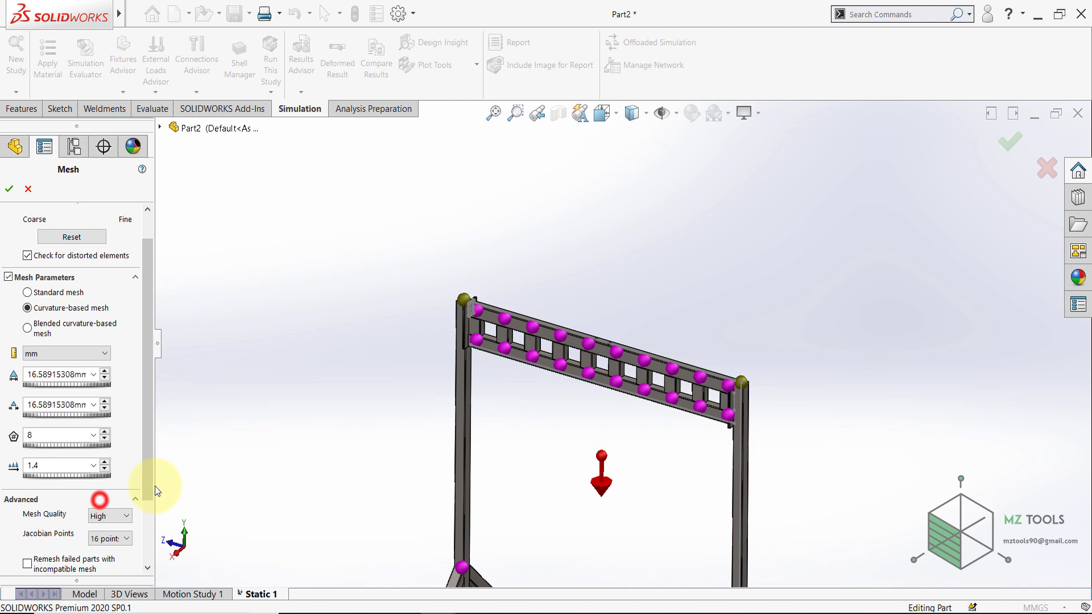
scroll("down", 3)
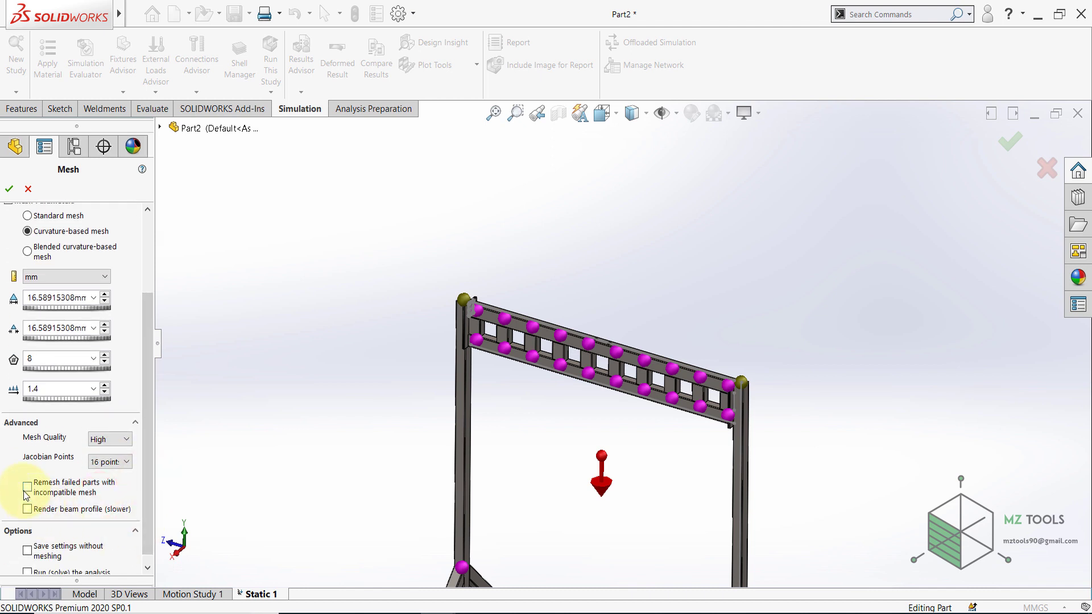
left_click(27, 486)
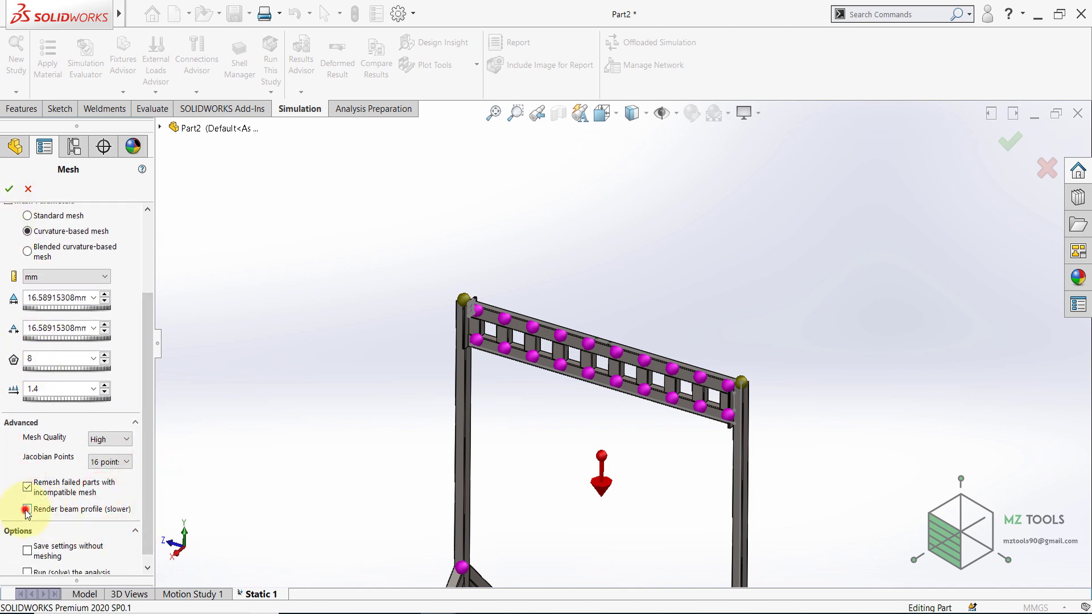
left_click(9, 189)
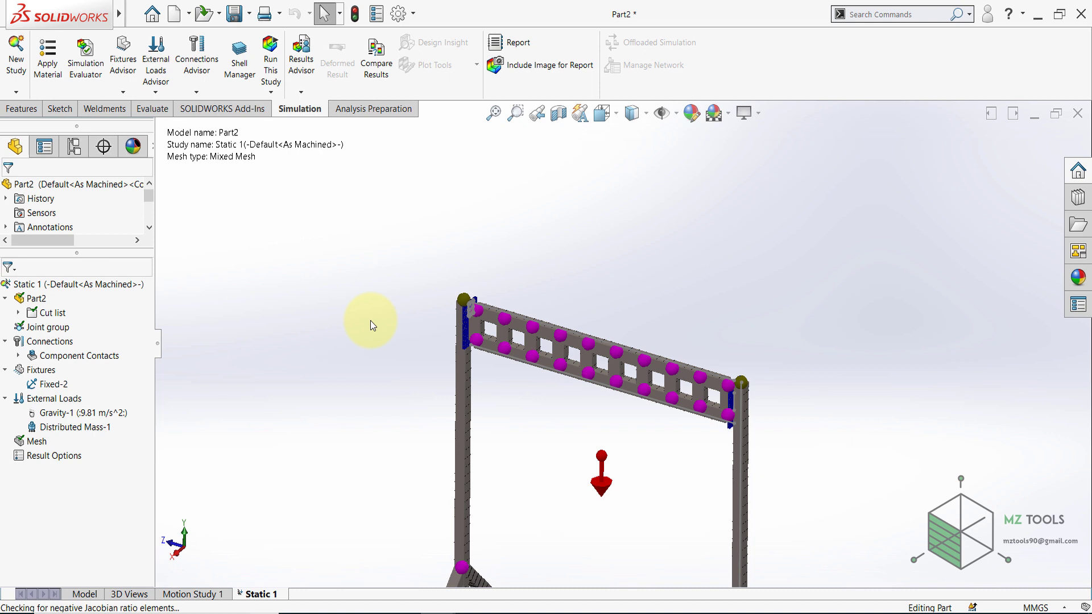
Run Static 1 so von Mises stress results plot on the deformed frame.
left_click(271, 57)
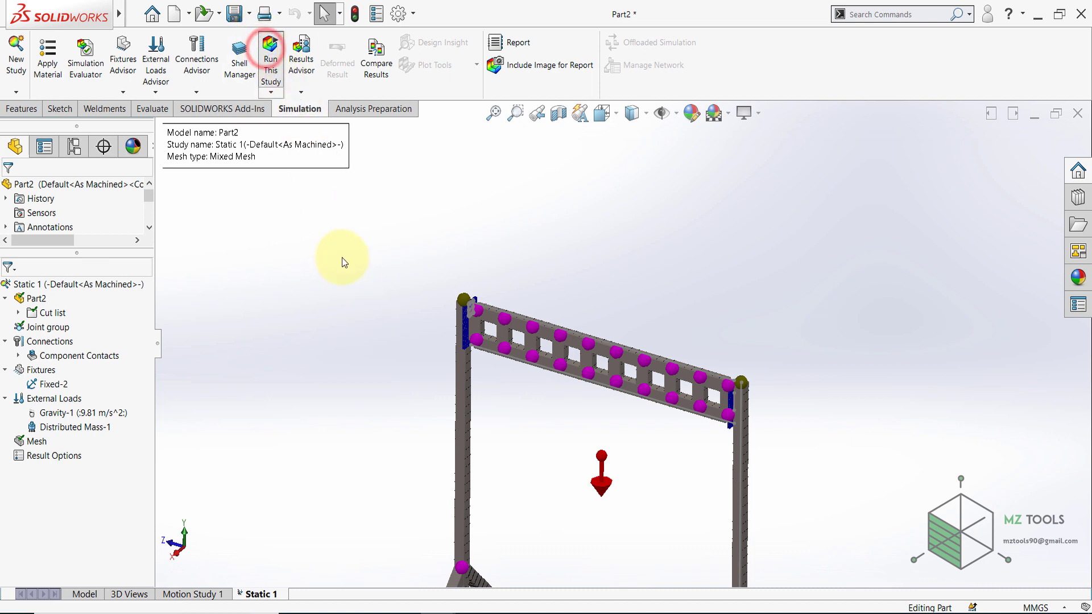
left_click(271, 54)
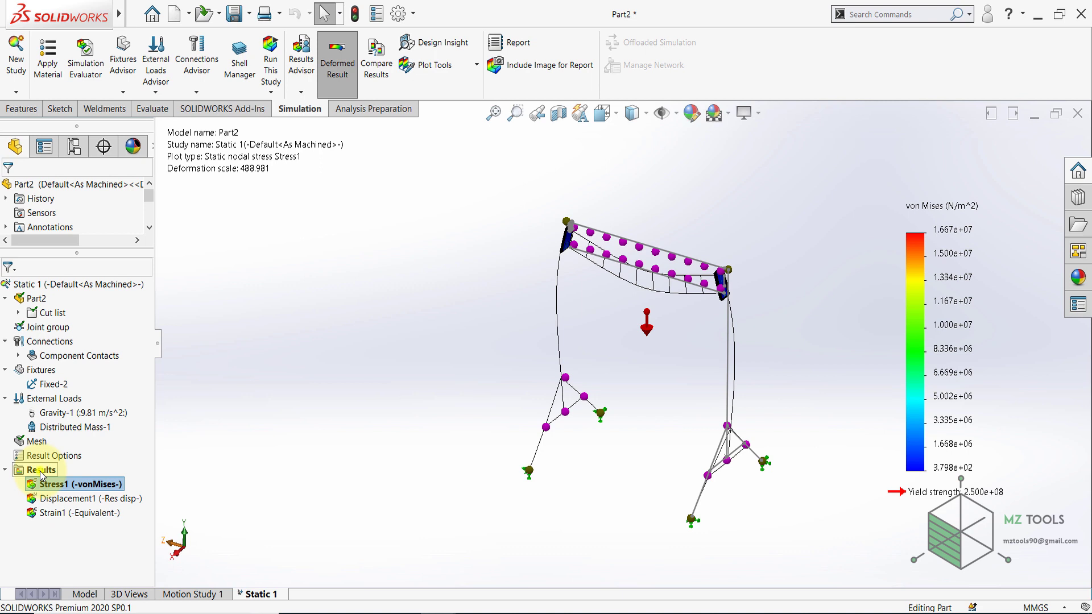
Define Stress2 as a beam stress plot with rendered beam profiles.
right_click(39, 470)
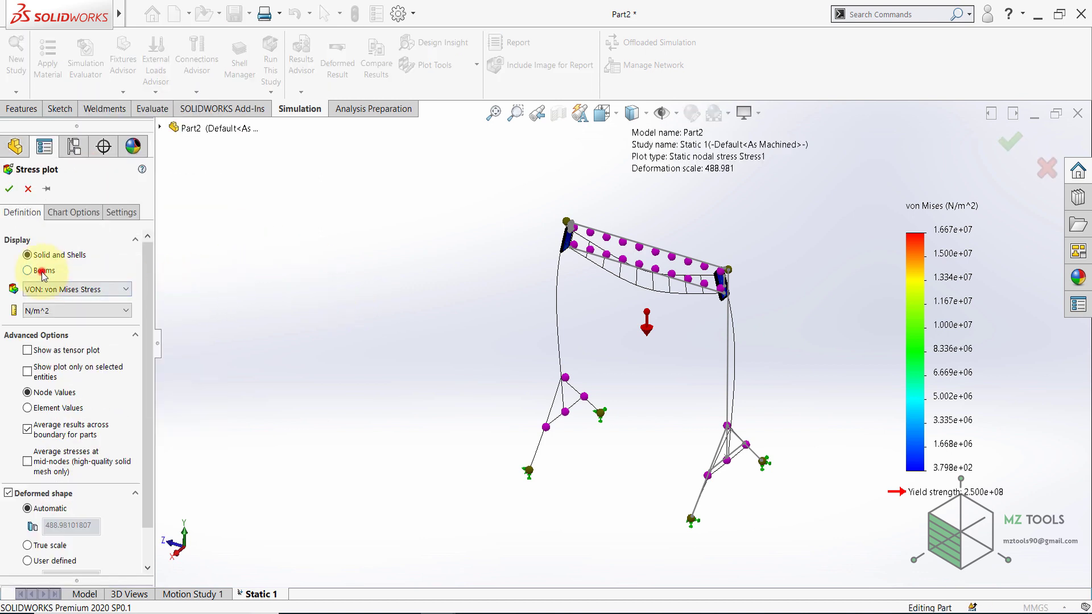
left_click(28, 271)
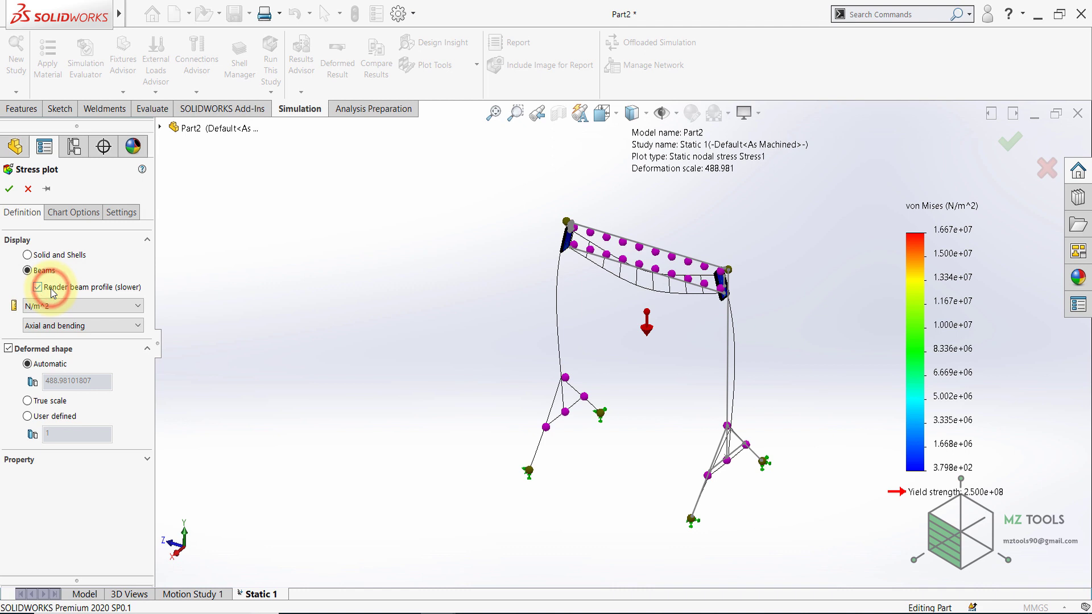
left_click(36, 287)
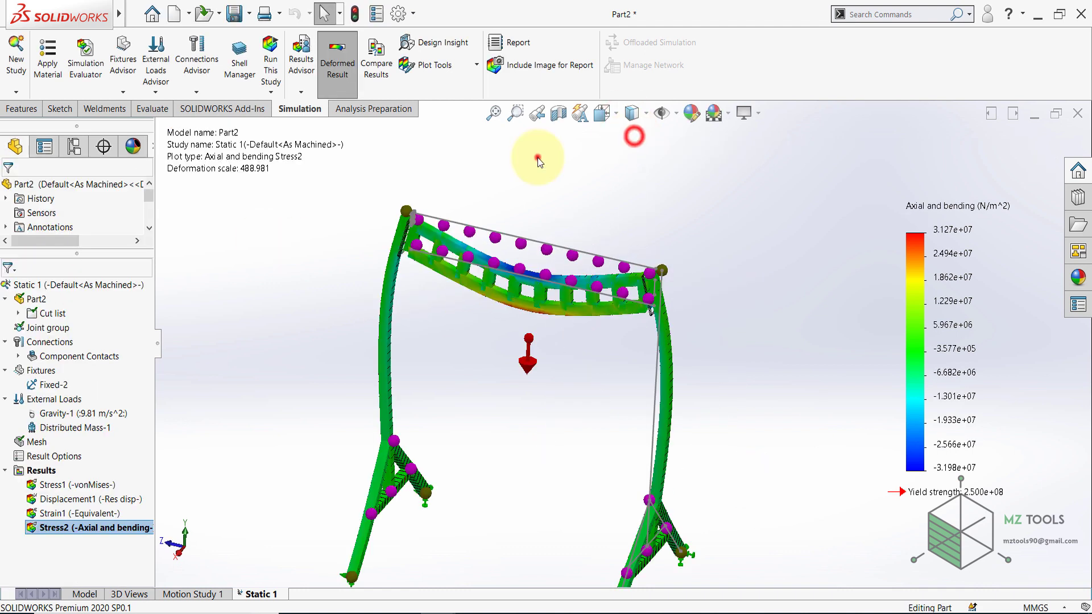
mouse_move(499, 390)
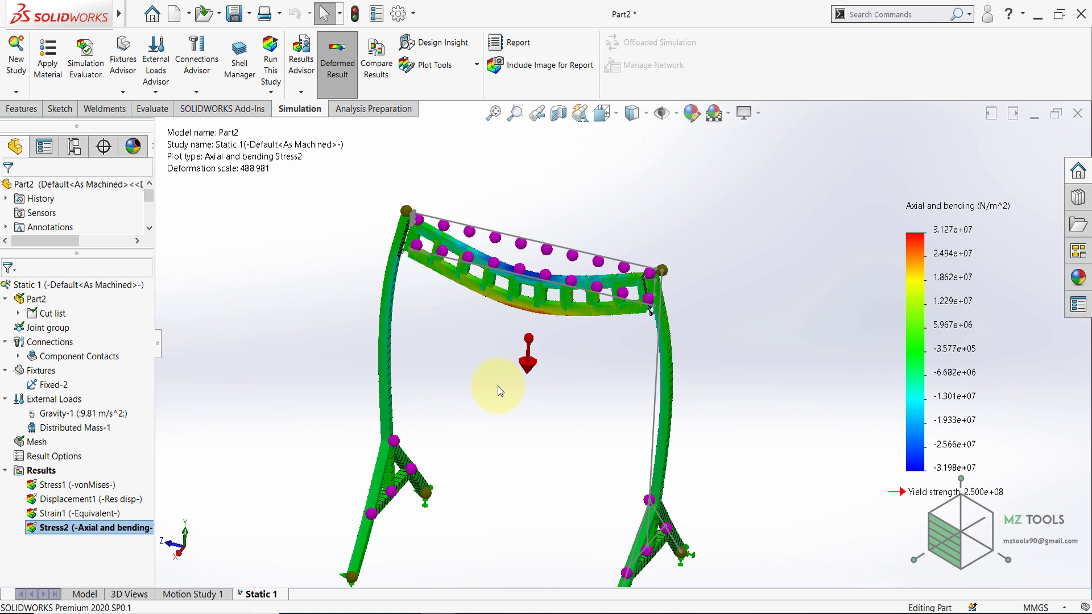
mouse_move(802, 259)
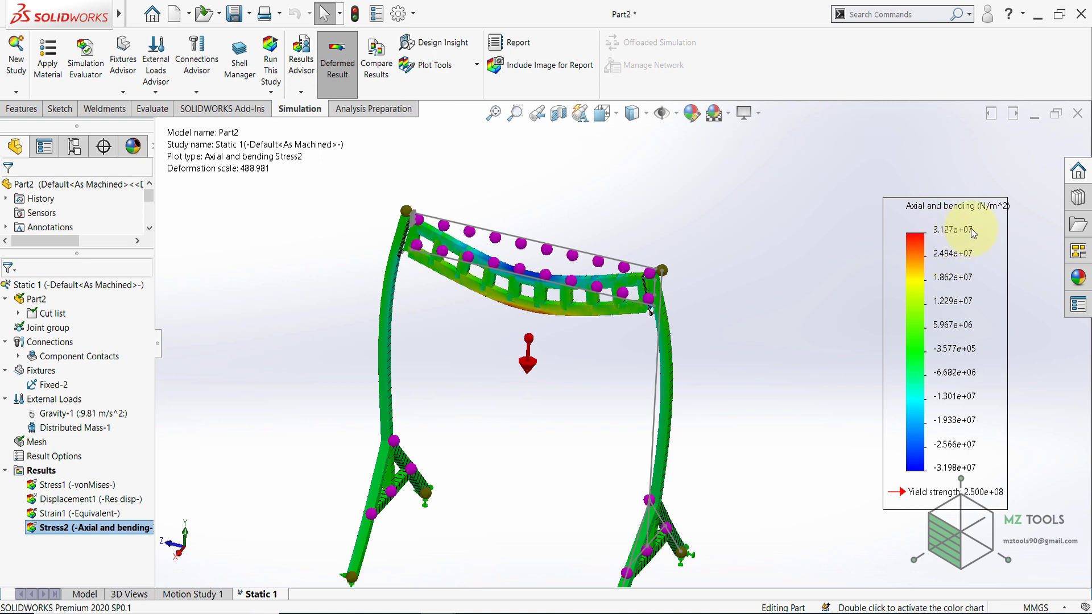
mouse_move(576, 352)
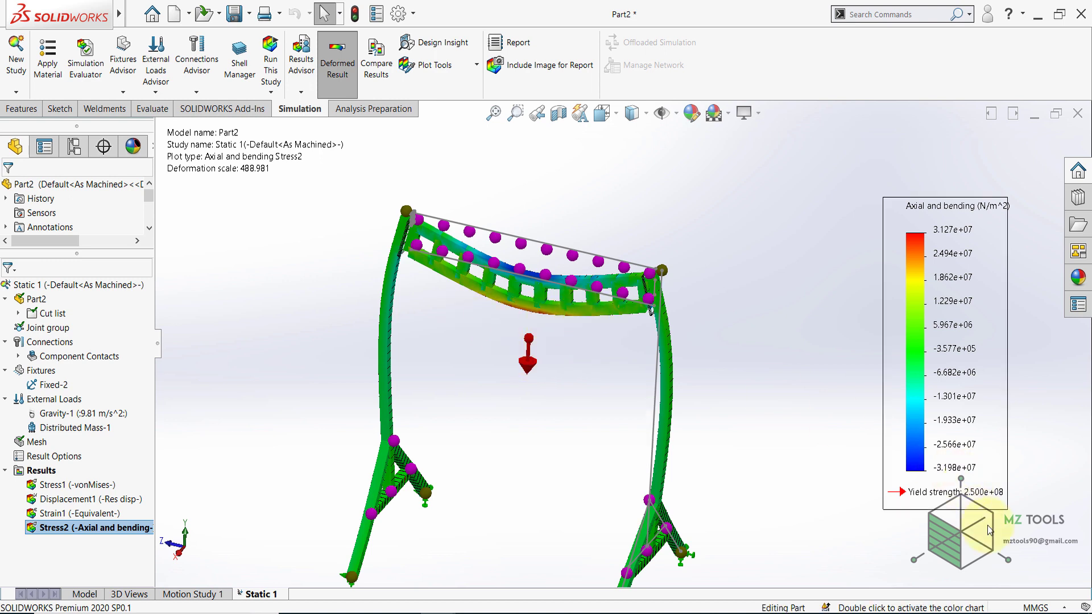
mouse_move(992, 500)
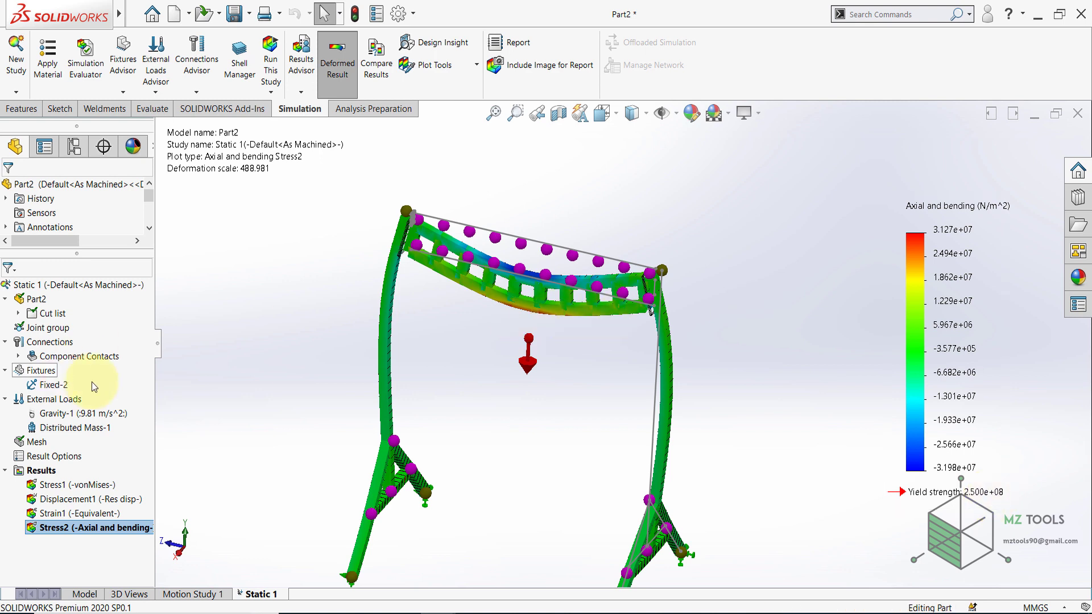
Edit Distributed Mass-1 to carry 1500 kg instead of 1000 kg.
right_click(73, 428)
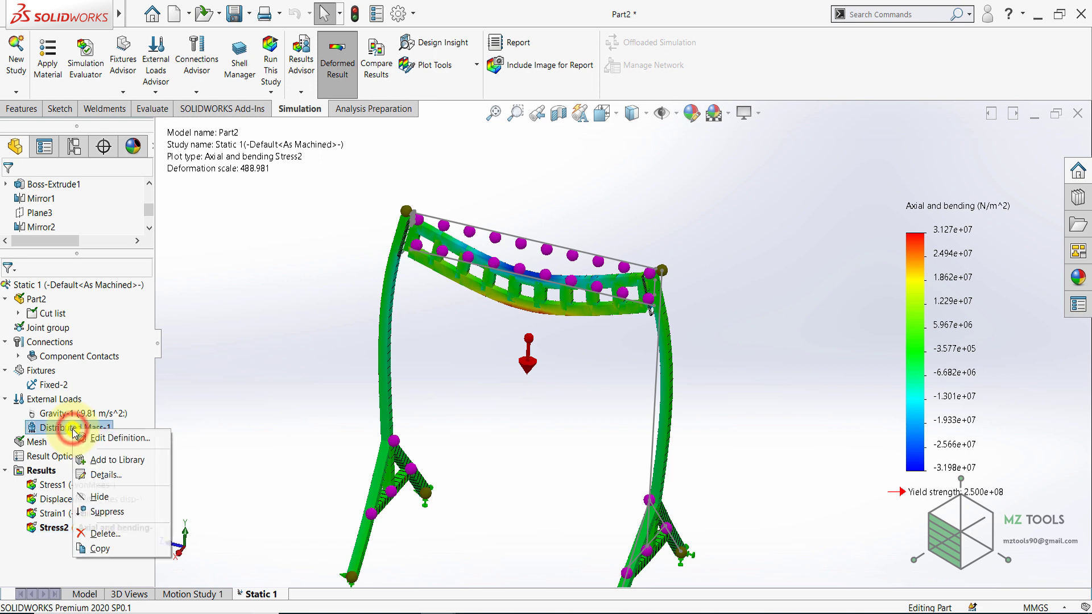
left_click(122, 438)
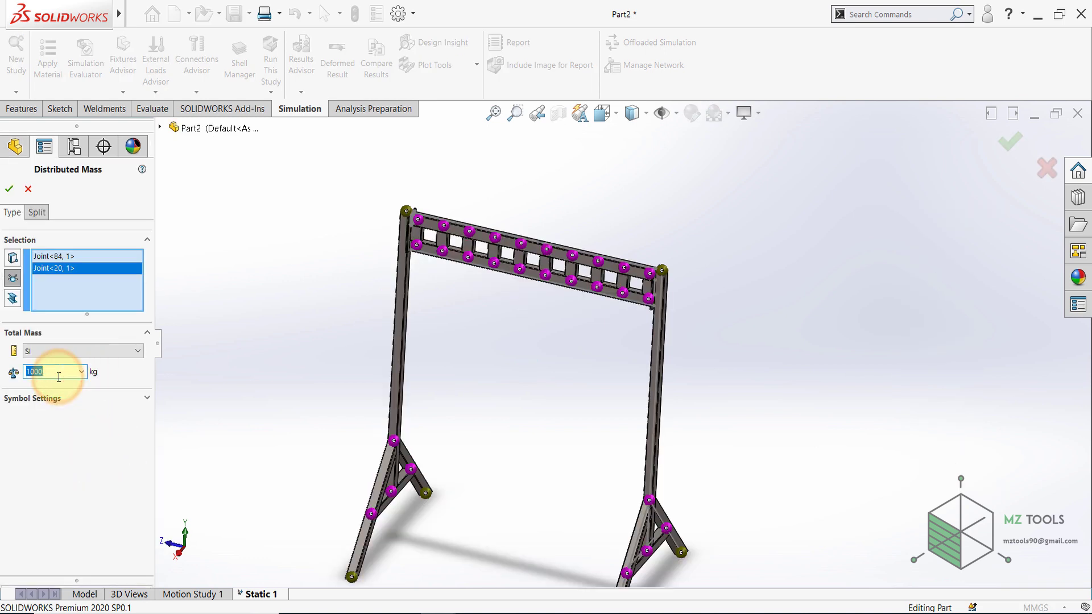
type("1")
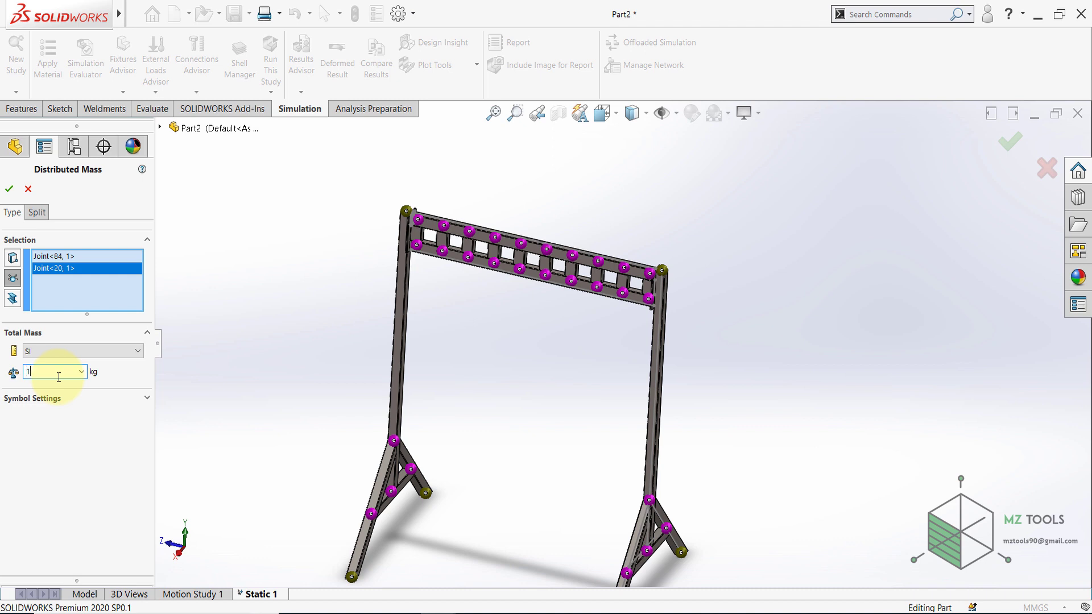
type("1500")
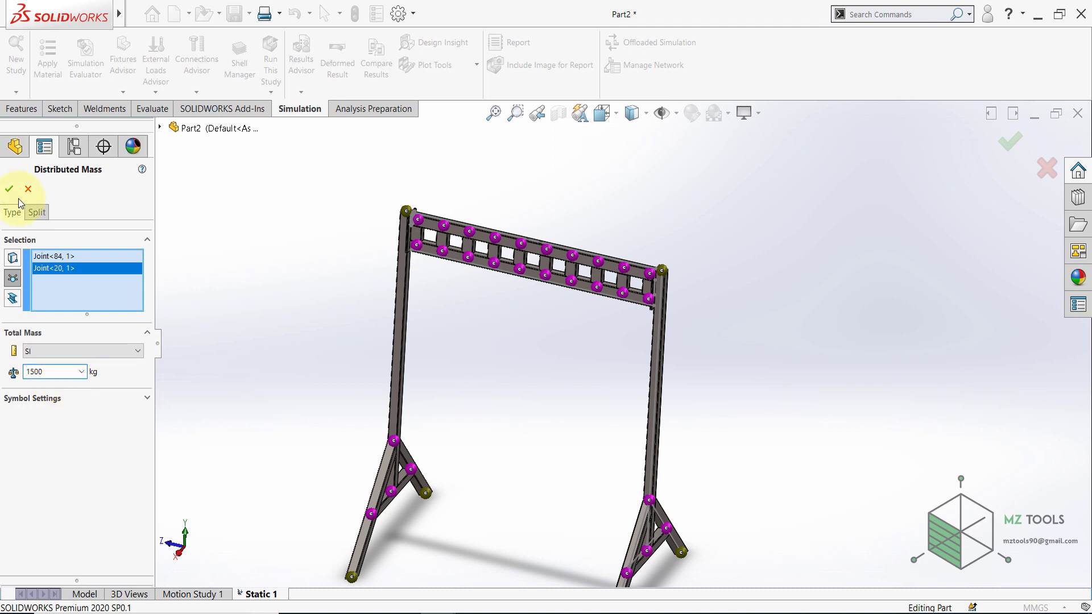
left_click(10, 189)
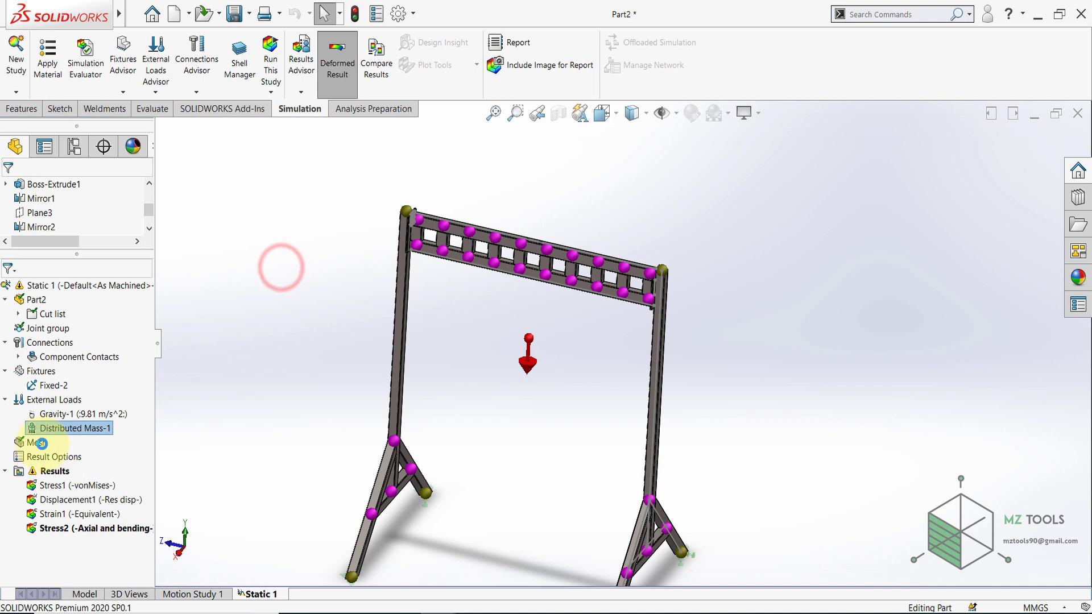
Re-run Static 1 with the heavier 1500 kg load.
left_click(271, 56)
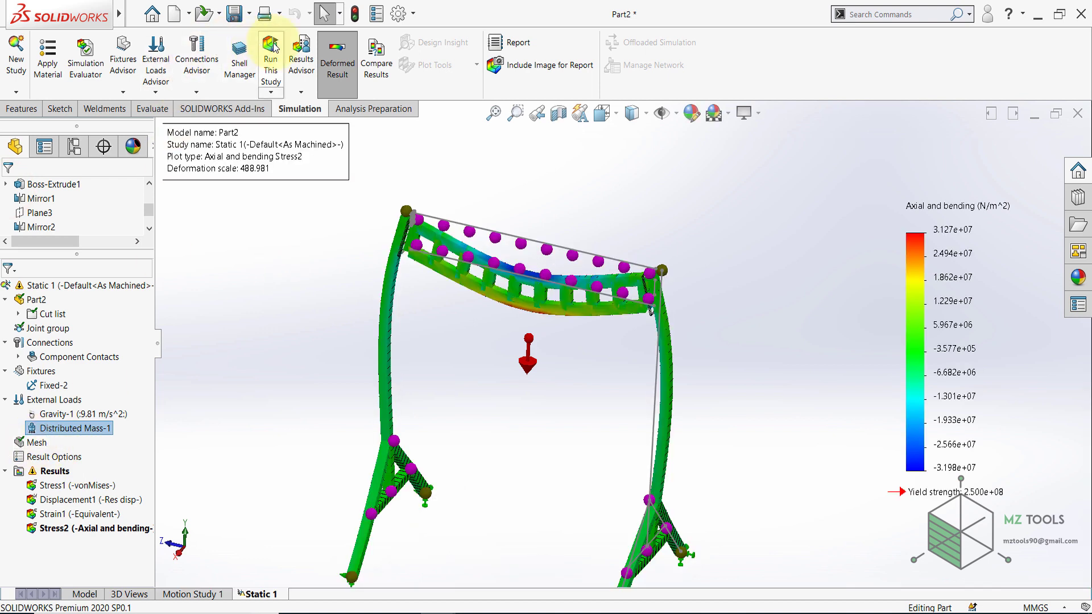
left_click(270, 55)
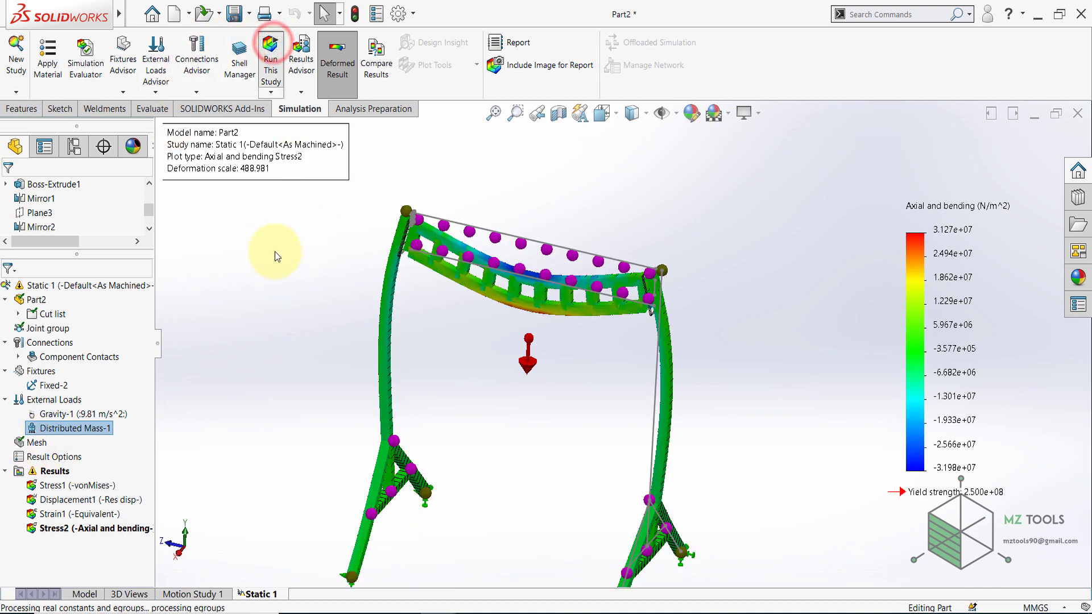
left_click(271, 57)
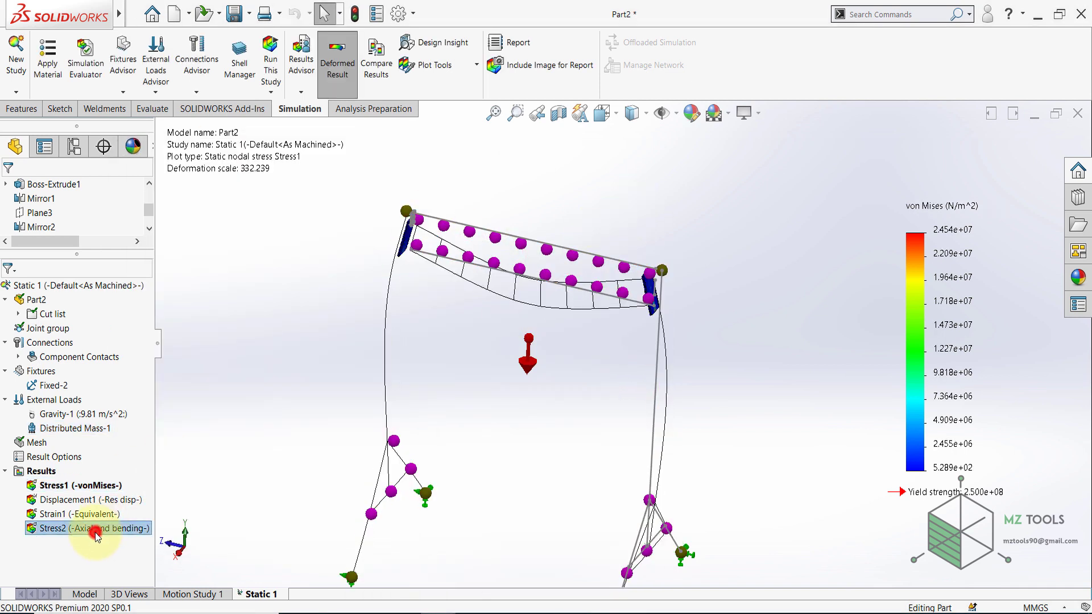
Display Stress2, then Displacement1, then return to the Stress1 von Mises plot.
double_click(76, 528)
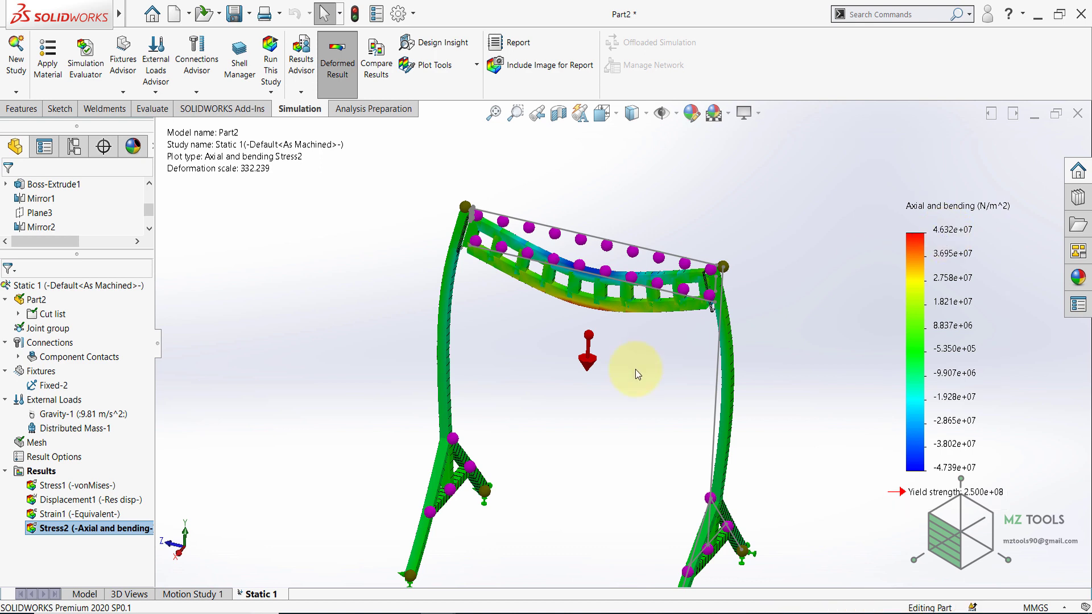
left_click(77, 500)
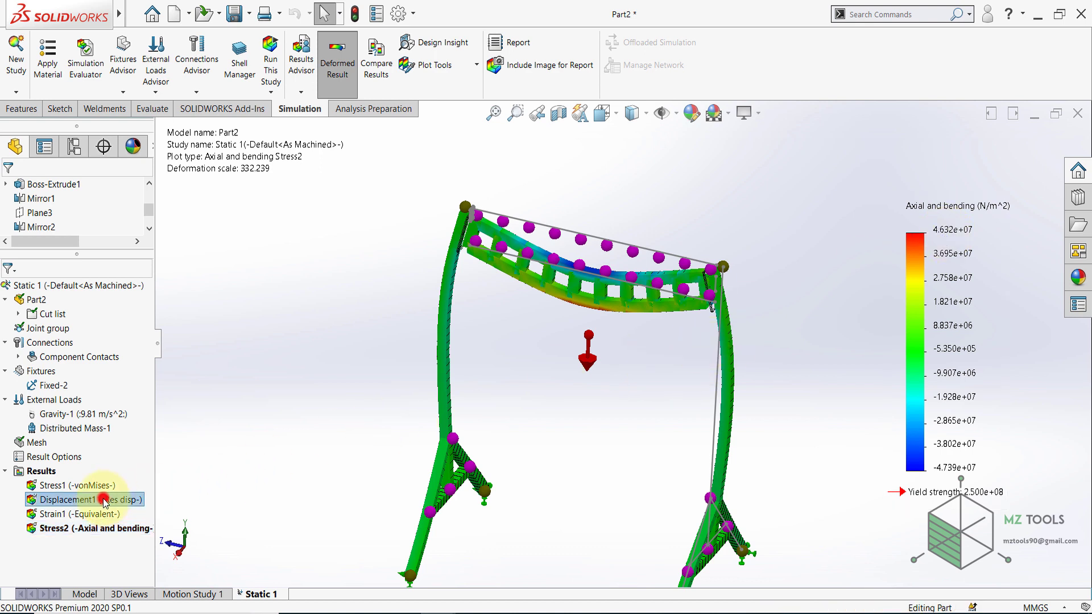
double_click(76, 500)
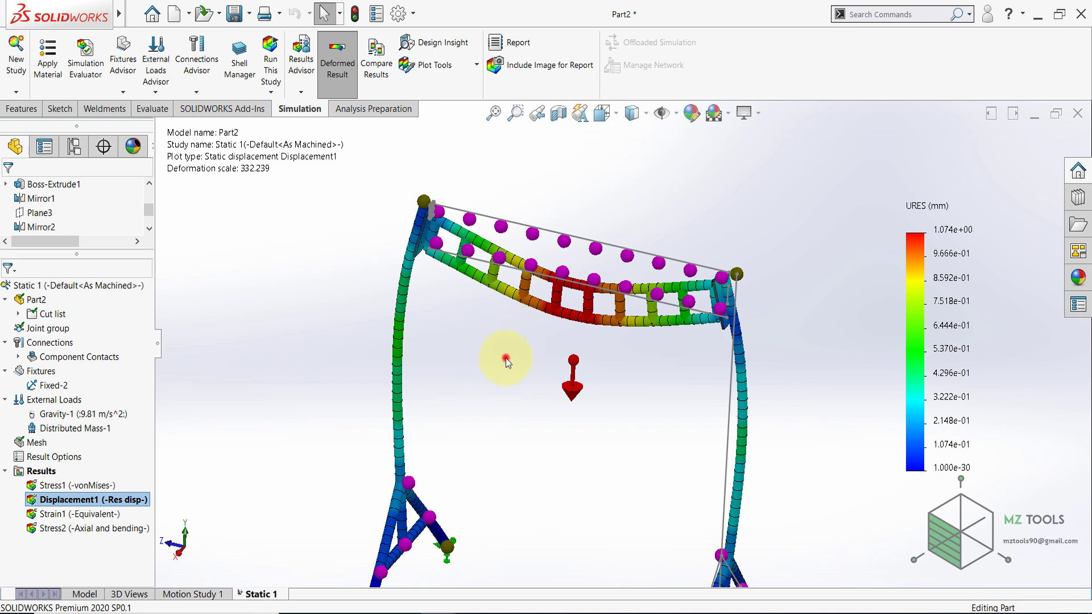
double_click(78, 486)
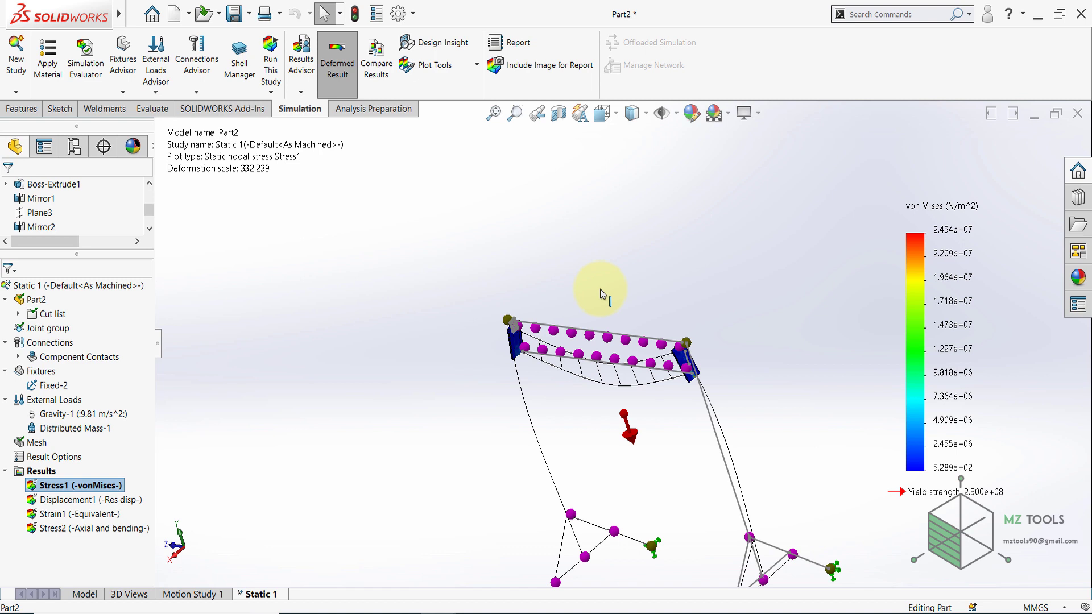
mouse_move(432, 321)
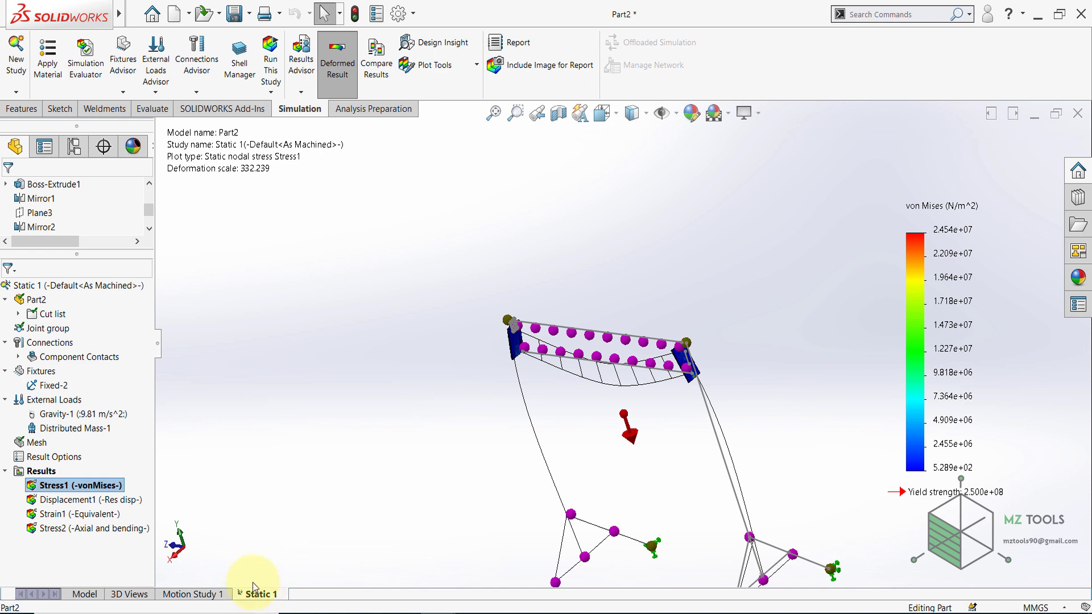
Create a new static study, Static 2, on the gantry part.
left_click(84, 594)
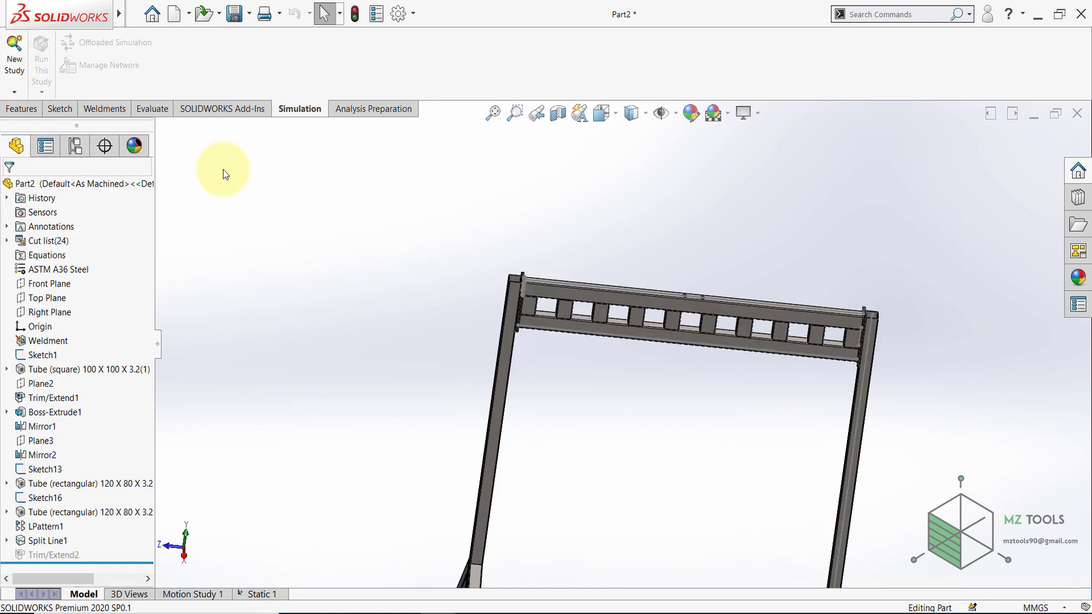
left_click(14, 53)
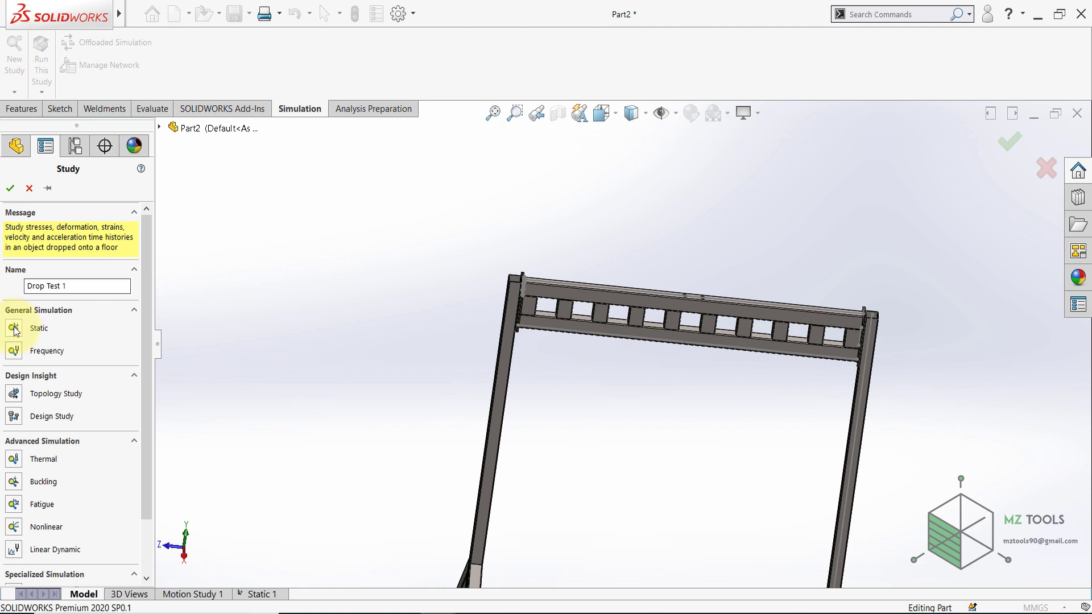
left_click(13, 328)
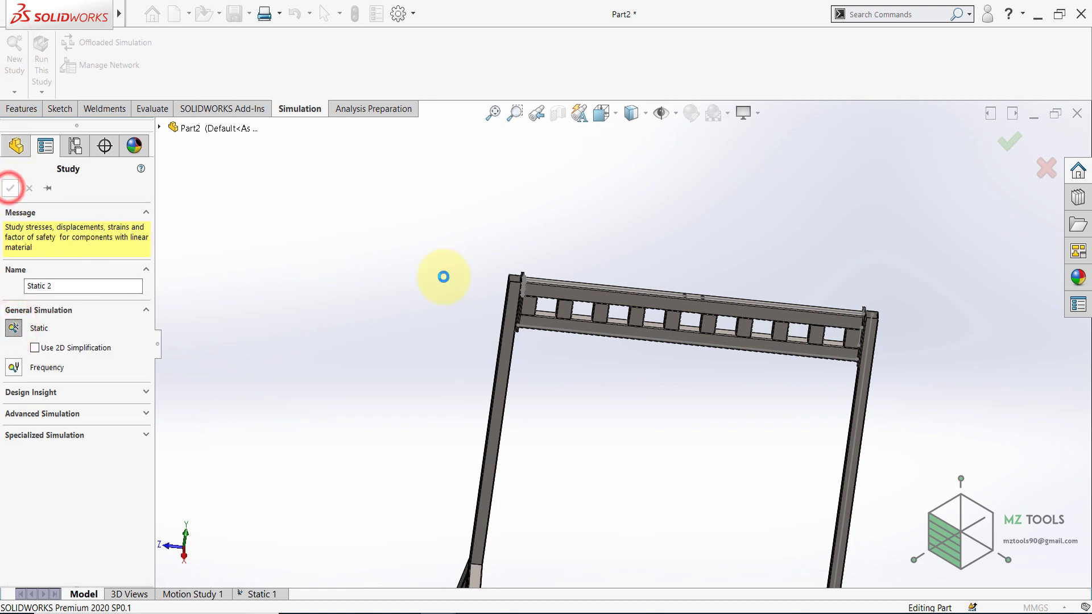
left_click(11, 188)
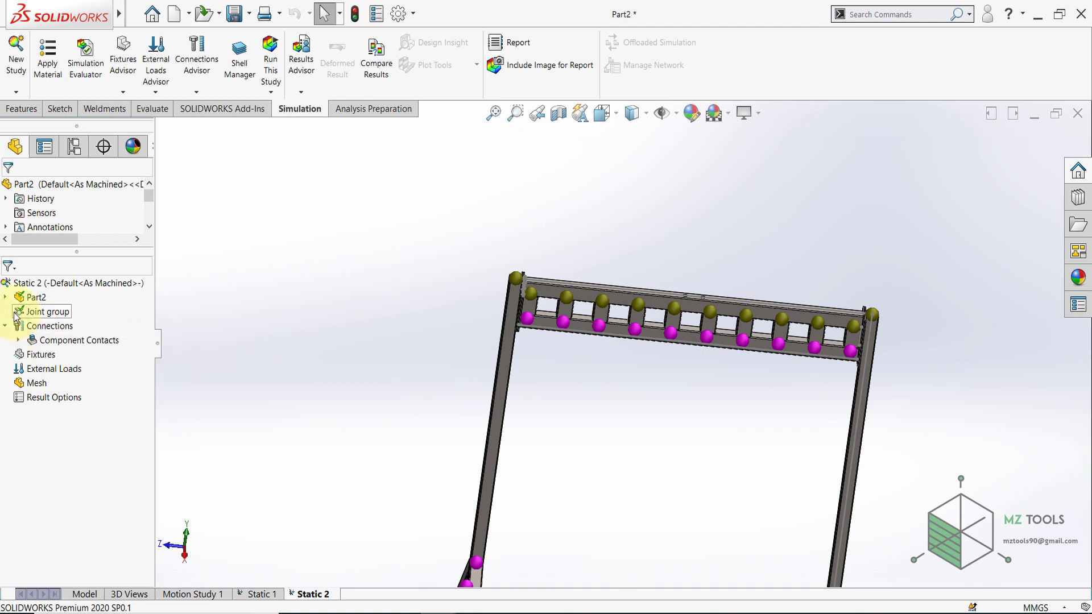
Expand the cut list and treat the weldment members as solid bodies.
left_click(5, 297)
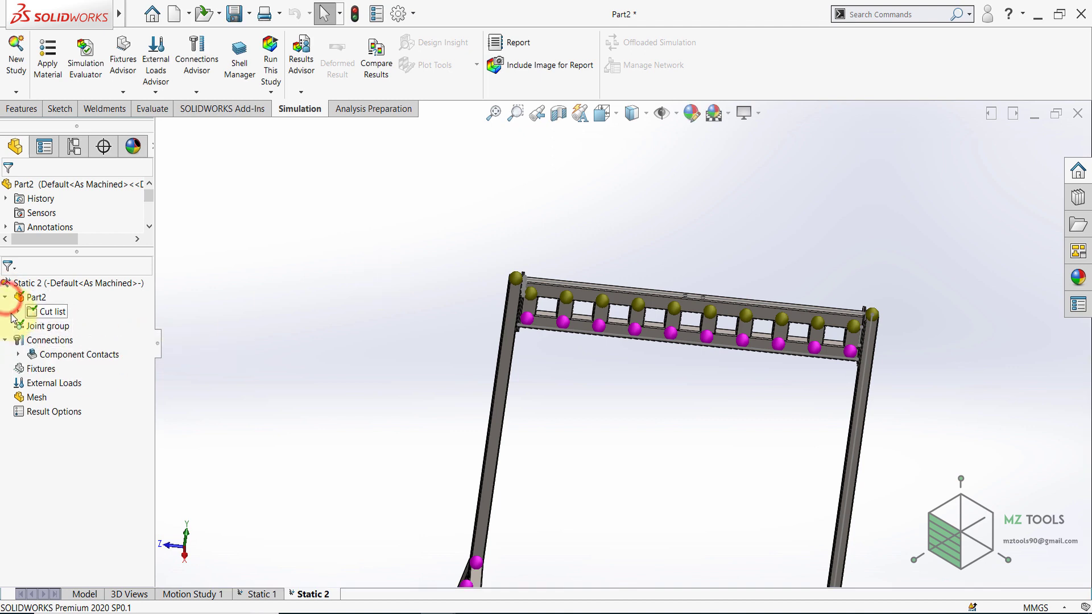
left_click(17, 311)
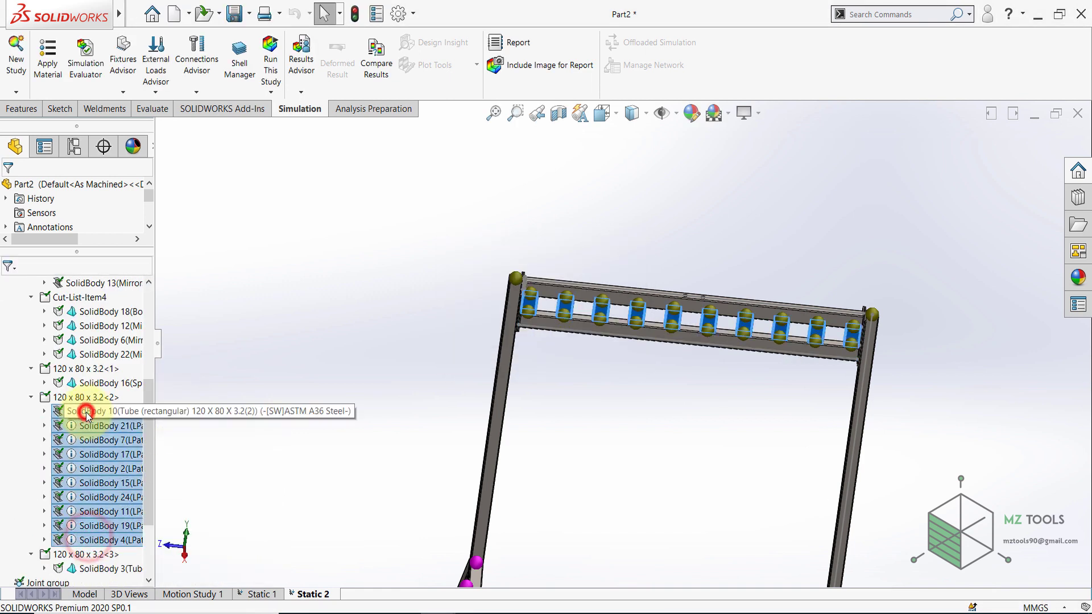
right_click(88, 411)
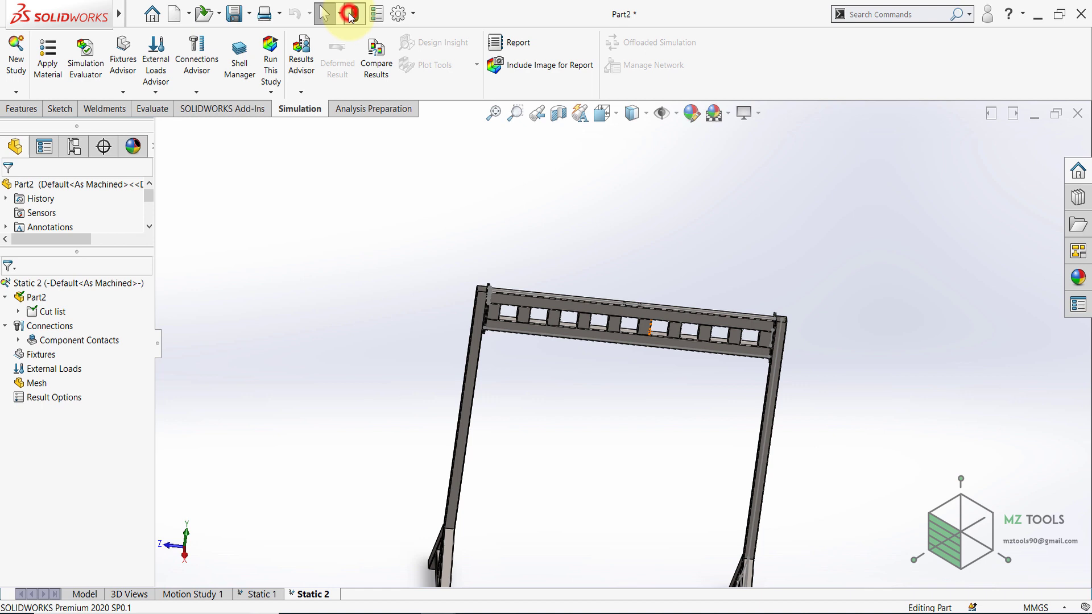
Create Fixed-1 on the four foot faces of the crane in Static 2.
right_click(43, 355)
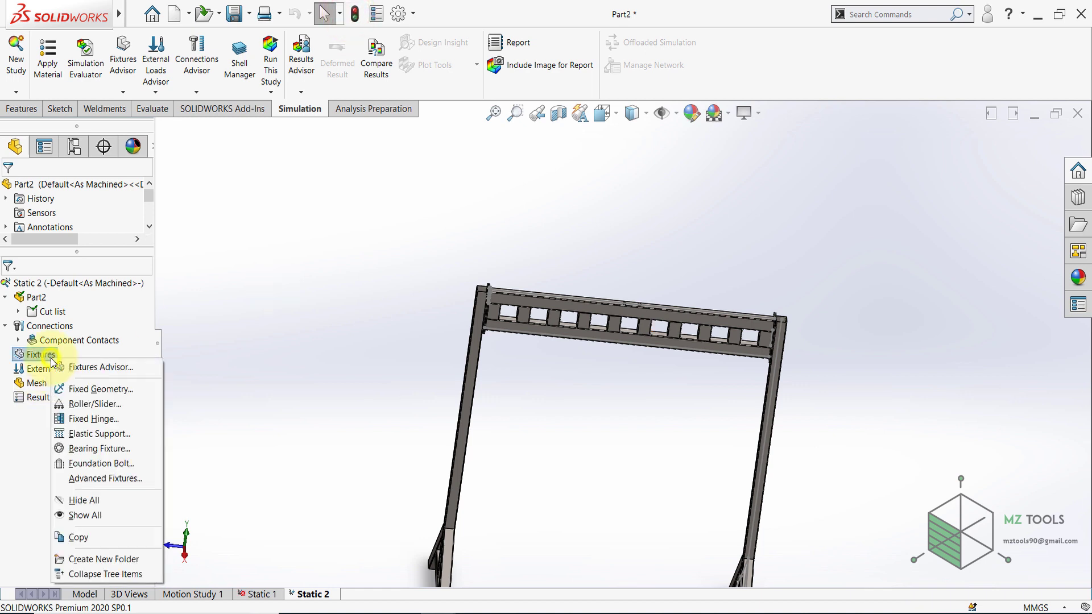
left_click(103, 389)
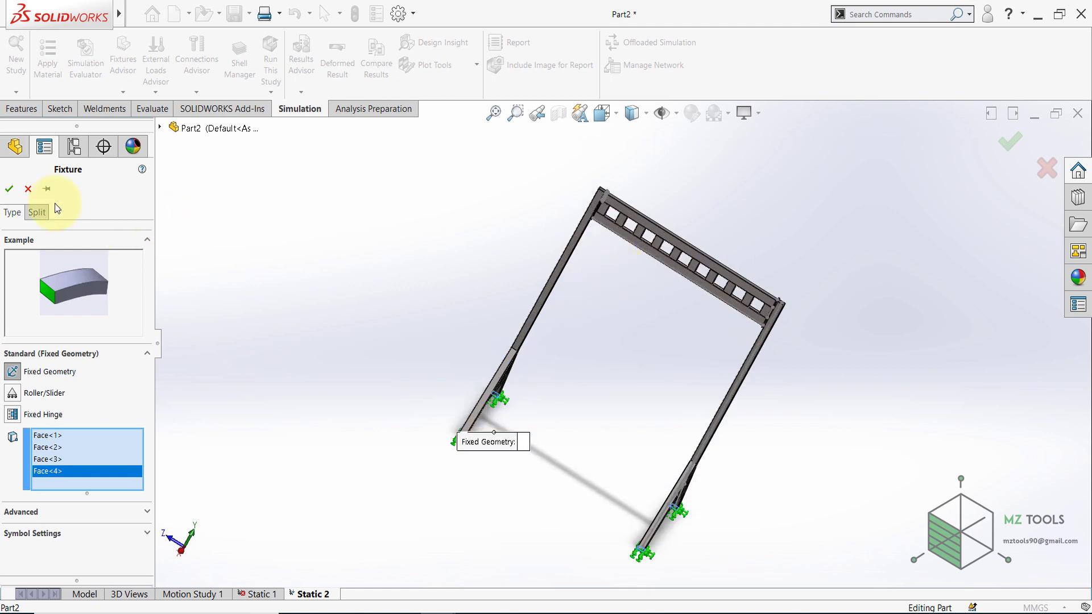
left_click(9, 189)
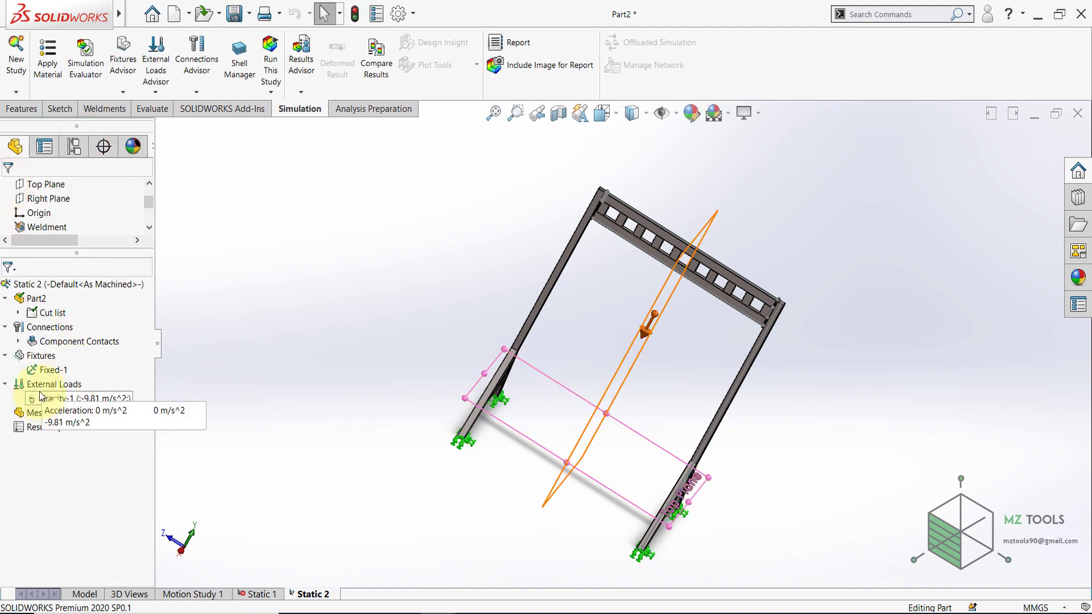
Add a 1000 kg distributed mass on the circular split faces of the top beam.
right_click(52, 384)
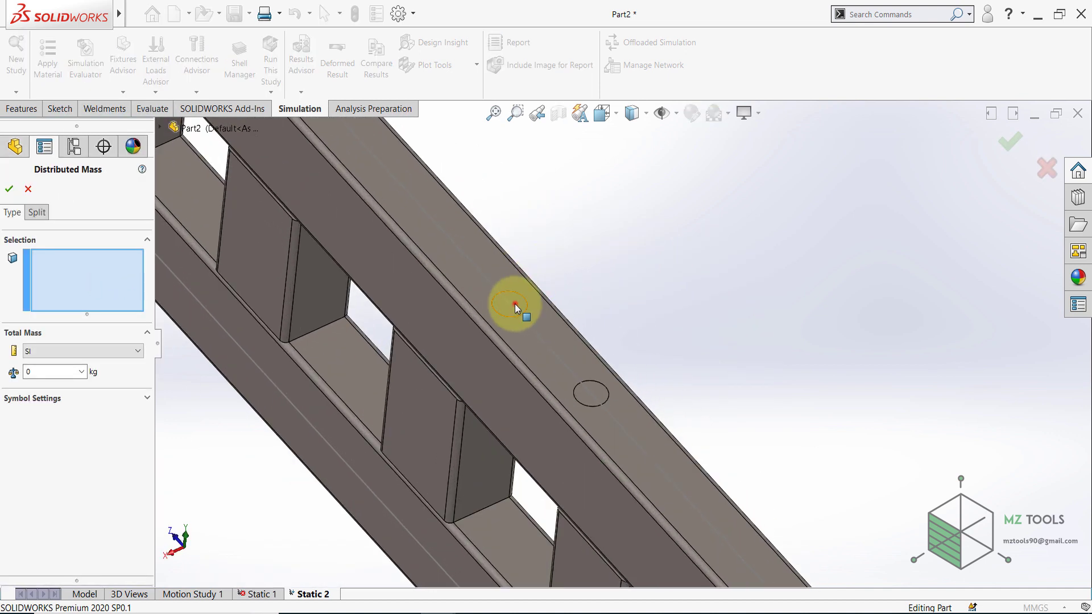
left_click(594, 392)
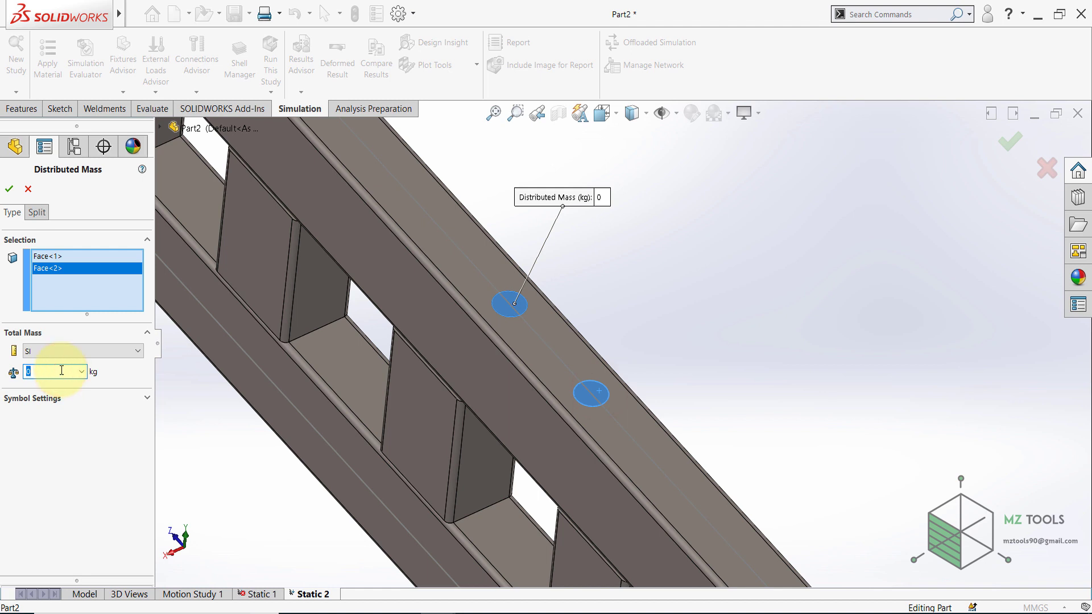
type("1000")
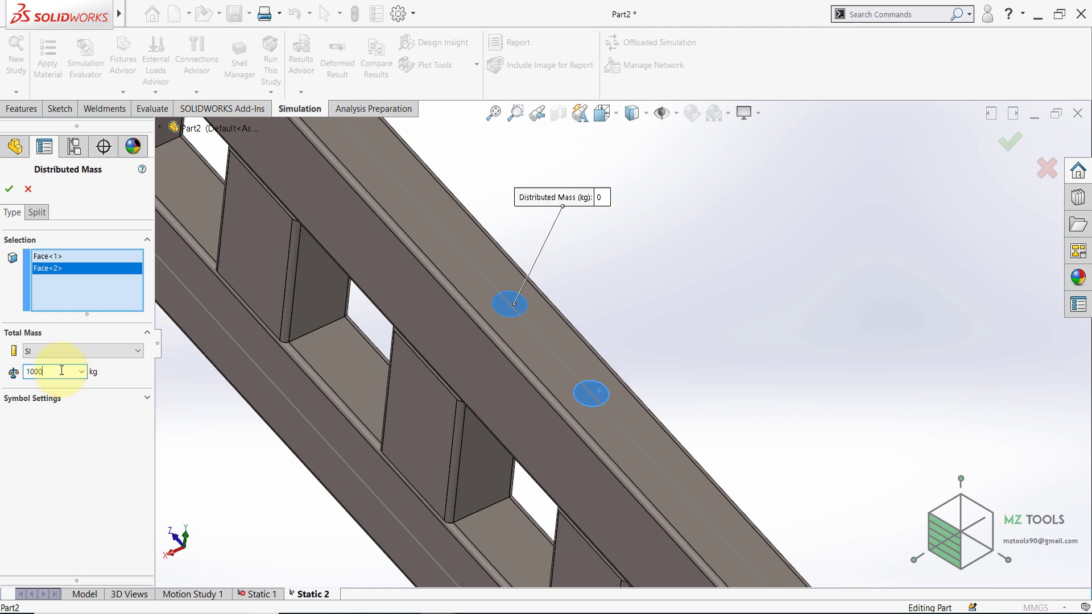
left_click(9, 188)
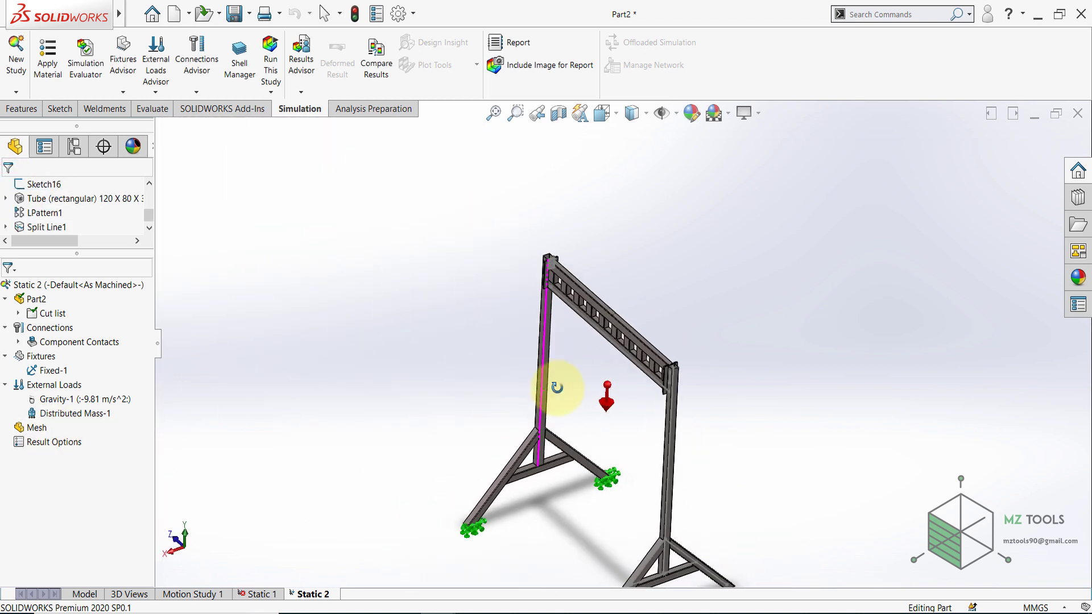
Create the mesh, run Static 2, and inspect the von Mises plot peaking at 1.913e+08 N/m².
right_click(34, 428)
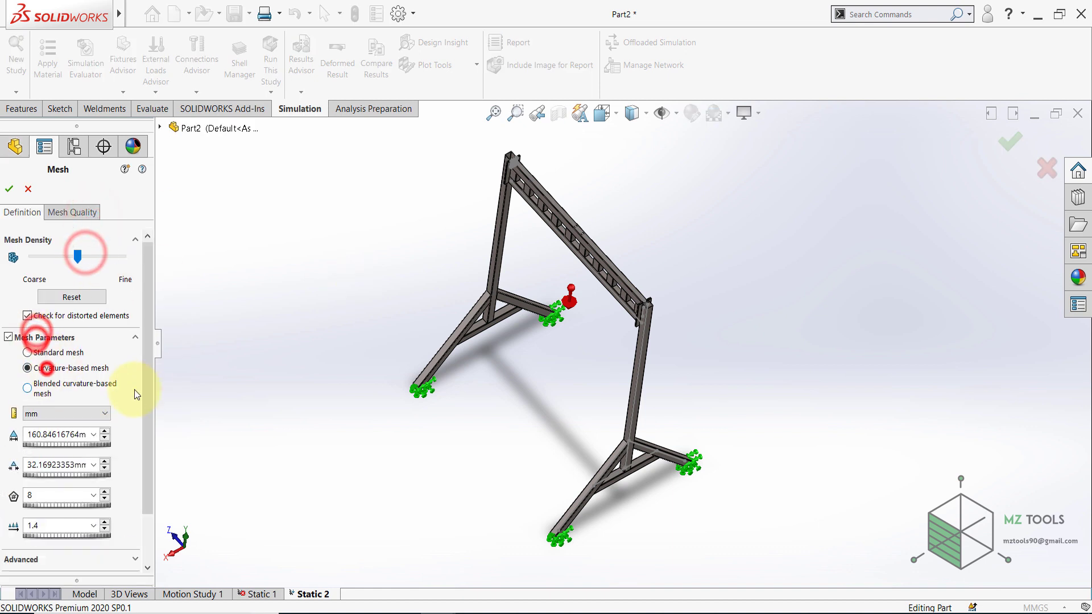
left_click(9, 189)
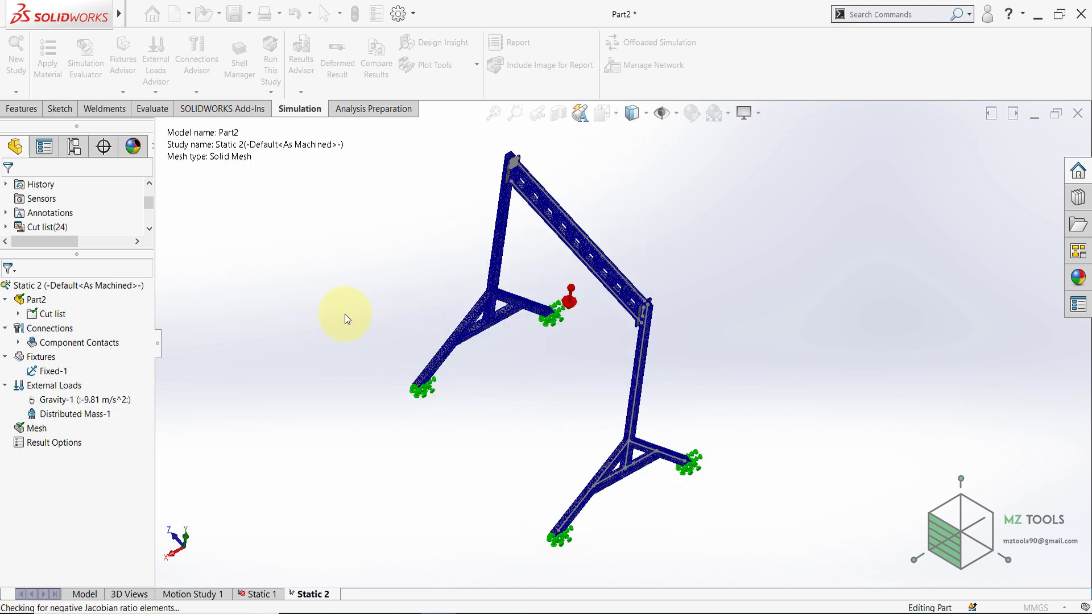
left_click(270, 57)
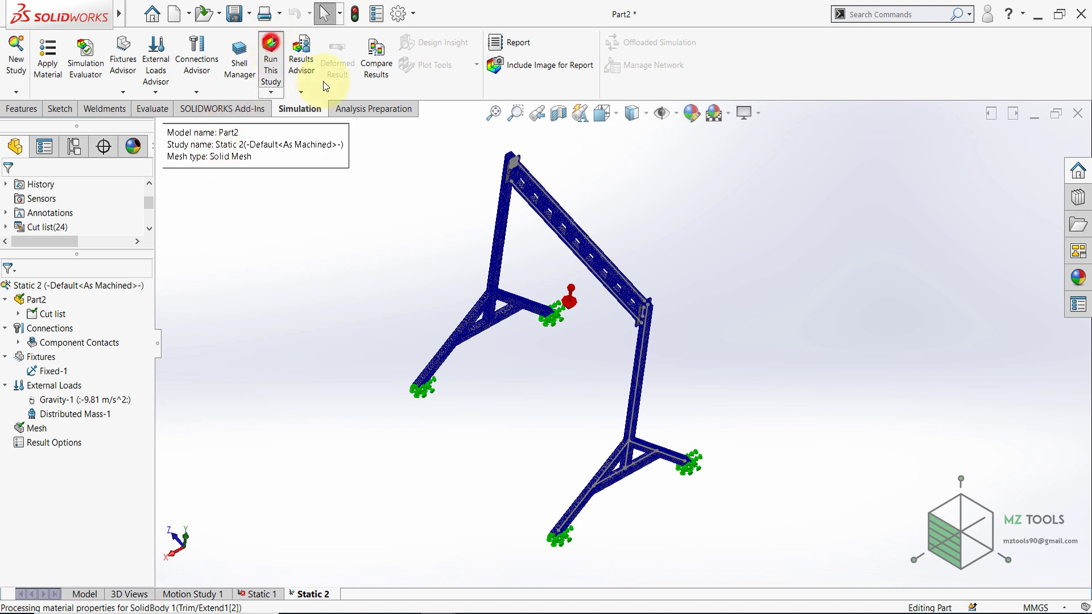
left_click(271, 58)
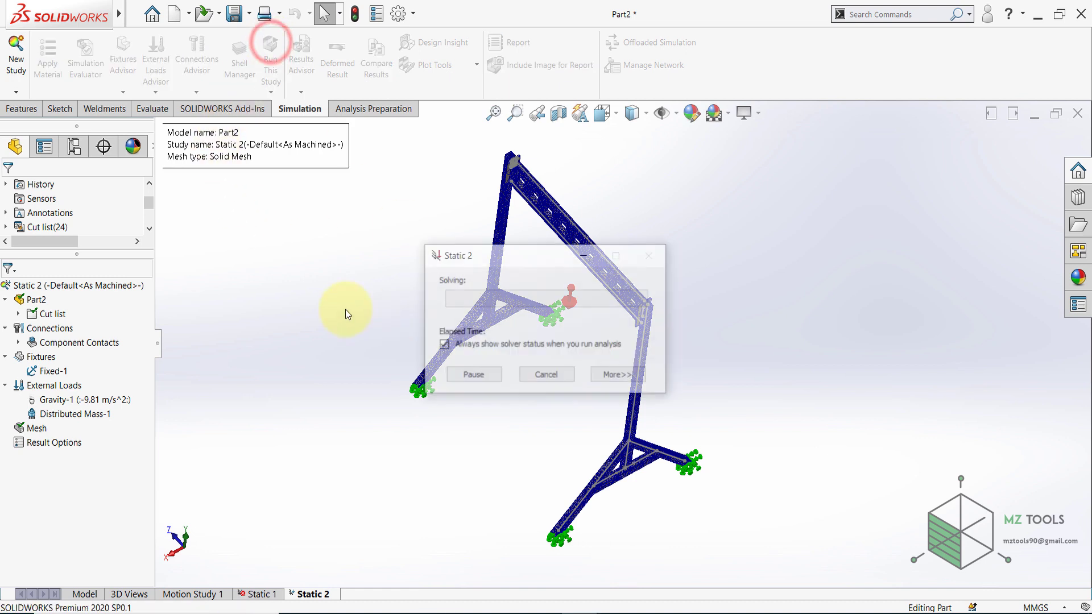
left_click(617, 374)
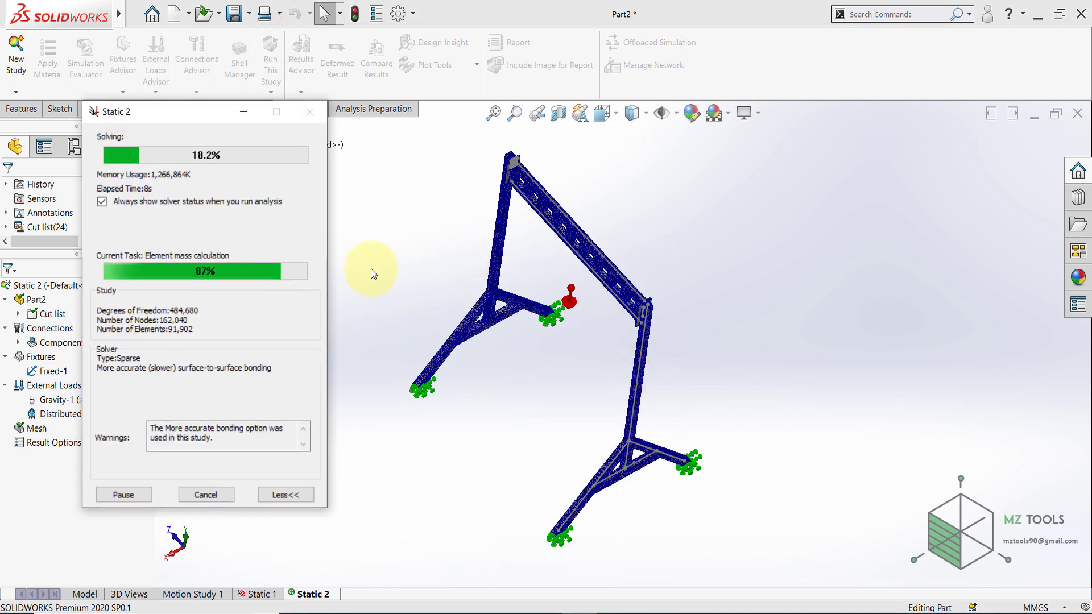
mouse_move(380, 256)
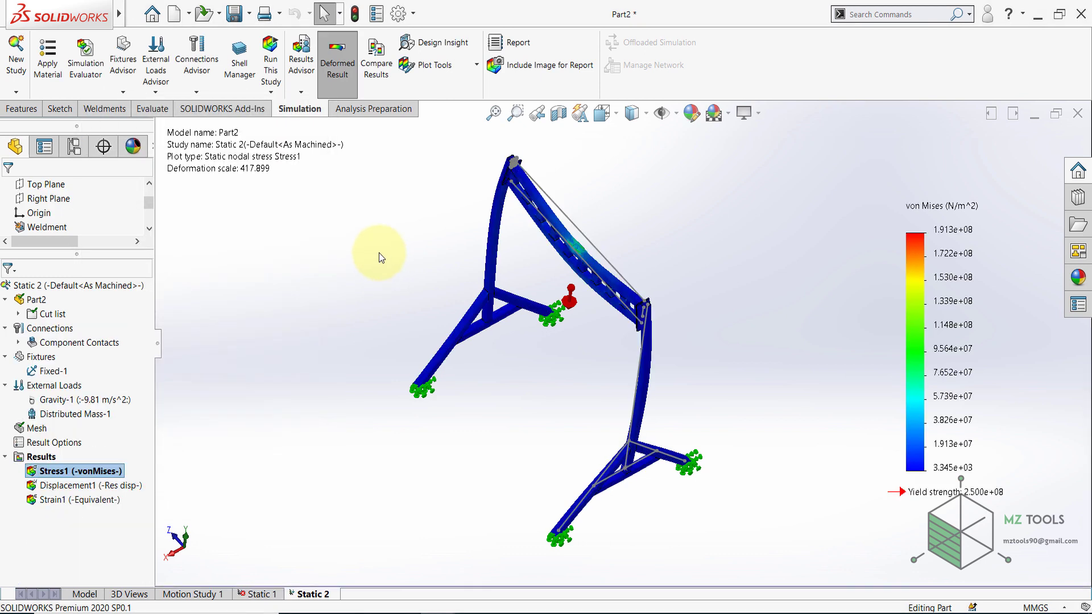
left_click_drag(380, 258, 408, 236)
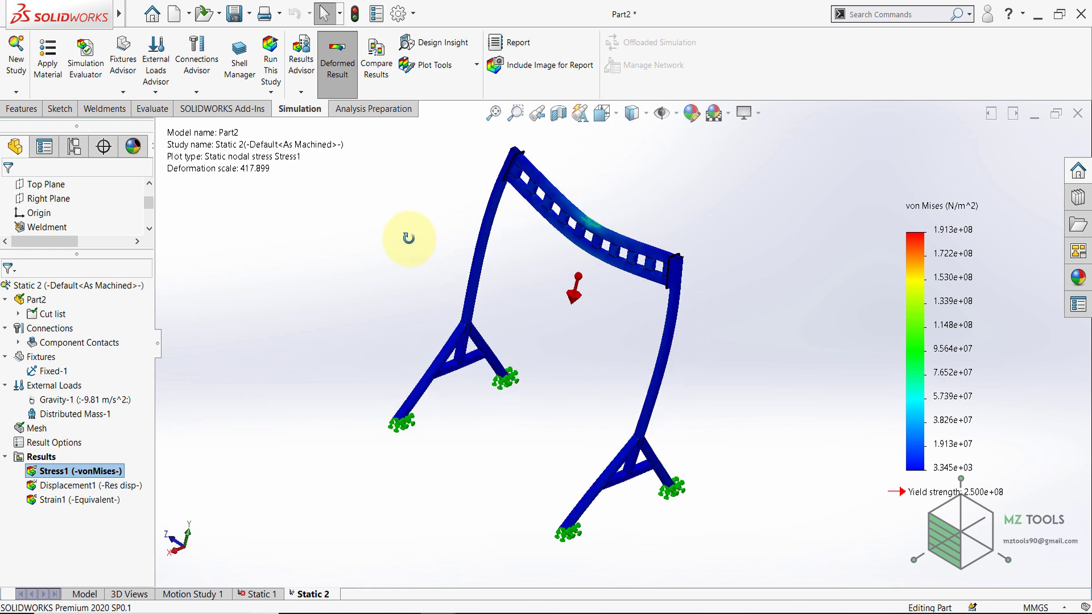
left_click_drag(409, 236, 647, 375)
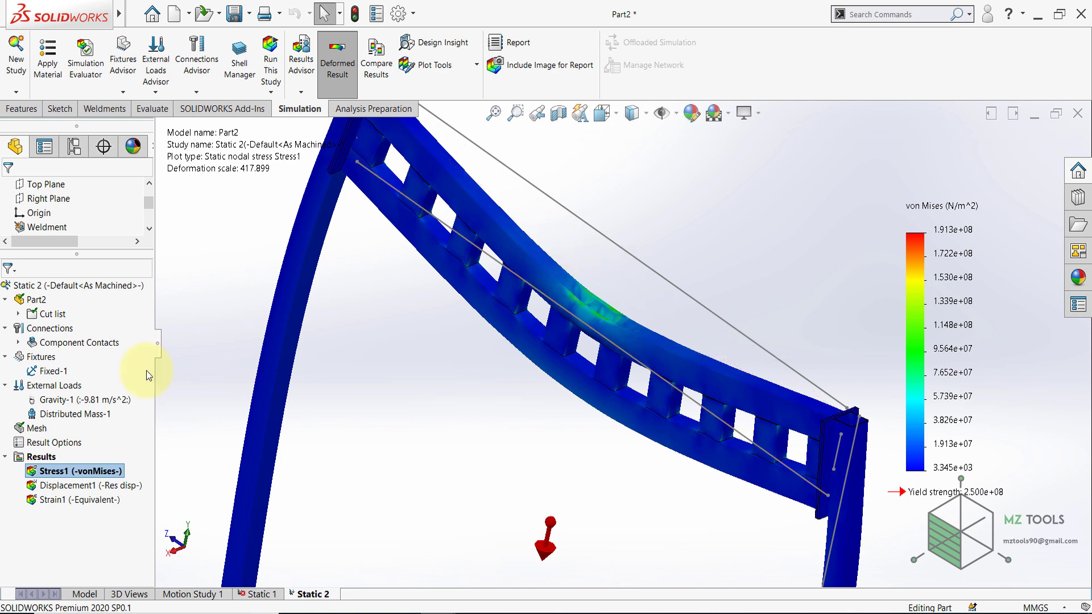
Edit Distributed Mass-1 to a new value (15) and re-run, giving 2.870e+08 N/m² peak stress.
right_click(72, 414)
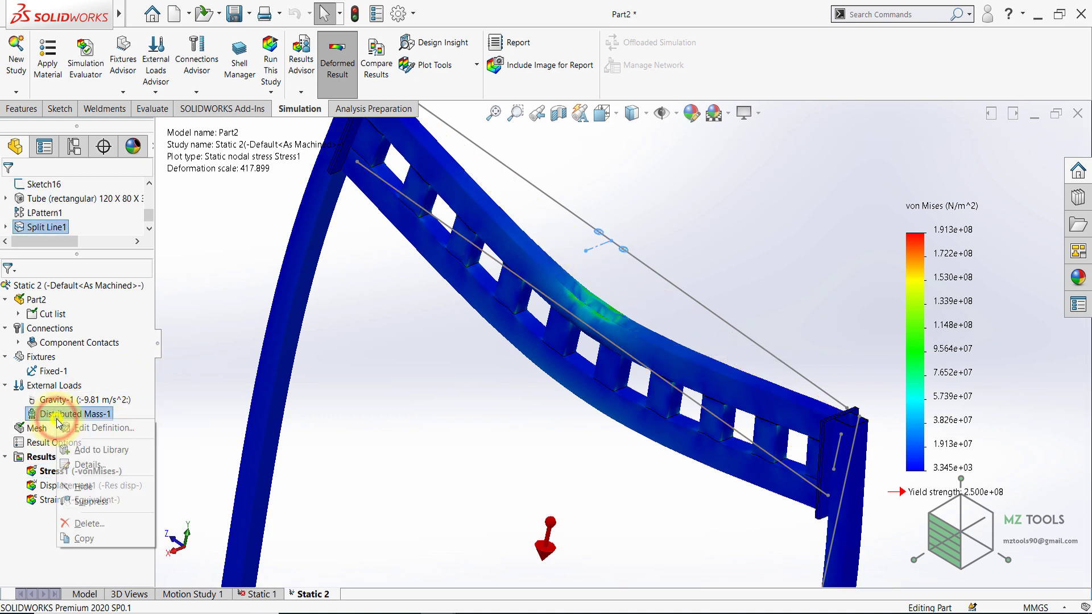
left_click(89, 428)
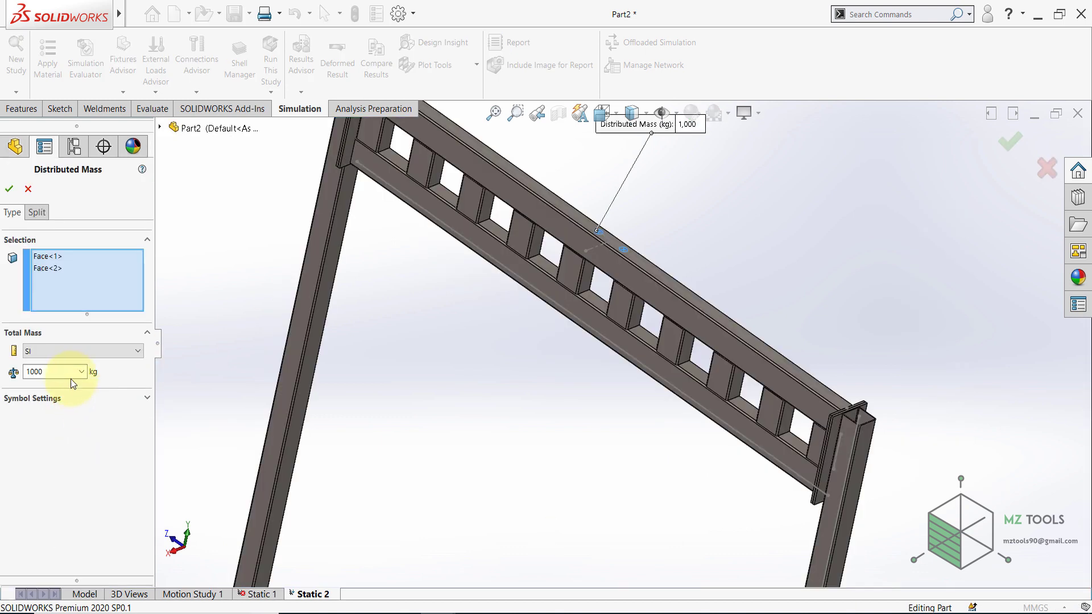
type("15")
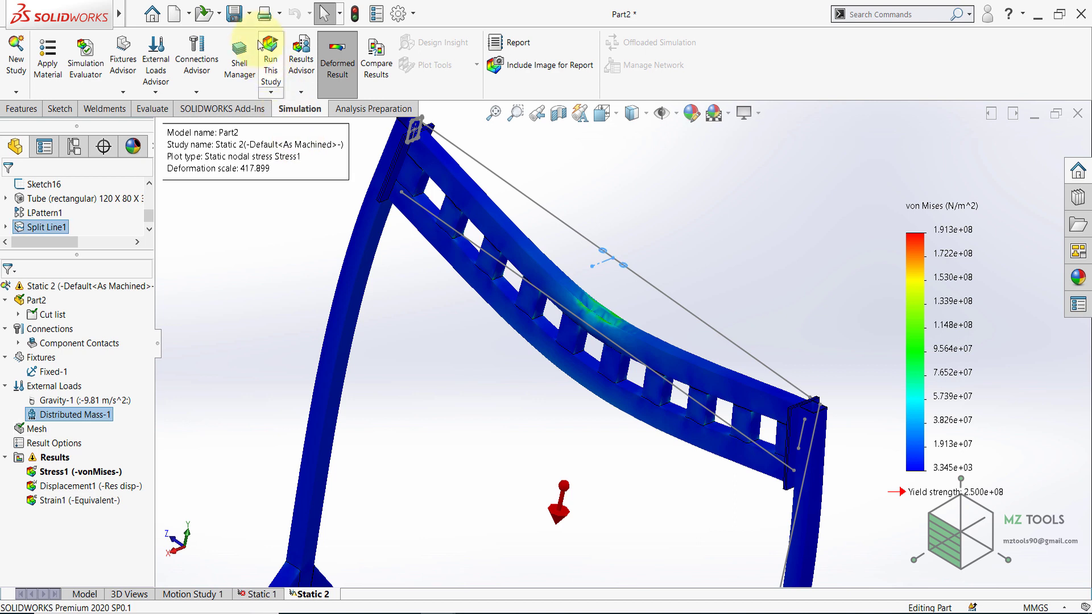
left_click(271, 55)
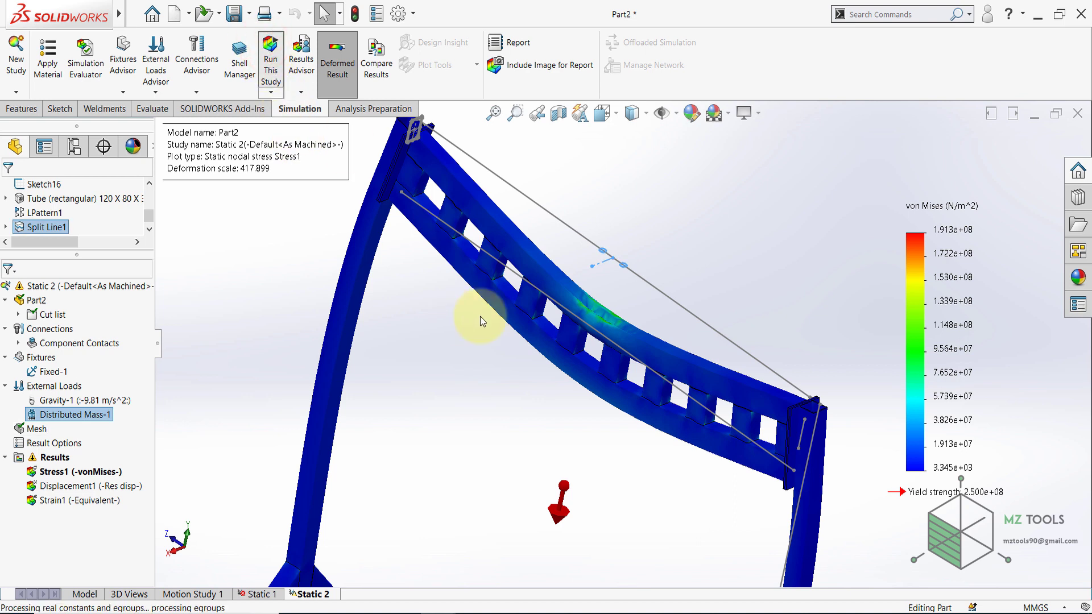
left_click(270, 56)
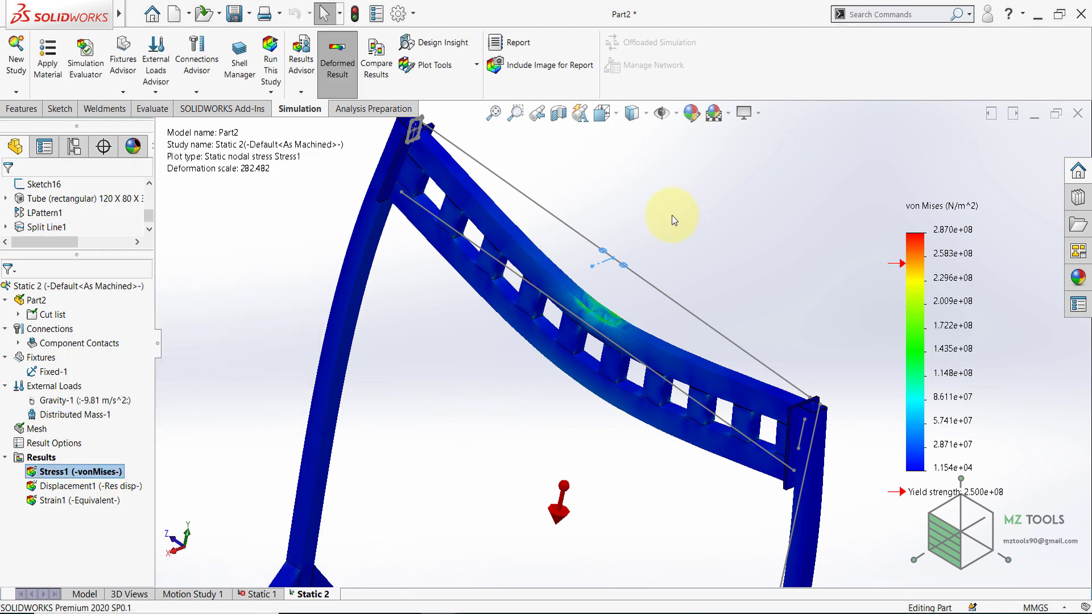
mouse_move(771, 314)
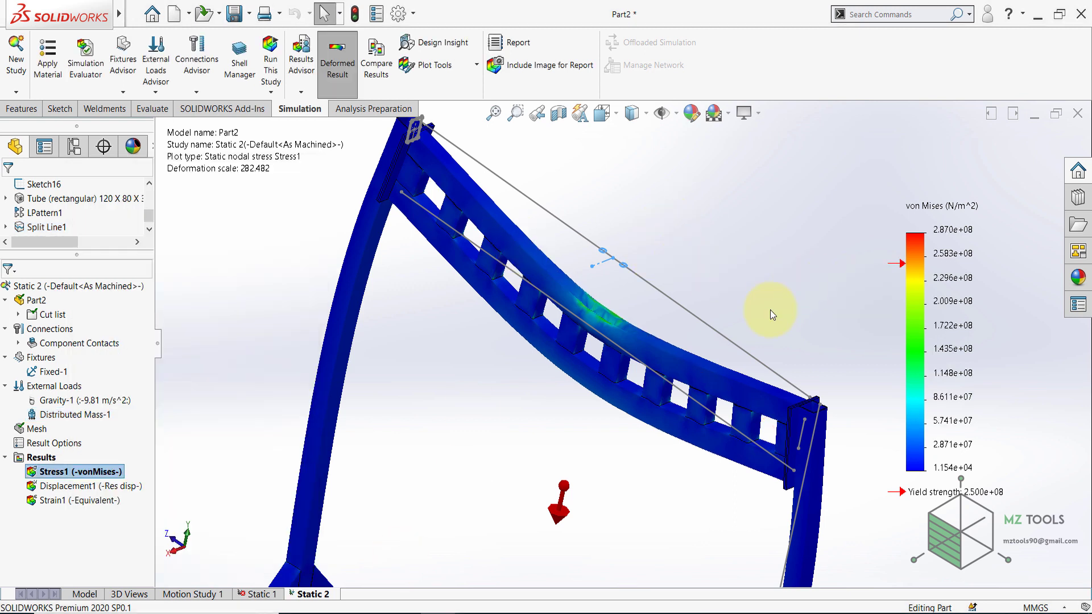
mouse_move(786, 310)
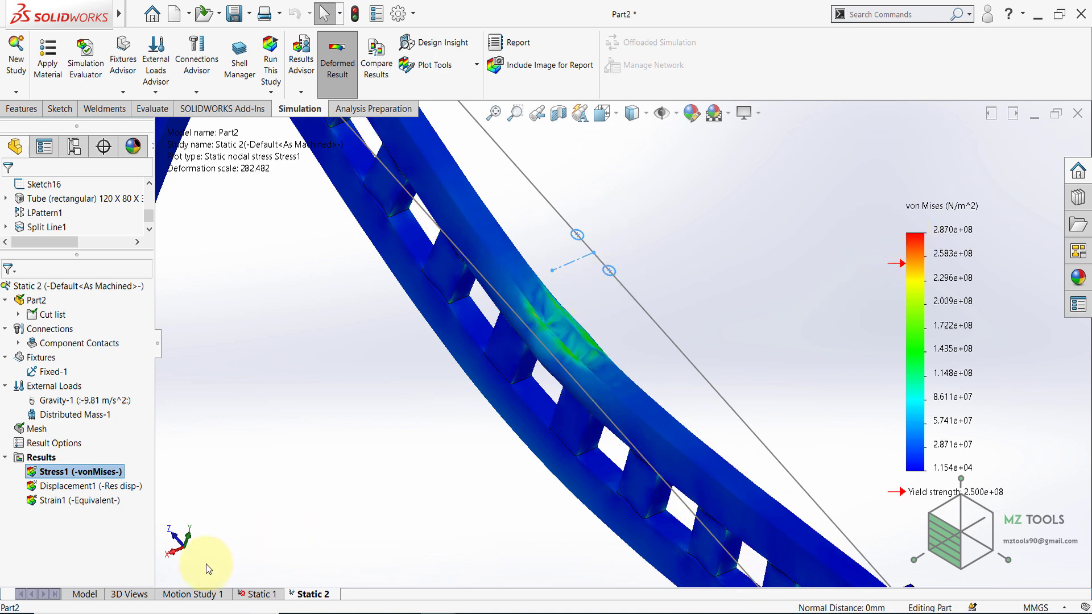
Adjust the split-line circles to Ø50 mm at 100 mm spacing, then return to the Static 2 study.
left_click(83, 594)
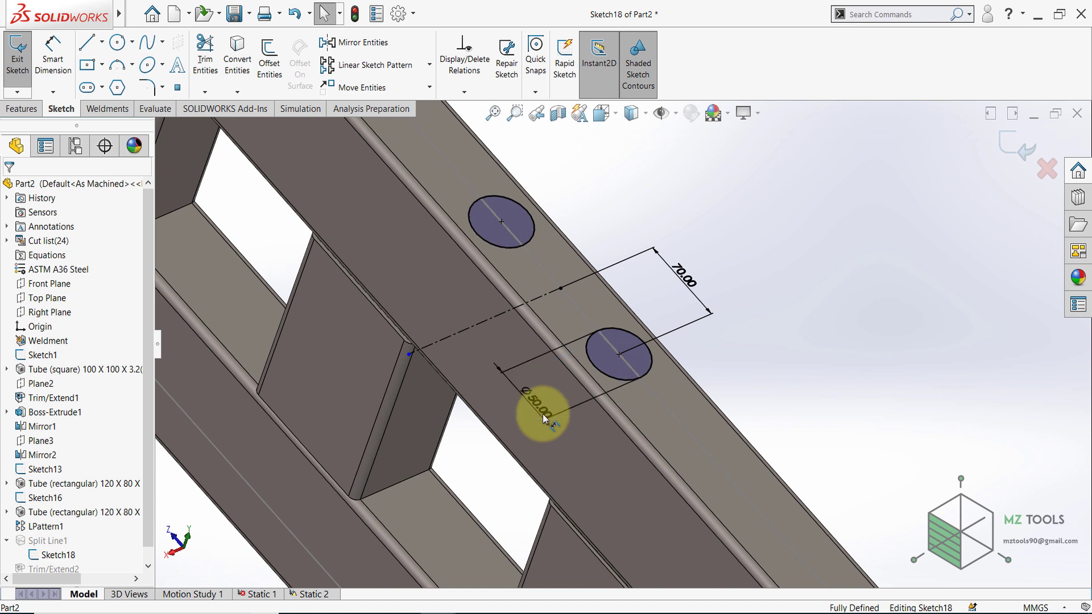
left_click(543, 411)
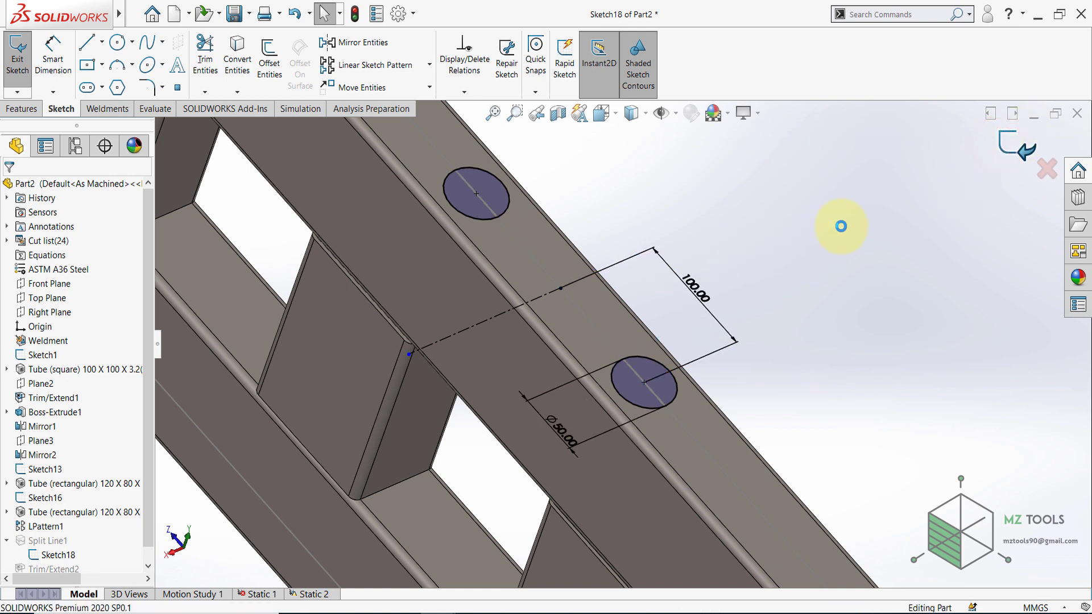
left_click(310, 594)
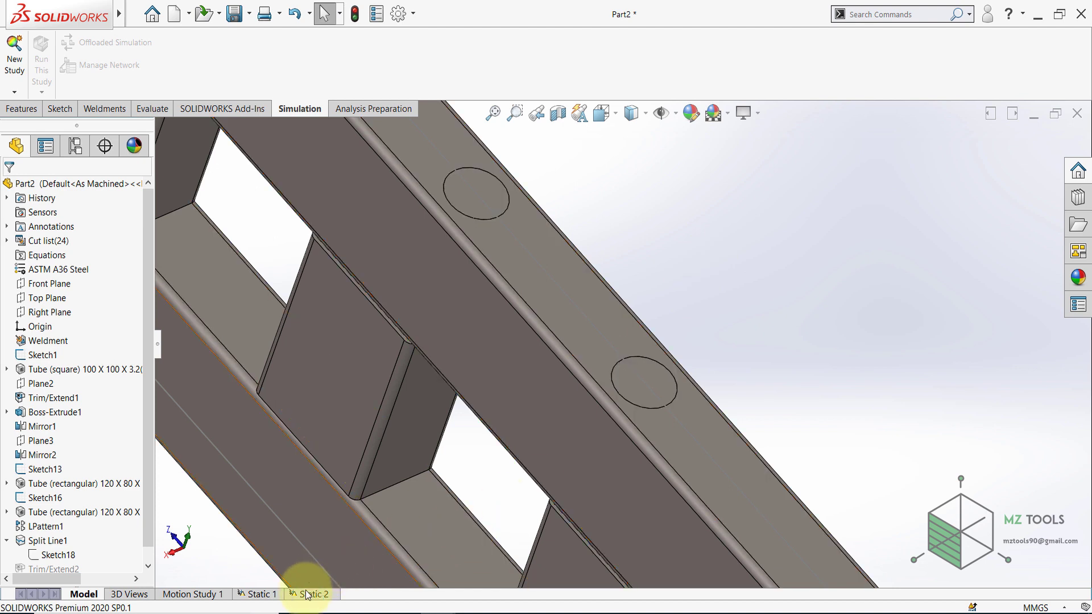
left_click(311, 594)
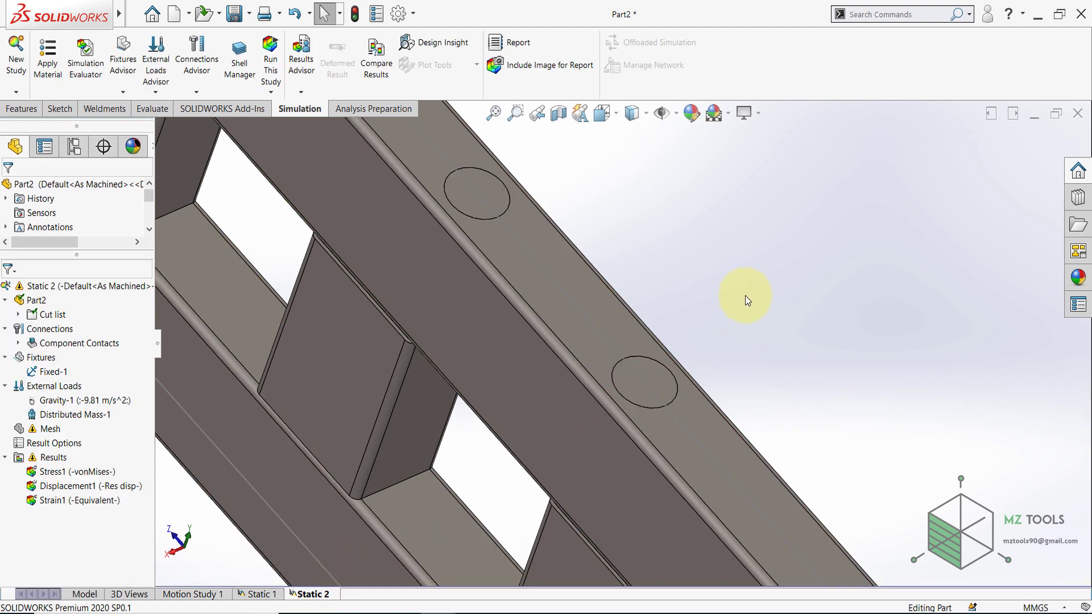
Mesh and run Static 2 in one go, giving von Mises peaking at 2.195e+08 N/m².
right_click(51, 429)
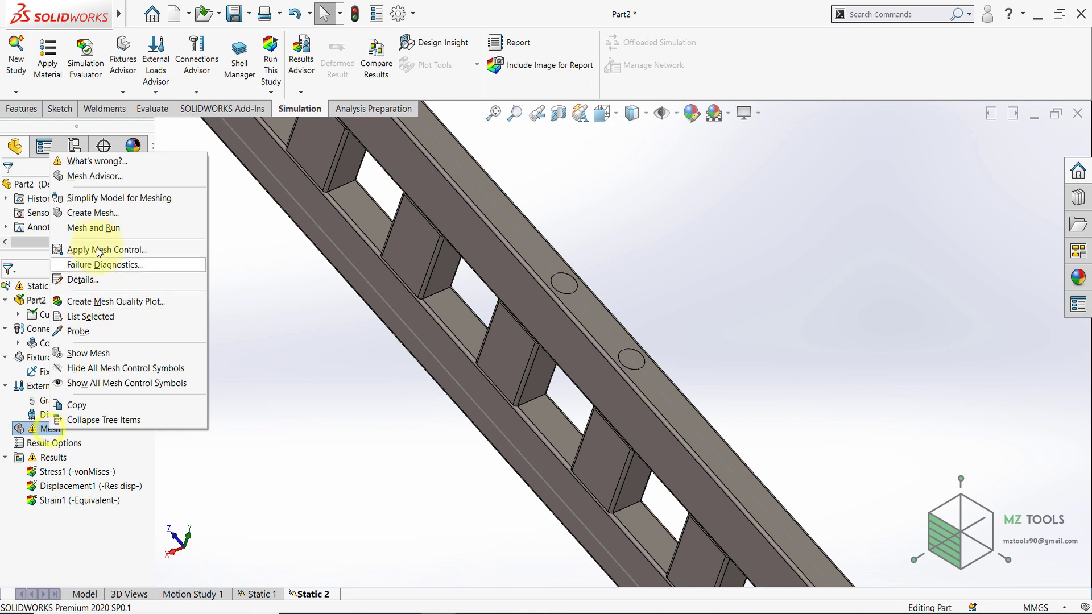
mouse_move(93, 228)
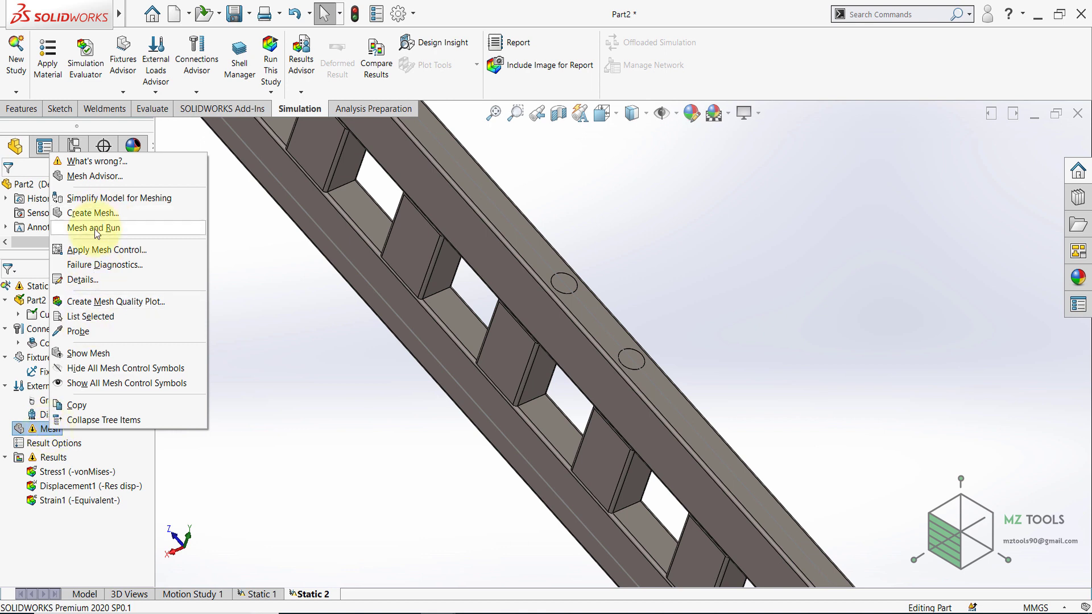
left_click(92, 228)
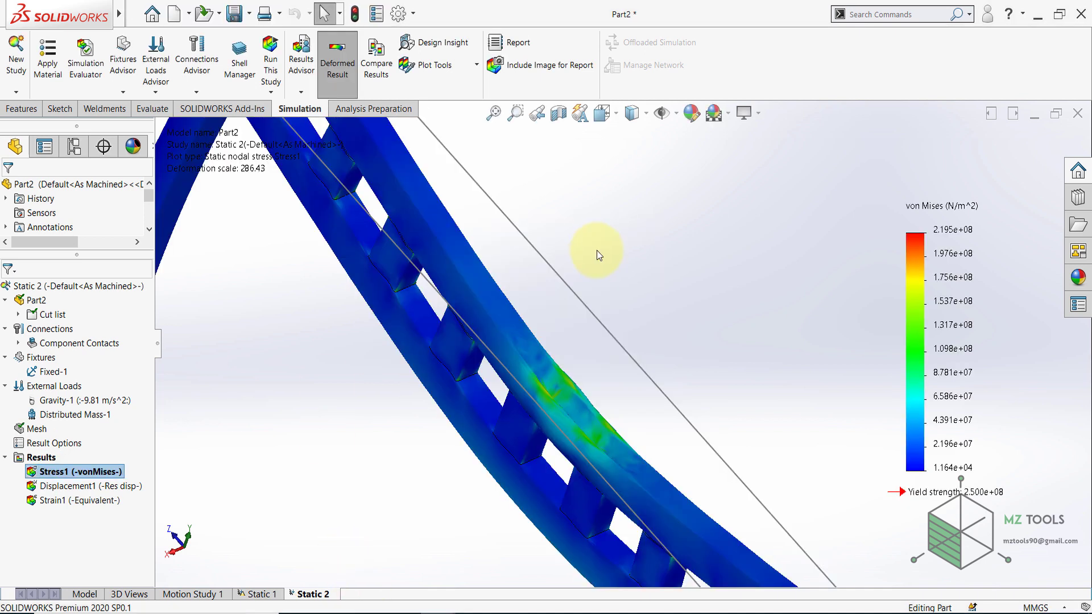
left_click_drag(600, 254, 579, 320)
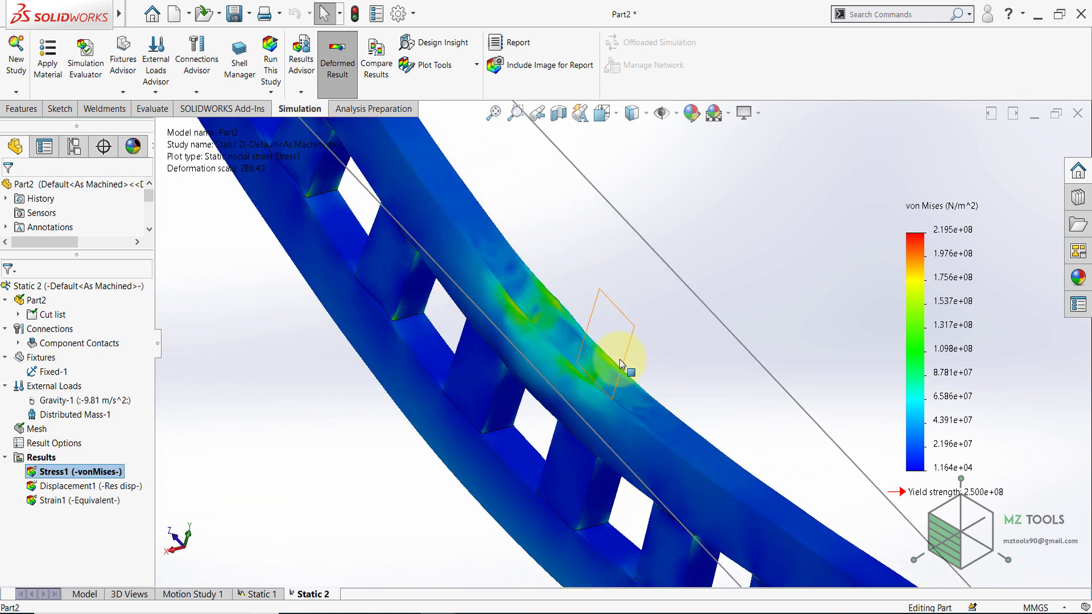
mouse_move(606, 367)
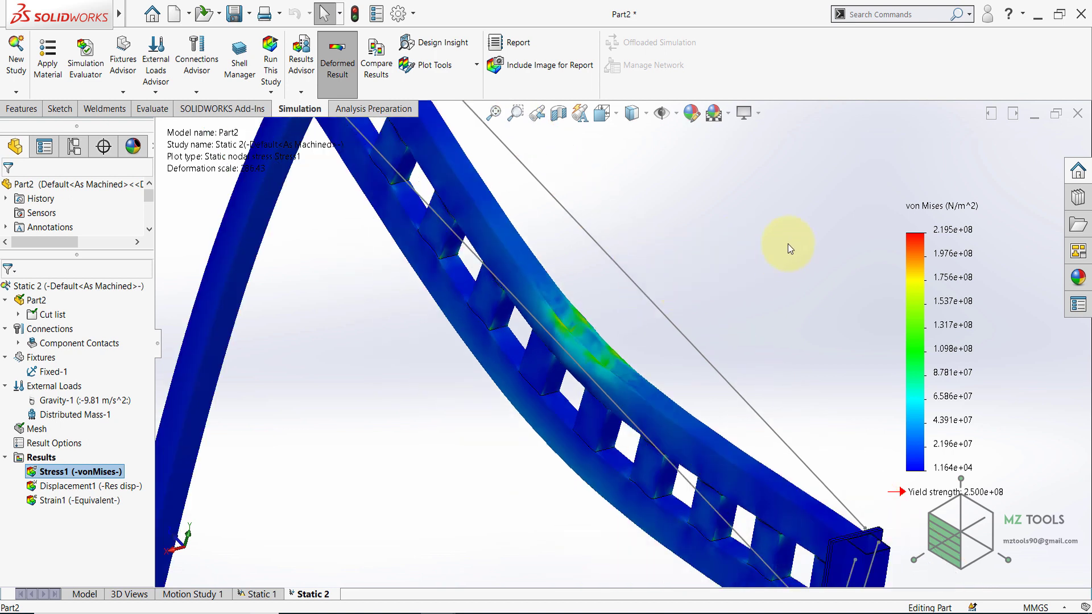
mouse_move(646, 234)
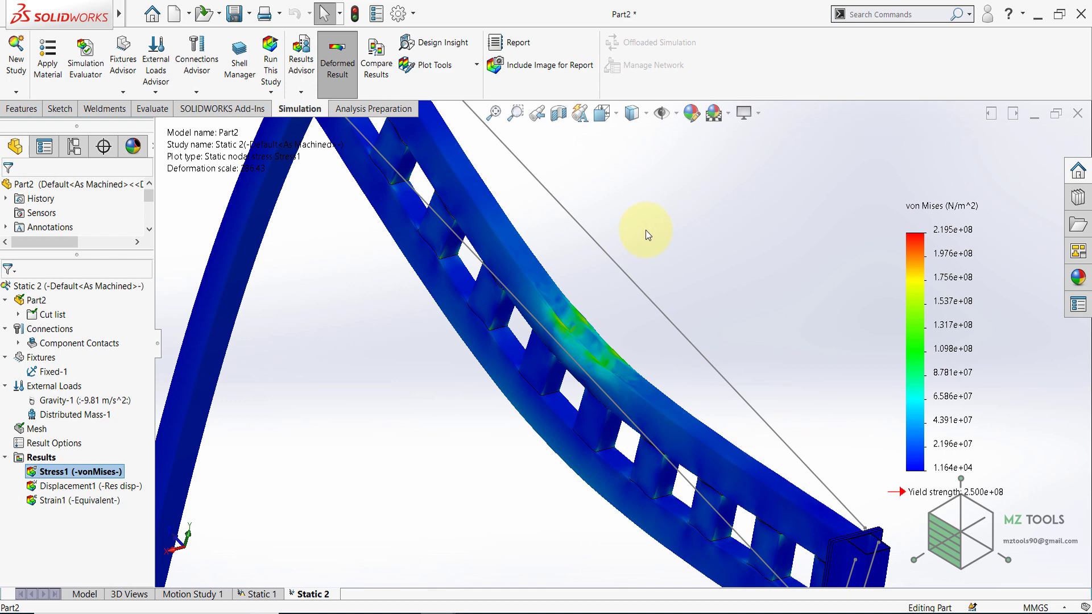
mouse_move(380, 612)
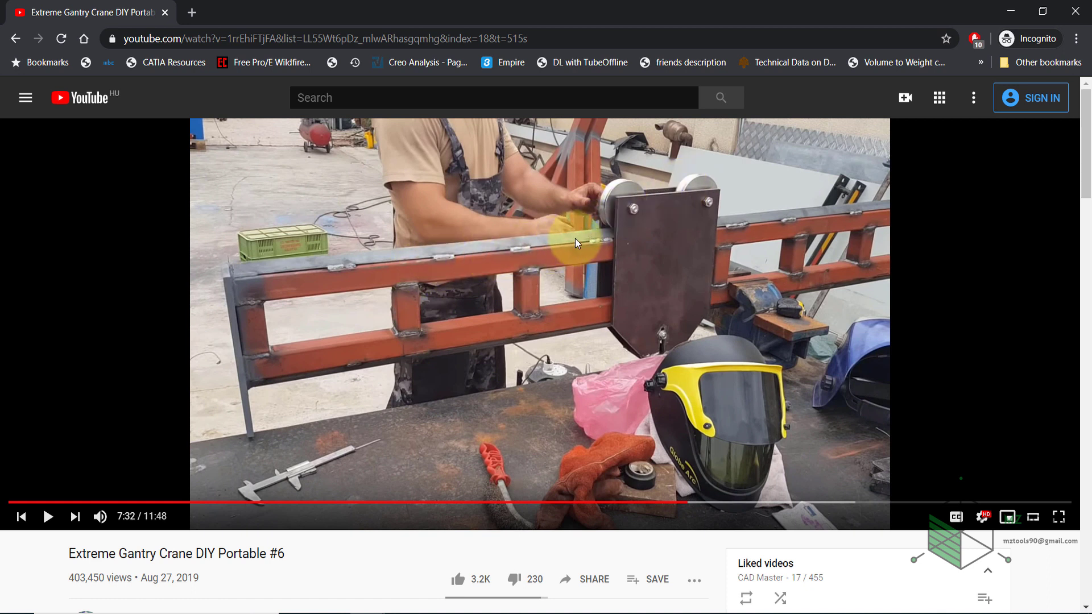
mouse_move(529, 262)
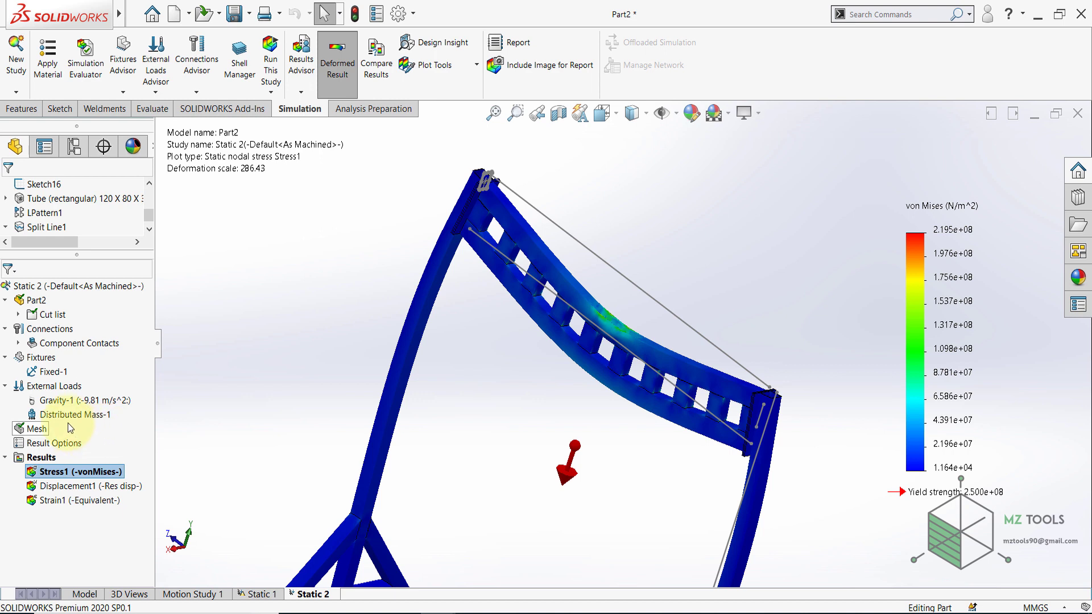
Show the Displacement1 plot of Static 2, peaking at 1.231 mm.
left_click(91, 486)
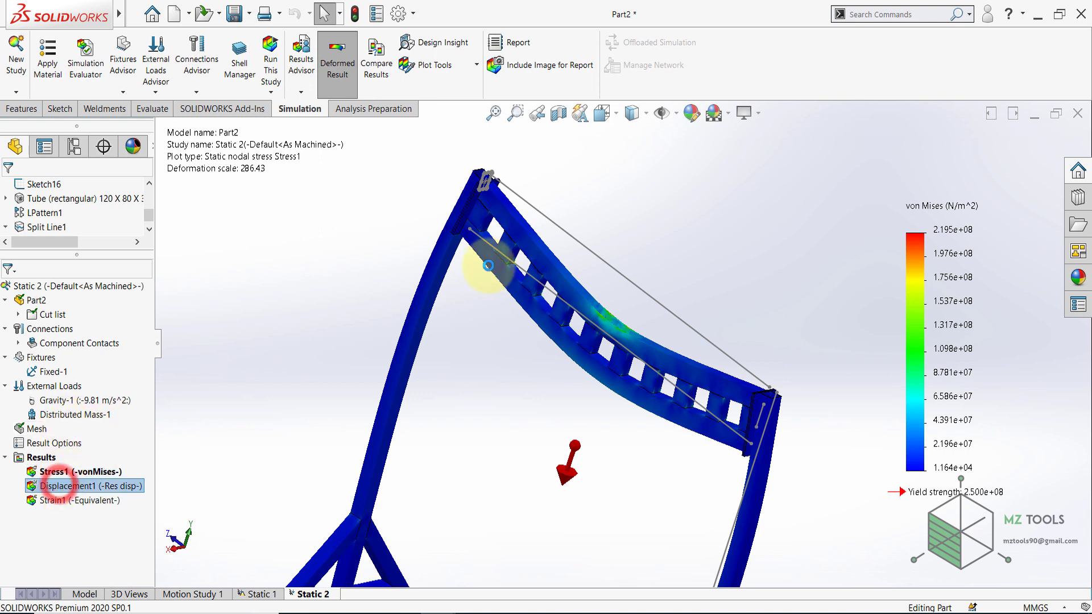
double_click(85, 486)
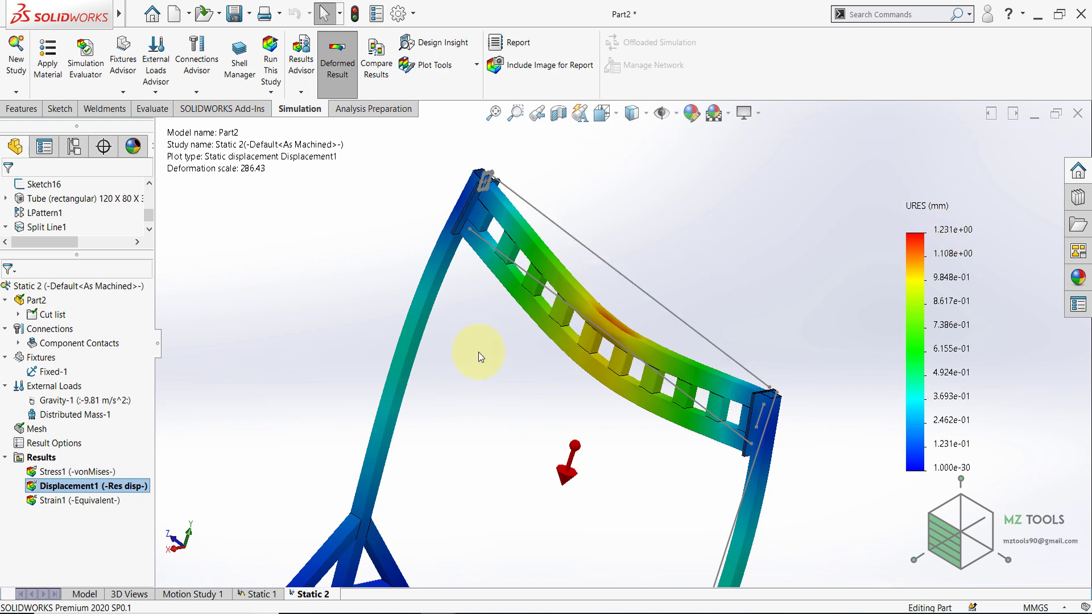
left_click_drag(479, 357, 606, 400)
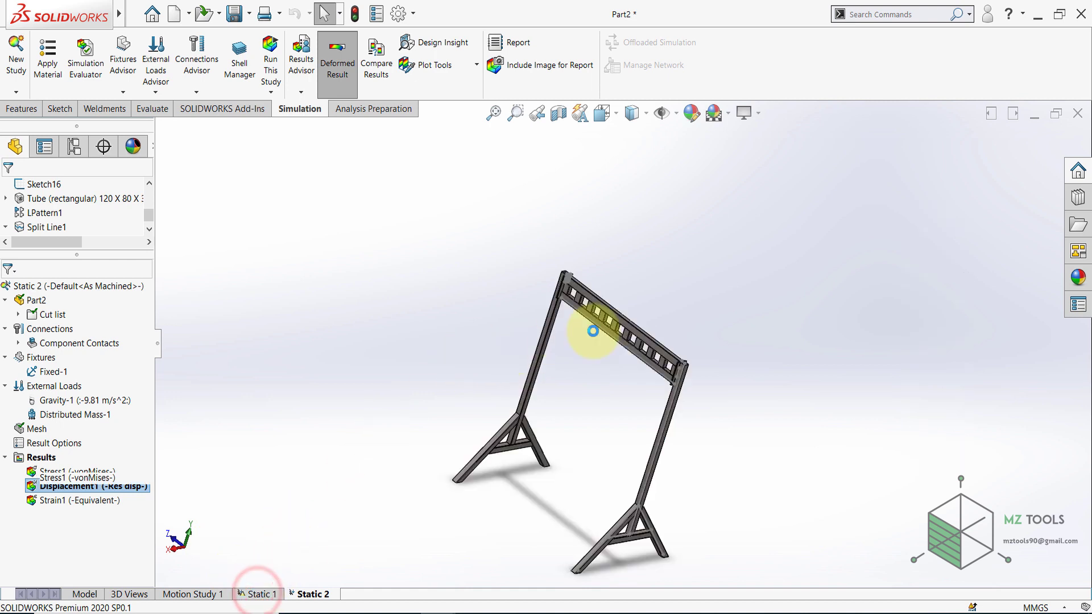
In Static 1, confirm the 1500 kg Distributed Mass-1 and solve the beam study.
left_click(263, 594)
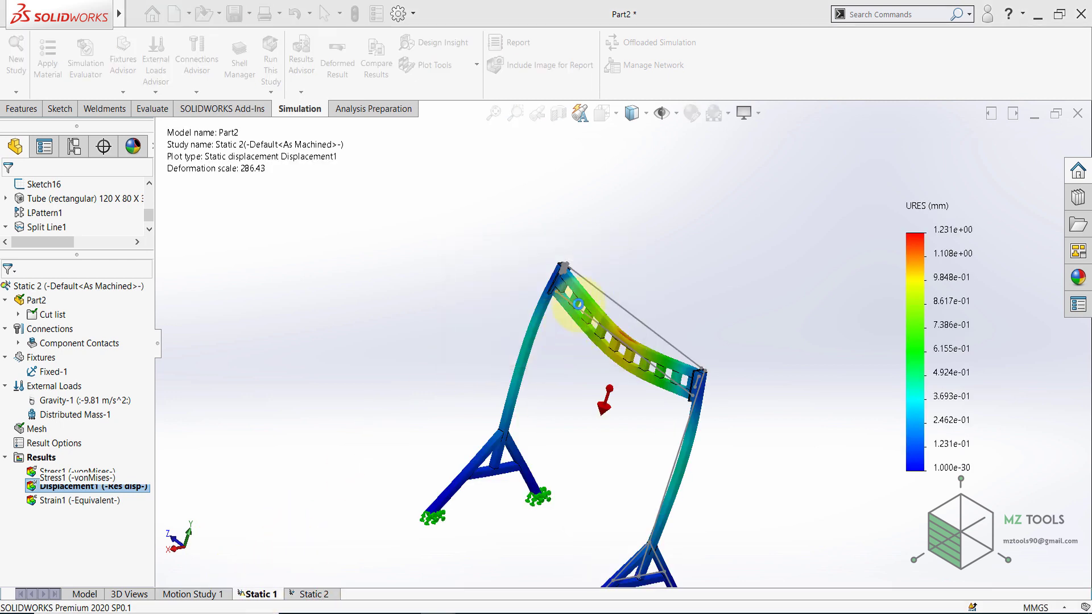
left_click(261, 594)
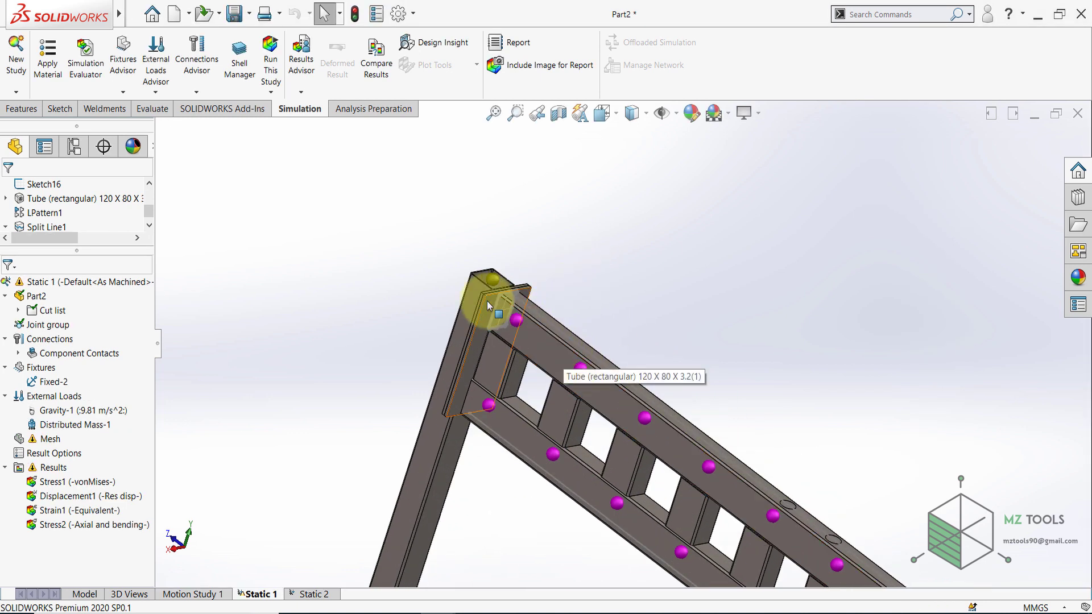
left_click(76, 424)
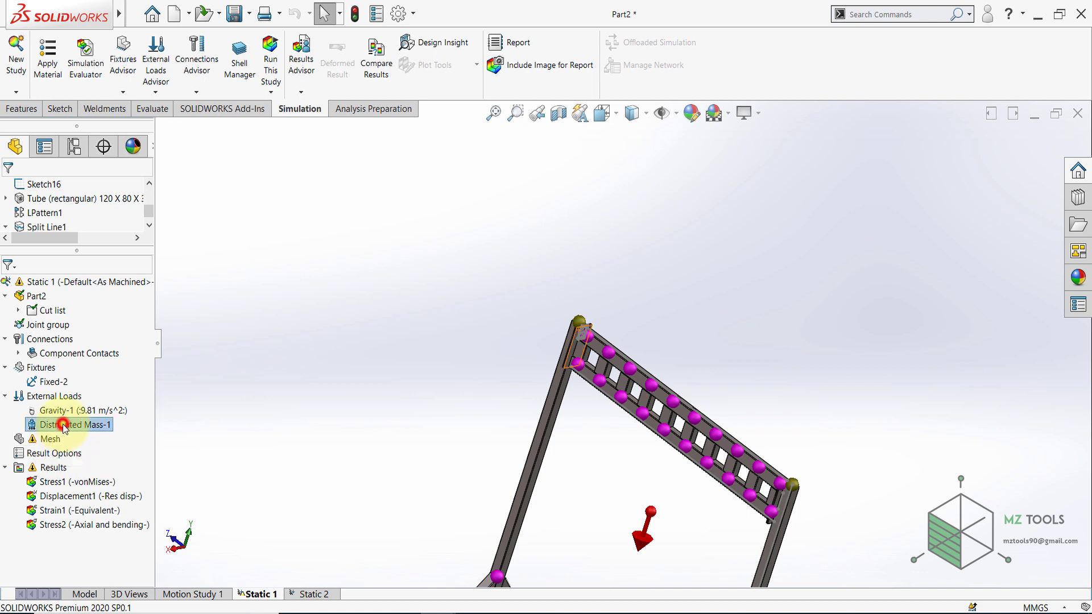
double_click(68, 425)
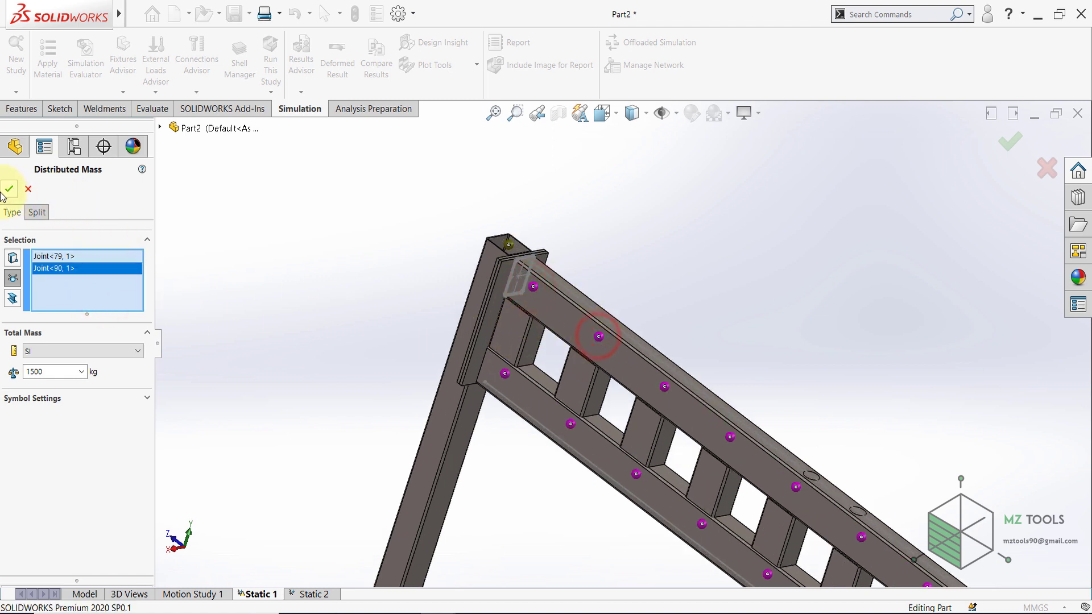
left_click(11, 189)
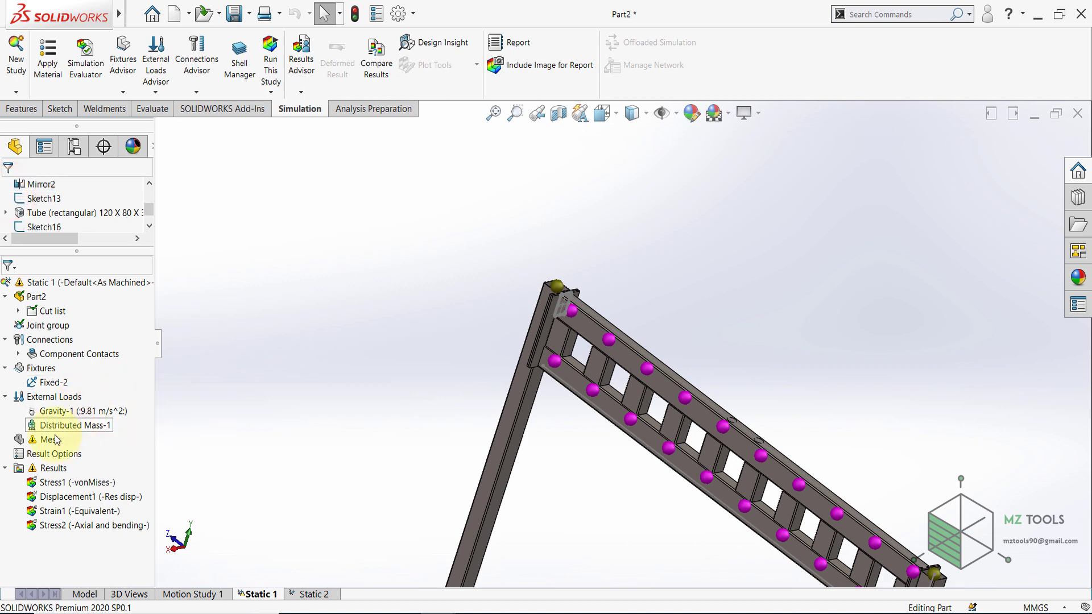
left_click(50, 439)
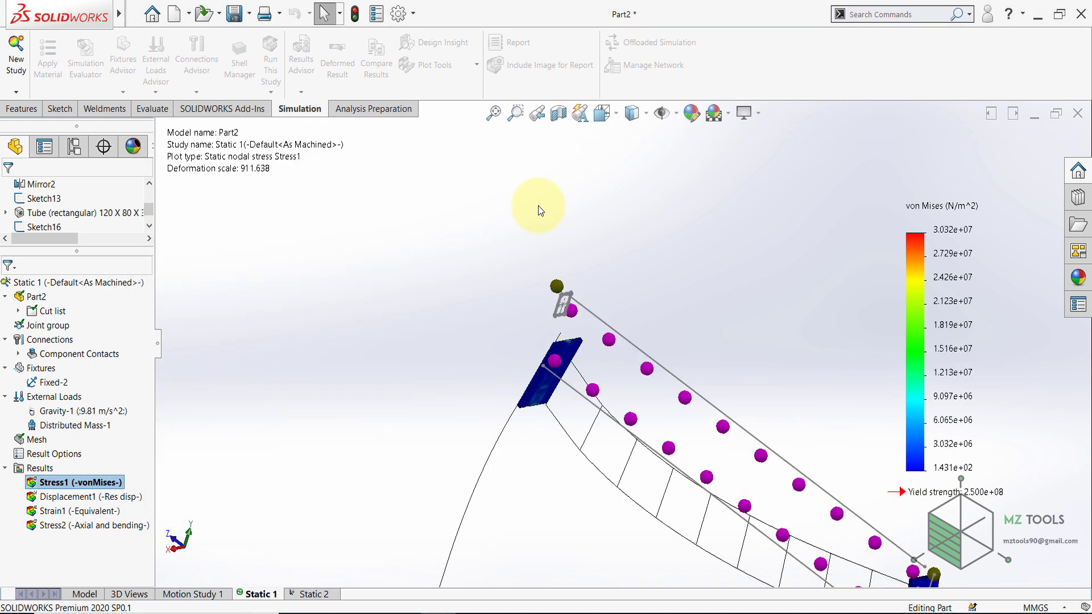
Show Static 1's axial and bending stress plot, then scroll the YouTube crane video description.
left_click(86, 526)
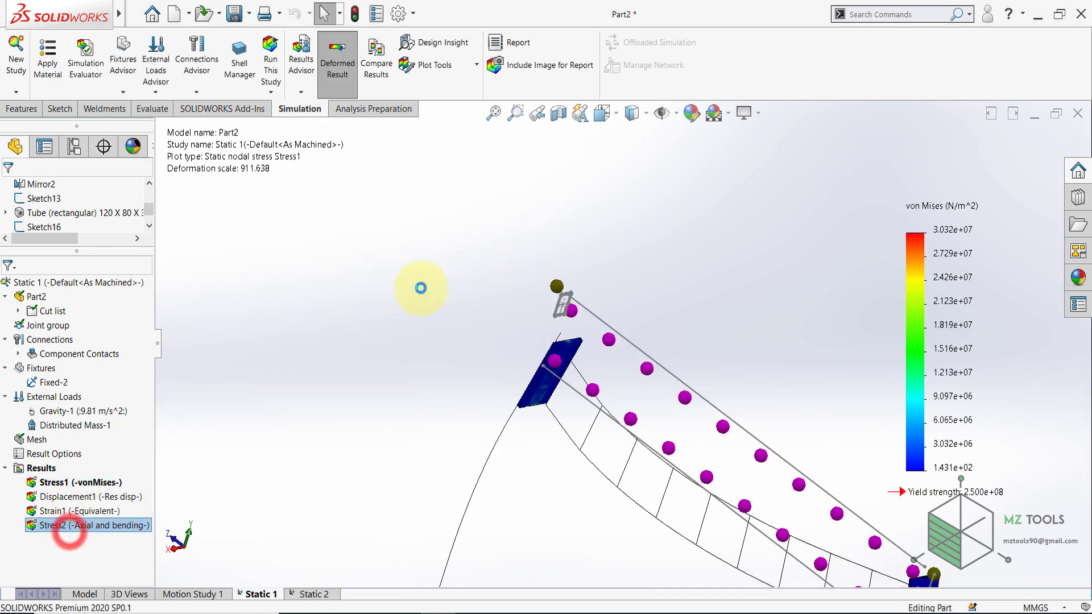
double_click(89, 526)
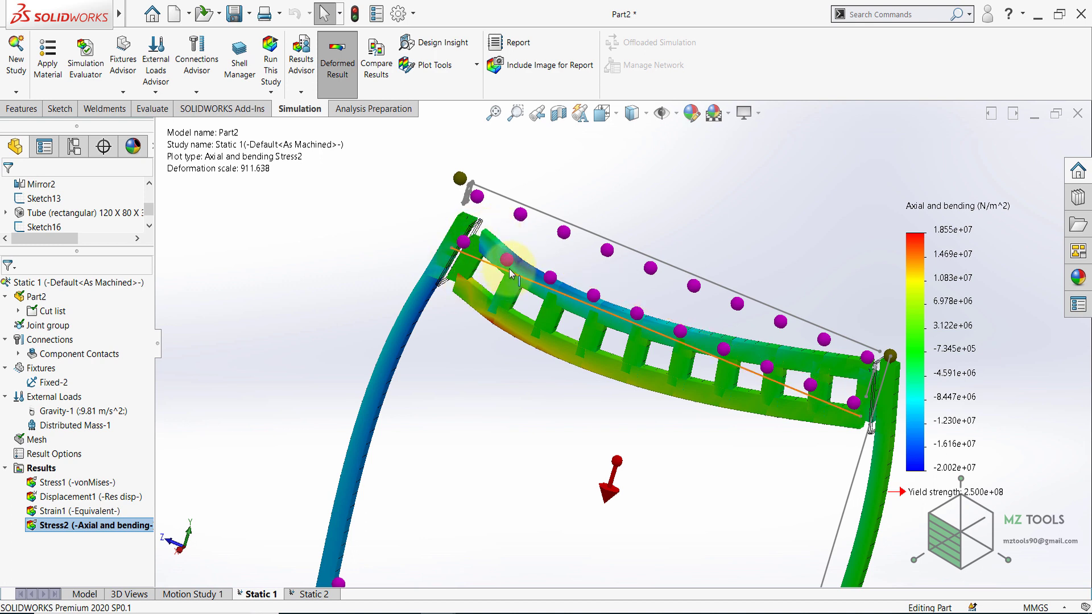
left_click(91, 497)
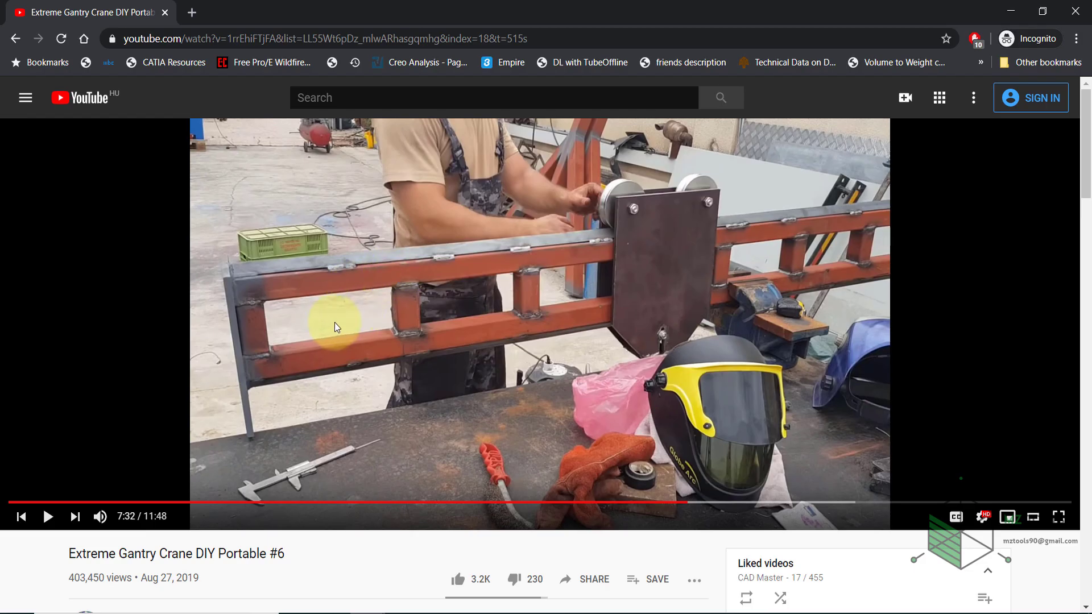
scroll("down", 3)
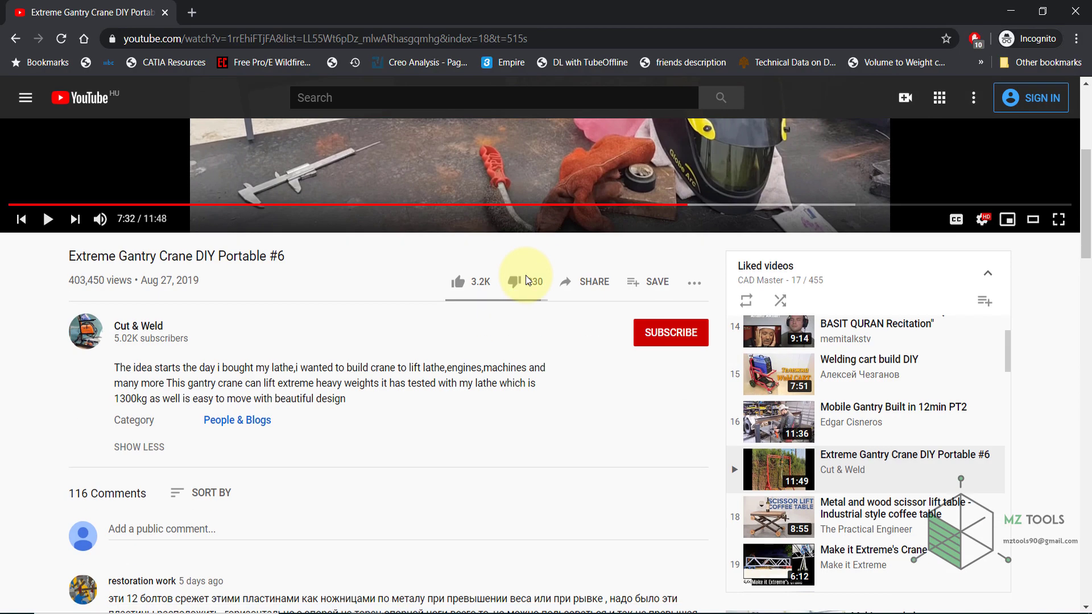